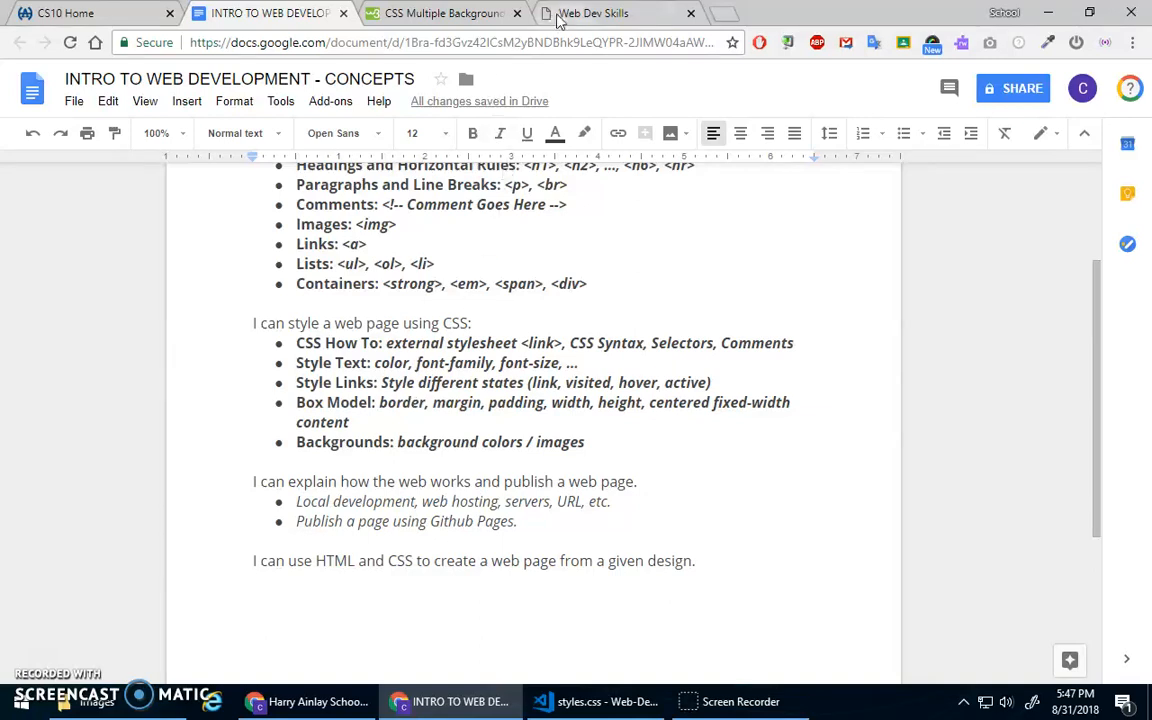
- Review the Web Dev Skills page in Chrome, scrolling through the HTML, CSS and JavaScript cards
{"action": "left_click", "coordinate": [592, 12]}
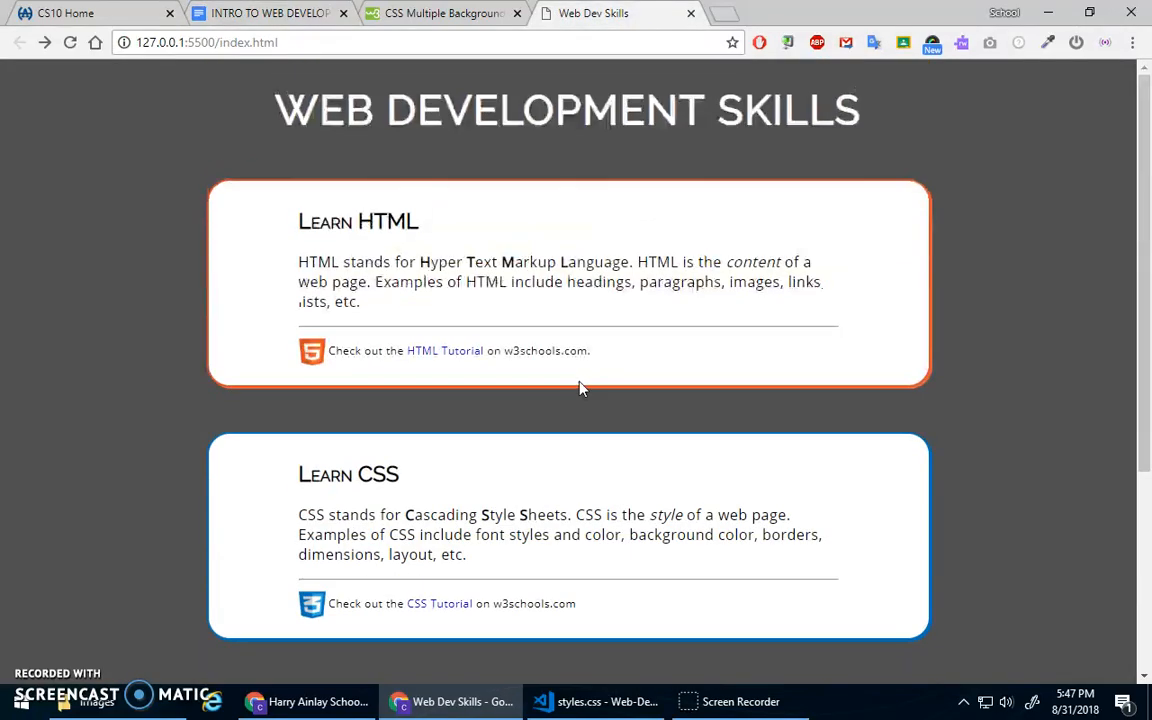
{"action": "mouse_move", "coordinate": [576, 310]}
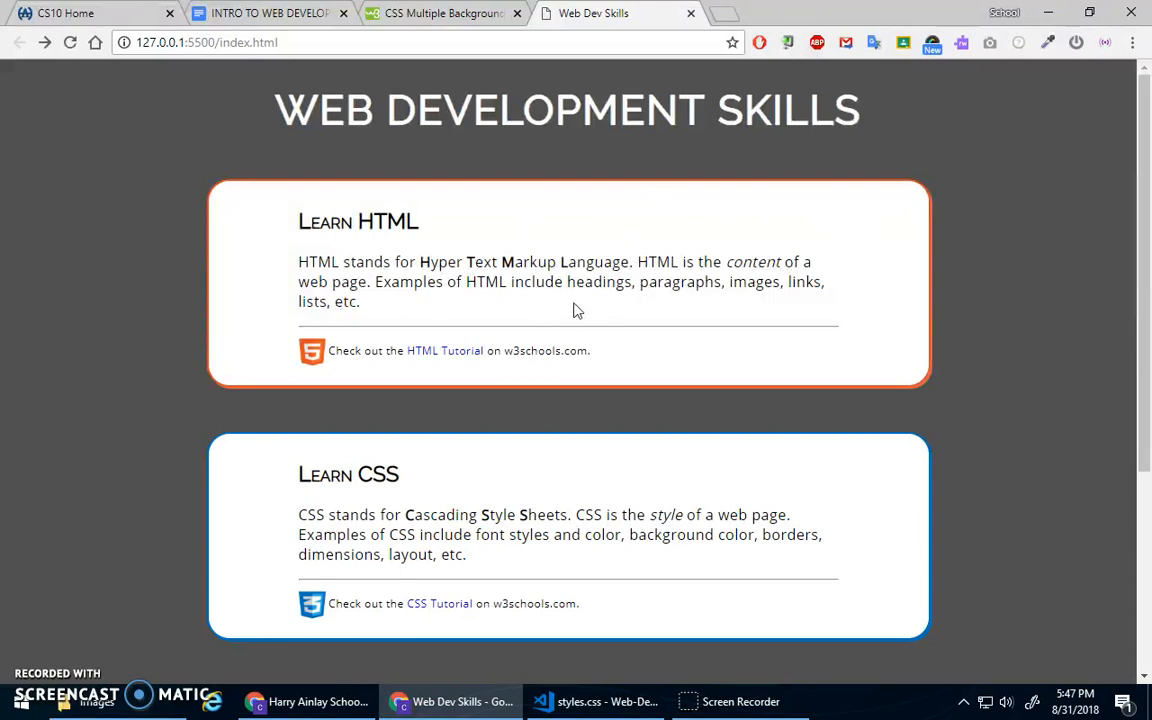
{"action": "mouse_move", "coordinate": [220, 488]}
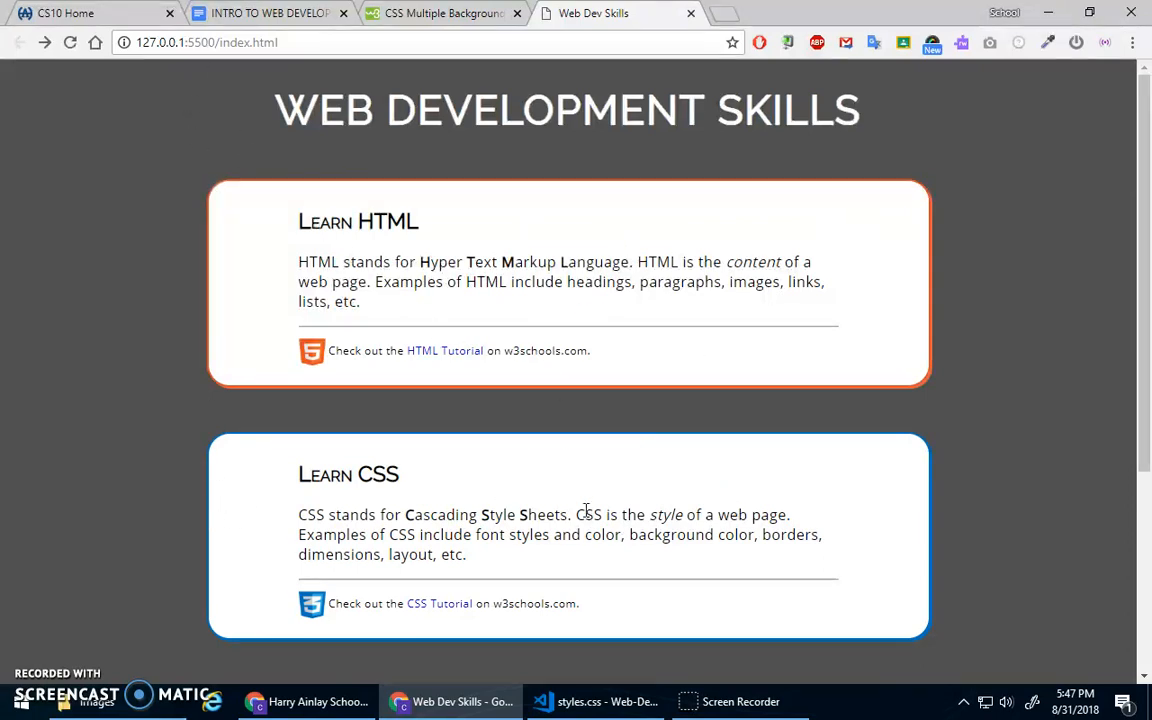
{"action": "scroll", "scroll_direction": "down", "scroll_amount": 3}
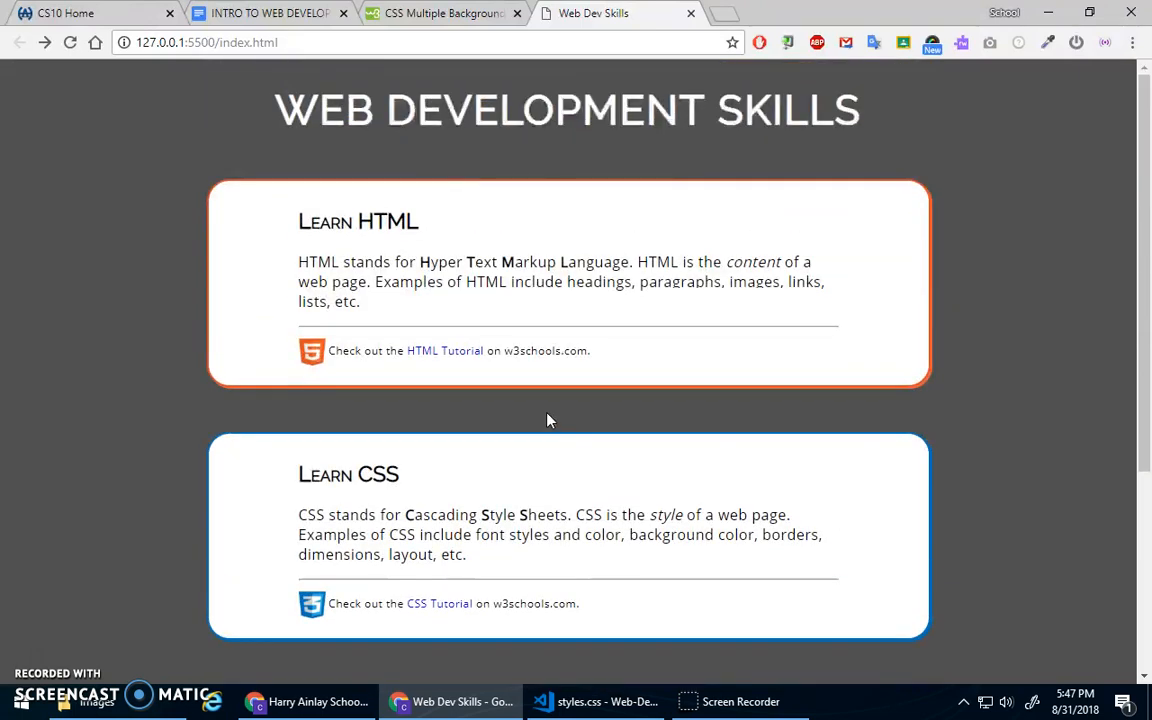
{"action": "mouse_move", "coordinate": [728, 672]}
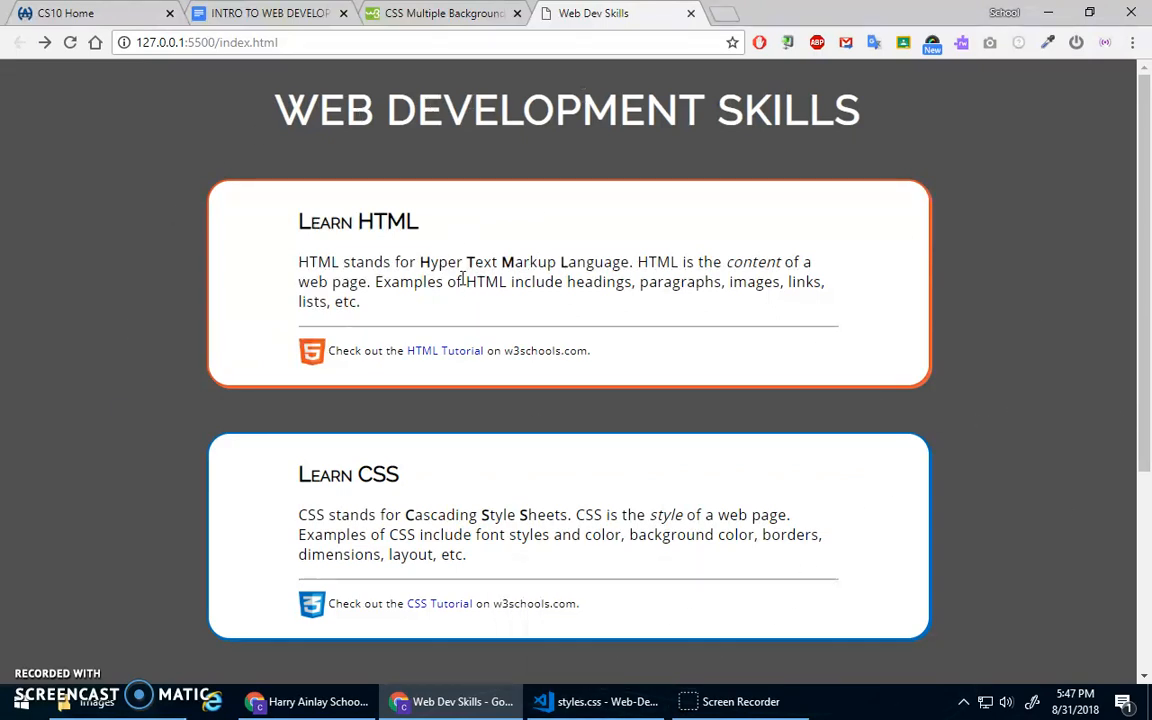
{"action": "left_click", "coordinate": [590, 700]}
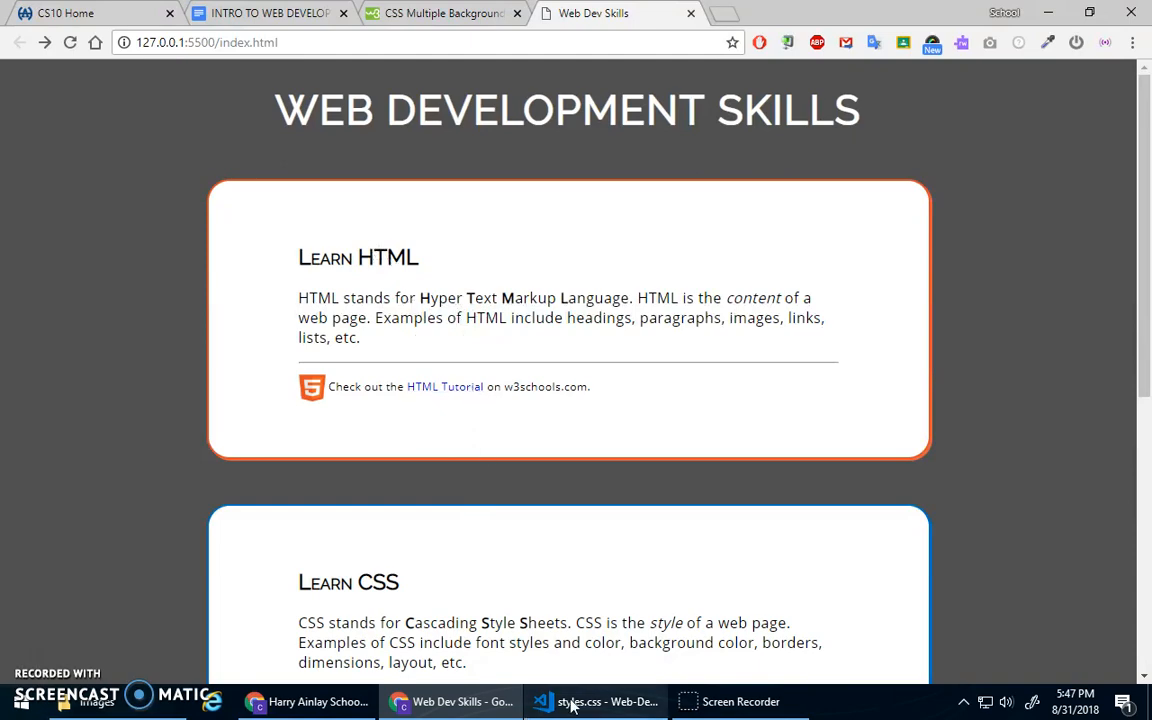
{"action": "left_click", "coordinate": [594, 700]}
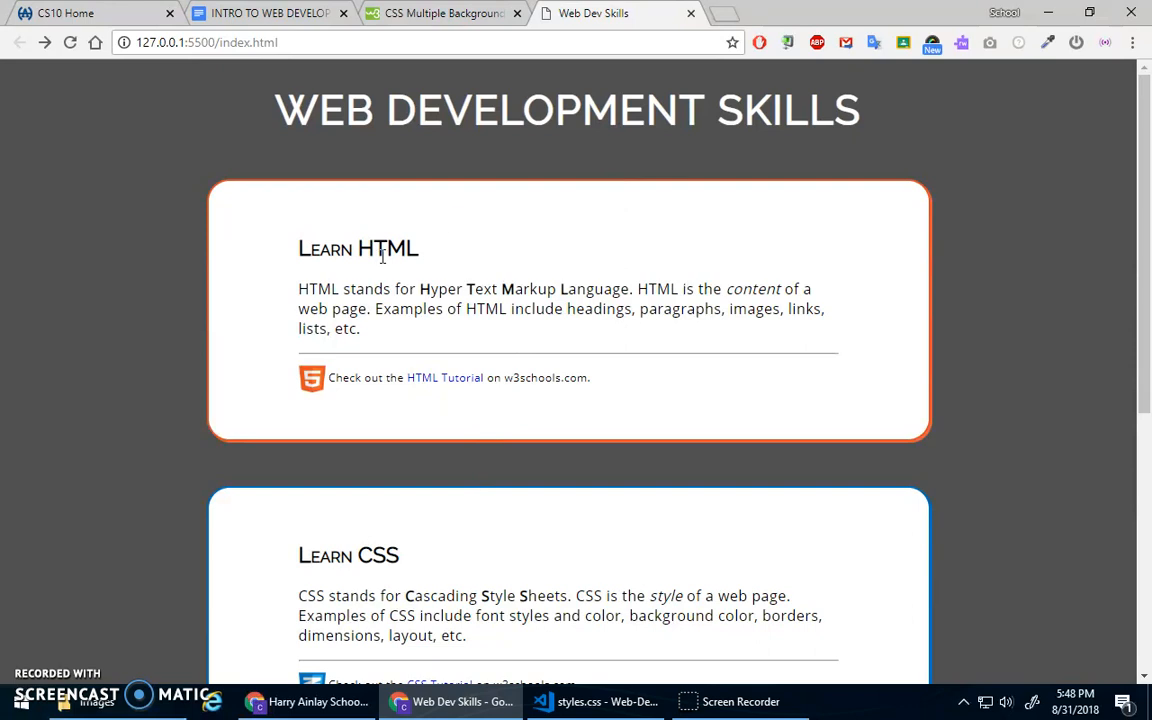
{"action": "scroll", "scroll_direction": "down", "scroll_amount": 3}
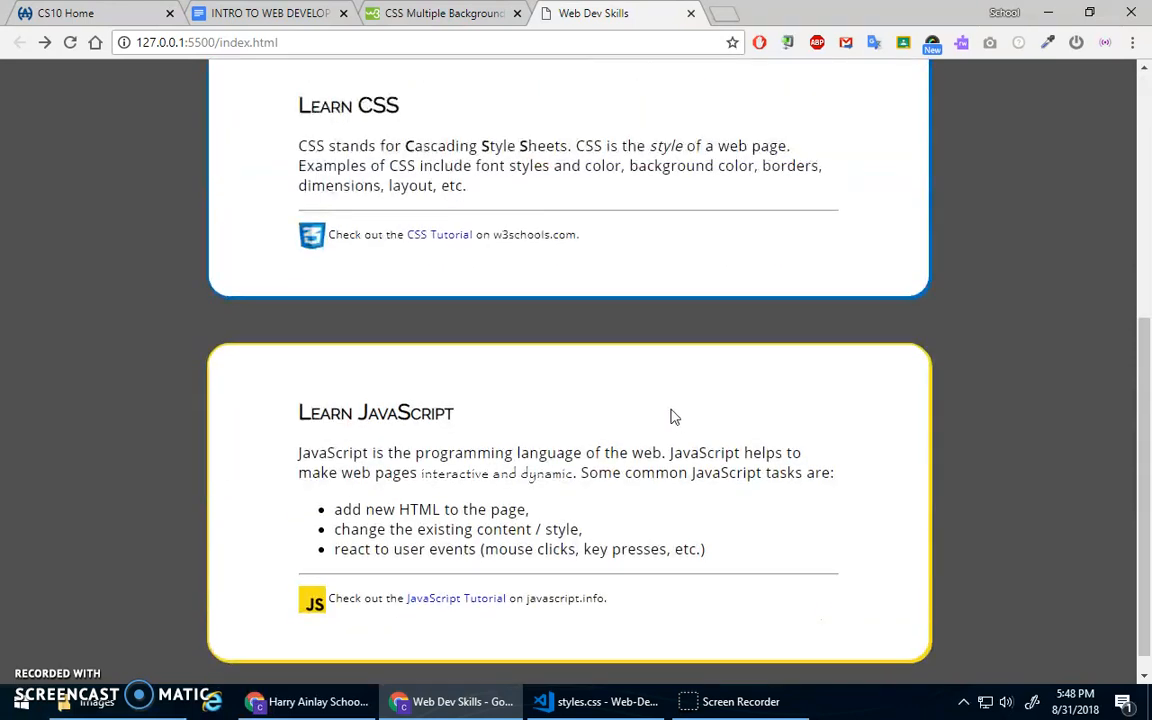
{"action": "scroll", "scroll_direction": "up", "scroll_amount": 3}
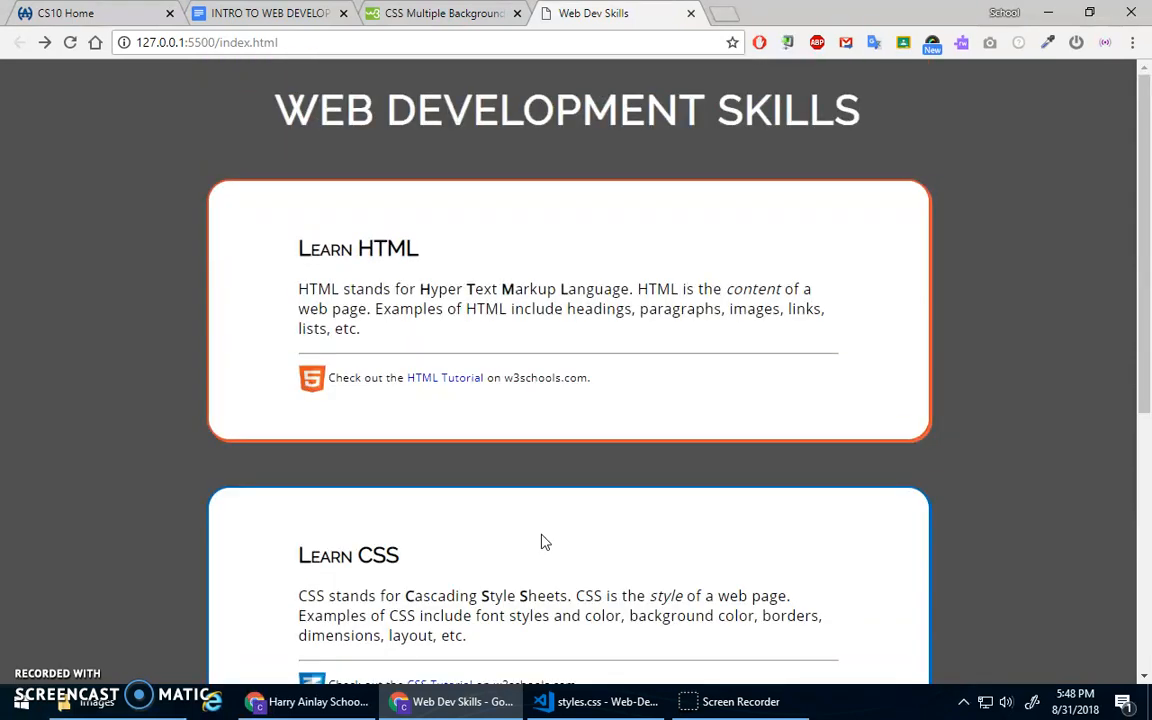
{"action": "scroll", "scroll_direction": "down", "scroll_amount": 3}
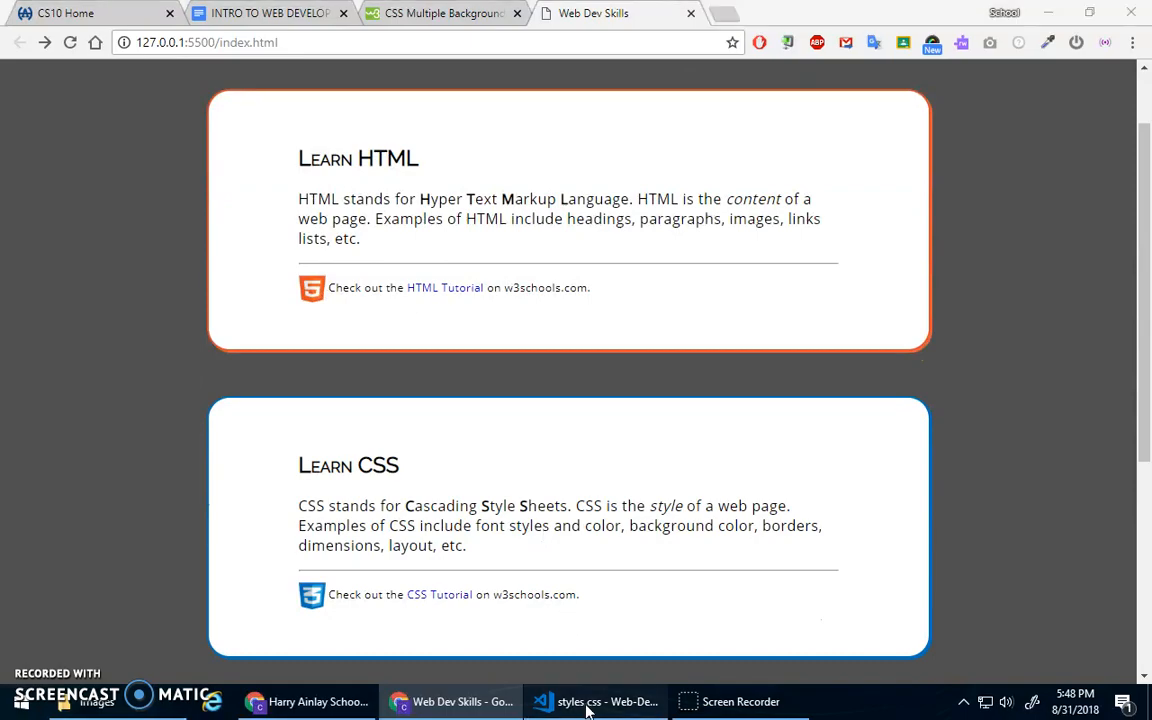
{"action": "left_click", "coordinate": [592, 700]}
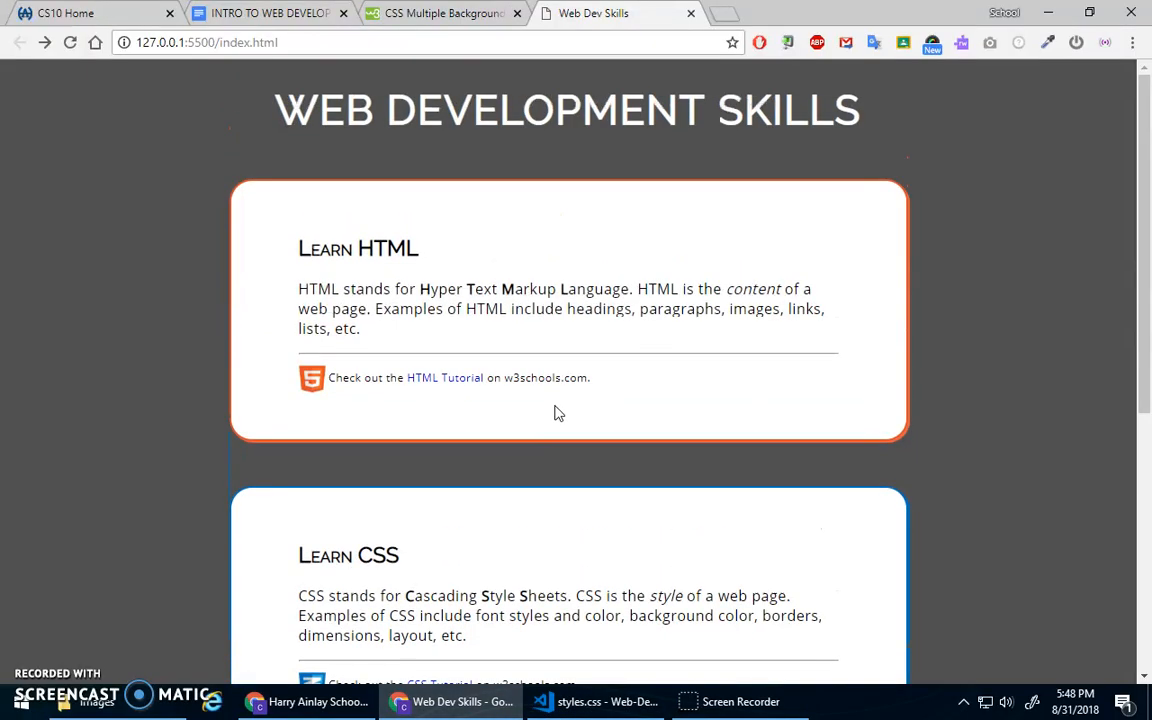
{"action": "scroll", "scroll_direction": "down", "scroll_amount": 3}
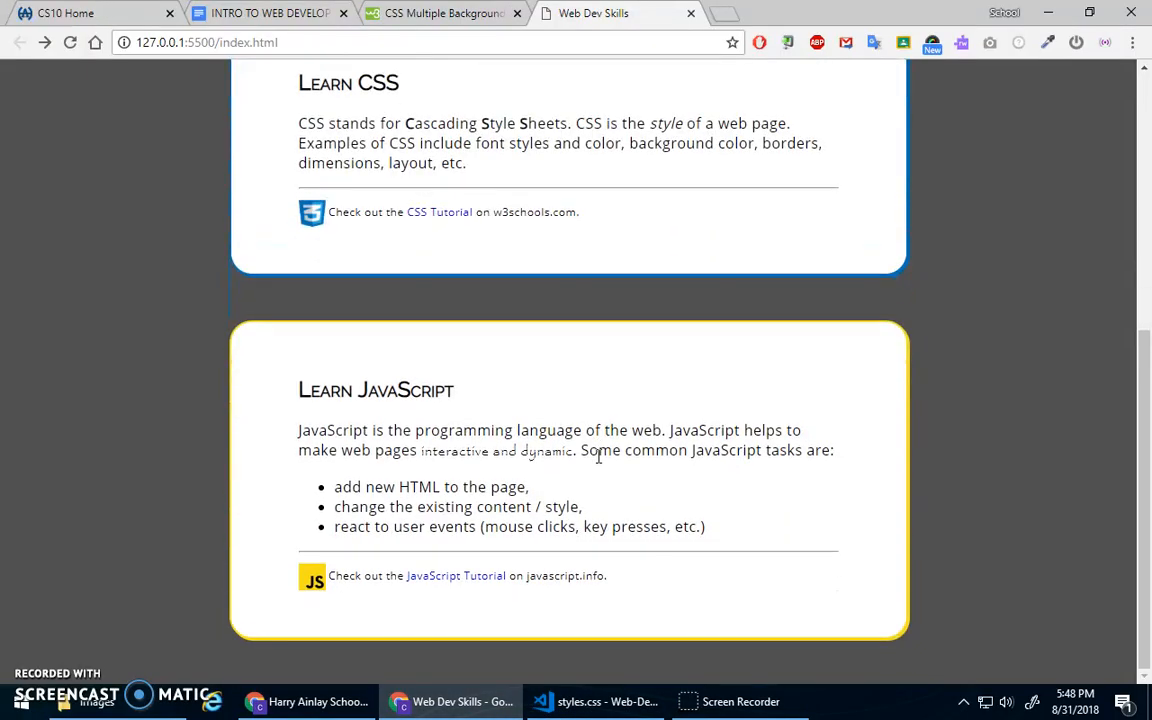
{"action": "scroll", "scroll_direction": "up", "scroll_amount": 3}
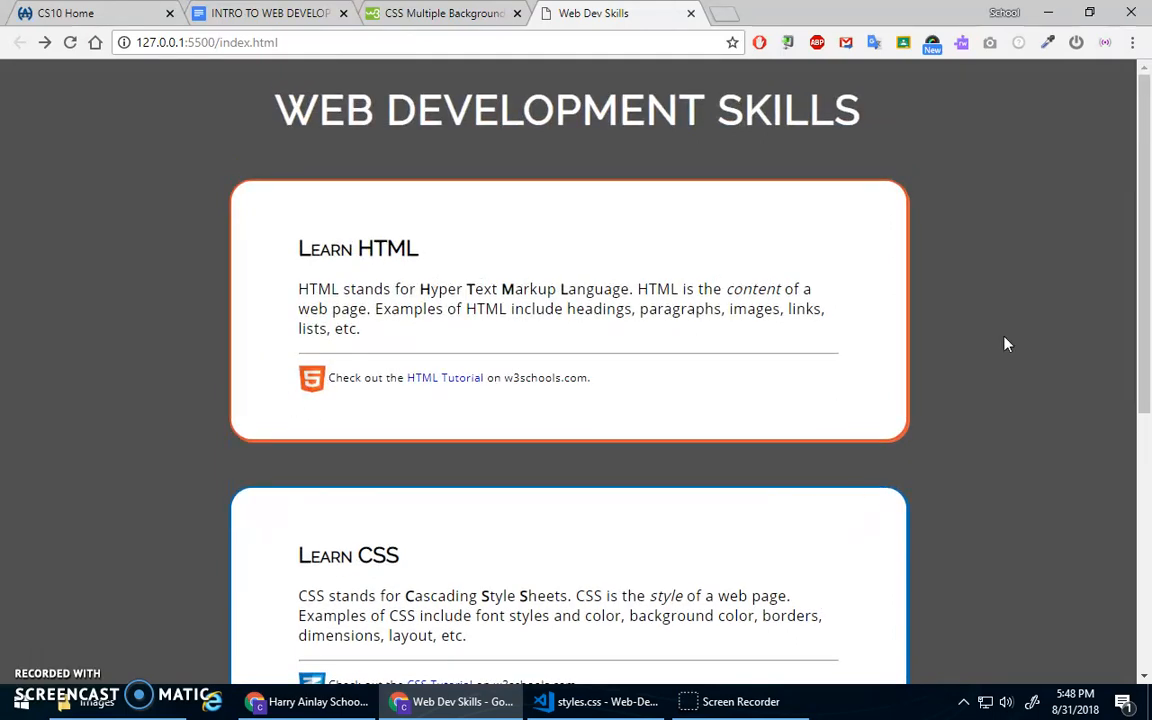
{"action": "mouse_move", "coordinate": [576, 676]}
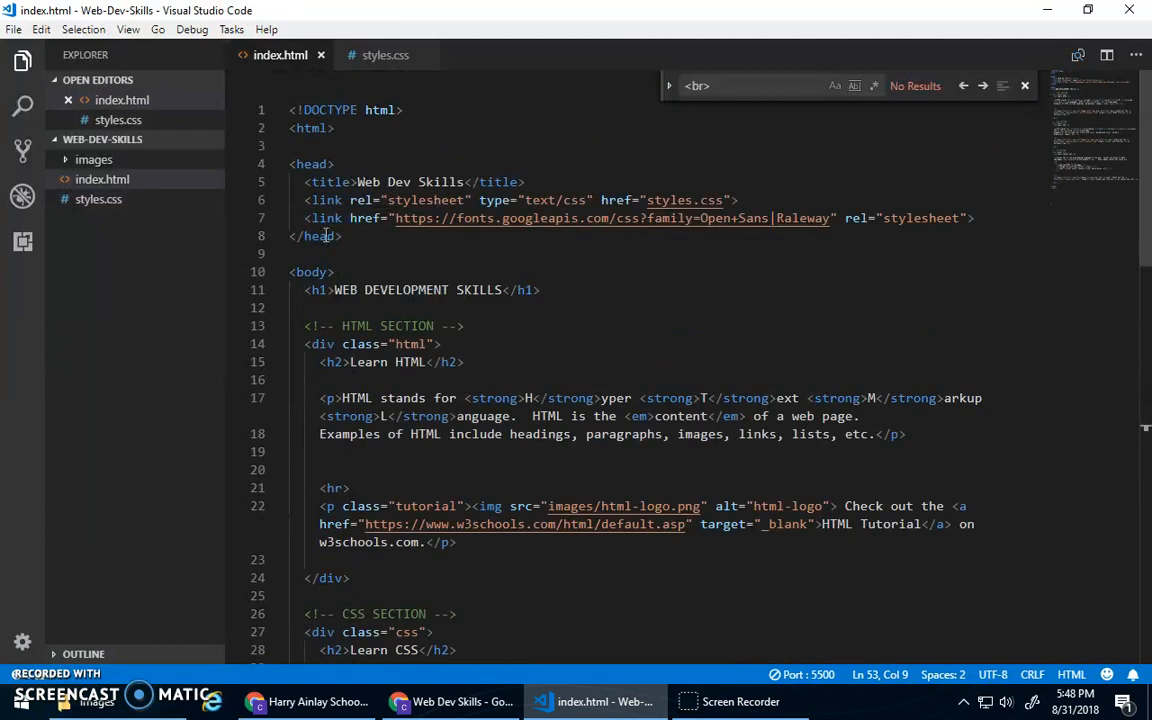
{"action": "left_click", "coordinate": [384, 56]}
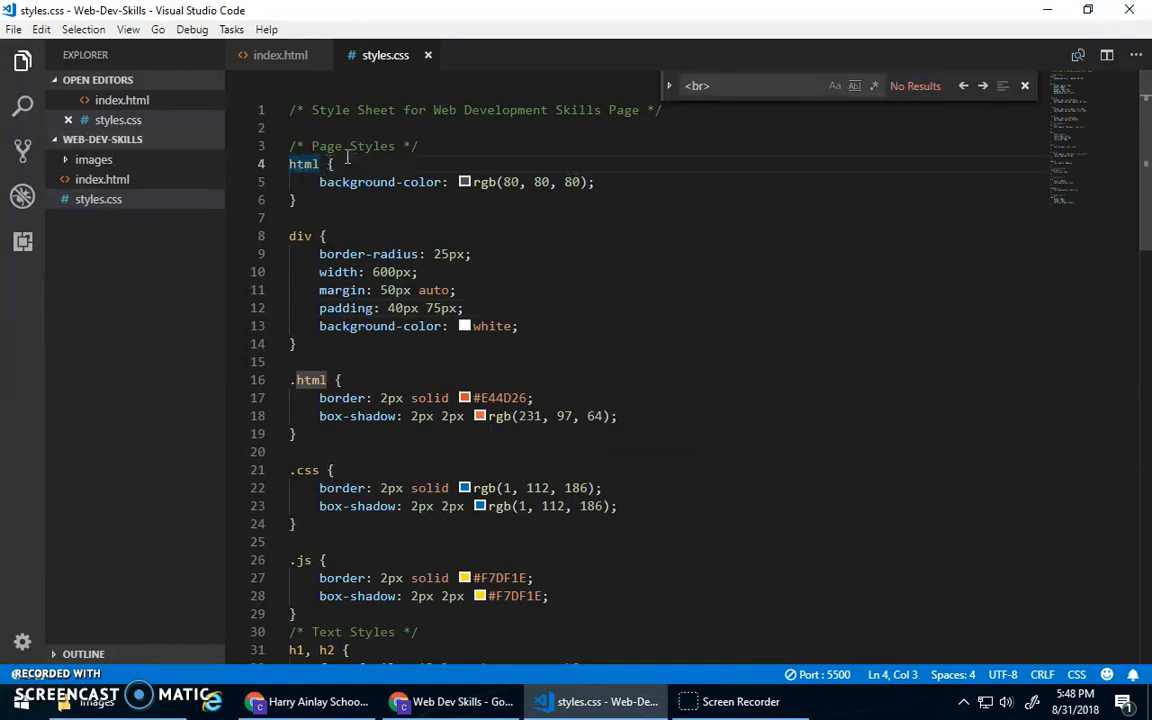
{"action": "left_click", "coordinate": [280, 56]}
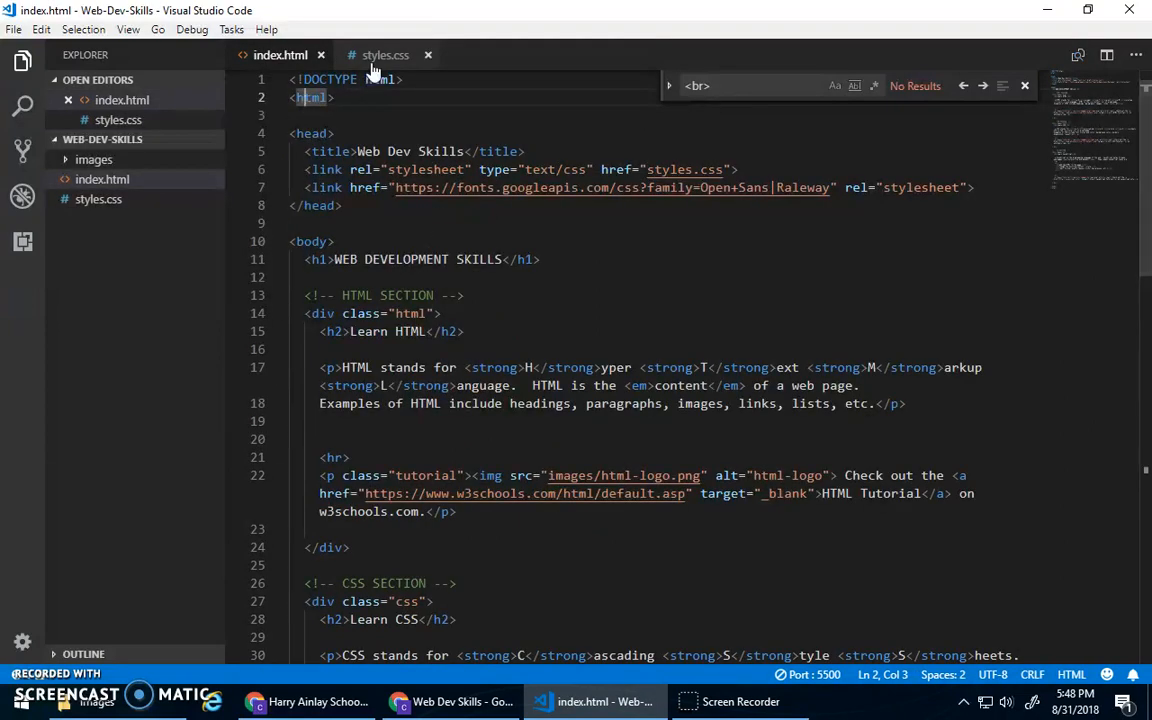
{"action": "left_click", "coordinate": [384, 56]}
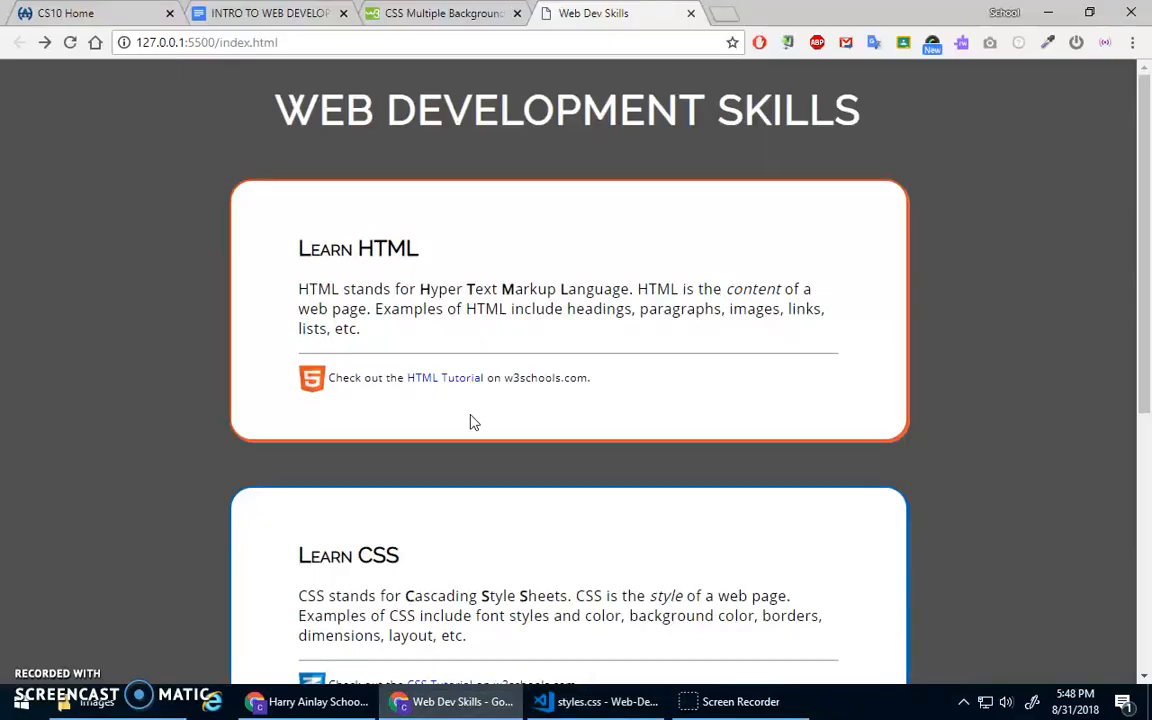
- Browse the W3Schools CSS Backgrounds tutorial down to its later sections
{"action": "left_click", "coordinate": [444, 12]}
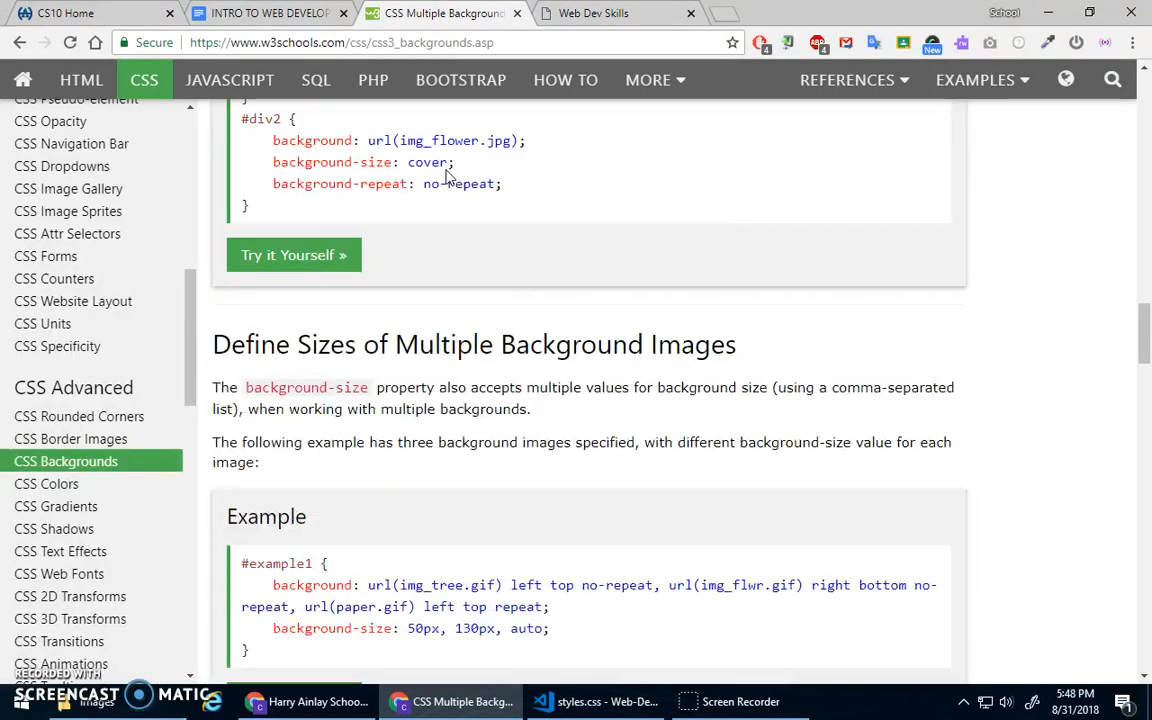
{"action": "scroll", "scroll_direction": "up", "scroll_amount": 3}
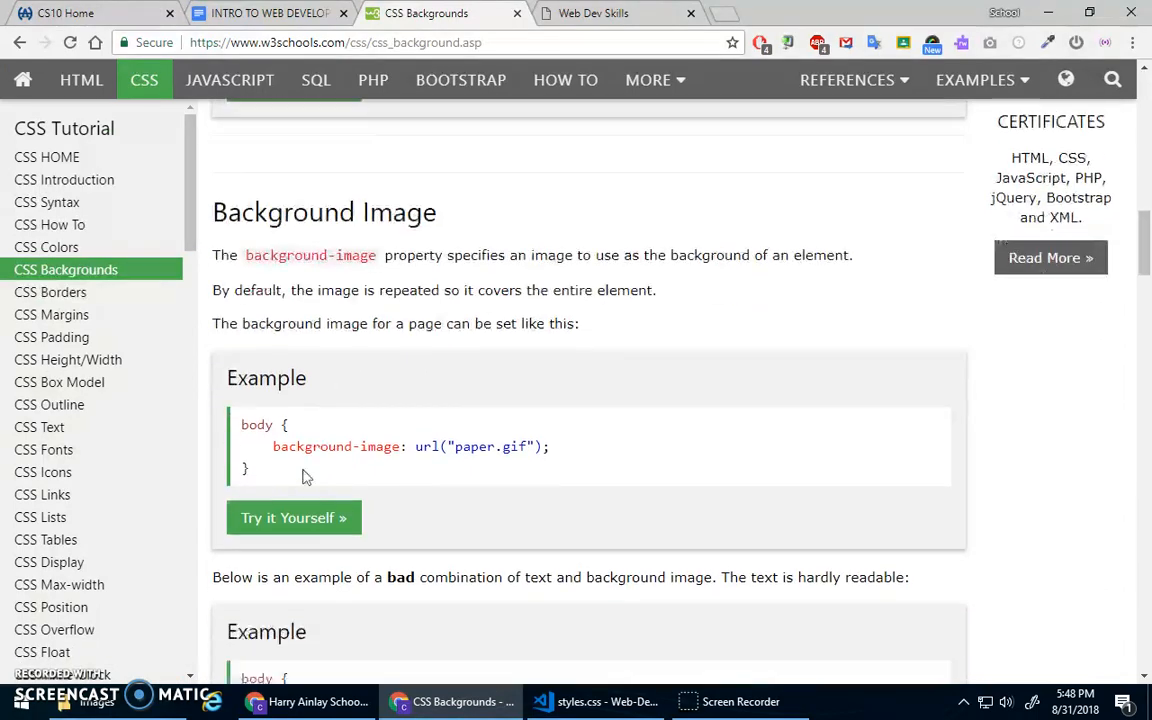
{"action": "scroll", "scroll_direction": "down", "scroll_amount": 3}
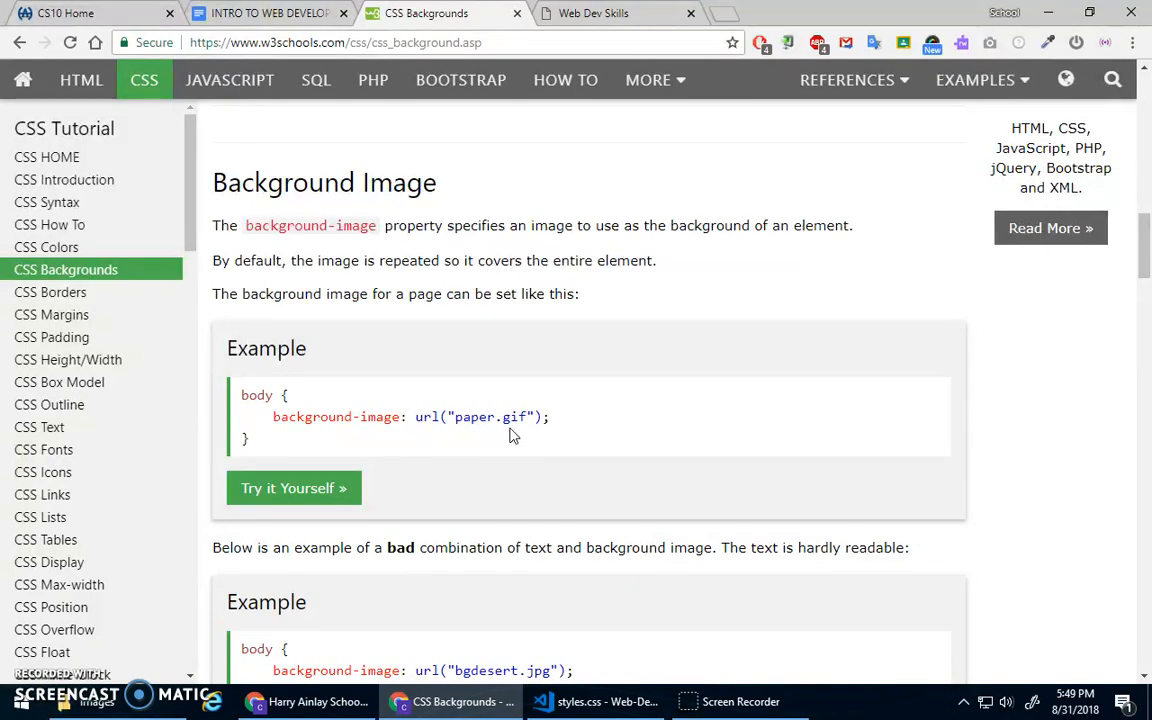
{"action": "scroll", "scroll_direction": "down", "scroll_amount": 3}
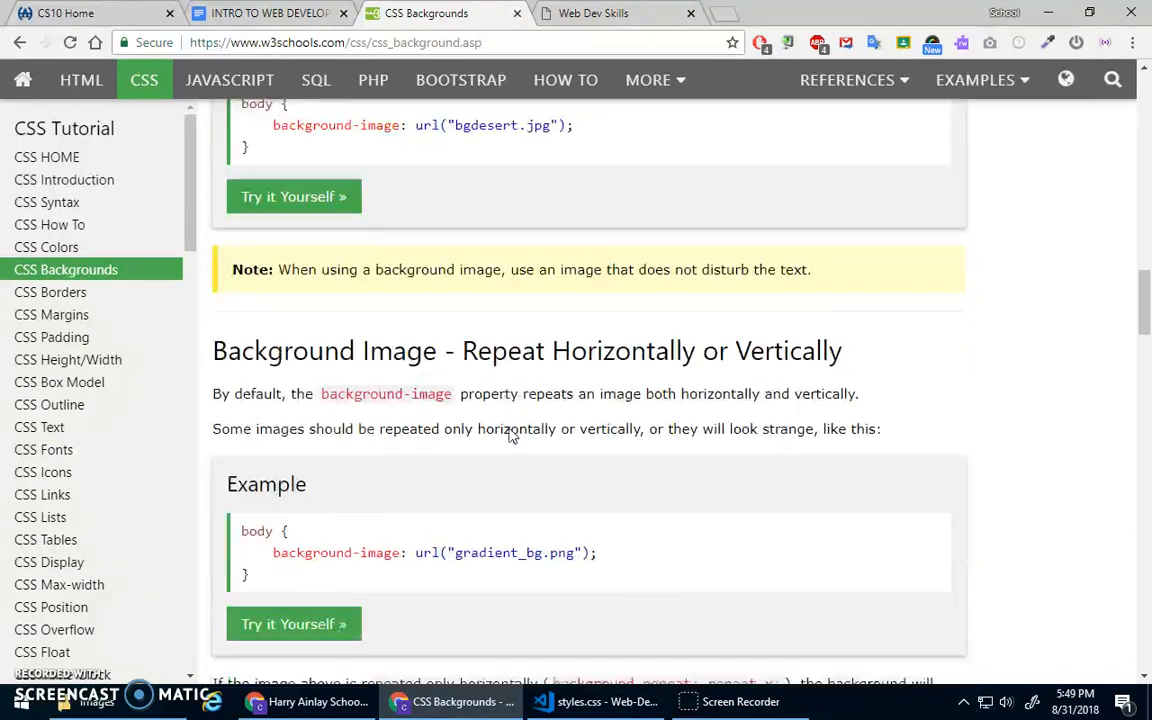
{"action": "scroll", "scroll_direction": "down", "scroll_amount": 3}
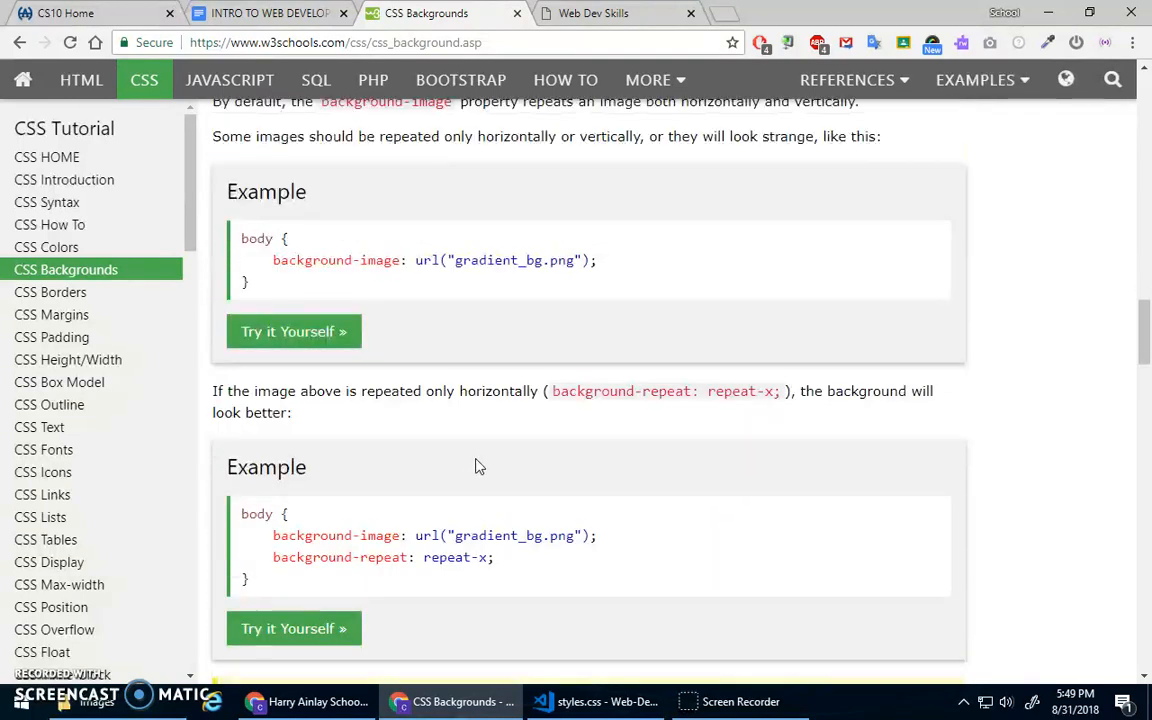
{"action": "scroll", "scroll_direction": "down", "scroll_amount": 3}
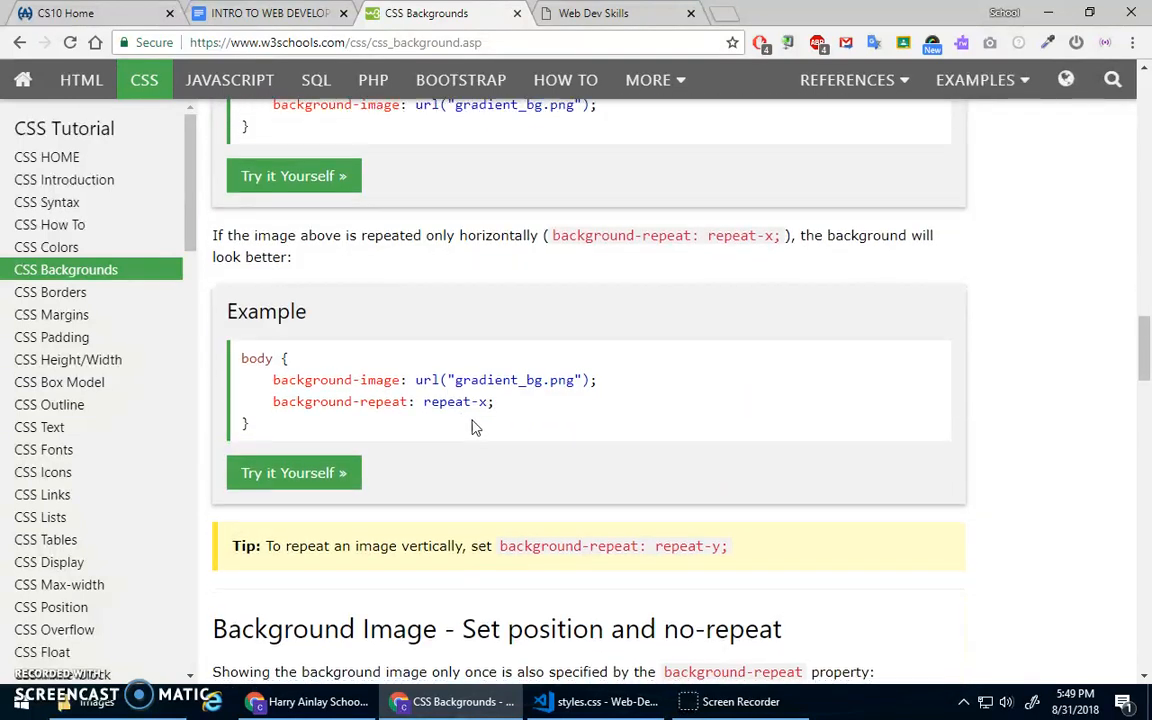
{"action": "scroll", "scroll_direction": "down", "scroll_amount": 3}
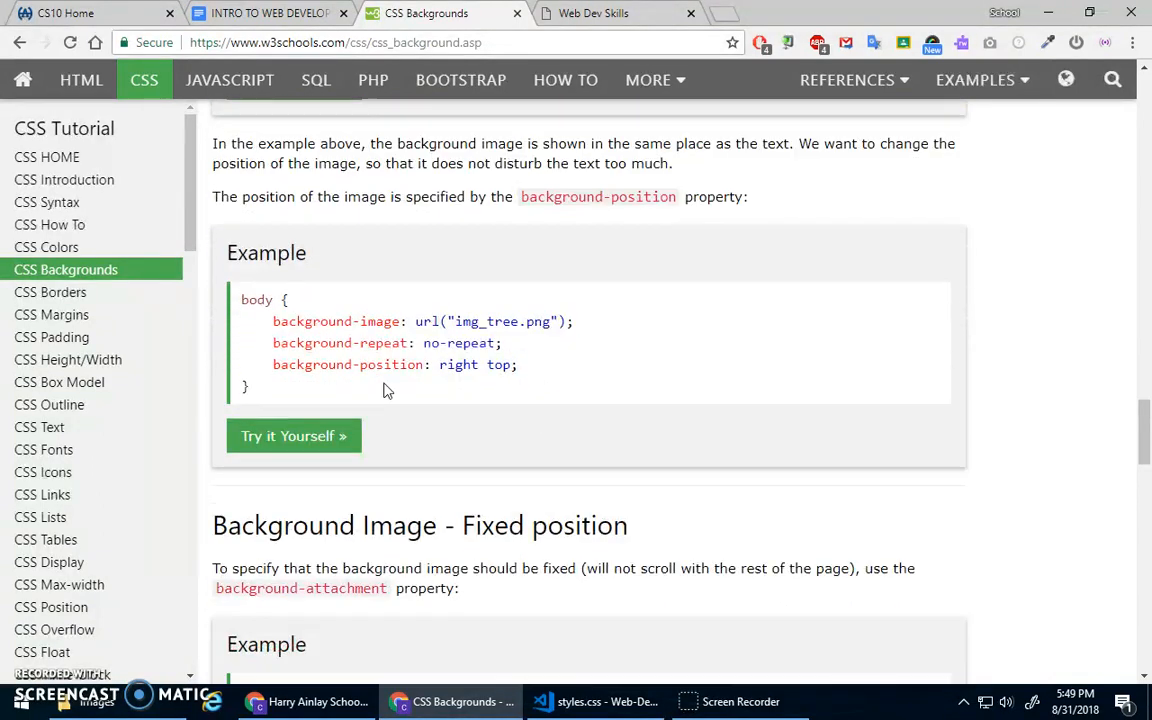
{"action": "scroll", "scroll_direction": "down", "scroll_amount": 3}
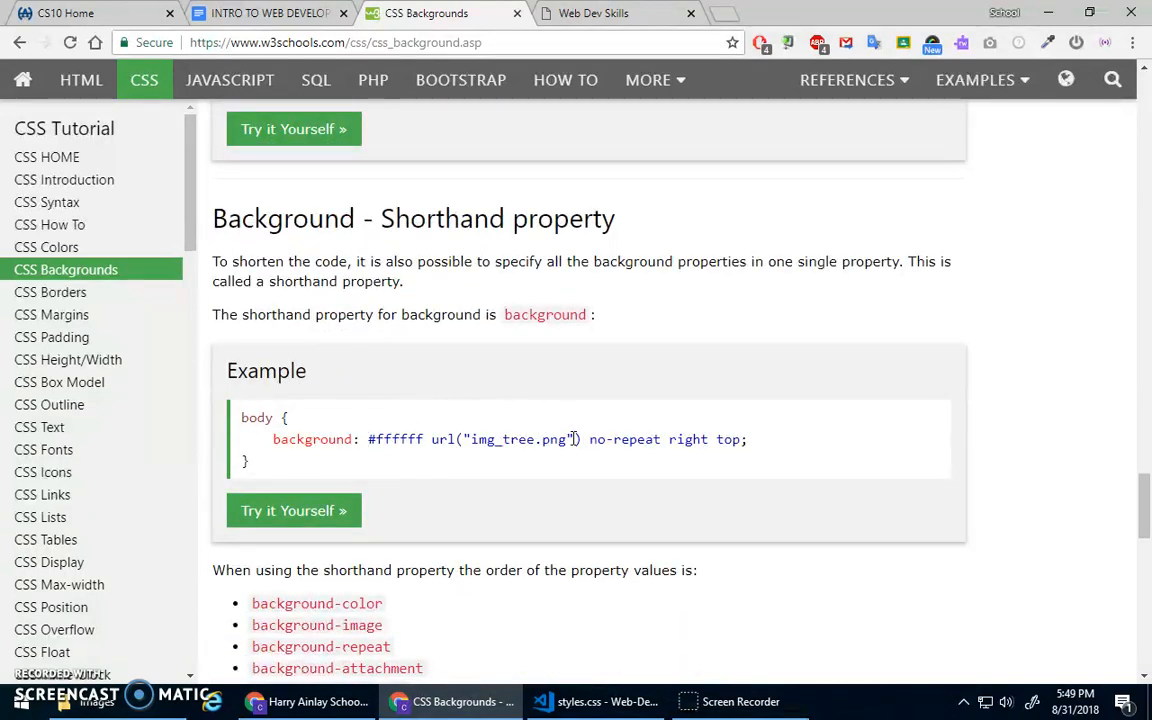
{"action": "scroll", "scroll_direction": "down", "scroll_amount": 3}
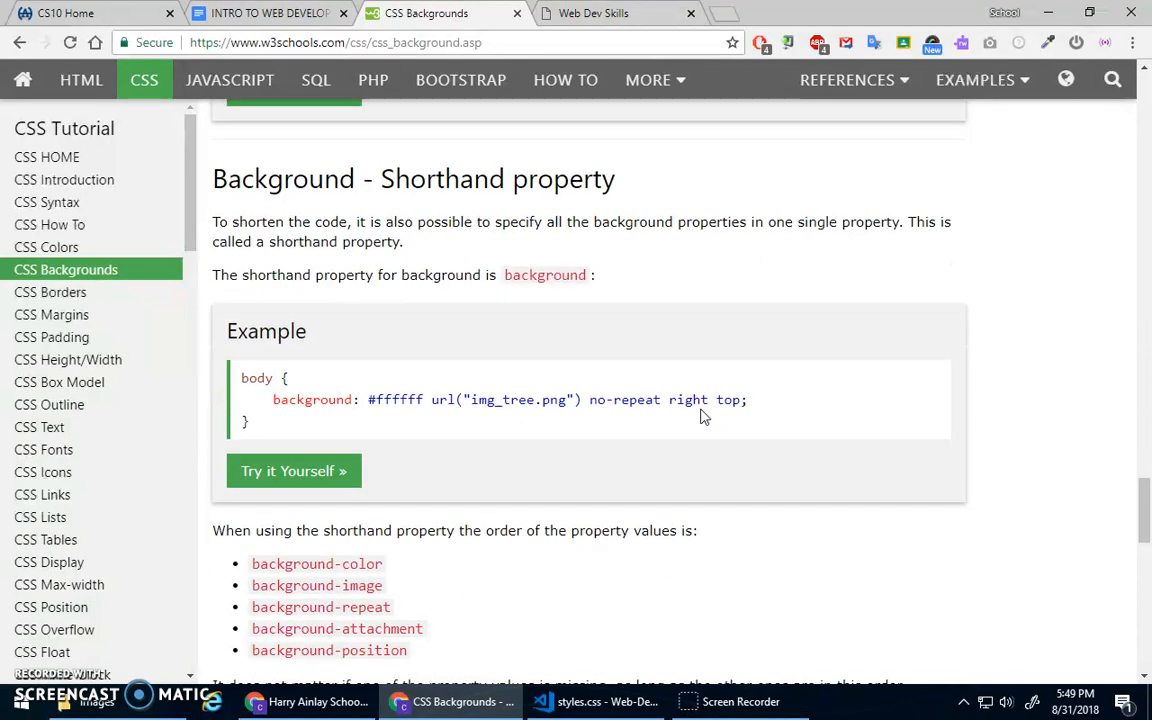
{"action": "scroll", "scroll_direction": "down", "scroll_amount": 3}
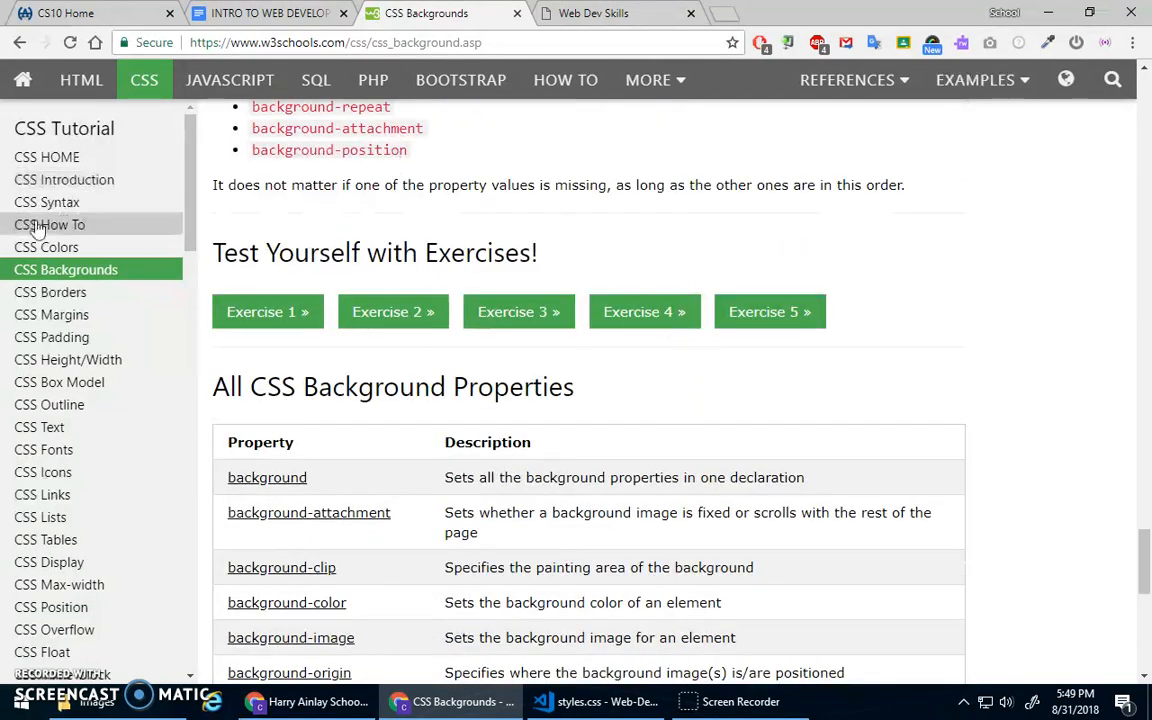
{"action": "scroll", "scroll_direction": "down", "scroll_amount": 3}
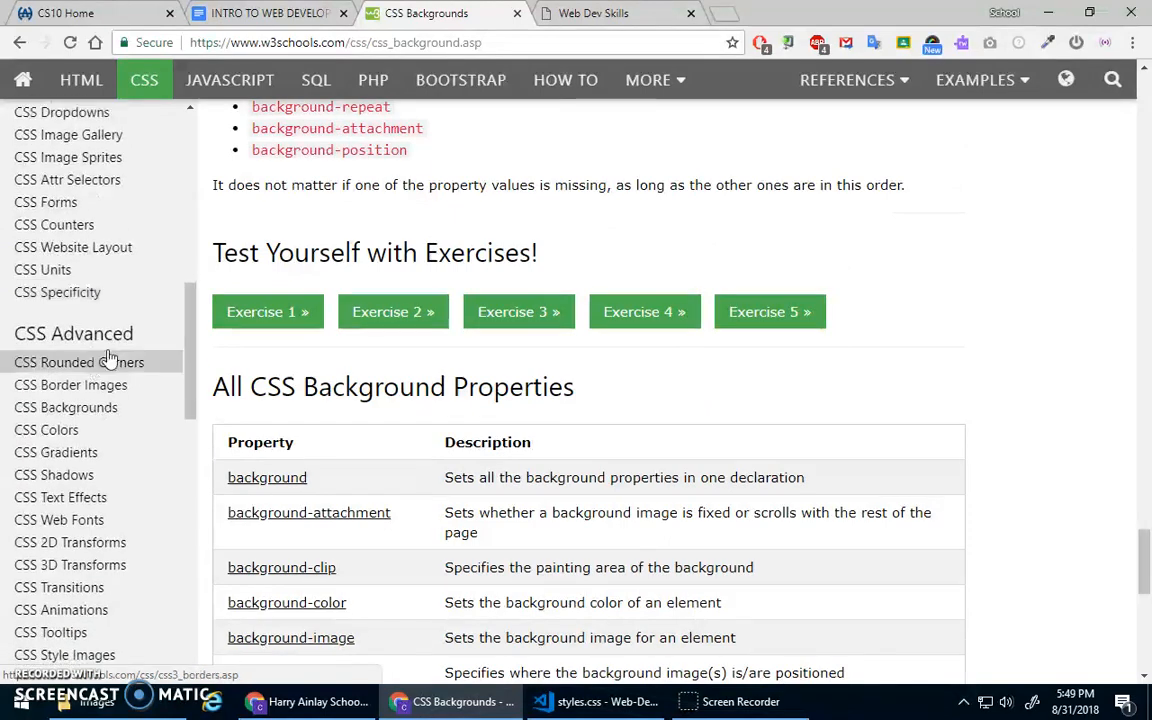
- In the multiple backgrounds lesson, locate the Full Size Background Image example
{"action": "left_click", "coordinate": [64, 408]}
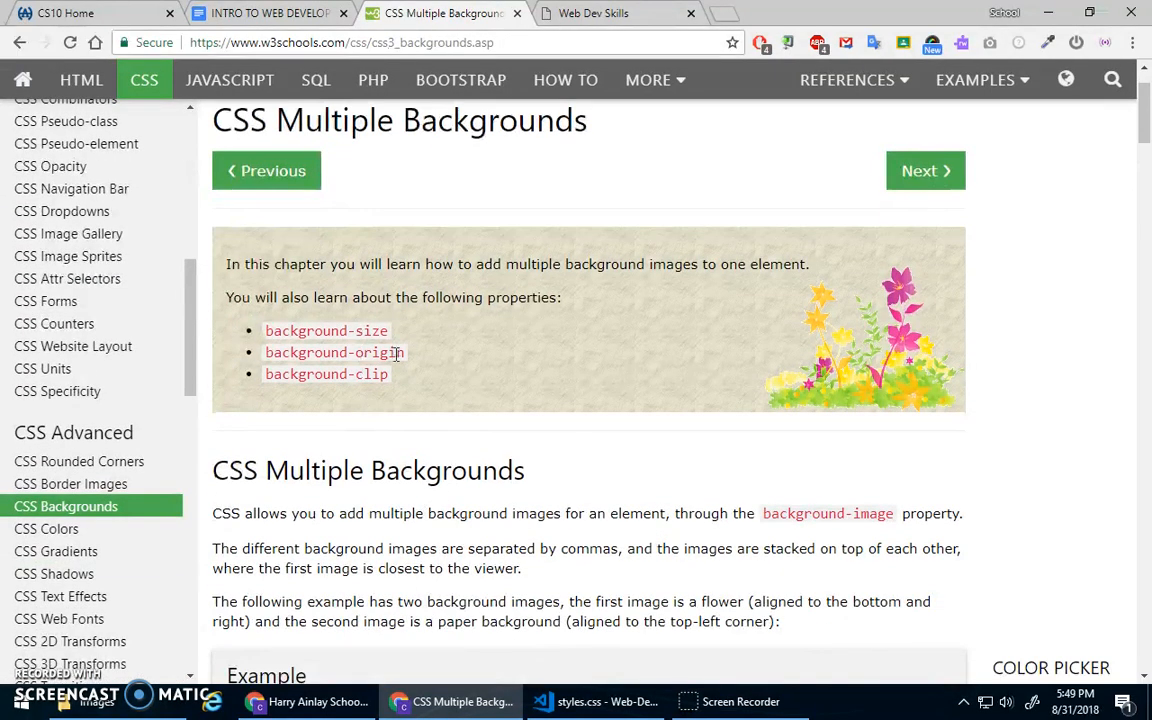
{"action": "scroll", "scroll_direction": "down", "scroll_amount": 3}
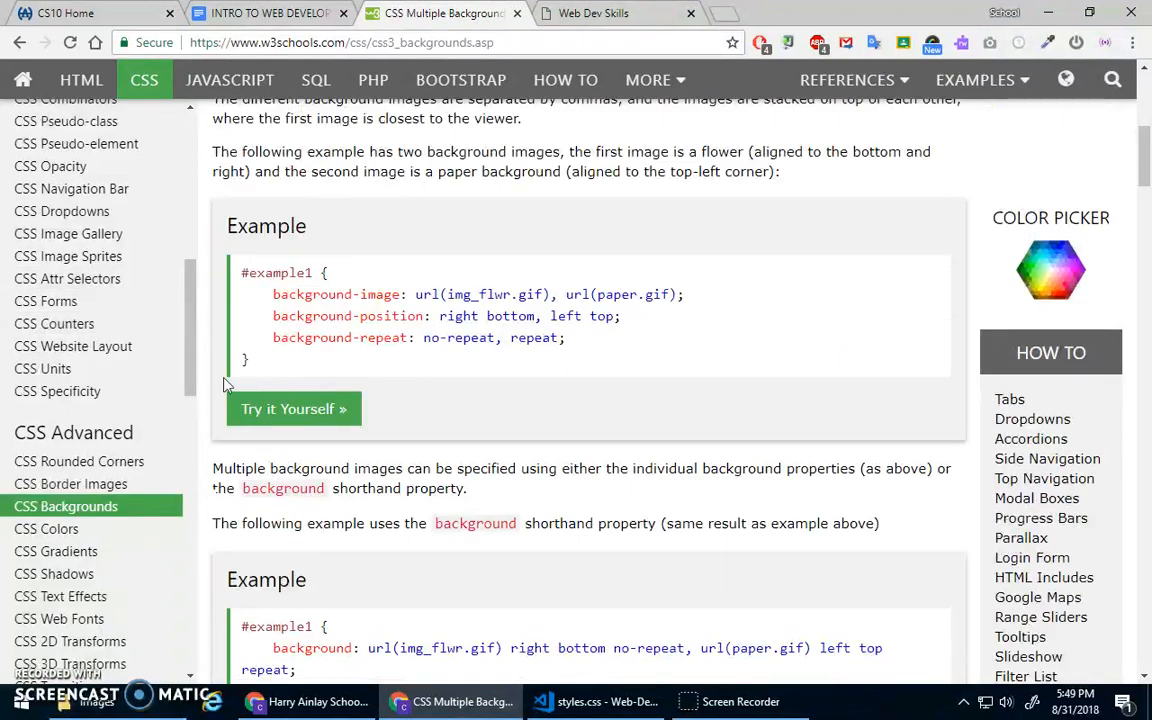
{"action": "scroll", "scroll_direction": "up", "scroll_amount": 3}
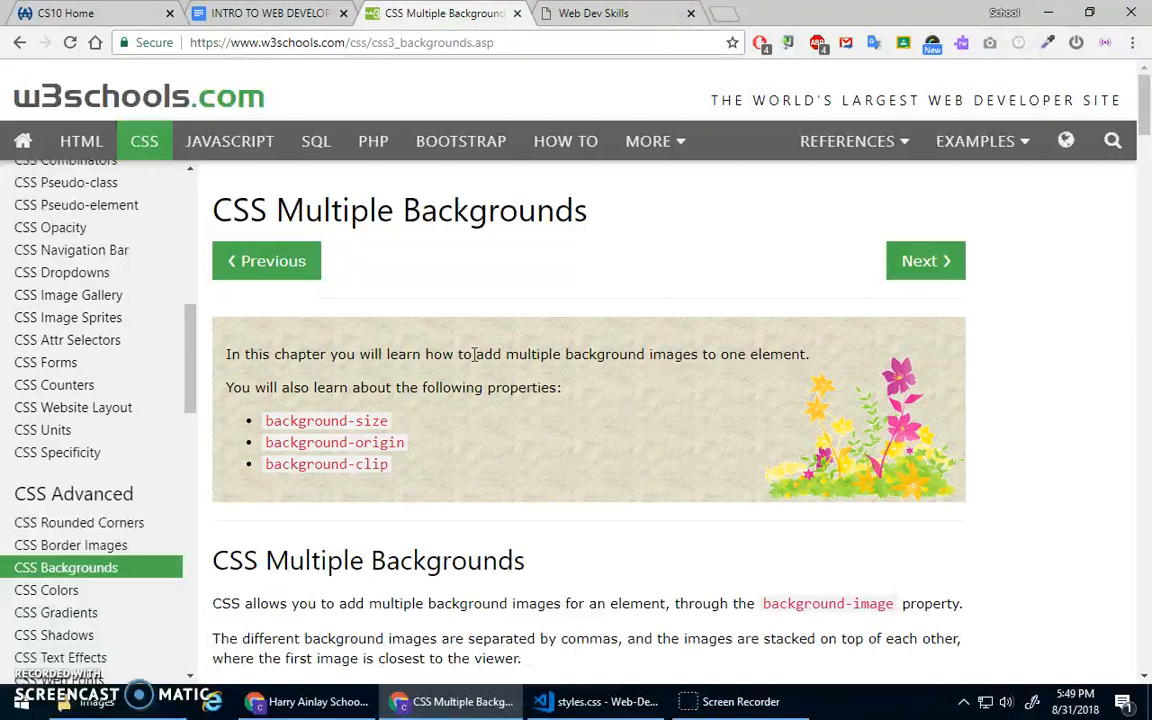
{"action": "scroll", "scroll_direction": "down", "scroll_amount": 3}
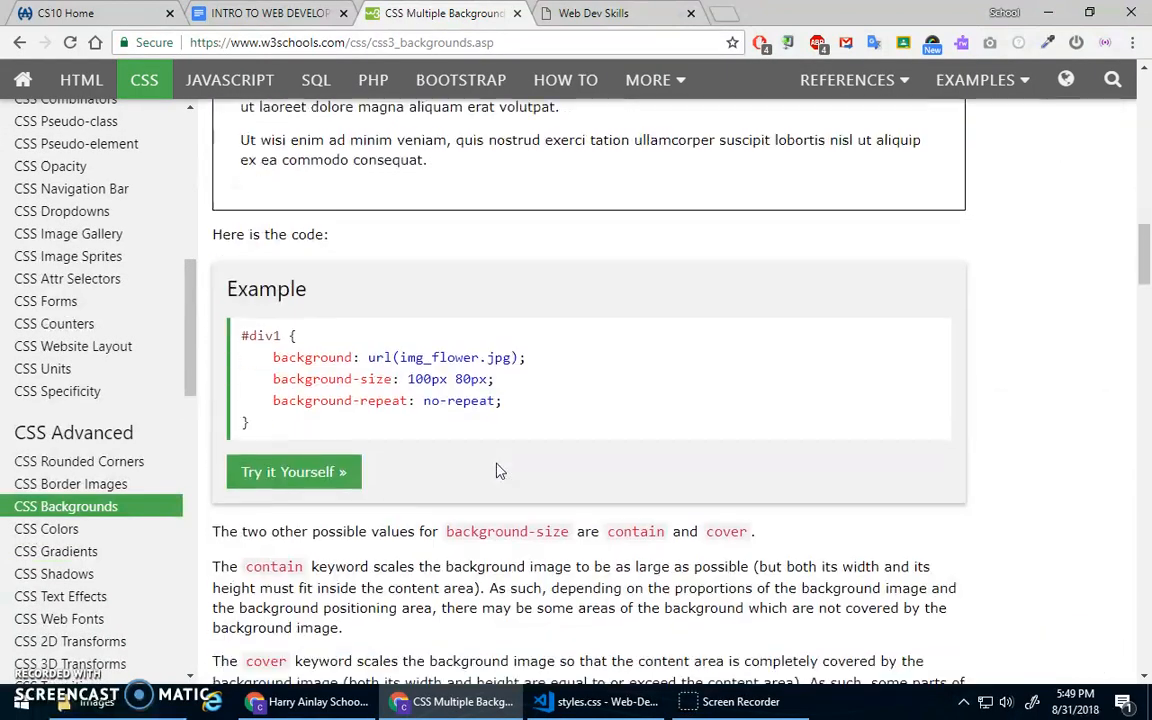
{"action": "scroll", "scroll_direction": "down", "scroll_amount": 3}
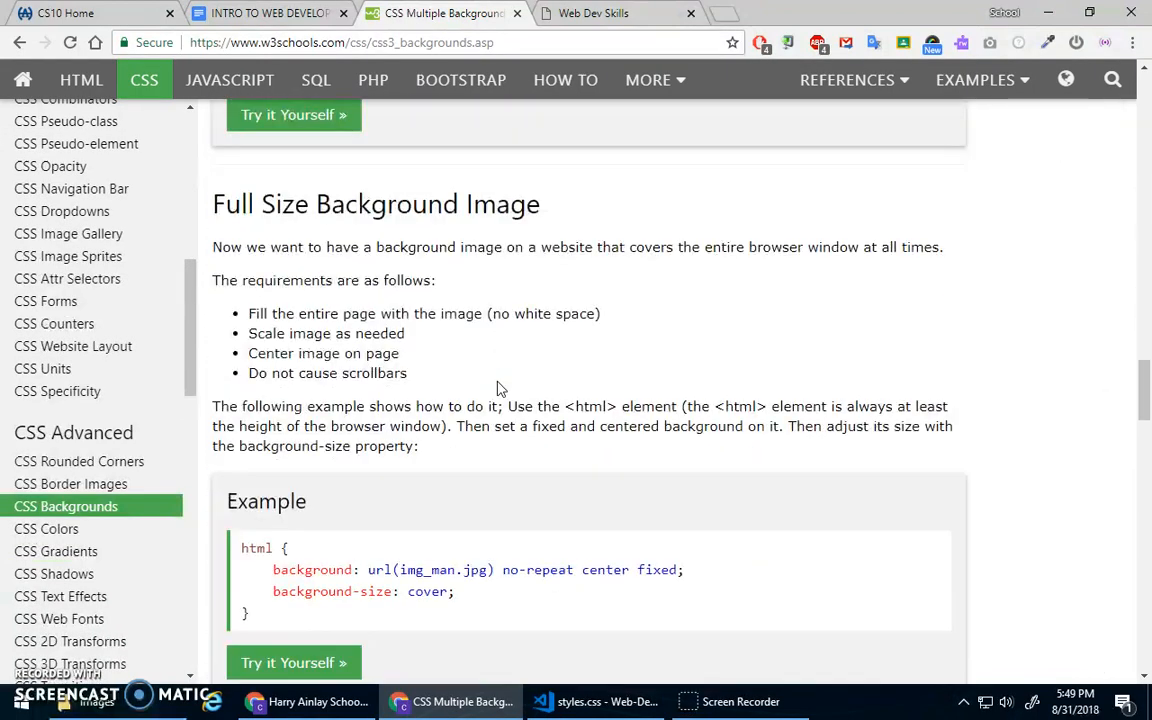
{"action": "scroll", "scroll_direction": "down", "scroll_amount": 3}
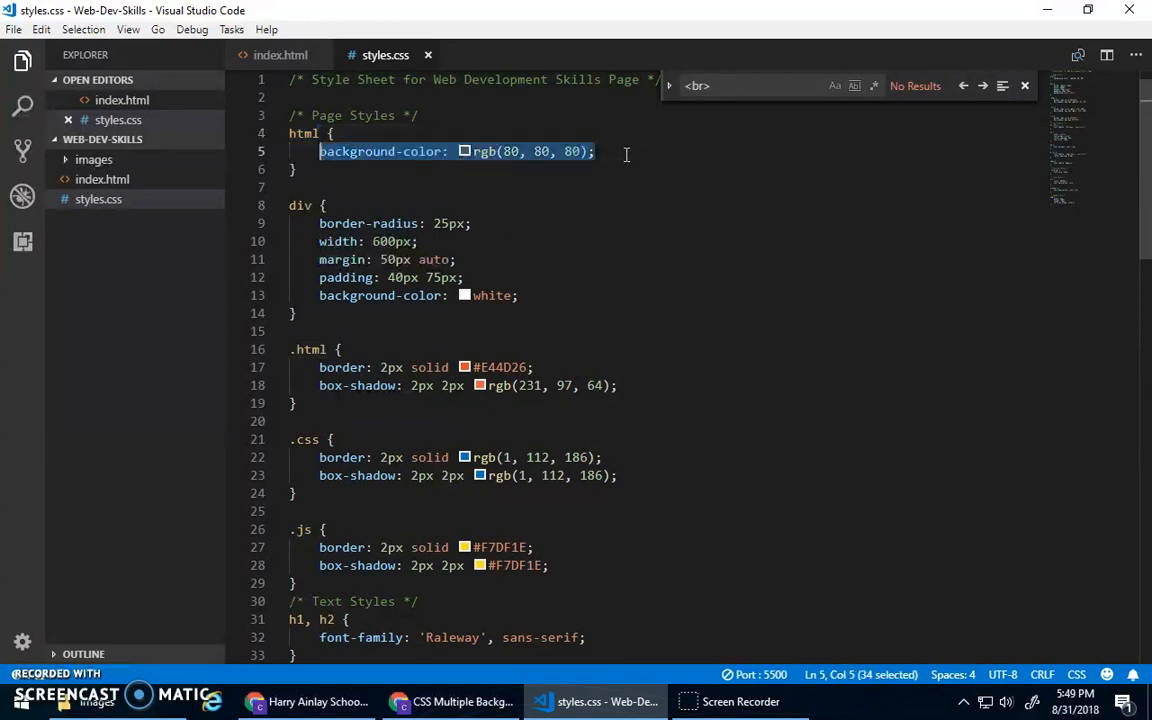
- Replace the html rule's background-color with background-image: url("") and expand the images folder
{"action": "type", "text": "backgr"}
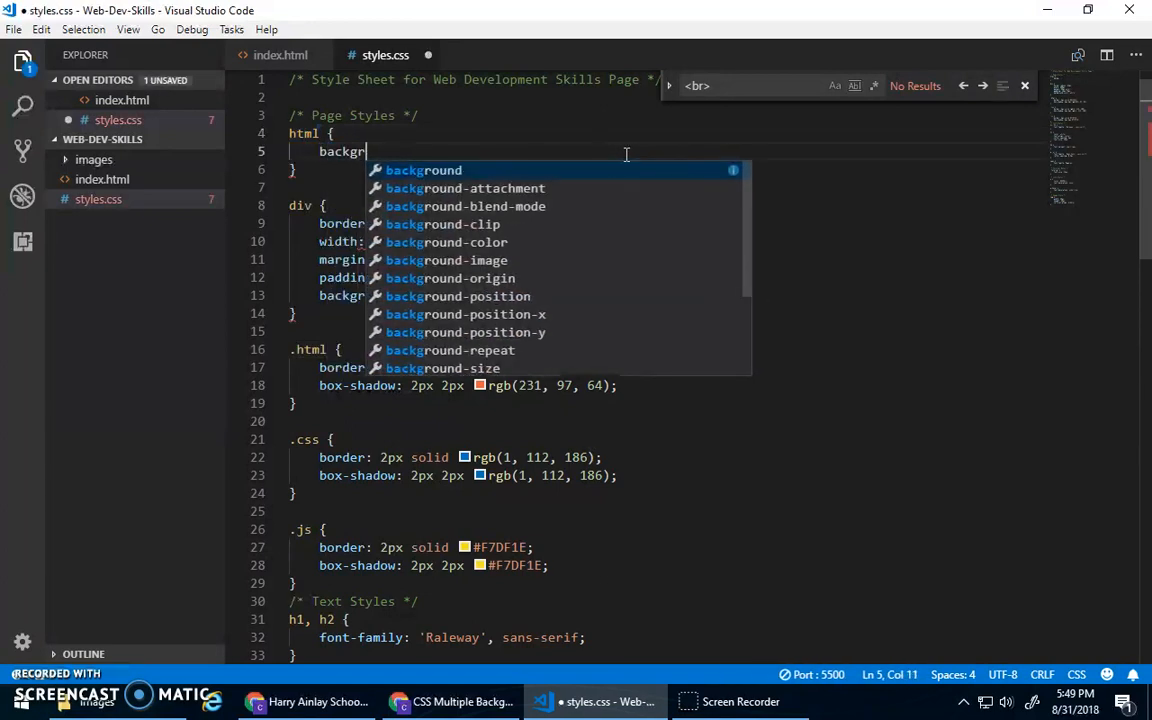
{"action": "type", "text": "-image: url(\"\");"}
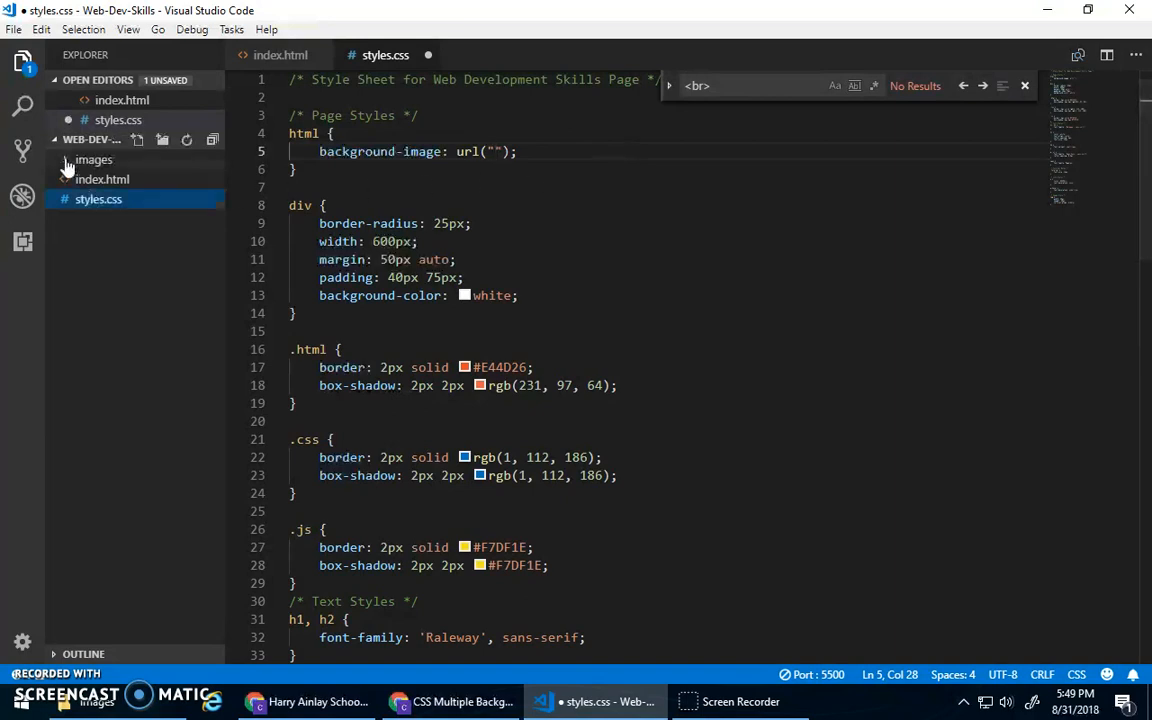
{"action": "left_click", "coordinate": [92, 160]}
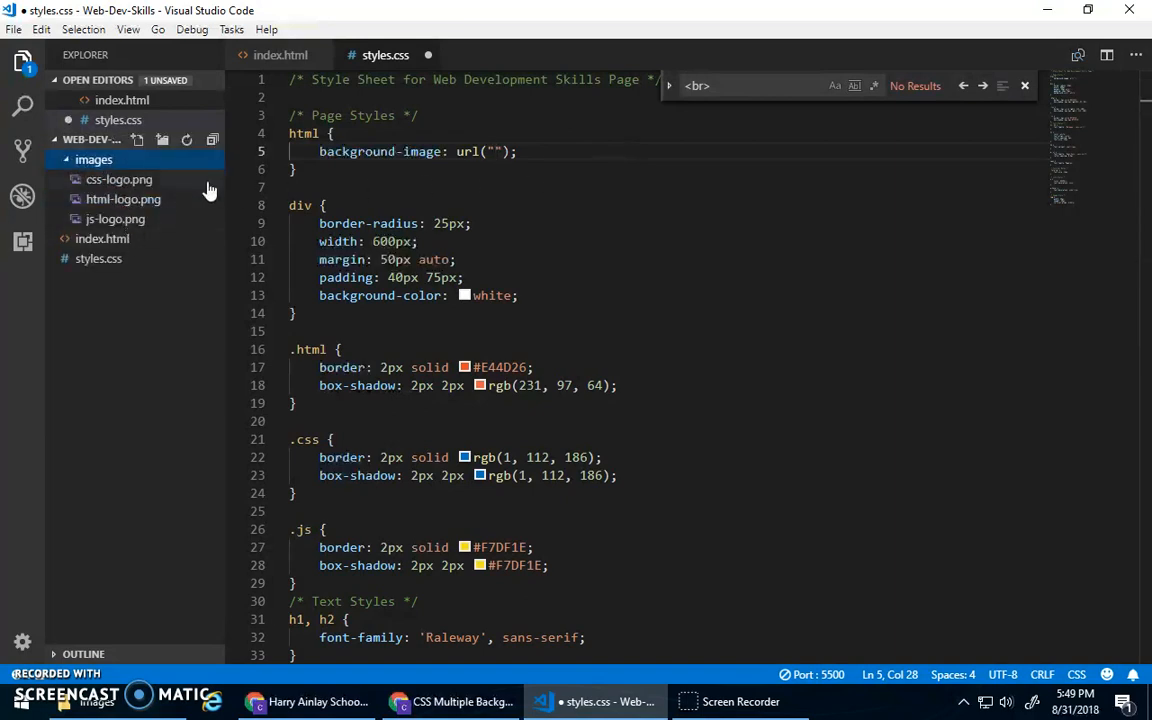
- Go to pixabay.com in a new tab and glance back at the Web Dev Skills page
{"action": "left_click", "coordinate": [450, 12]}
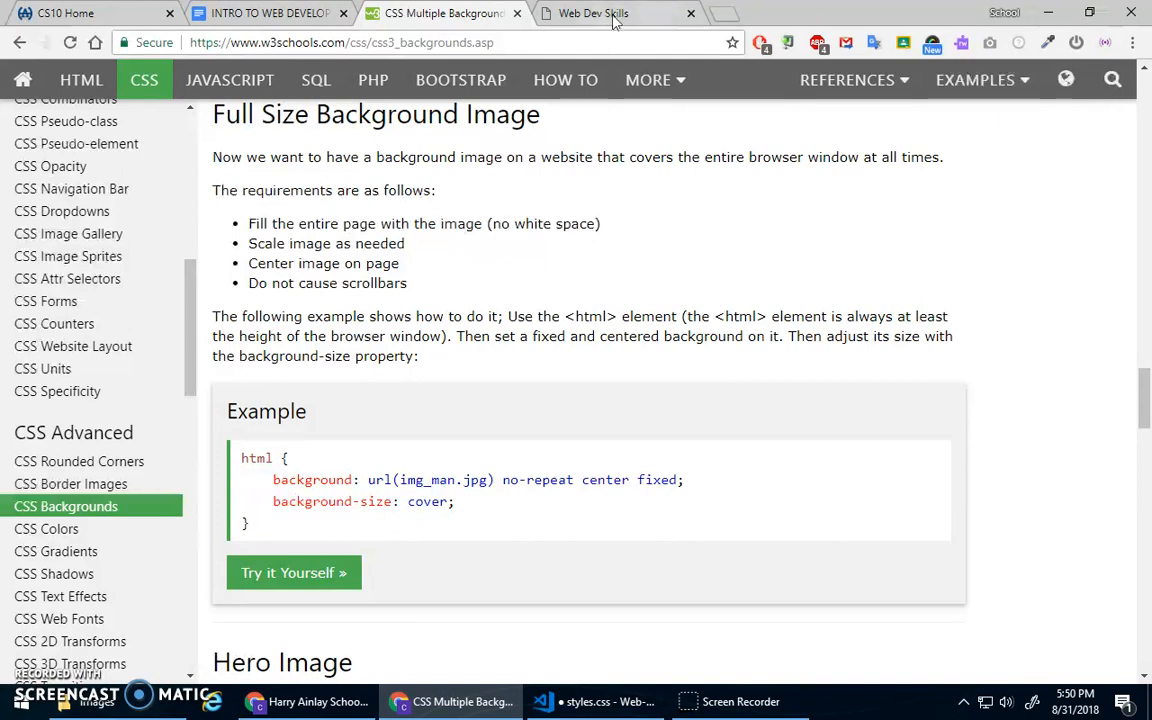
{"action": "left_click", "coordinate": [722, 12]}
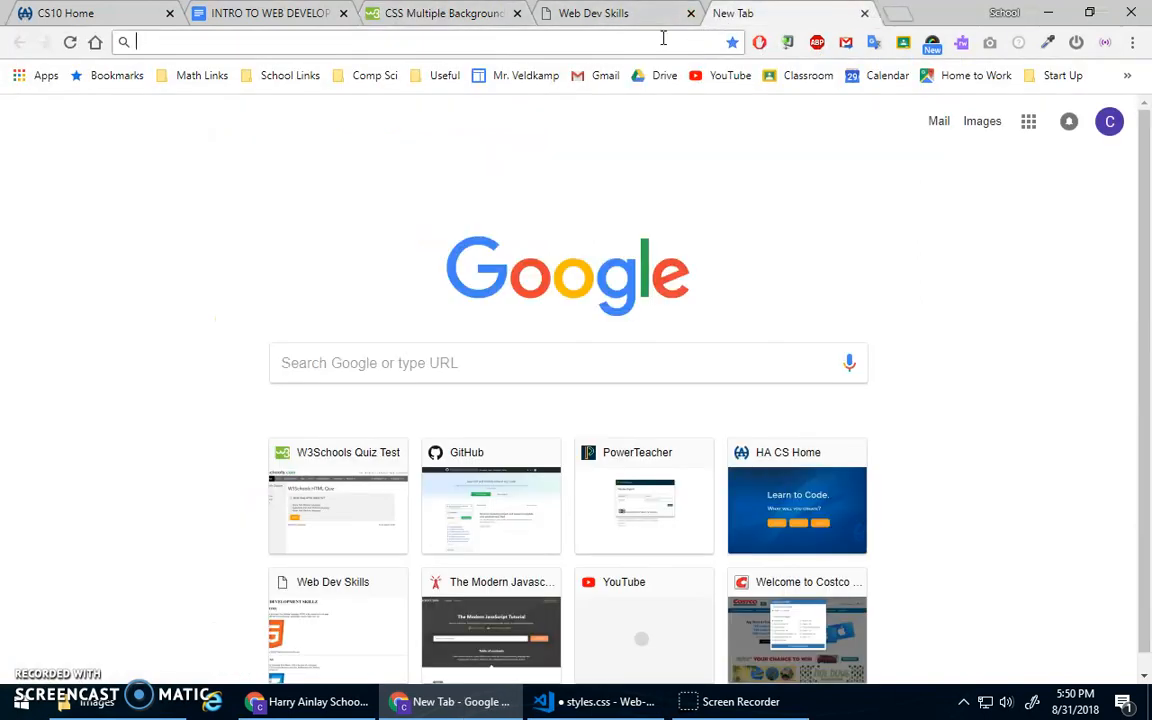
{"action": "type", "text": "pixaby"}
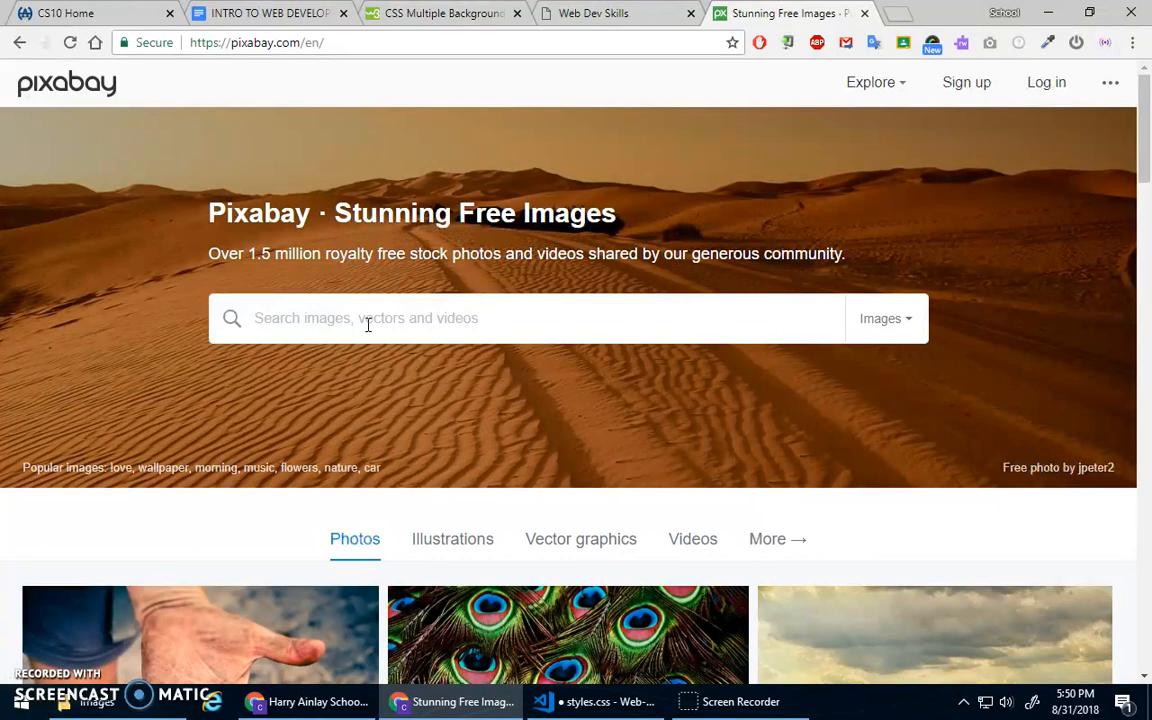
{"action": "left_click", "coordinate": [592, 12]}
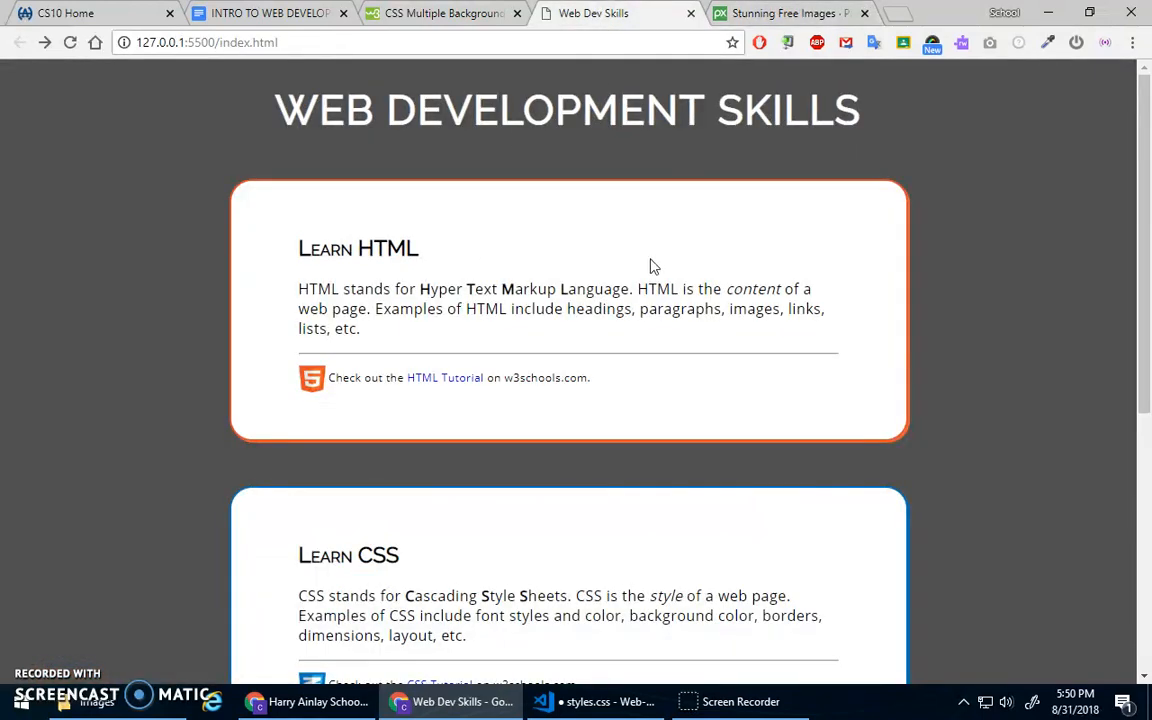
{"action": "scroll", "scroll_direction": "down", "scroll_amount": 3}
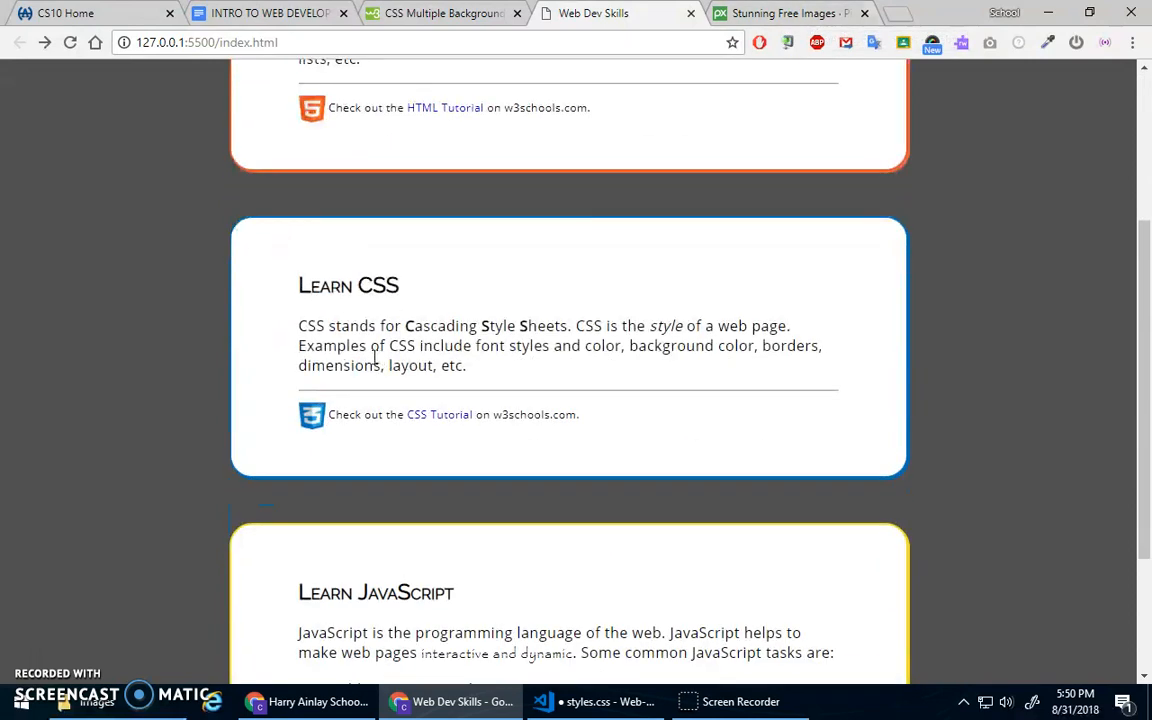
{"action": "scroll", "scroll_direction": "up", "scroll_amount": 3}
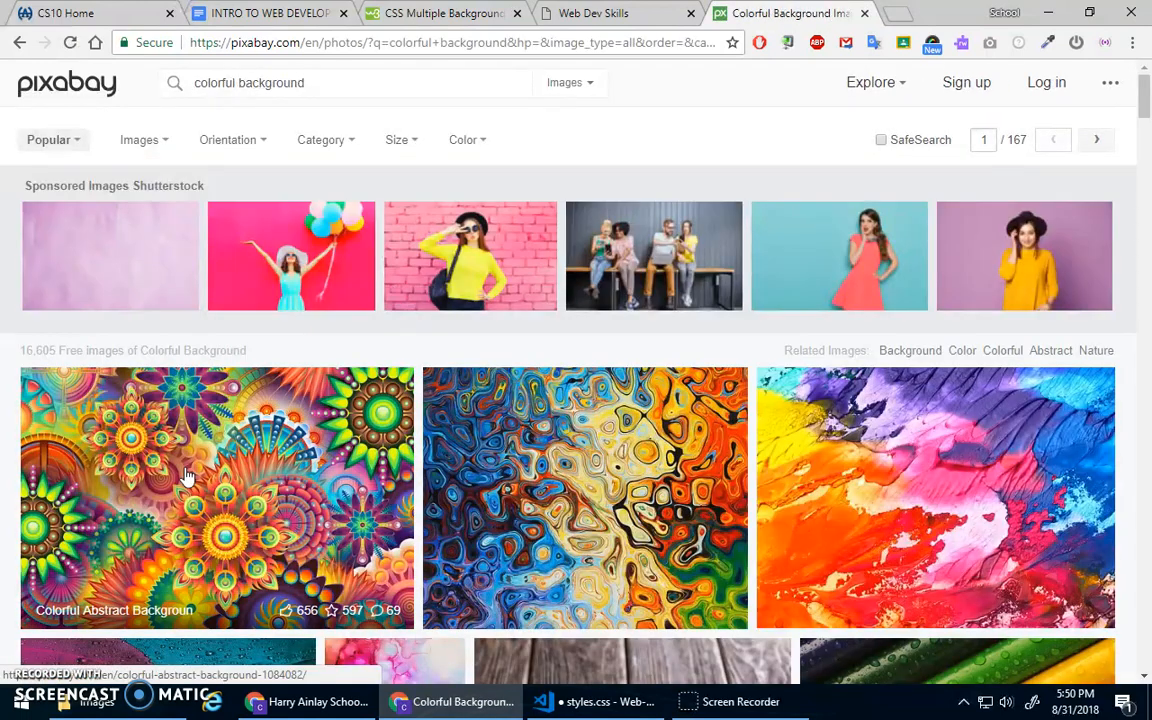
- Browse Pixabay's 'colorful background' results and open the green Abstract Leaf Plant photo
{"action": "scroll", "scroll_direction": "down", "scroll_amount": 3}
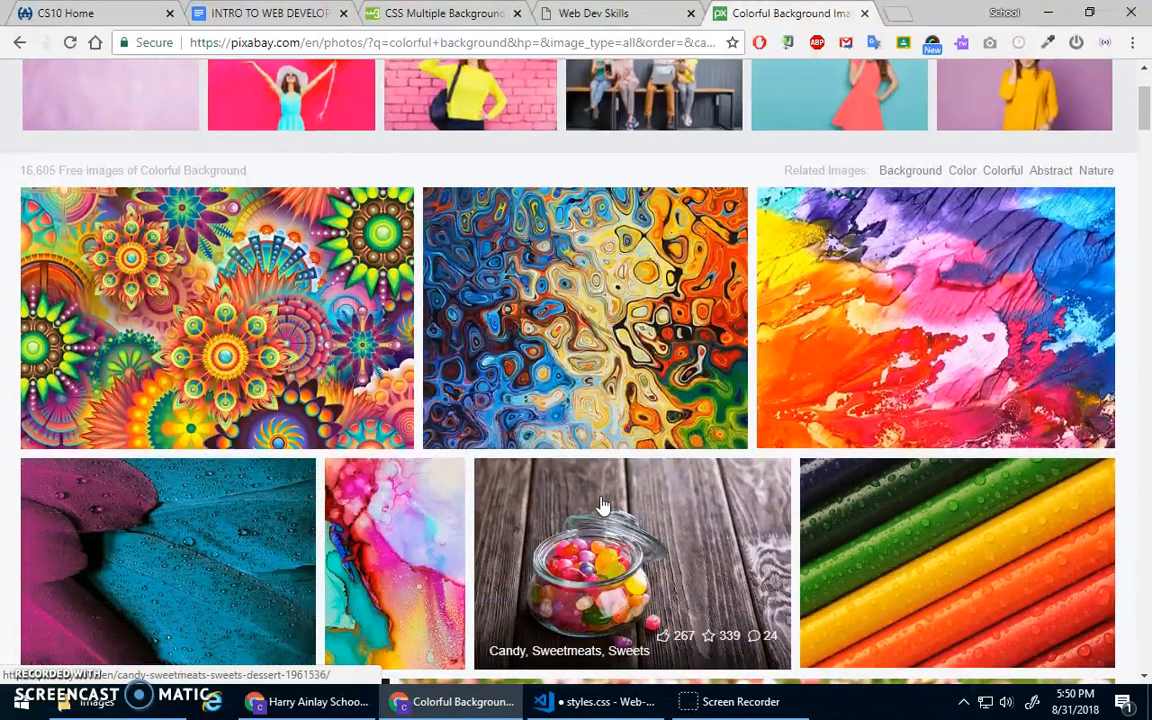
{"action": "scroll", "scroll_direction": "down", "scroll_amount": 3}
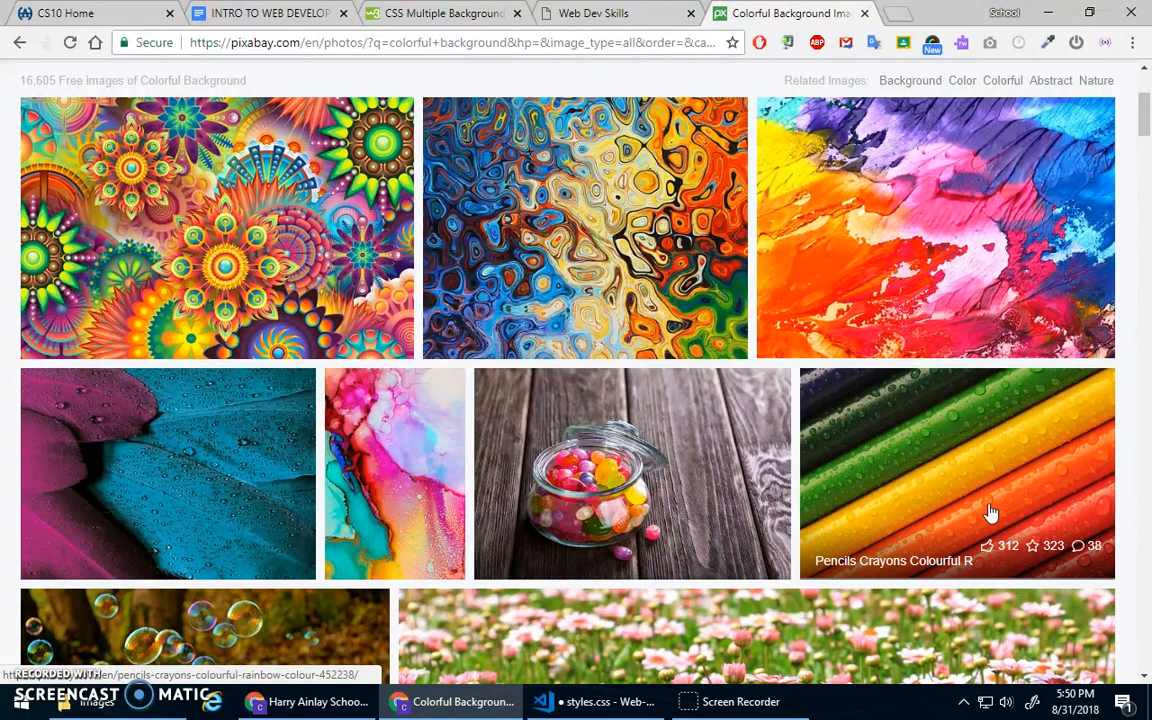
{"action": "scroll", "scroll_direction": "down", "scroll_amount": 3}
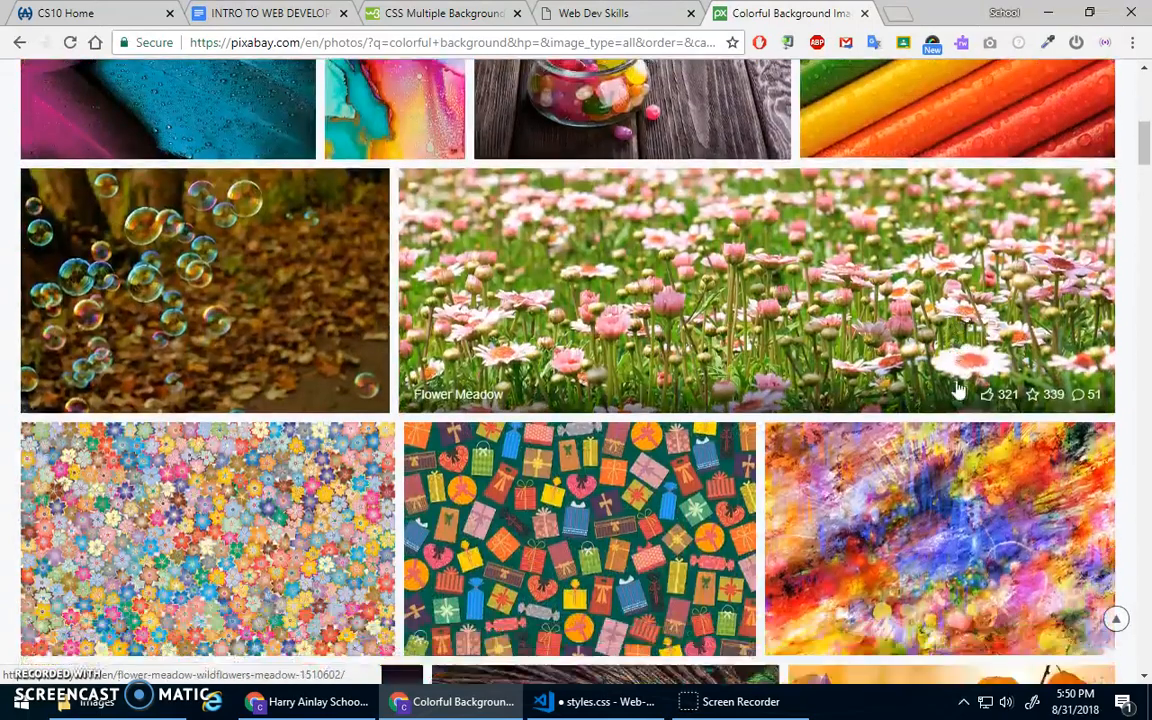
{"action": "scroll", "scroll_direction": "down", "scroll_amount": 3}
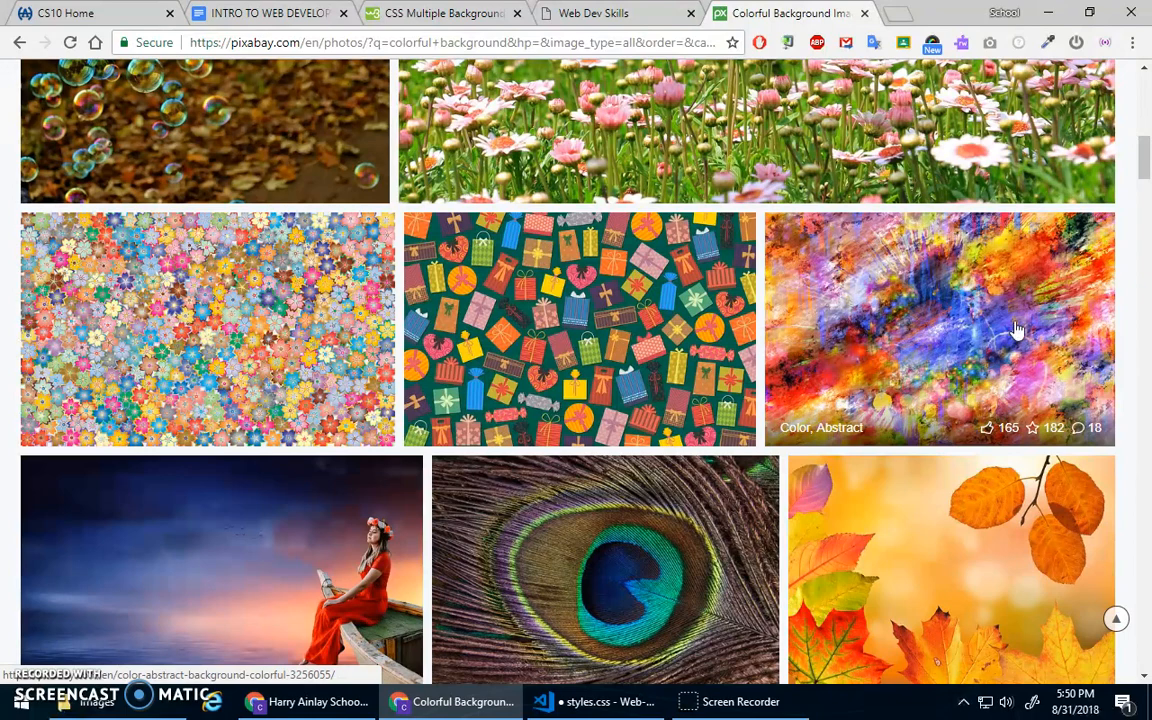
{"action": "scroll", "scroll_direction": "down", "scroll_amount": 3}
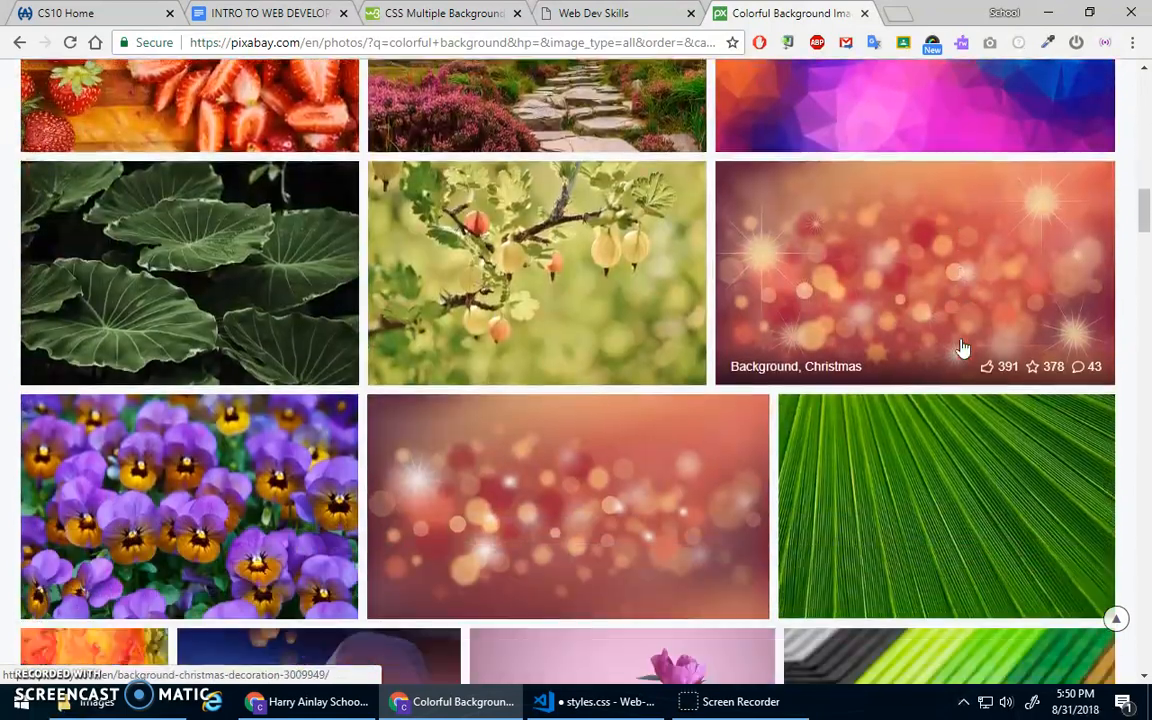
{"action": "scroll", "scroll_direction": "down", "scroll_amount": 3}
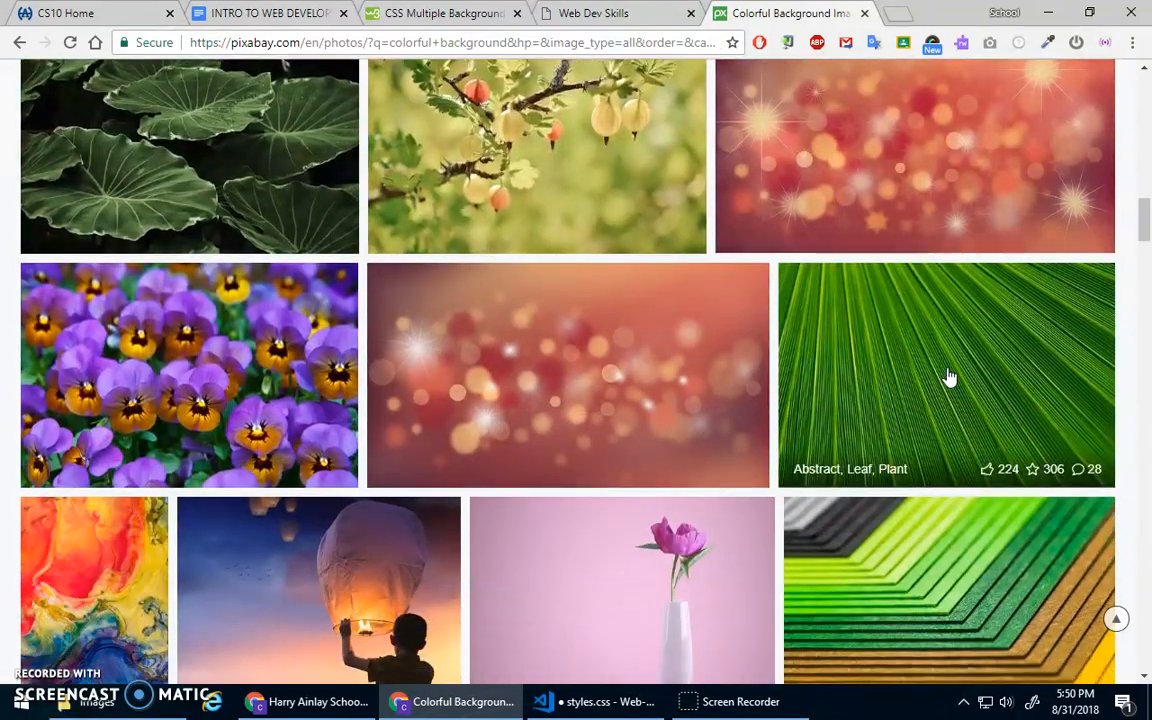
{"action": "mouse_move", "coordinate": [904, 376]}
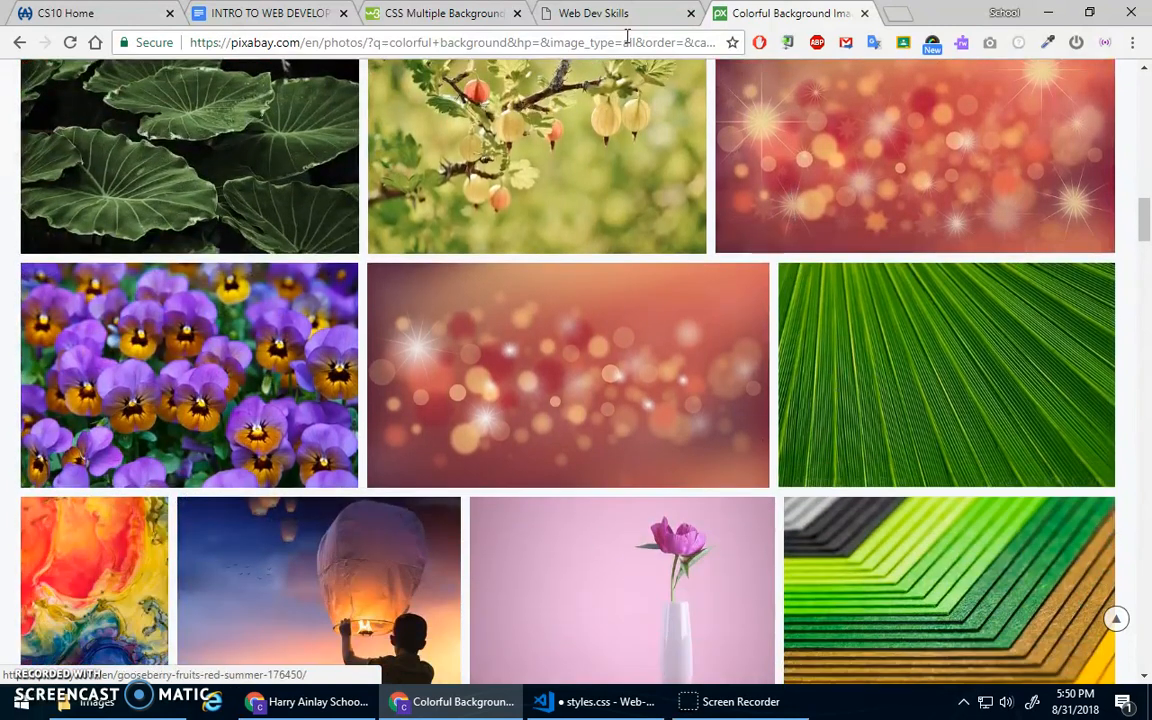
{"action": "left_click", "coordinate": [592, 12]}
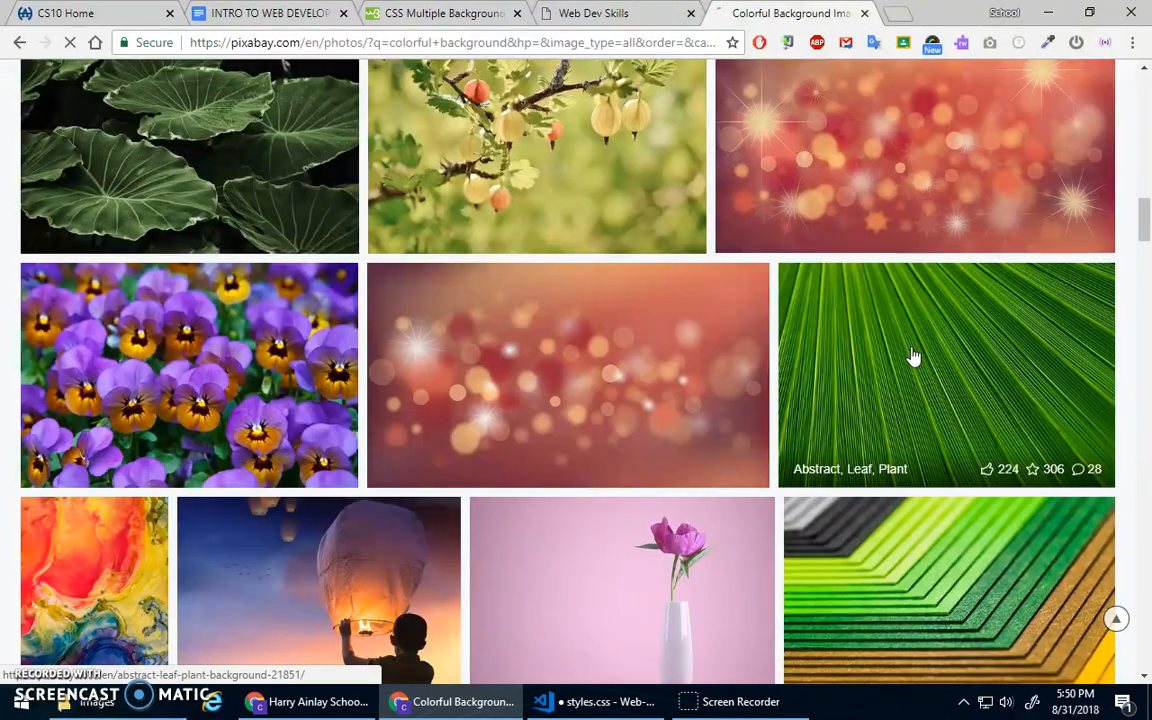
{"action": "left_click", "coordinate": [912, 356]}
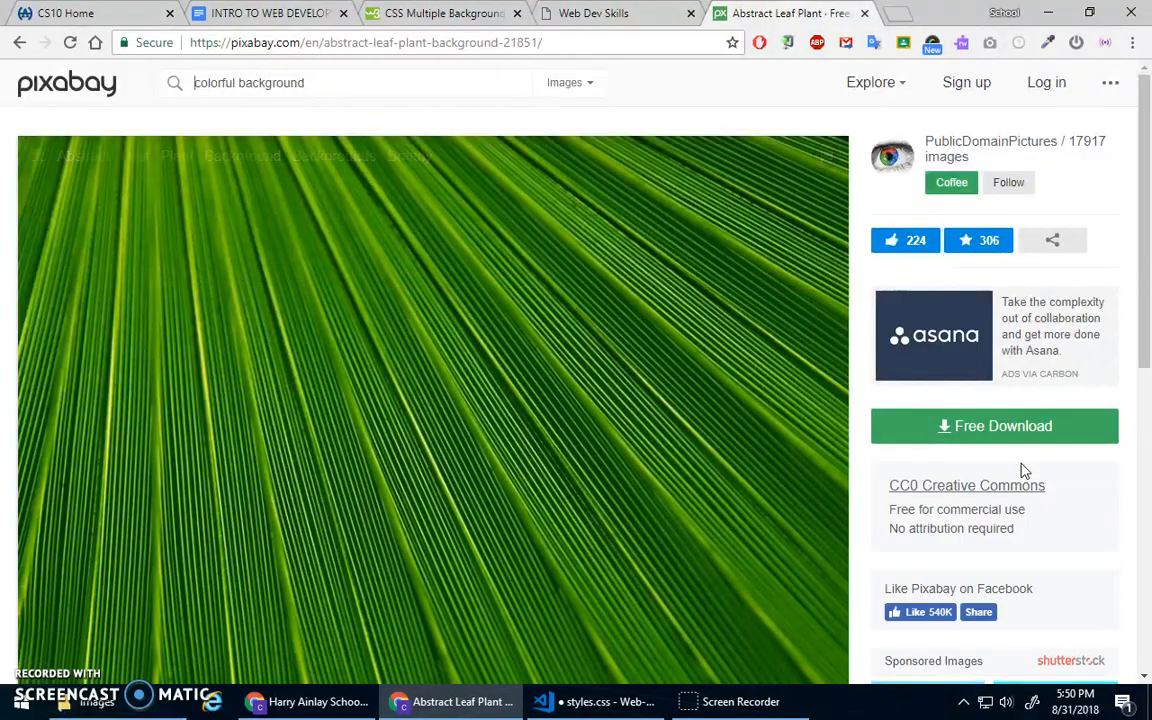
- Download the leaf photo at 1920×1279 and show the downloaded file in its folder
{"action": "left_click", "coordinate": [994, 424]}
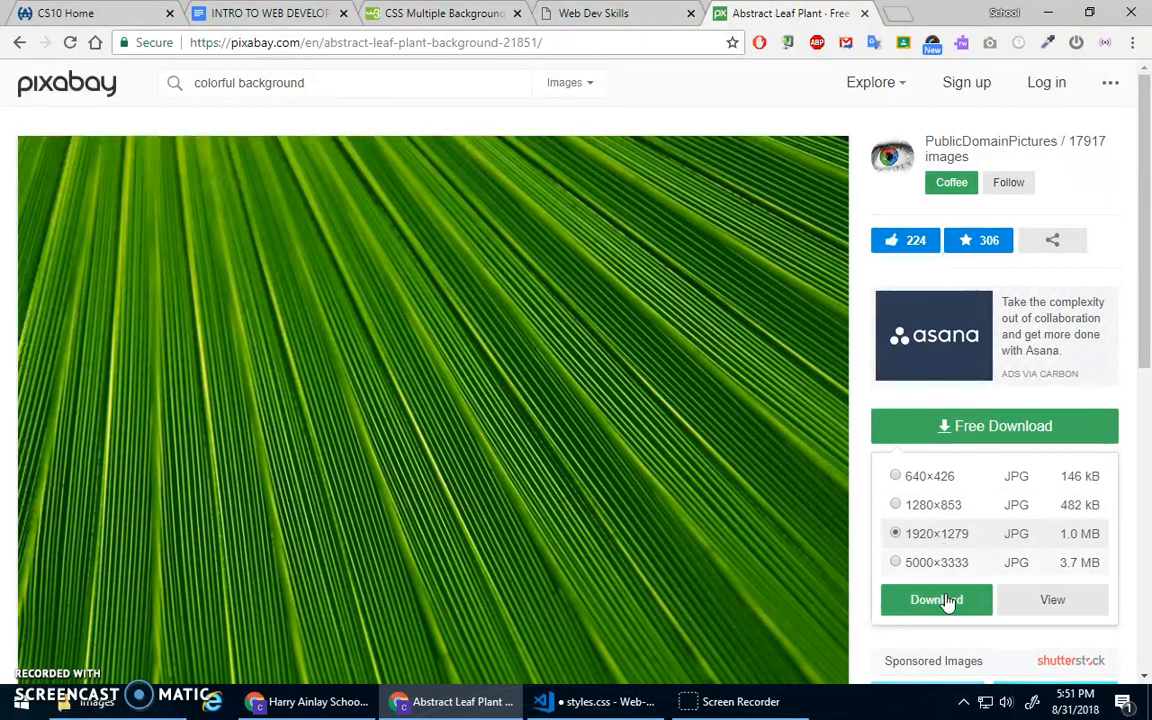
{"action": "left_click", "coordinate": [936, 600]}
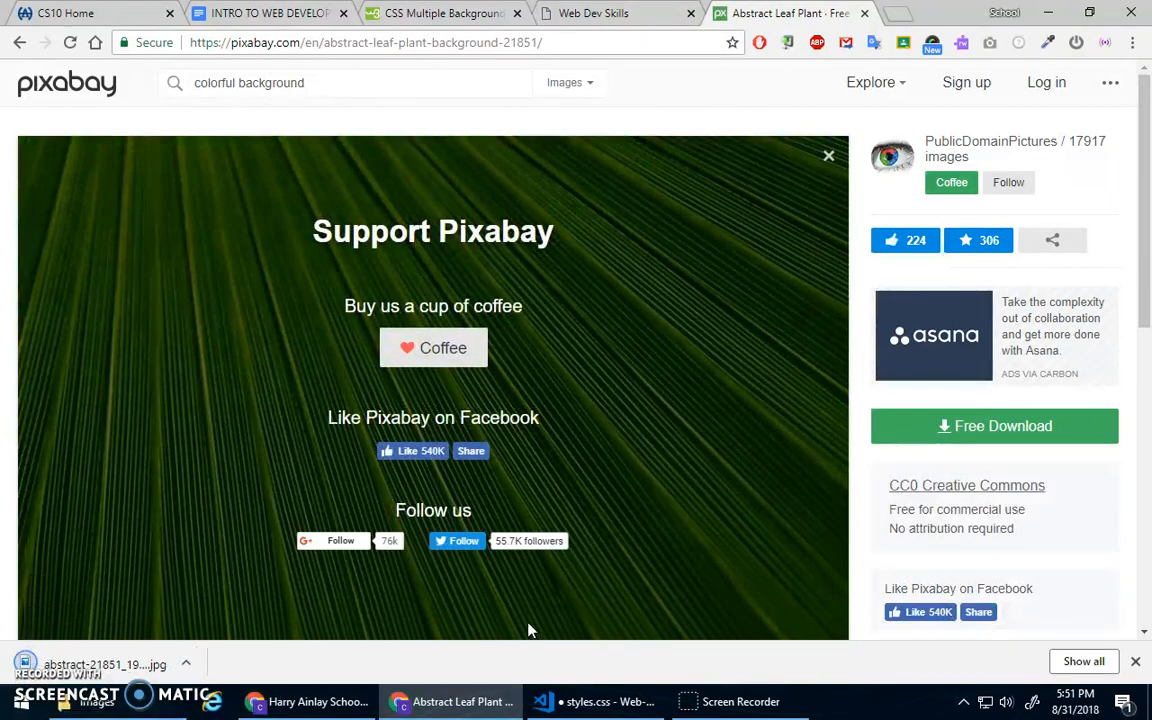
{"action": "left_click", "coordinate": [186, 664]}
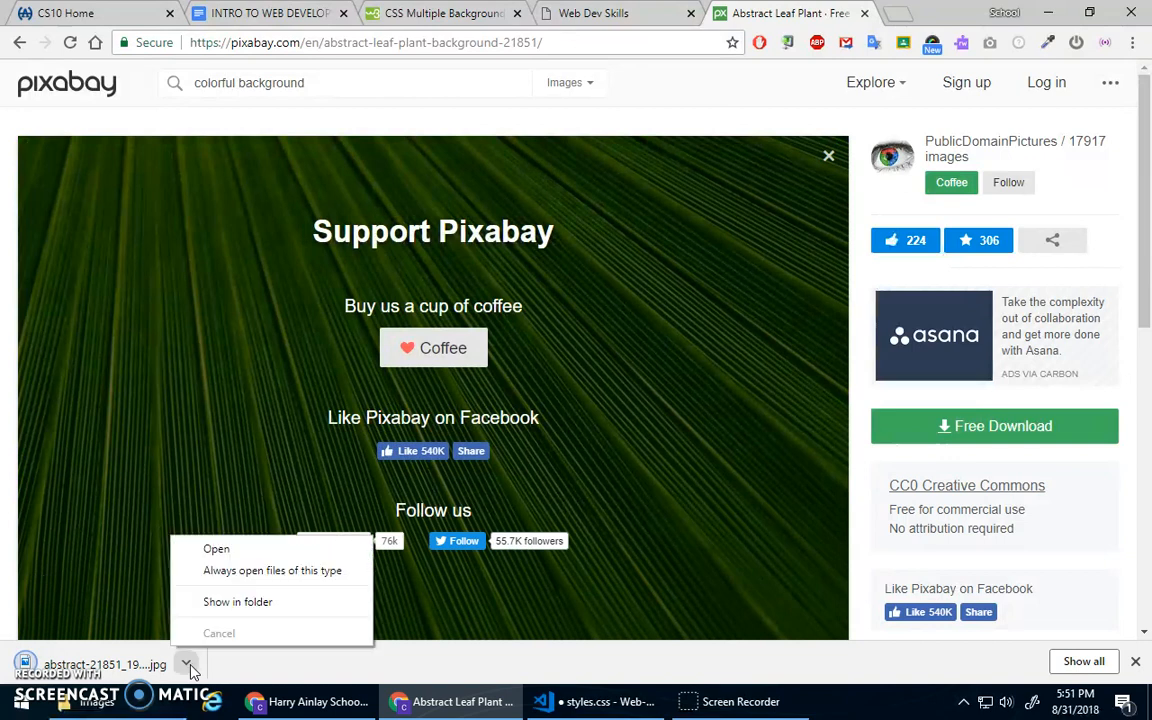
{"action": "left_click", "coordinate": [238, 600]}
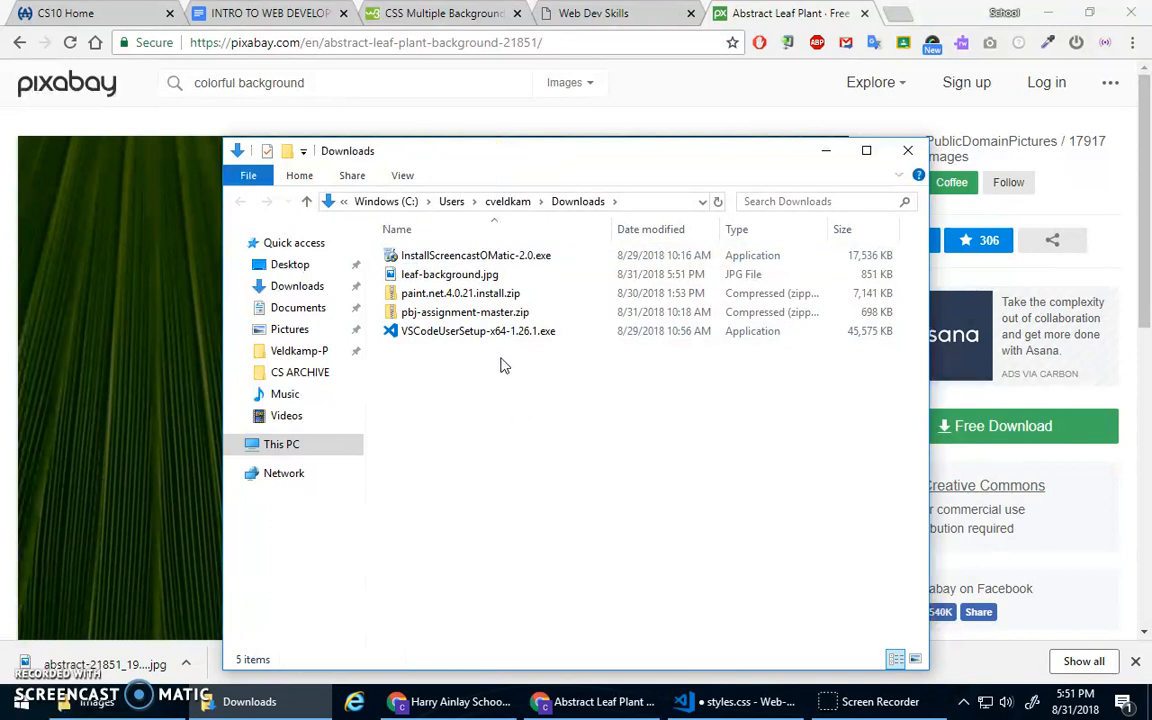
- Move leaf-background.jpg from Downloads into the Web-Dev-Skills images folder
{"action": "left_click", "coordinate": [448, 274]}
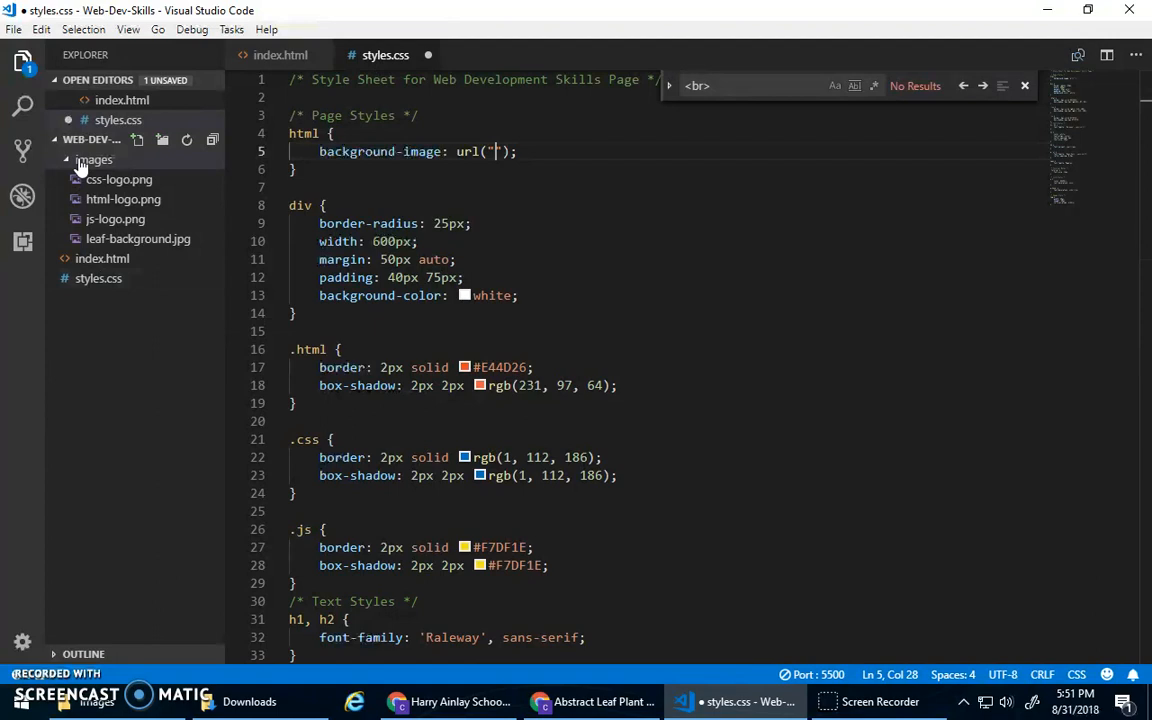
- Set the html rule's background-image to url("images/leaf-background.jpg")
{"action": "type", "text": "images/leaf-background.jpg"}
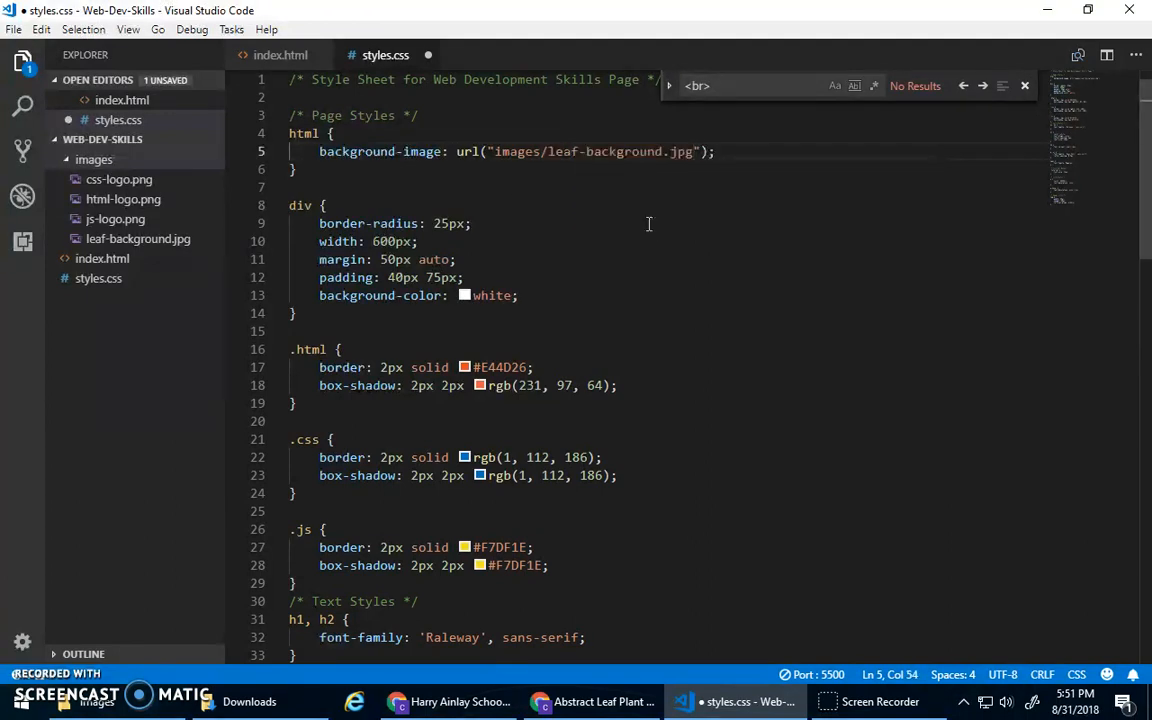
{"action": "left_click", "coordinate": [592, 700]}
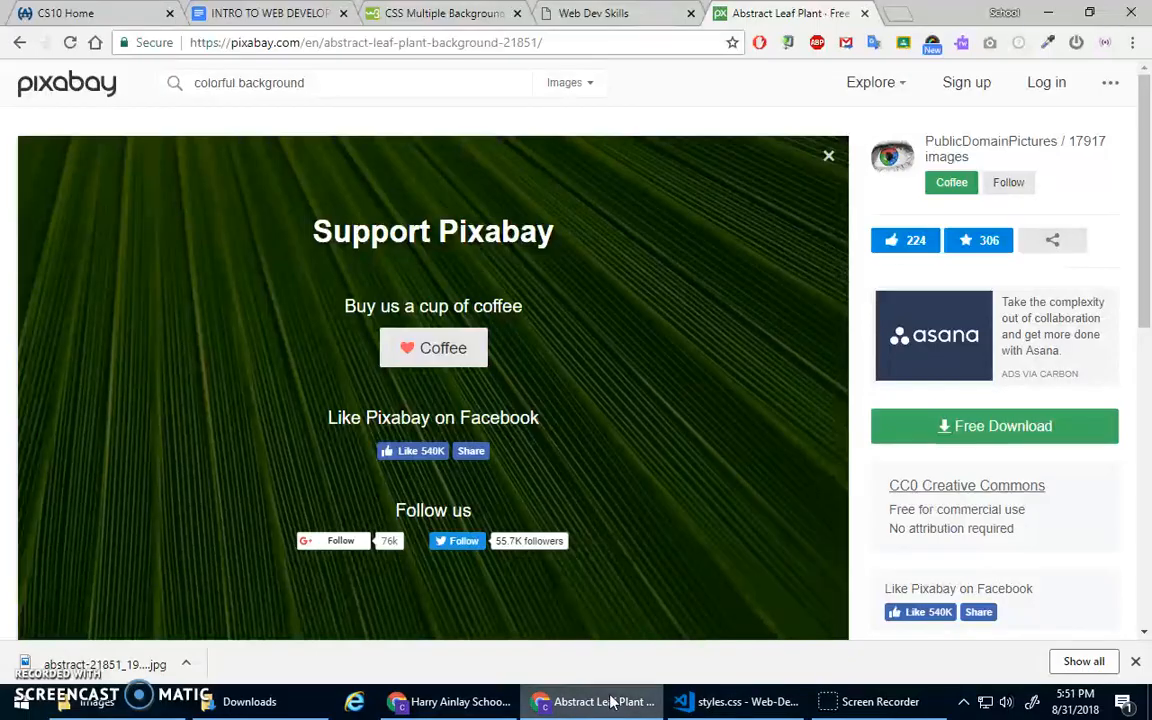
- Confirm the leaf photo fills the page behind the white cards, then return to Pixabay
{"action": "left_click", "coordinate": [592, 12]}
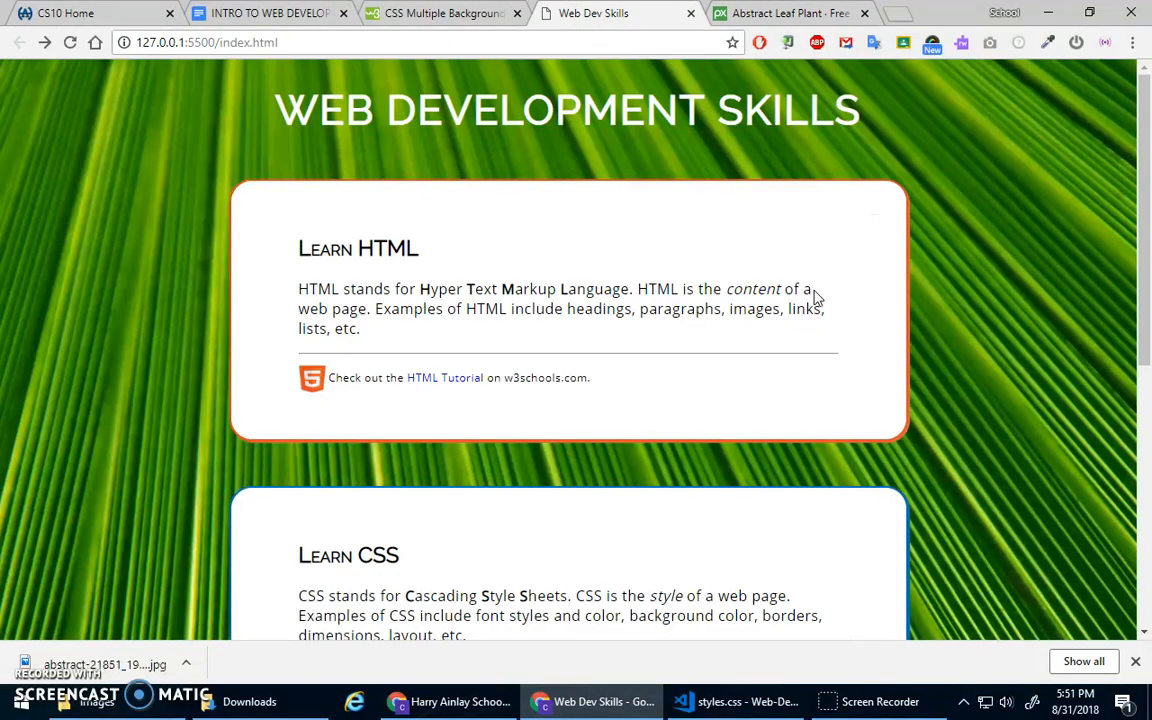
{"action": "scroll", "scroll_direction": "down", "scroll_amount": 3}
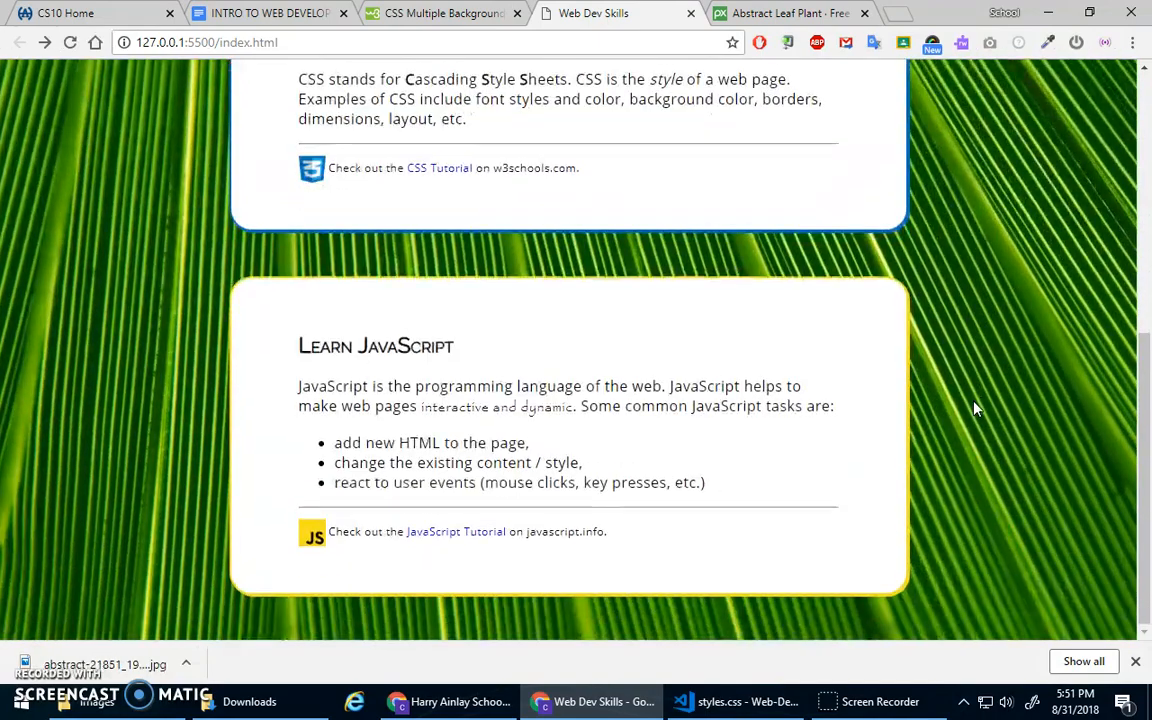
{"action": "scroll", "scroll_direction": "up", "scroll_amount": 3}
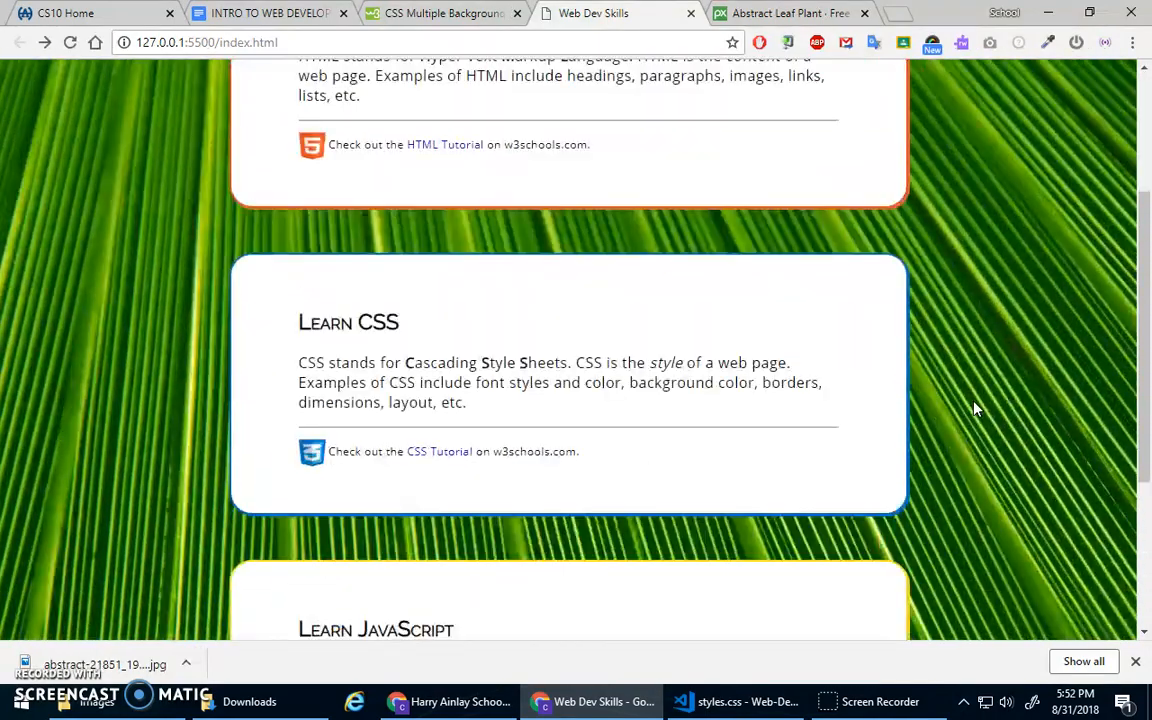
{"action": "scroll", "scroll_direction": "up", "scroll_amount": 3}
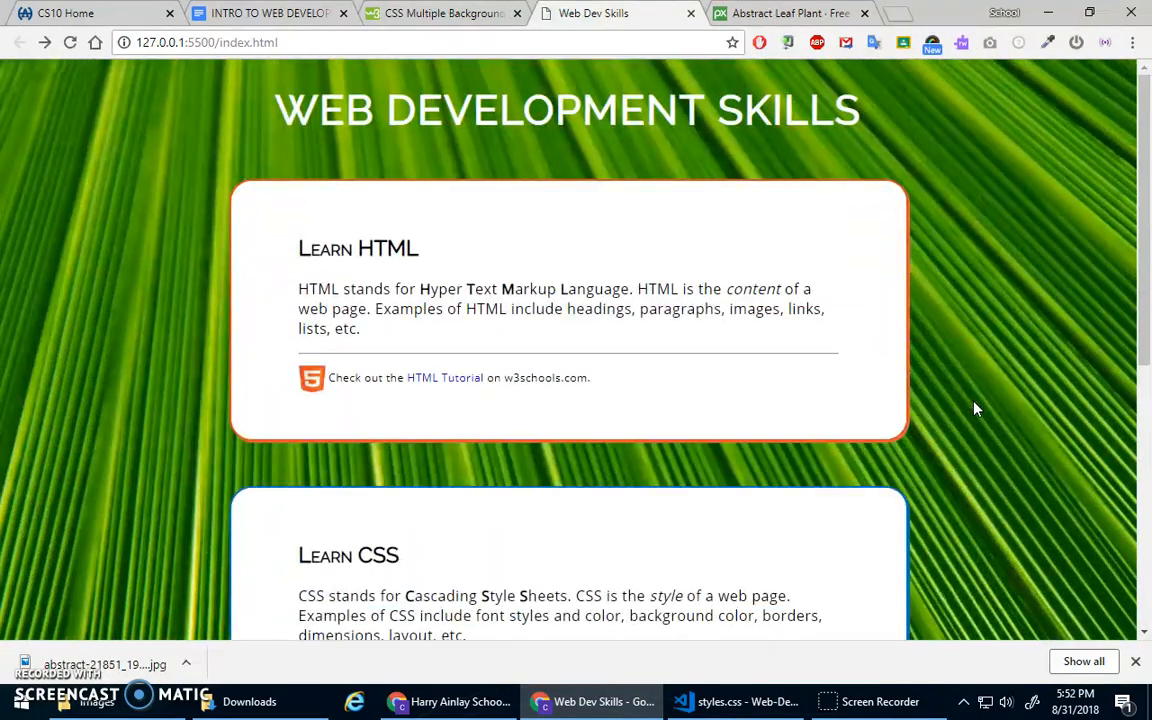
{"action": "left_click", "coordinate": [784, 12]}
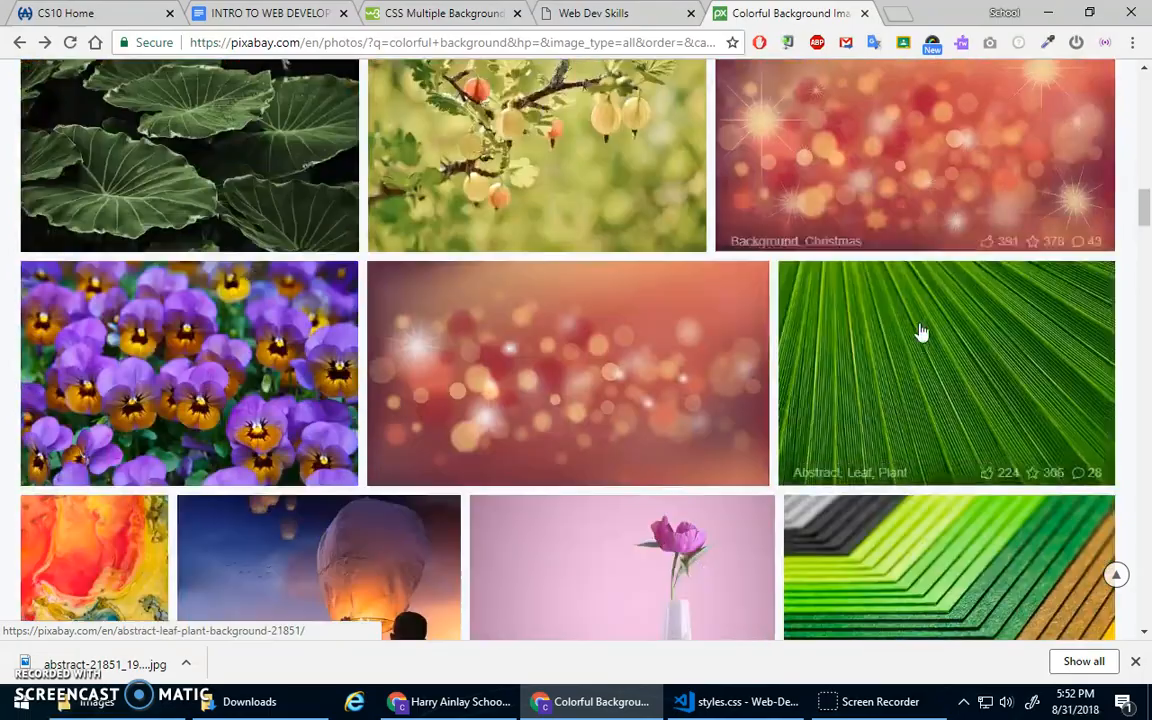
{"action": "scroll", "scroll_direction": "down", "scroll_amount": 3}
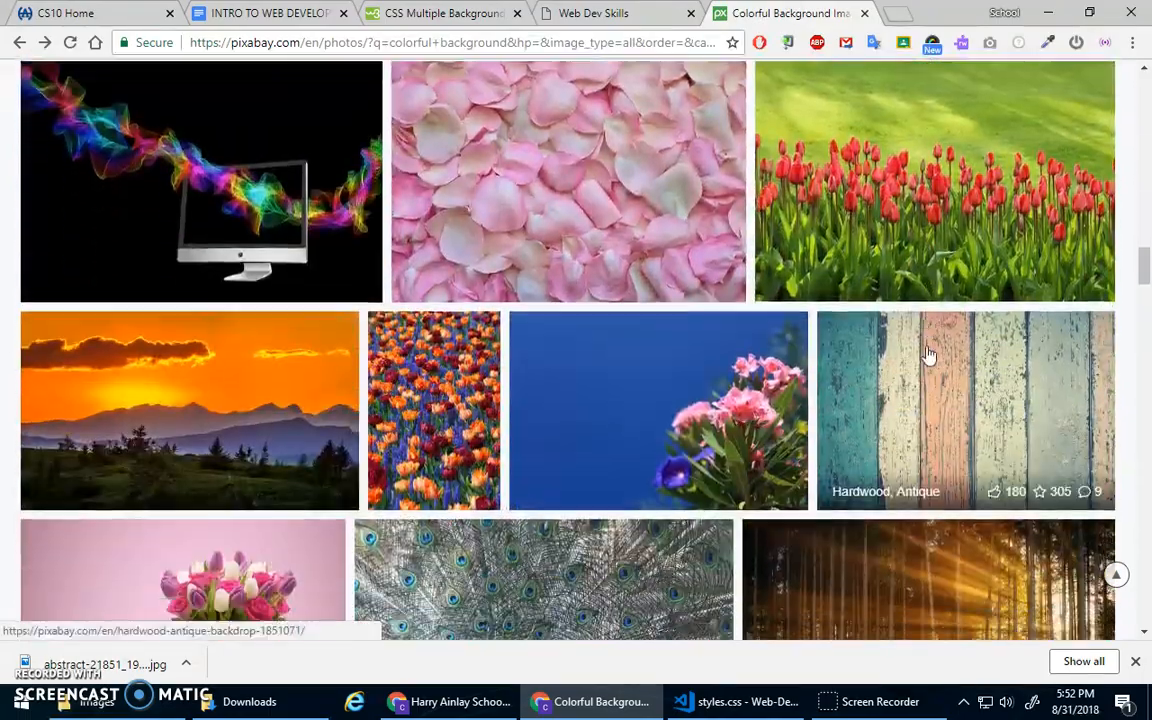
{"action": "scroll", "scroll_direction": "down", "scroll_amount": 3}
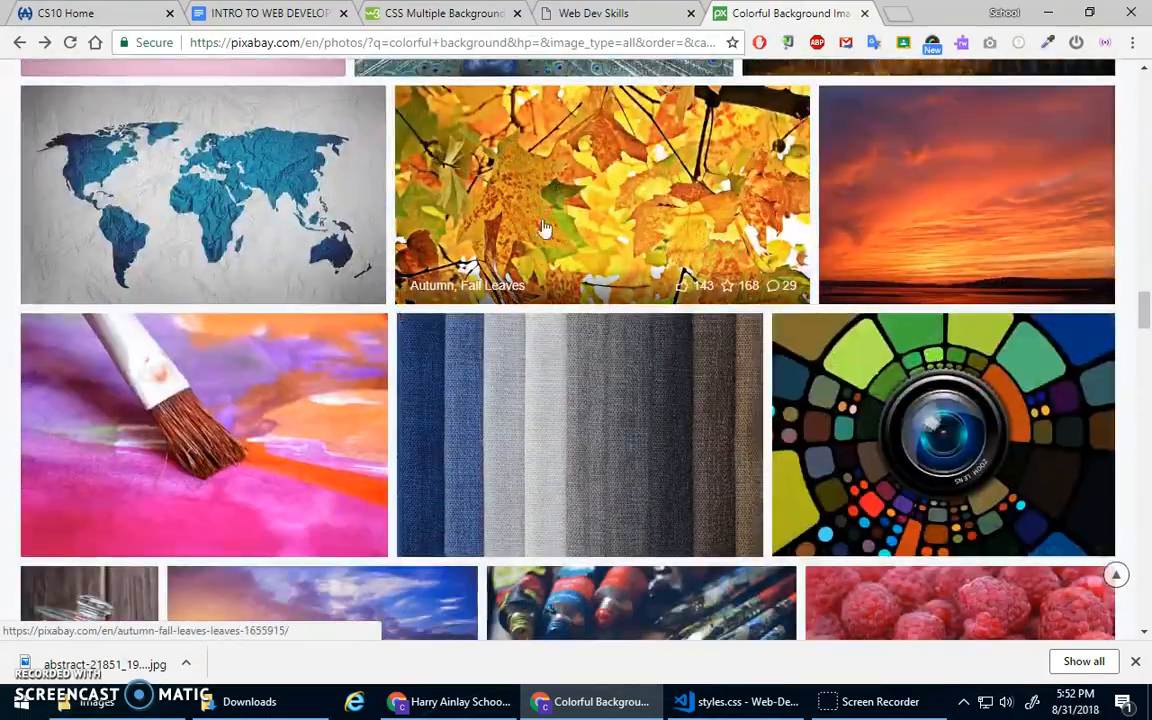
{"action": "scroll", "scroll_direction": "down", "scroll_amount": 3}
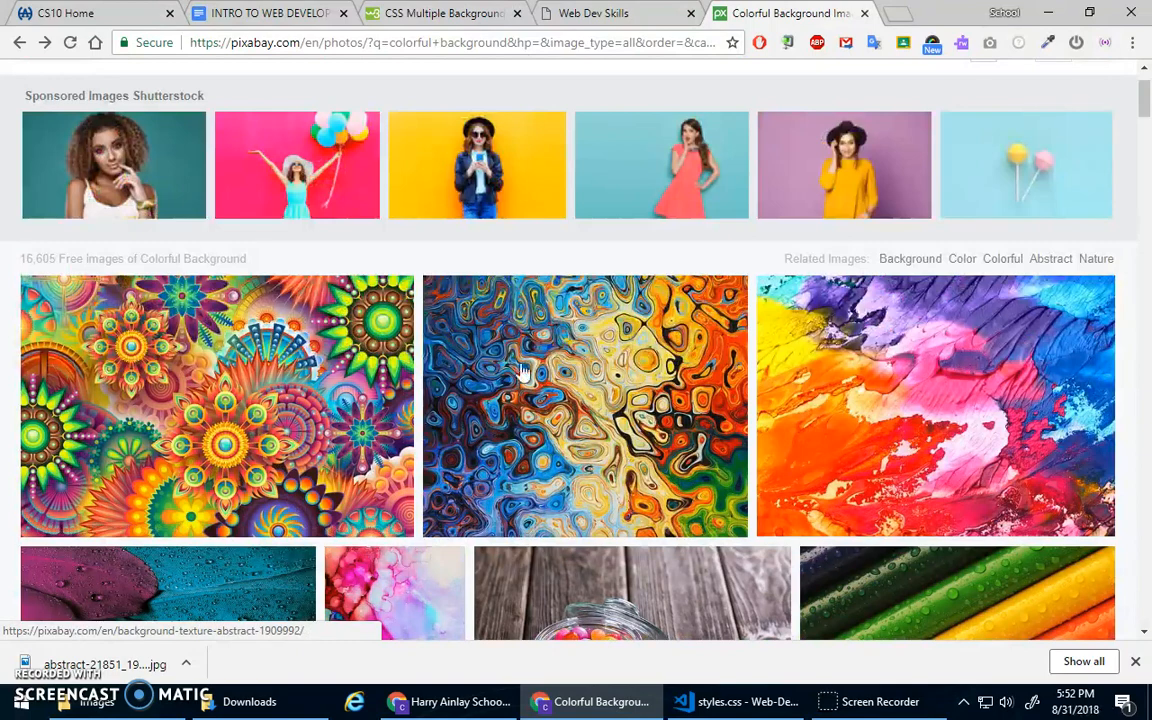
{"action": "mouse_move", "coordinate": [858, 408]}
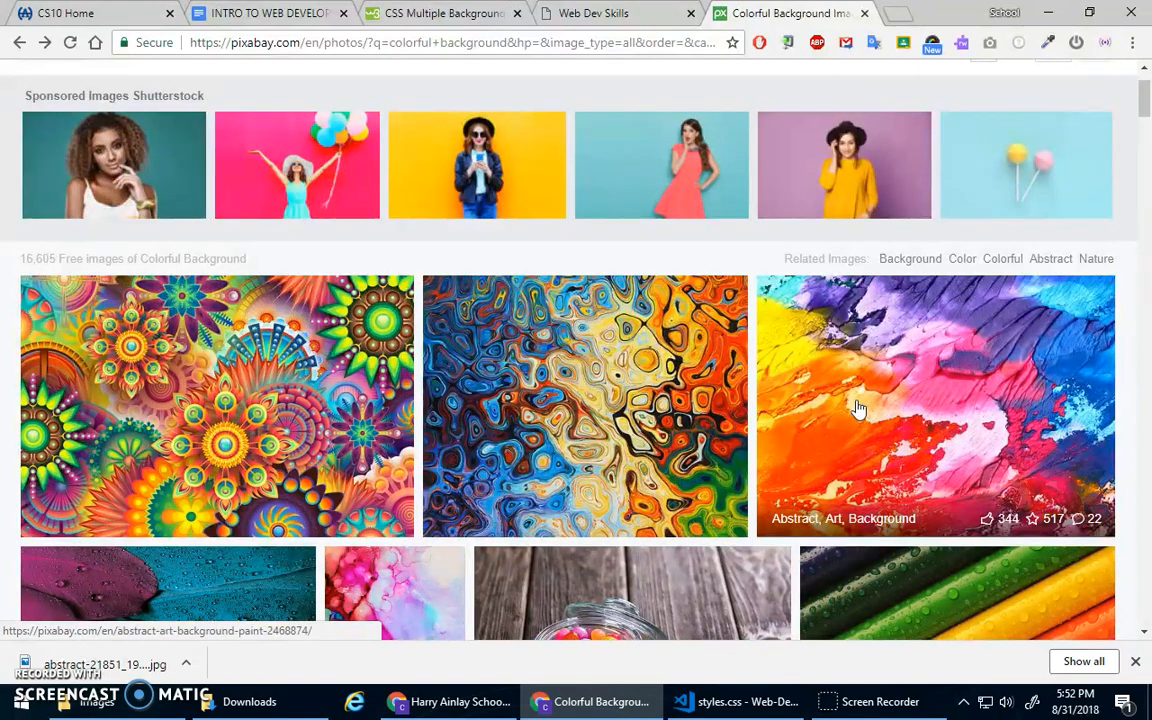
{"action": "left_click", "coordinate": [736, 700]}
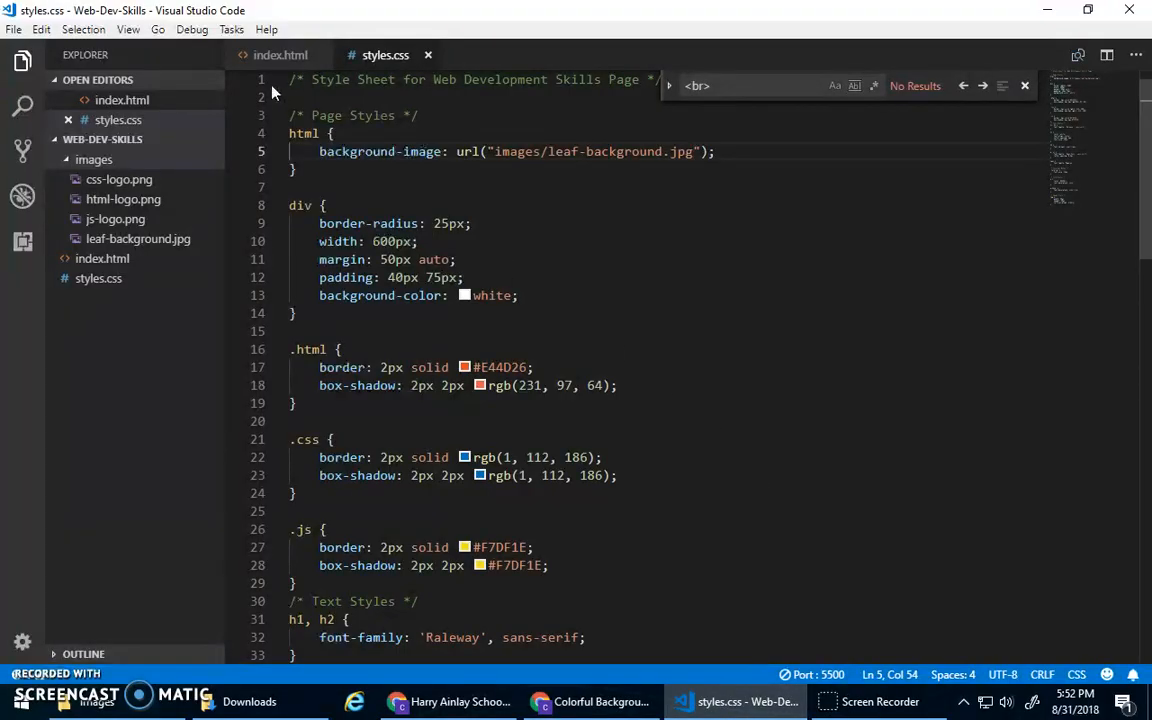
- Add text-shadow: 2px 2px black; to the h1 rule in styles.css
{"action": "left_click", "coordinate": [296, 492]}
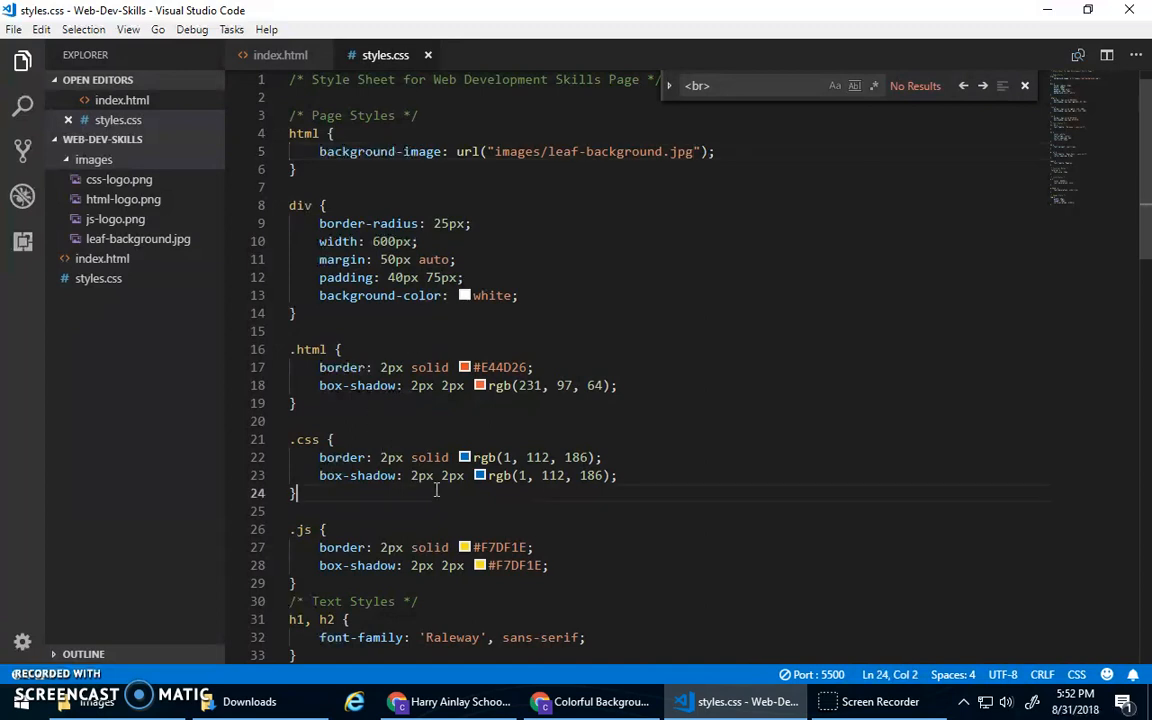
{"action": "scroll", "scroll_direction": "down", "scroll_amount": 3}
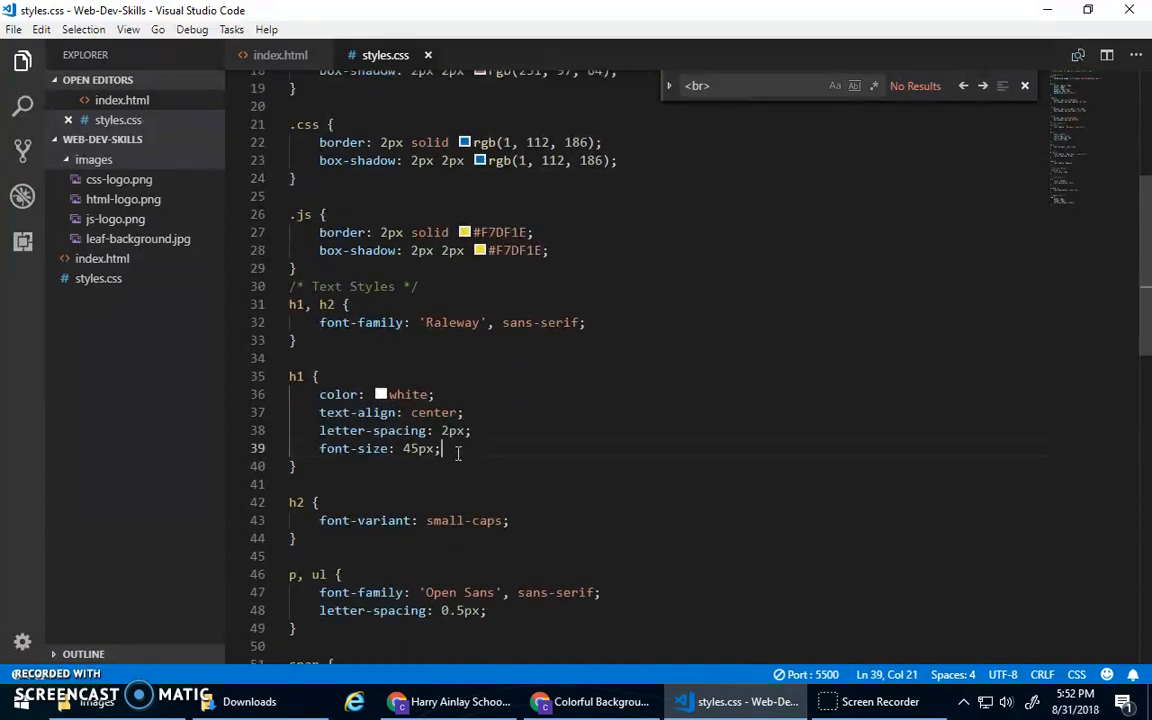
{"action": "key", "text": "enter"}
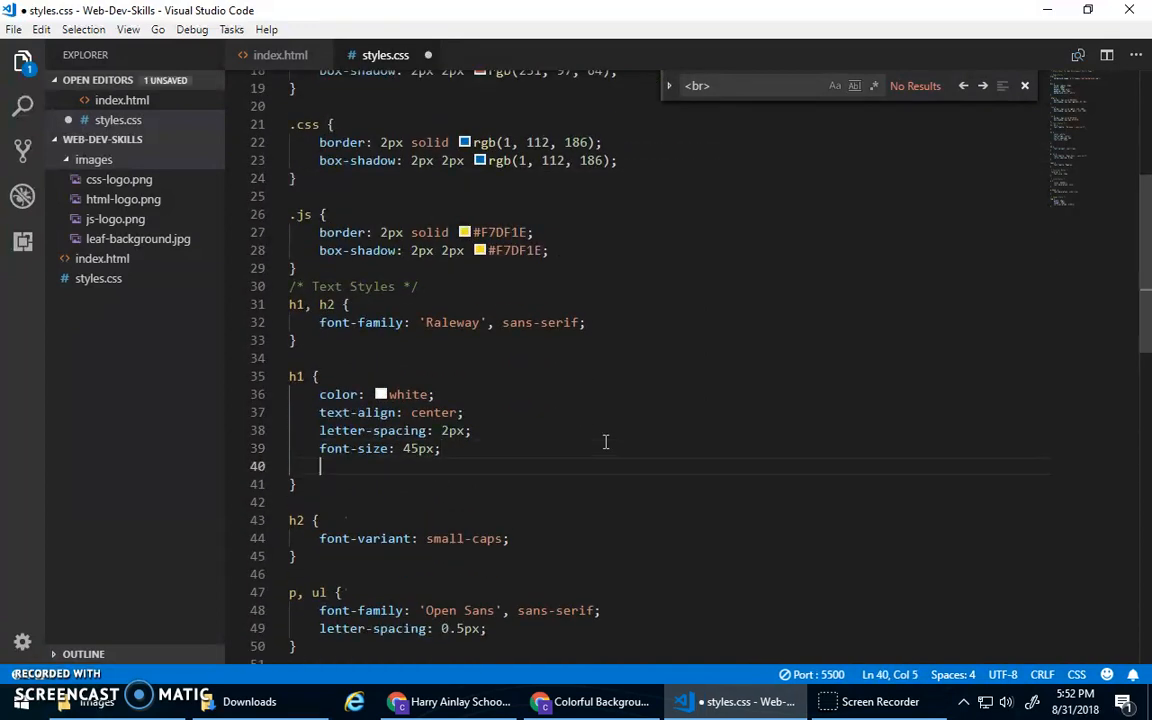
{"action": "type", "text": "text-shadow:"}
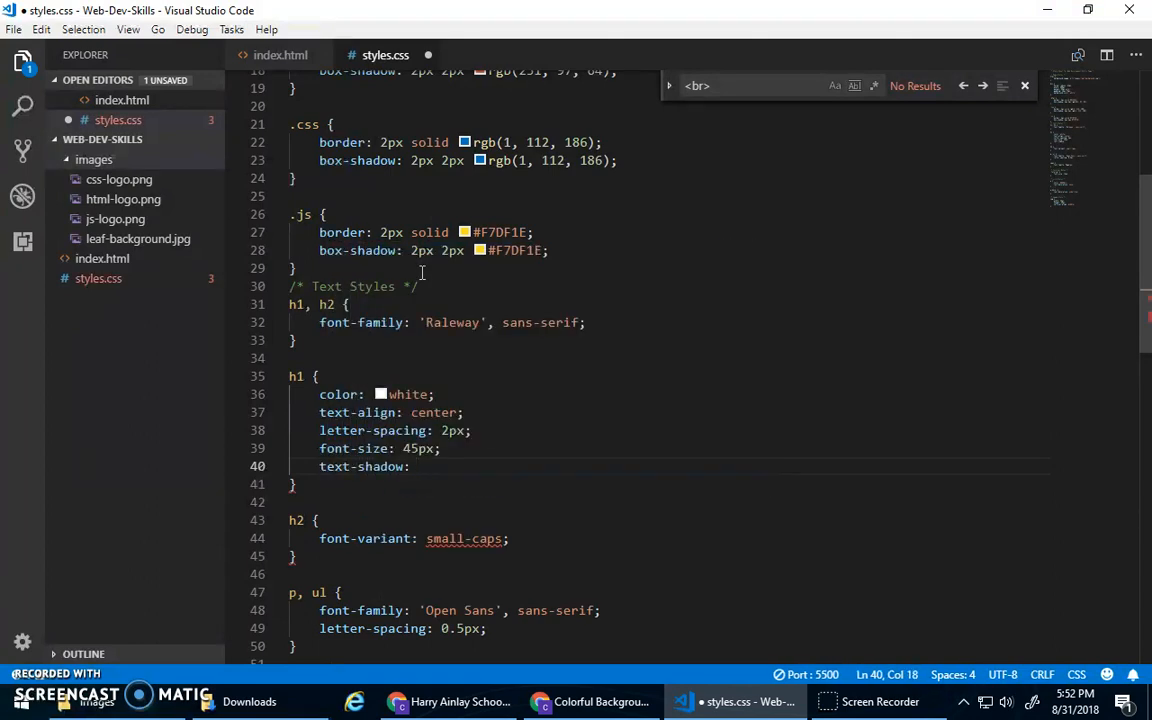
{"action": "type", "text": "2px 2px"}
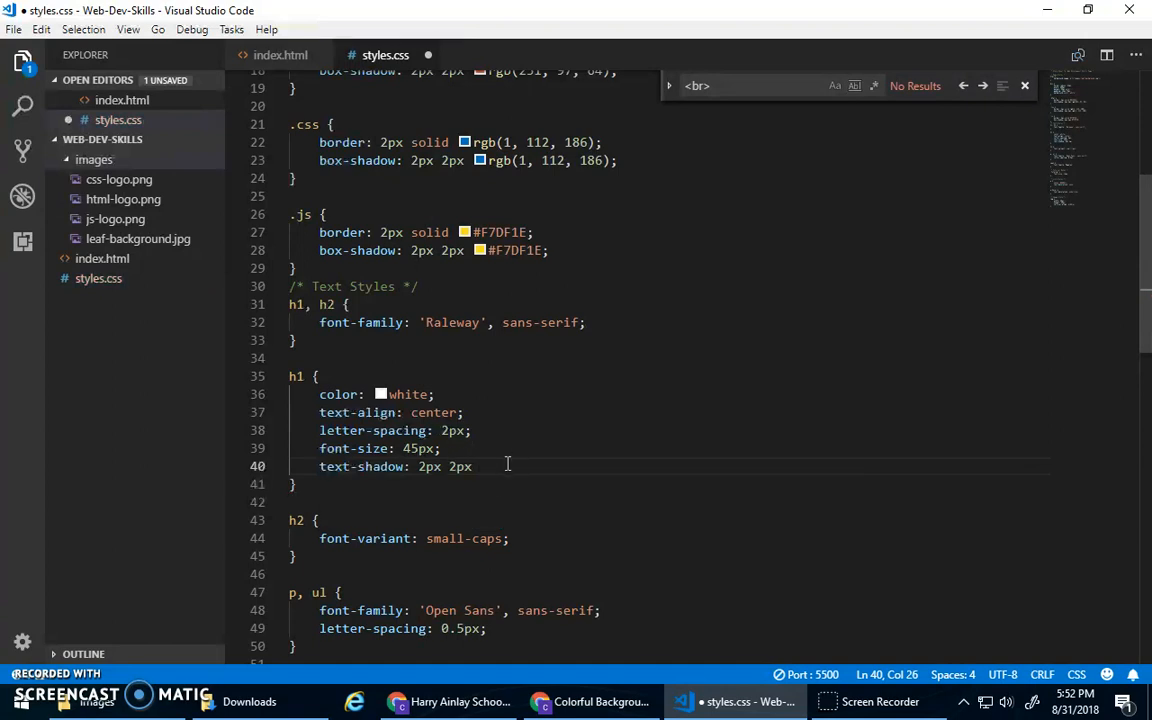
{"action": "type", "text": "black;"}
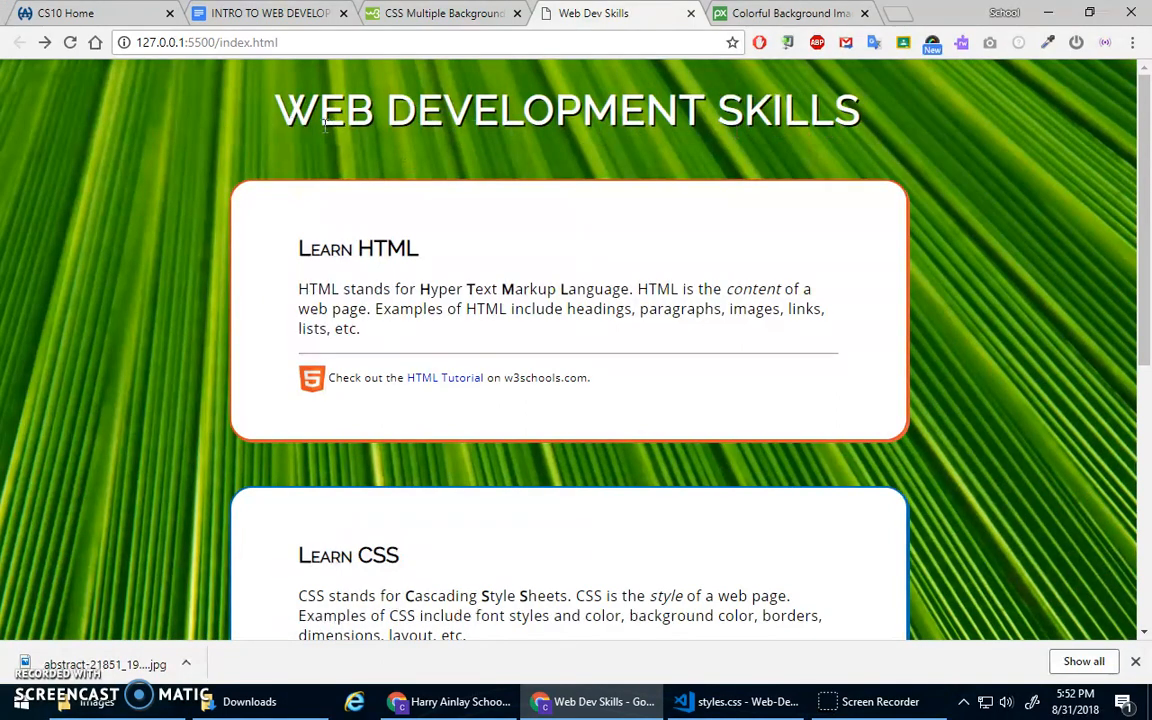
{"action": "mouse_move", "coordinate": [448, 232]}
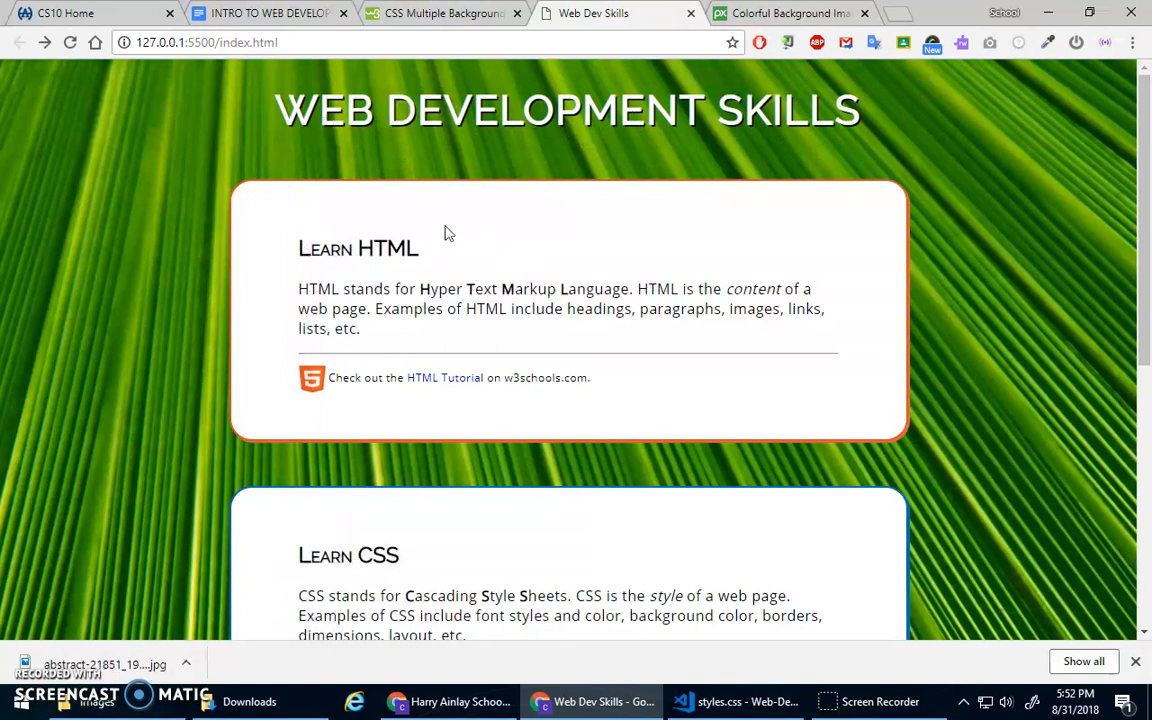
{"action": "mouse_move", "coordinate": [480, 408]}
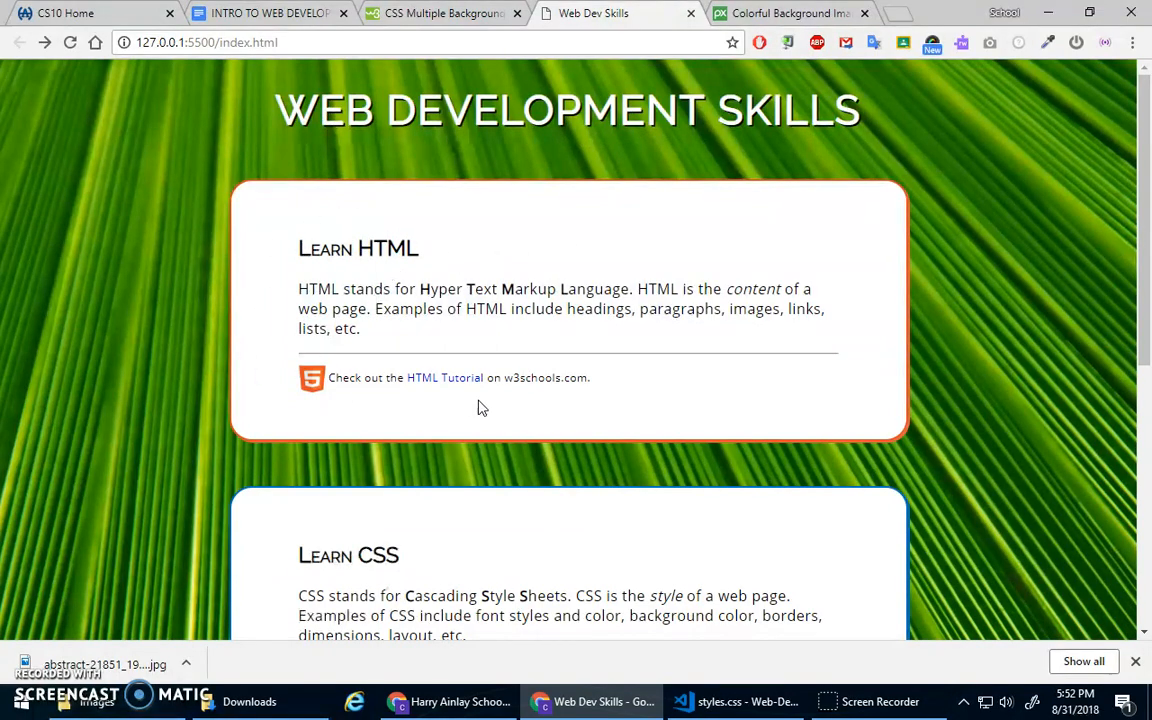
- Scroll the cards beneath the shadowed heading, then return to the W3Schools tutorial
{"action": "scroll", "scroll_direction": "down", "scroll_amount": 3}
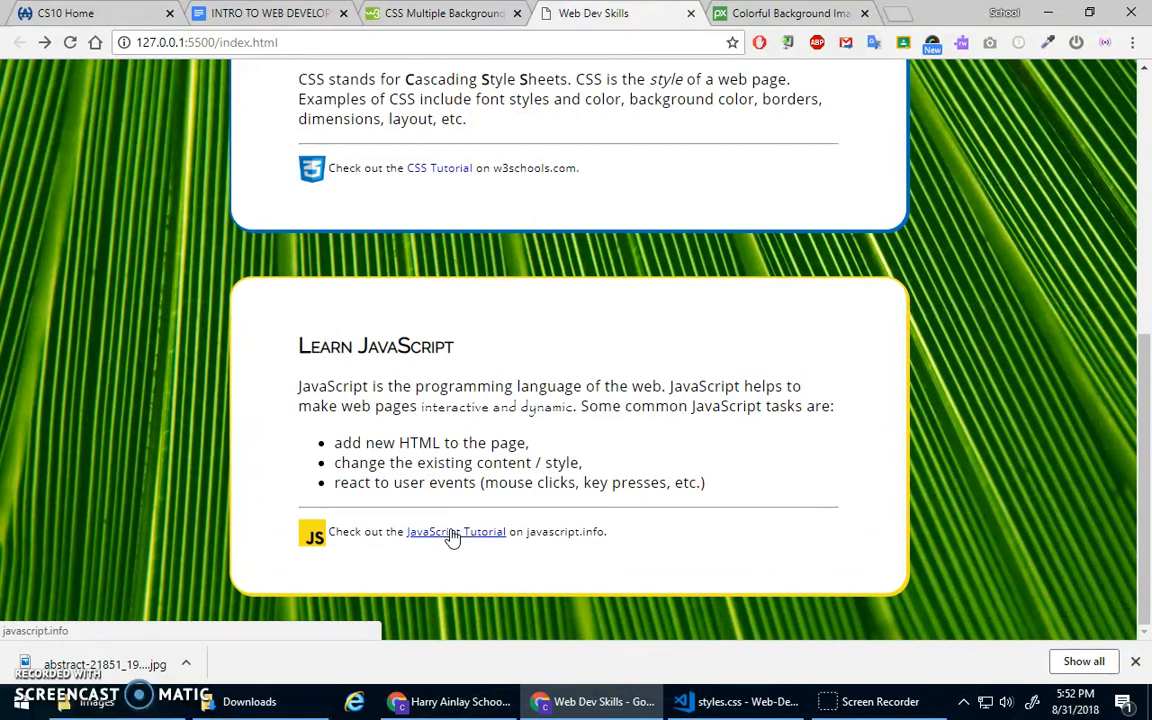
{"action": "scroll", "scroll_direction": "up", "scroll_amount": 3}
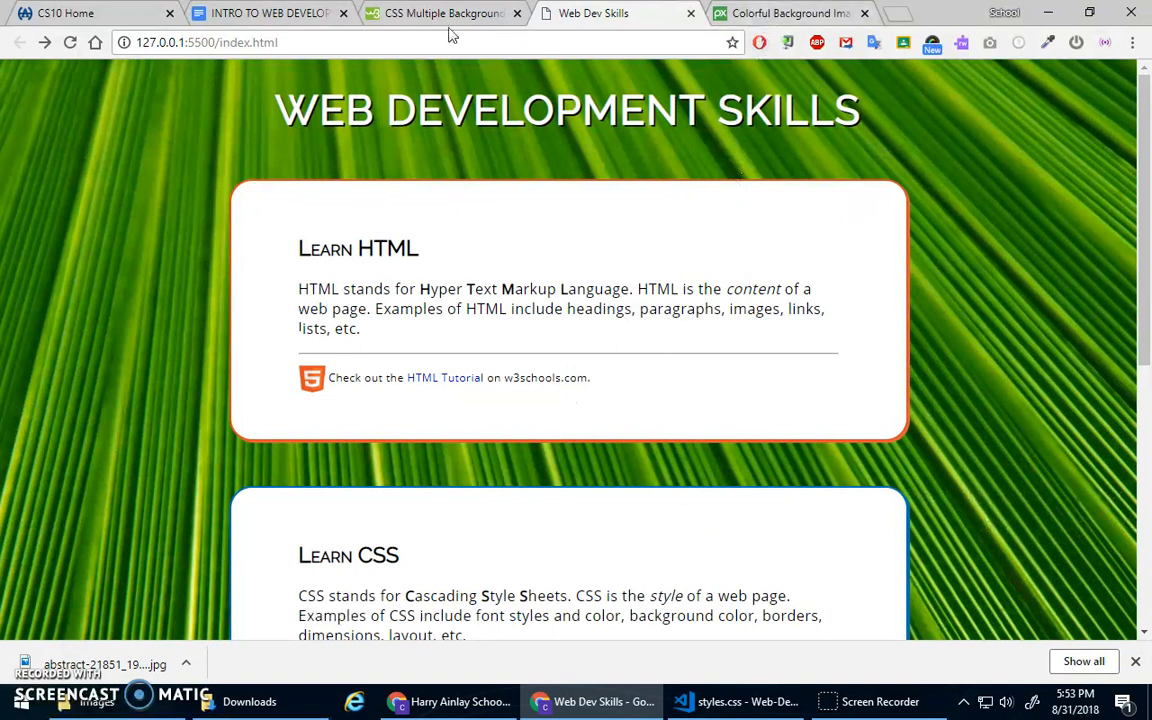
{"action": "left_click", "coordinate": [440, 12]}
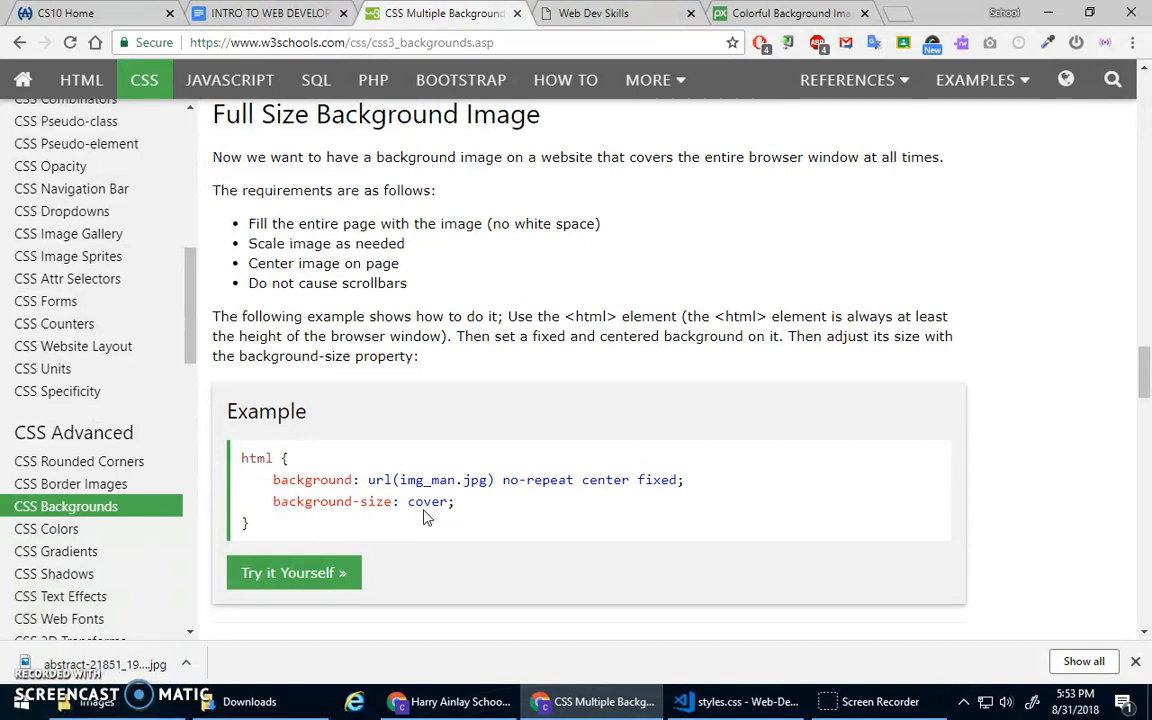
{"action": "mouse_move", "coordinate": [570, 558]}
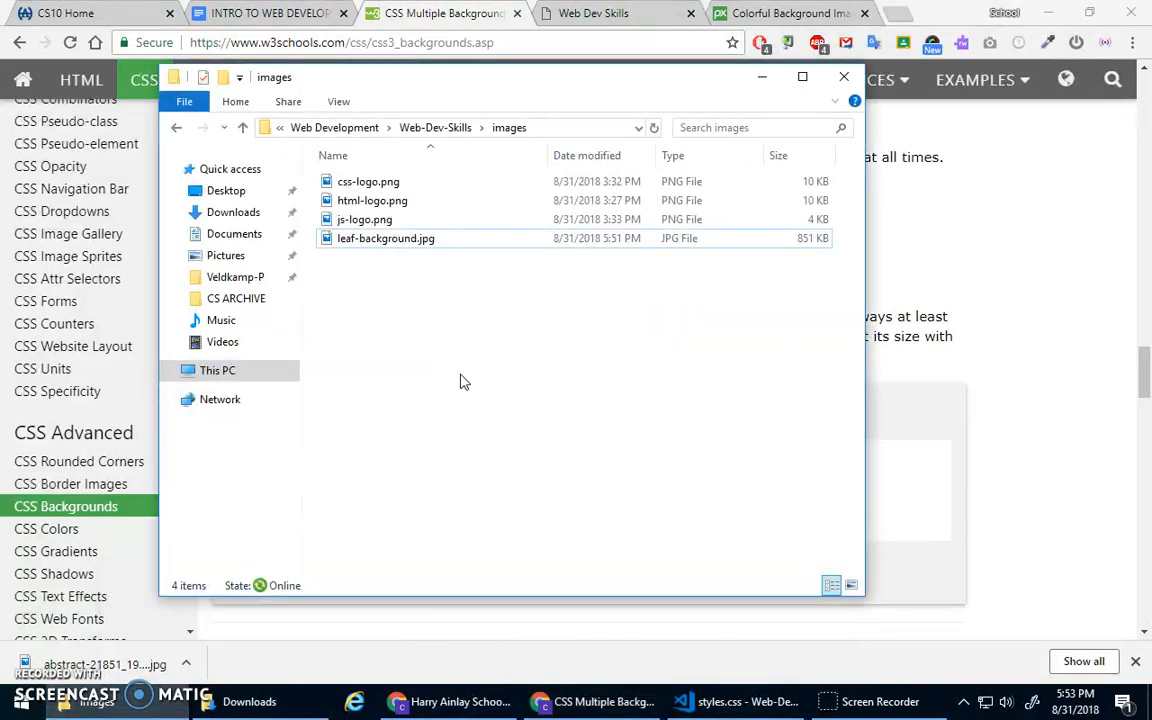
{"action": "mouse_move", "coordinate": [372, 288]}
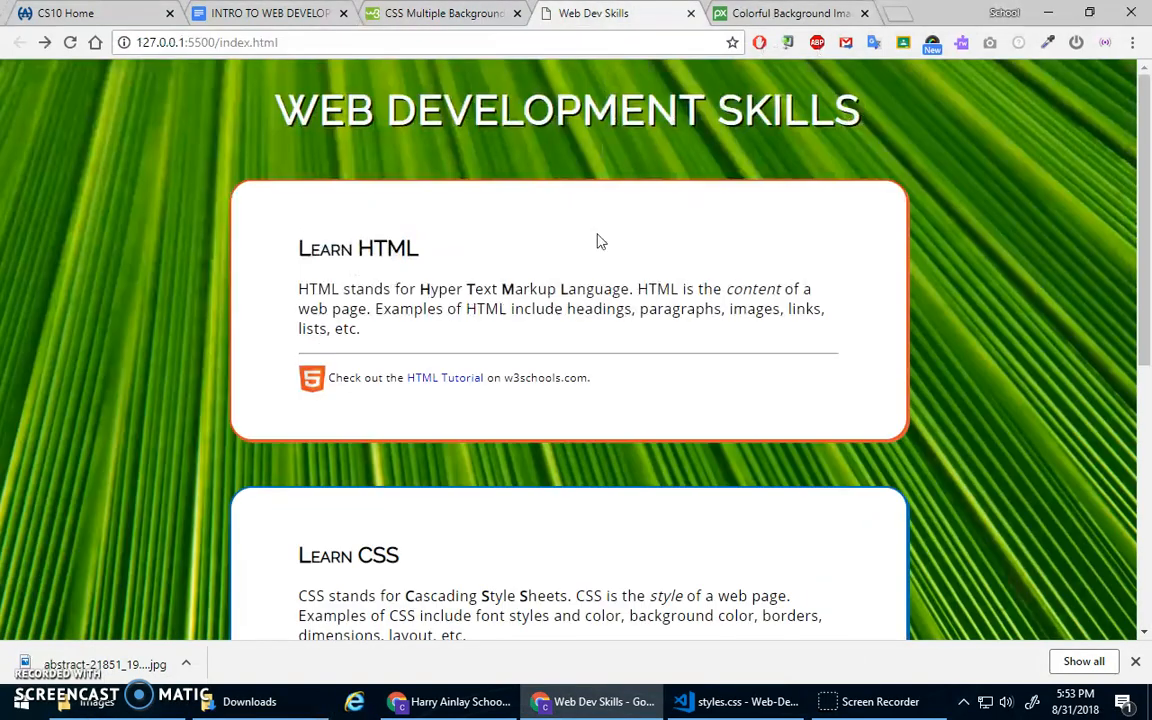
{"action": "scroll", "scroll_direction": "down", "scroll_amount": 3}
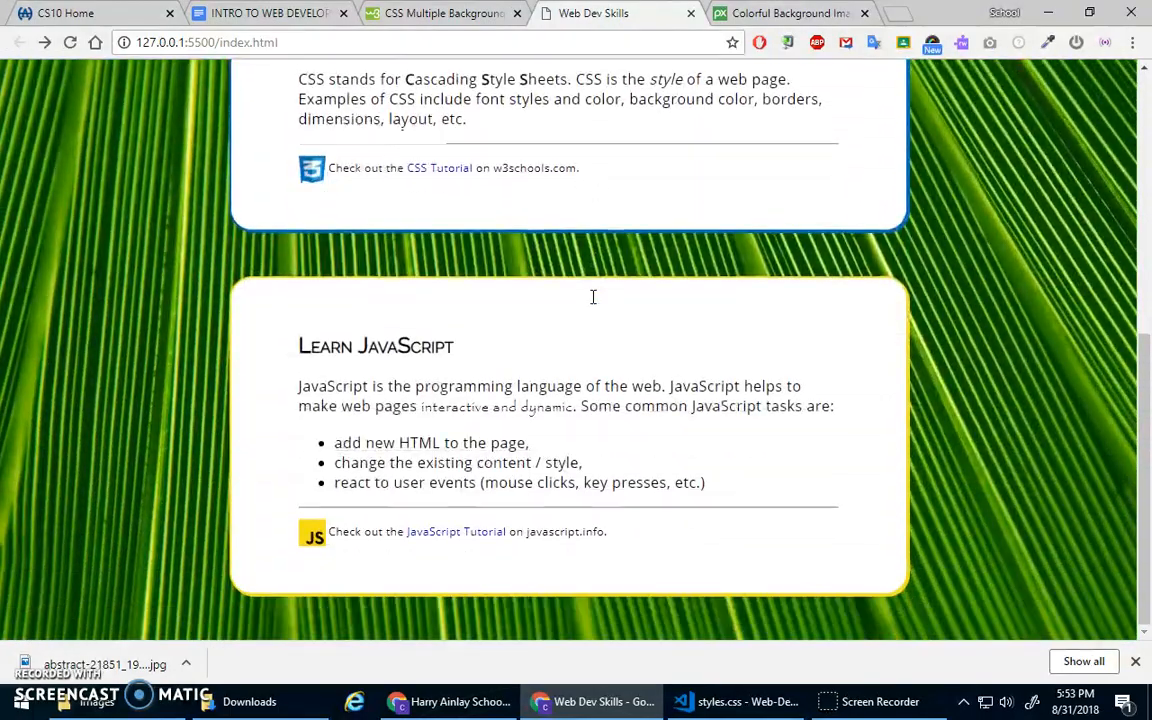
{"action": "scroll", "scroll_direction": "up", "scroll_amount": 3}
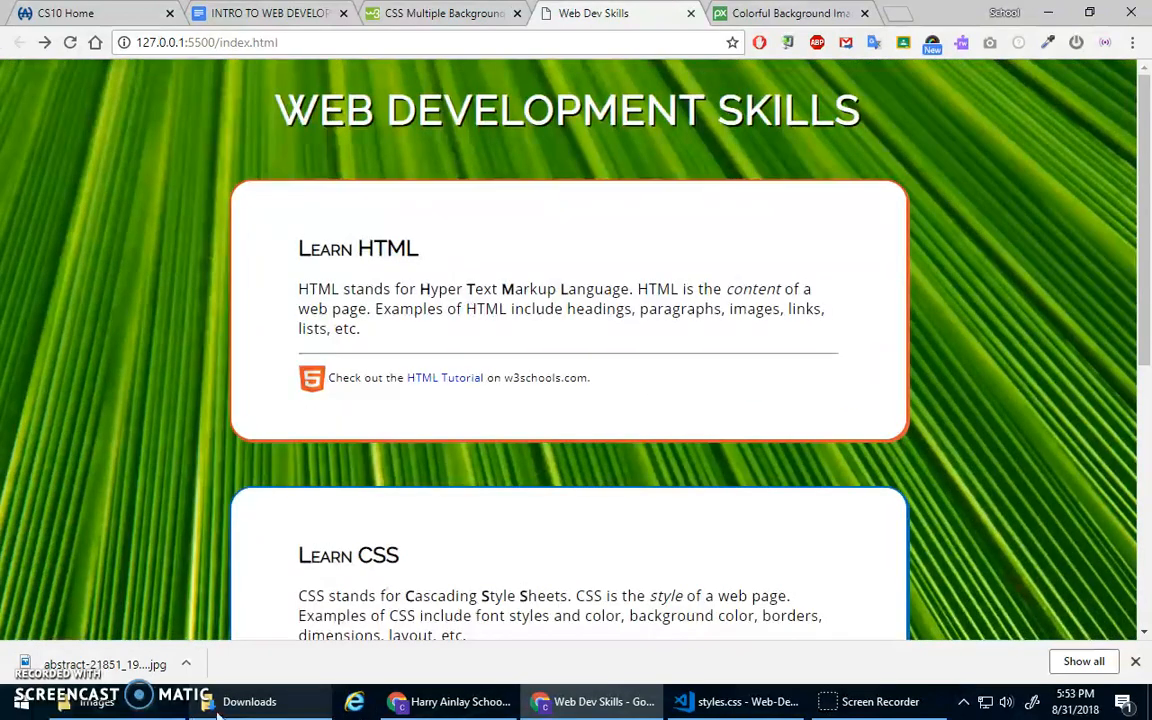
- Resize leaf-background.jpg in paint.net to 200 px wide (200 × 133)
{"action": "right_click", "coordinate": [360, 238]}
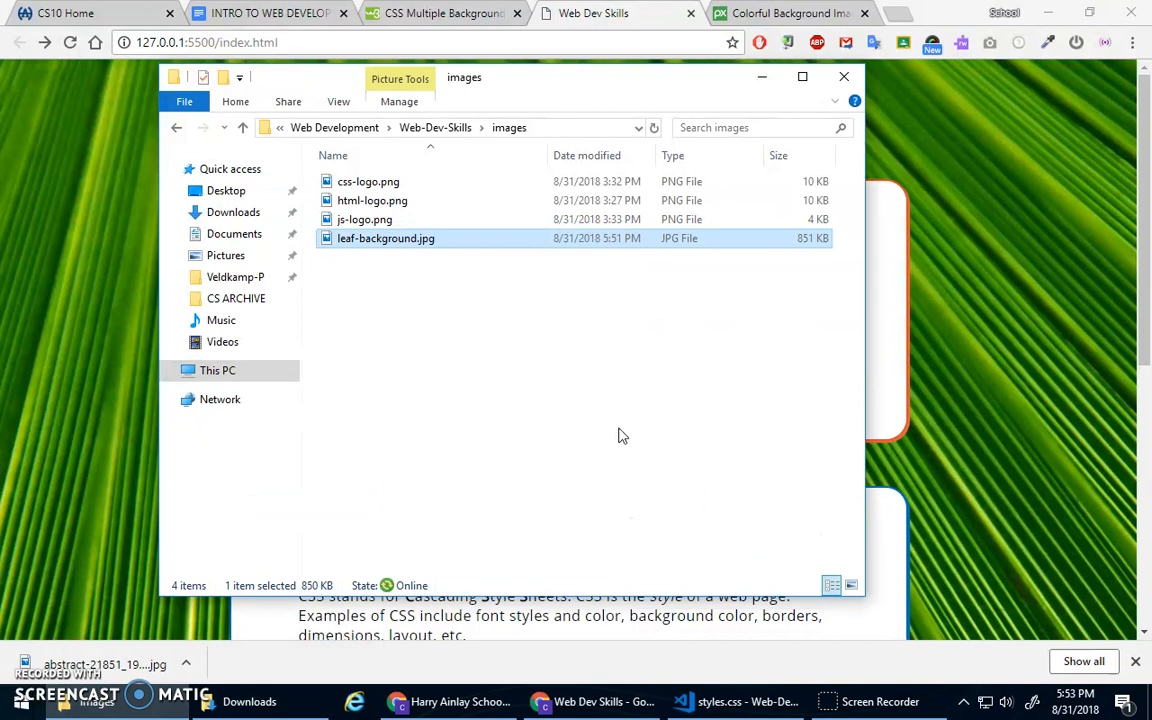
{"action": "left_click", "coordinate": [122, 32]}
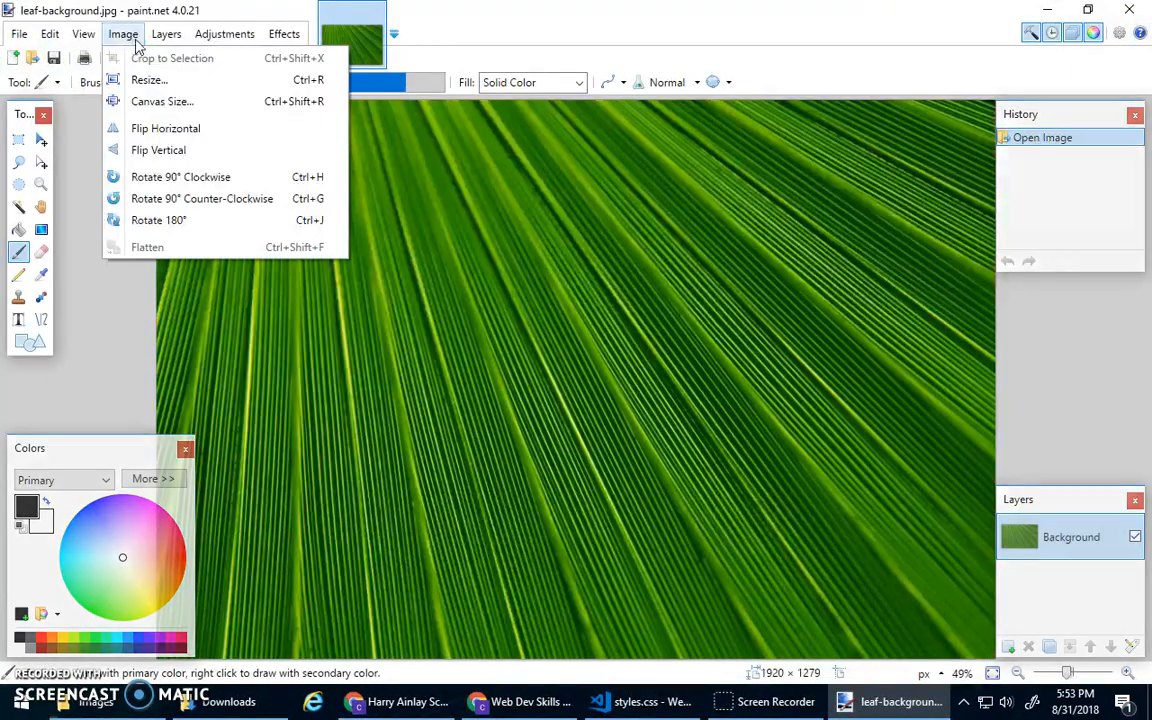
{"action": "left_click", "coordinate": [148, 80]}
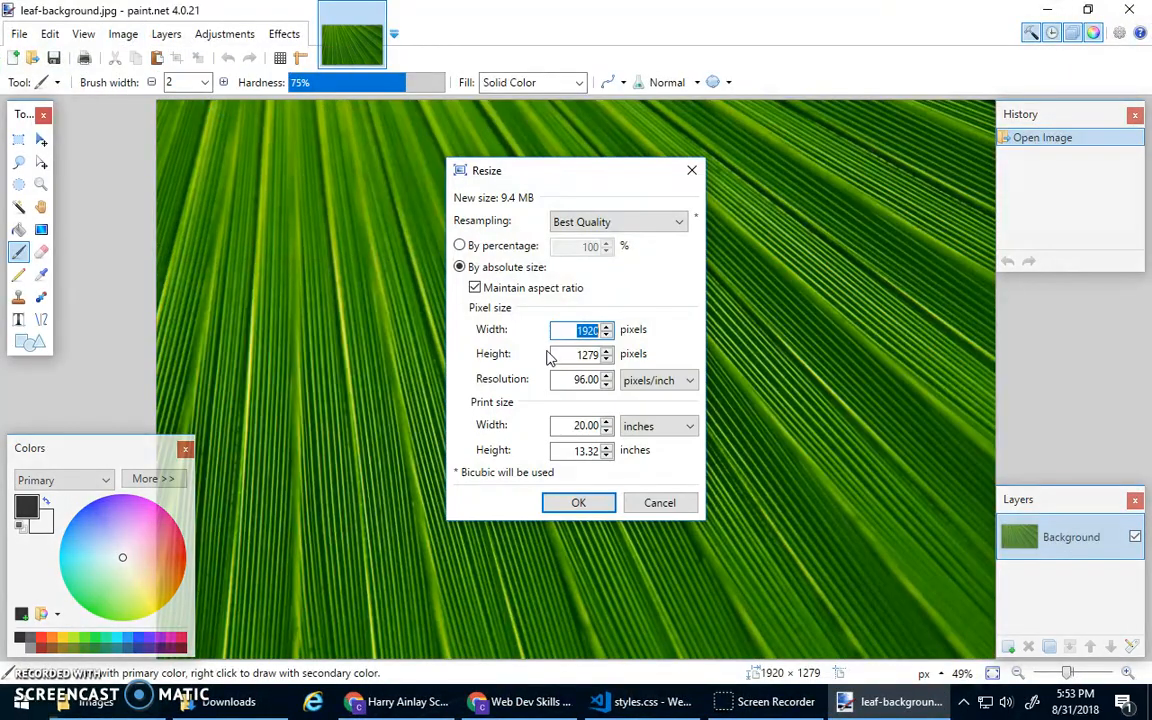
{"action": "type", "text": "20"}
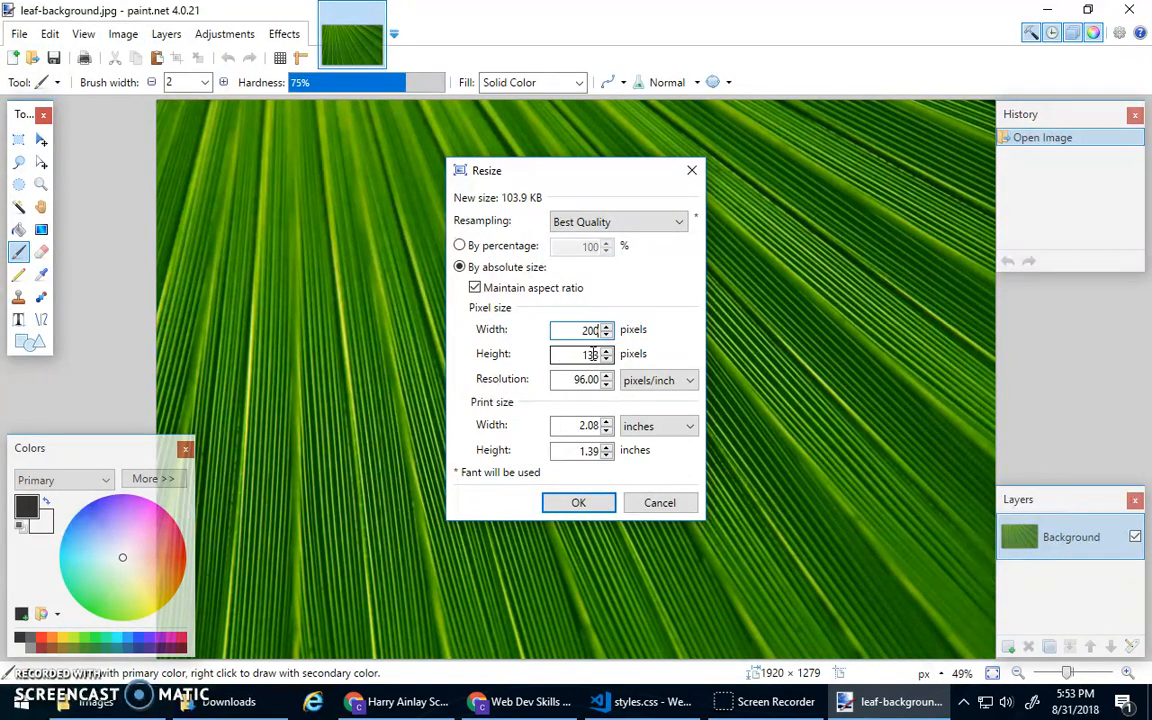
{"action": "left_click", "coordinate": [578, 502]}
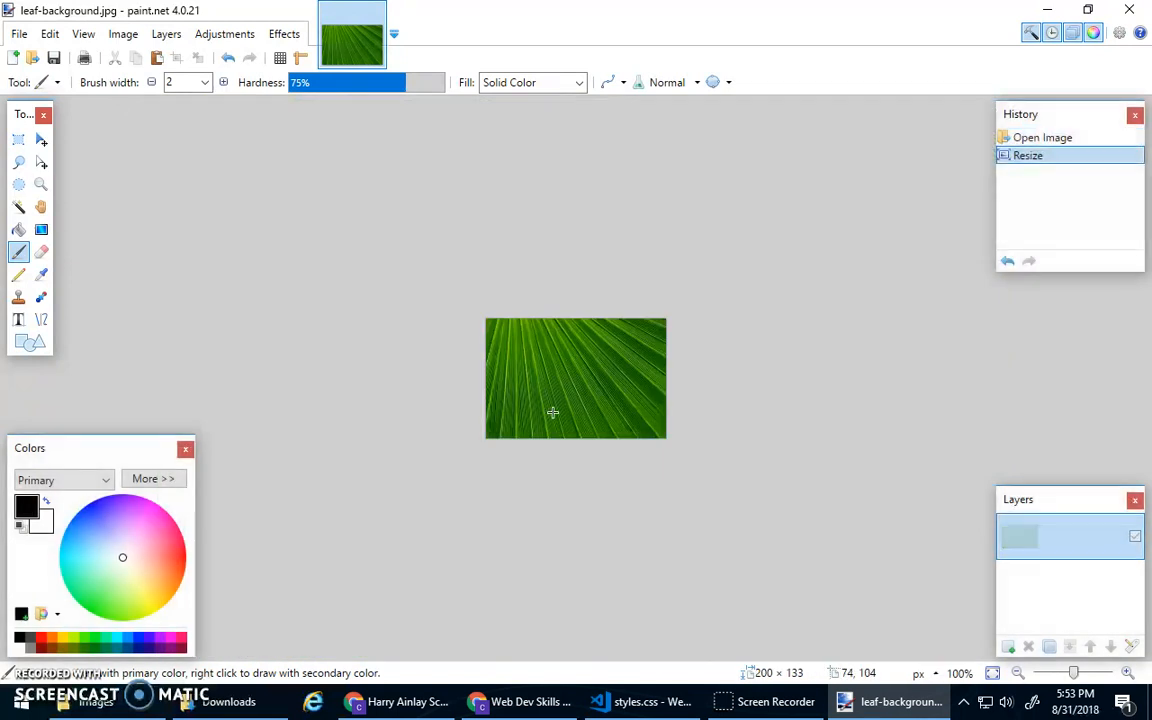
- Save the resized copy as leaf-background-small.jpg in the images folder, accepting the JPEG quality
{"action": "left_click", "coordinate": [18, 32]}
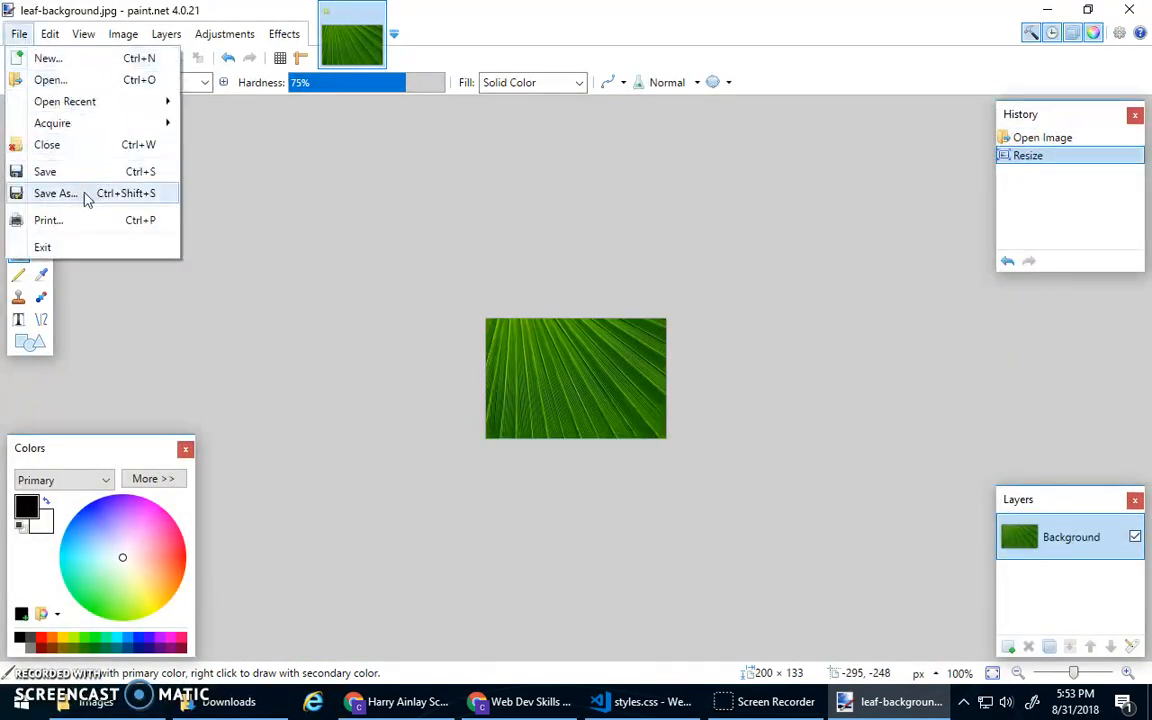
{"action": "left_click", "coordinate": [56, 192]}
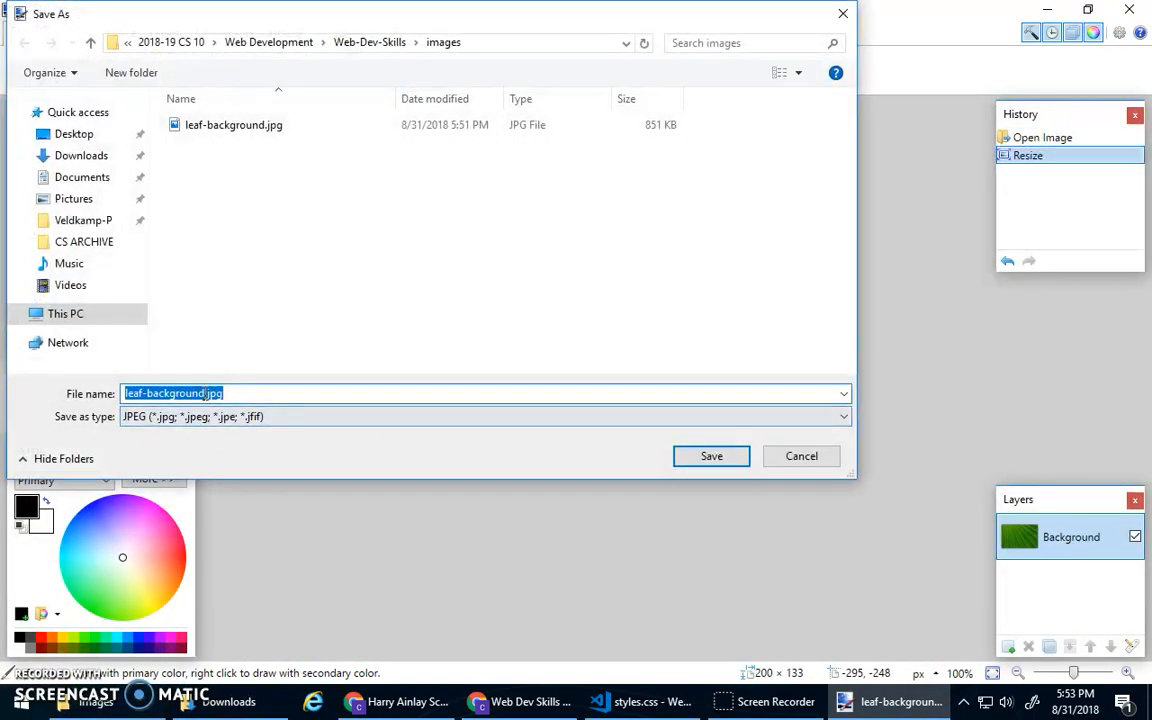
{"action": "left_click", "coordinate": [392, 392]}
{"action": "type", "text": "-small"}
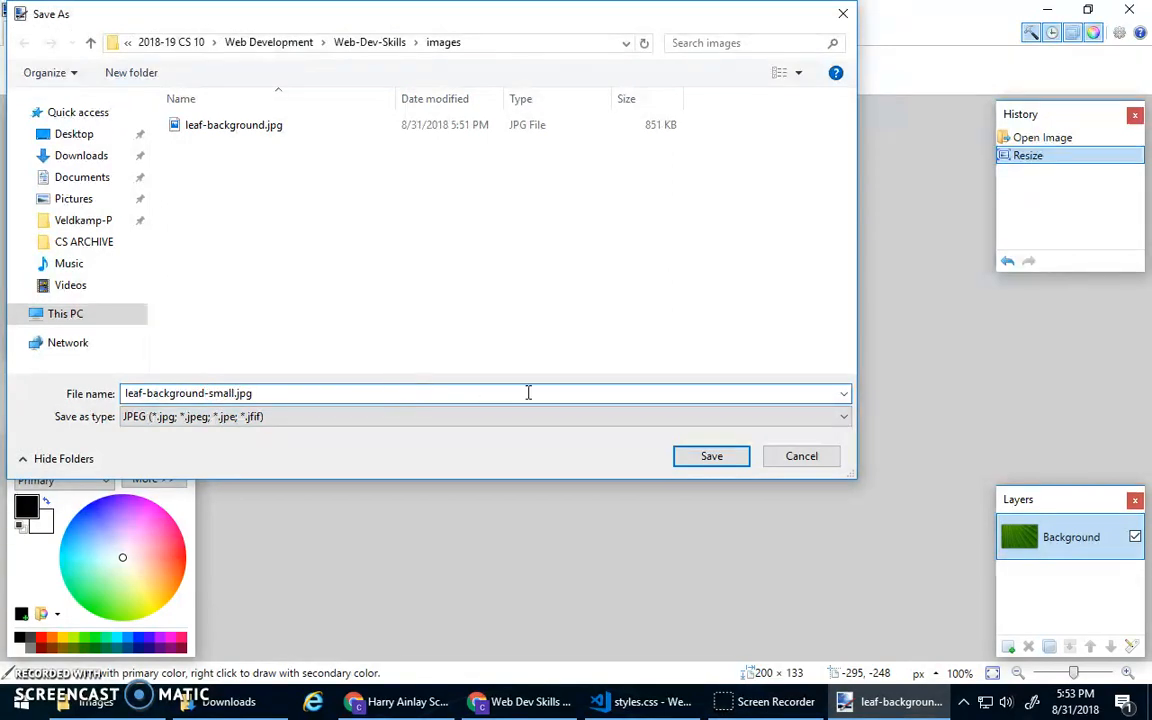
{"action": "left_click", "coordinate": [712, 456]}
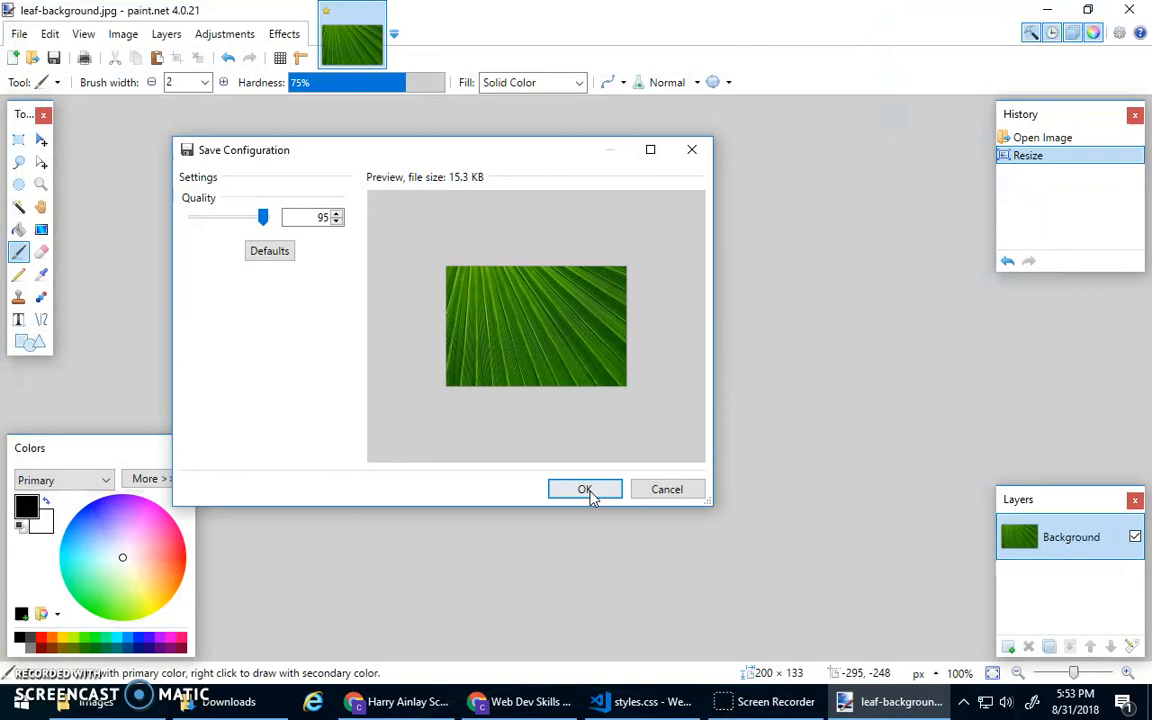
{"action": "left_click", "coordinate": [584, 488]}
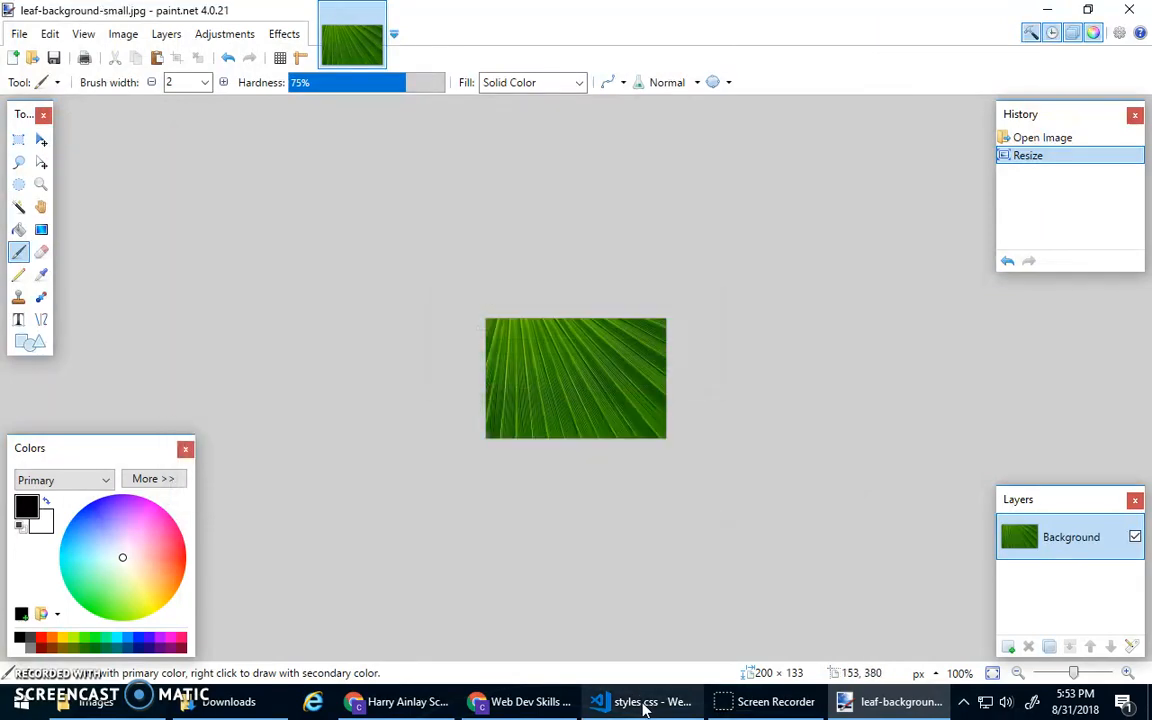
{"action": "left_click", "coordinate": [640, 700]}
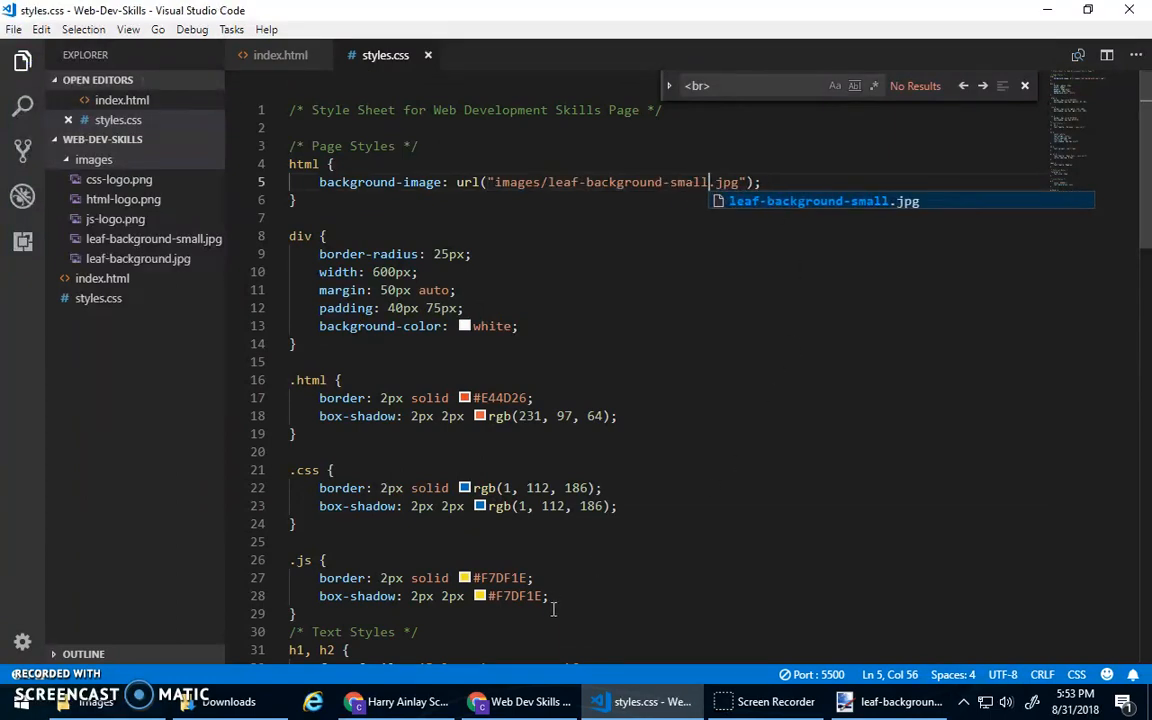
- Preview the Web Dev Skills page in Chrome with the small leaf image tiling behind the cards
{"action": "left_click", "coordinate": [476, 700]}
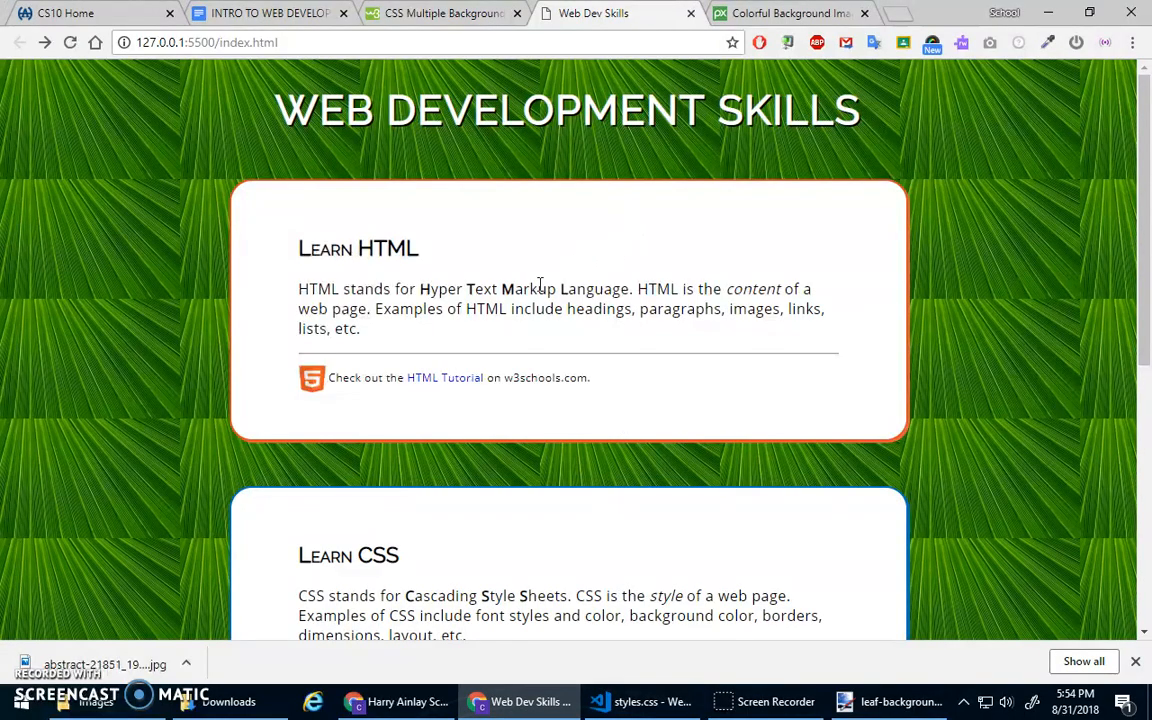
{"action": "mouse_move", "coordinate": [16, 176]}
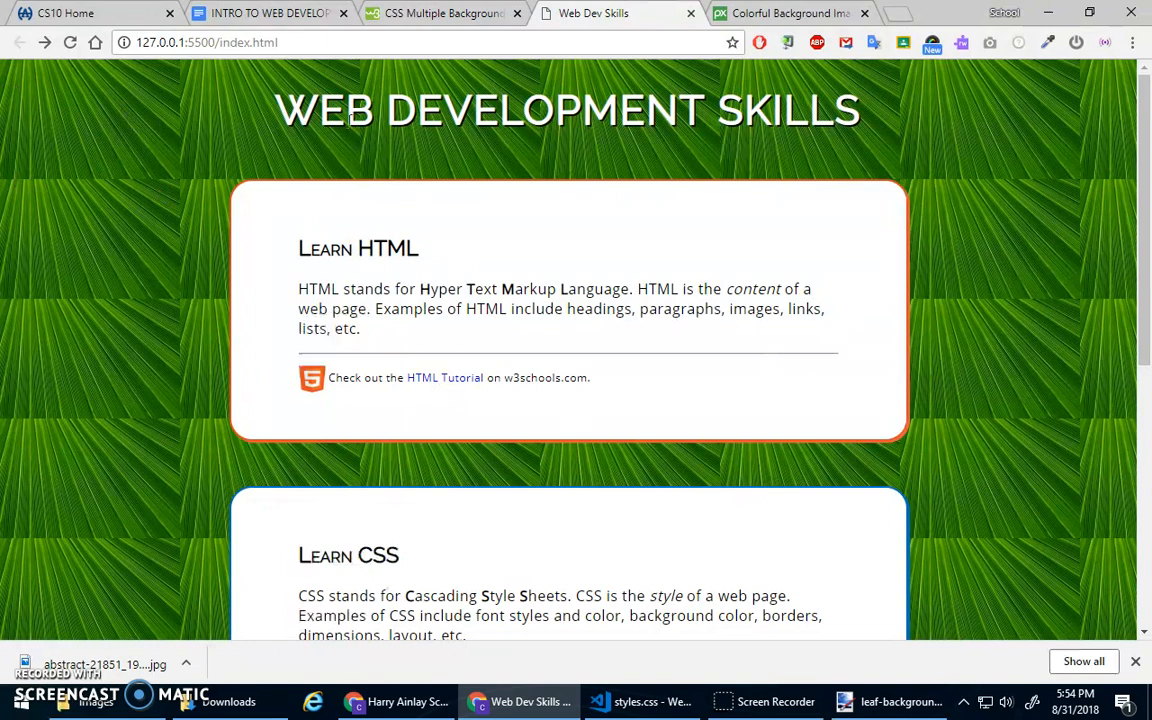
{"action": "scroll", "scroll_direction": "down", "scroll_amount": 3}
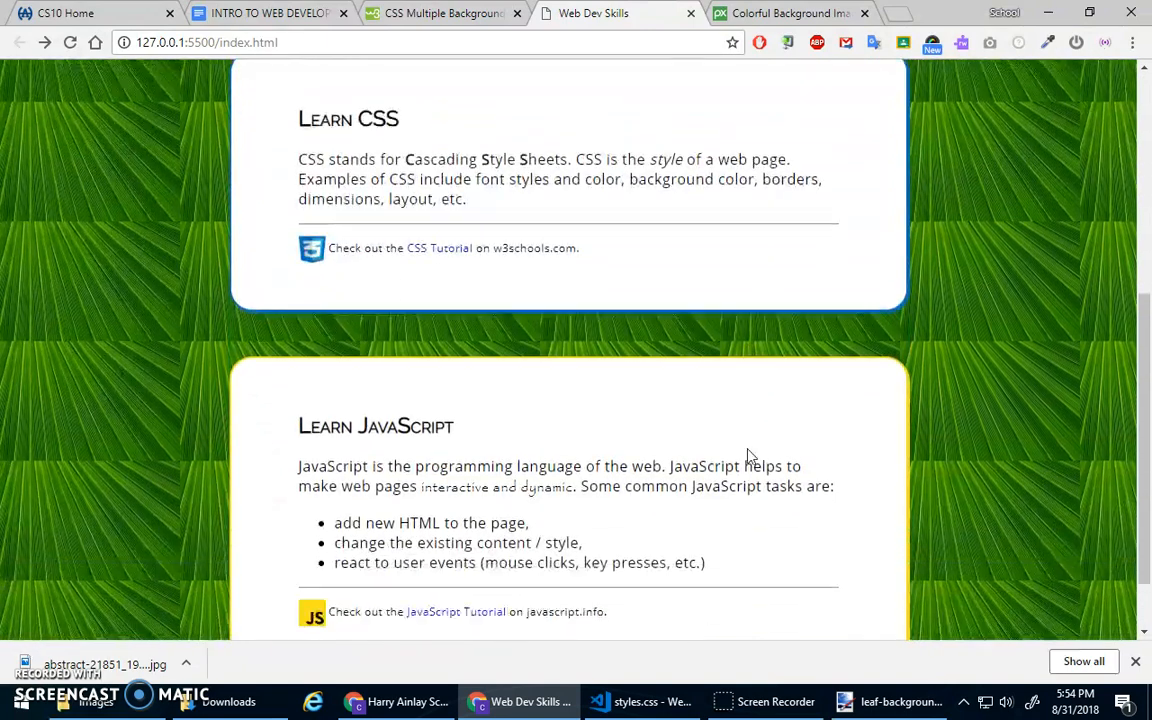
{"action": "scroll", "scroll_direction": "up", "scroll_amount": 3}
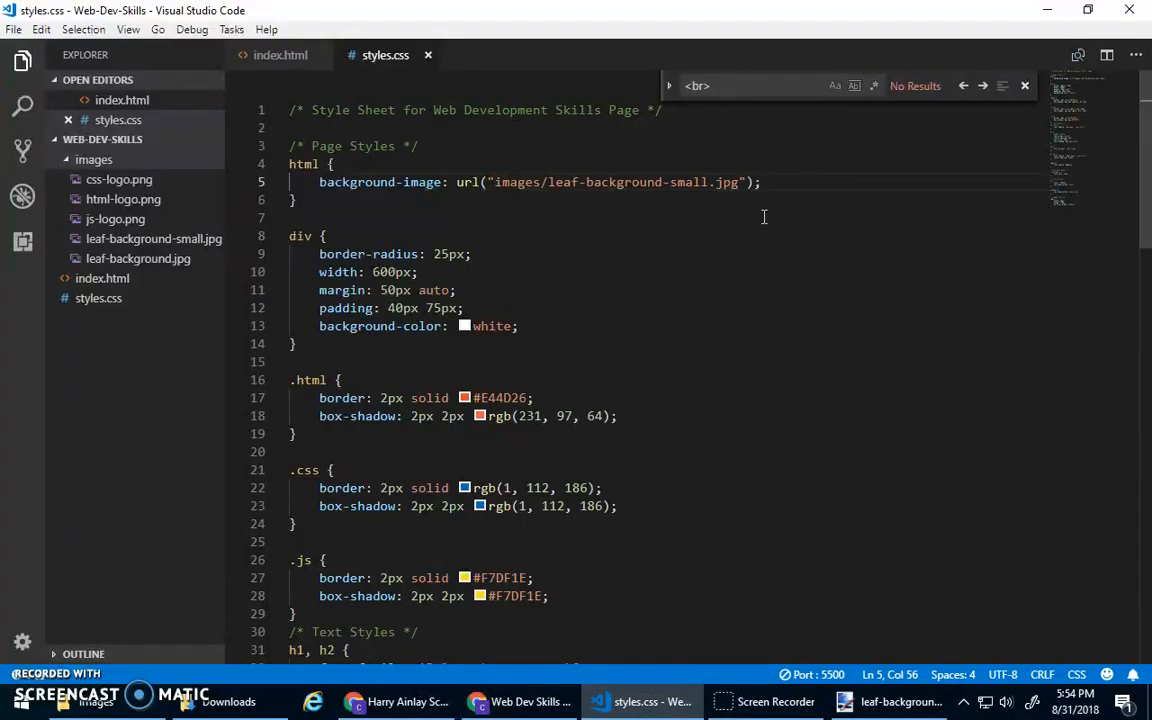
- Try background-repeat: no-repeat on the html rule, preview it, then return to styles.css
{"action": "type", "text": "backg"}
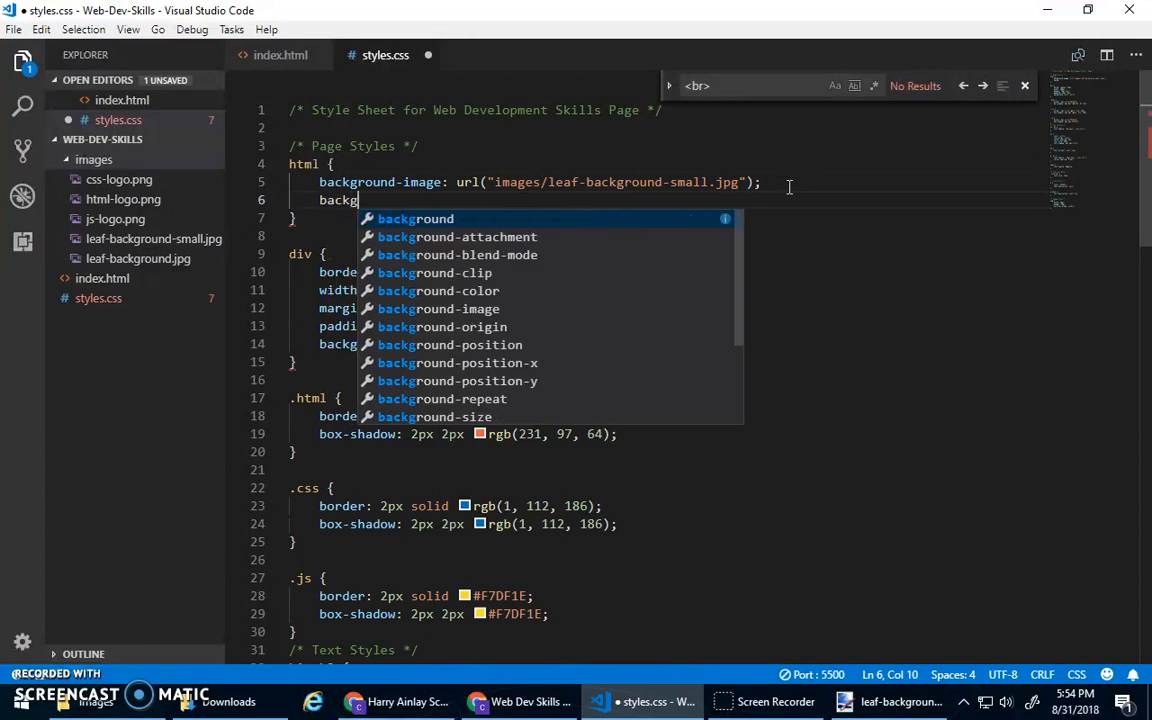
{"action": "type", "text": "round-repeat;"}
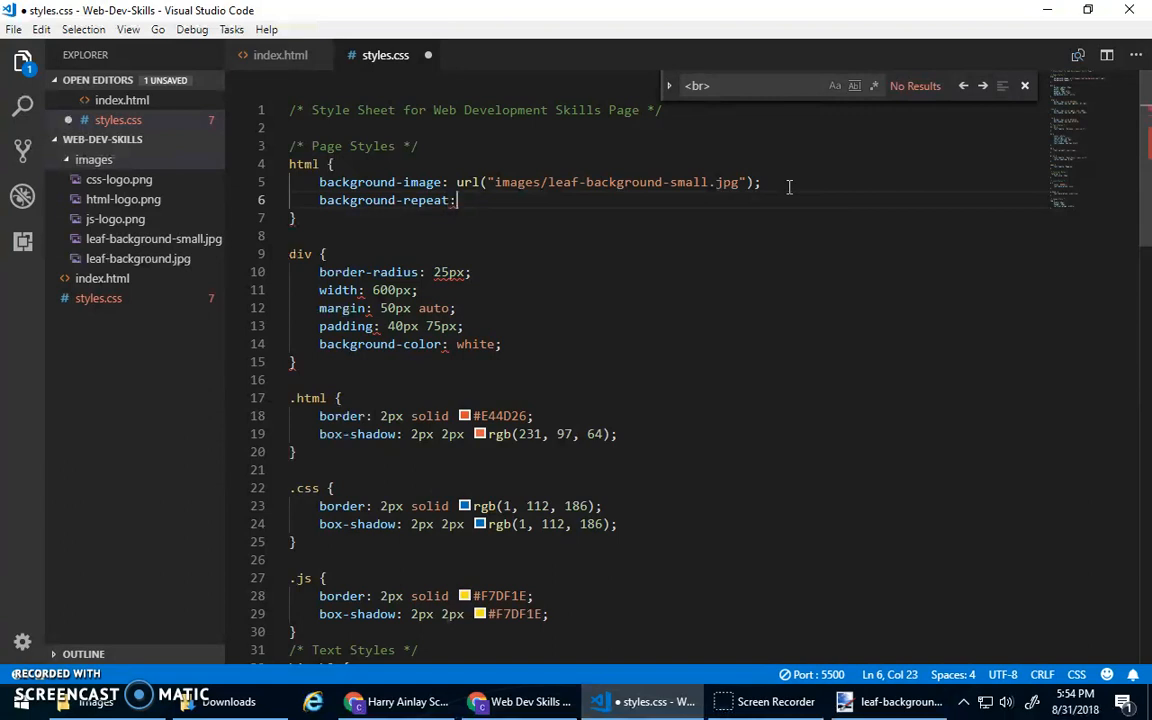
{"action": "type", "text": "nore"}
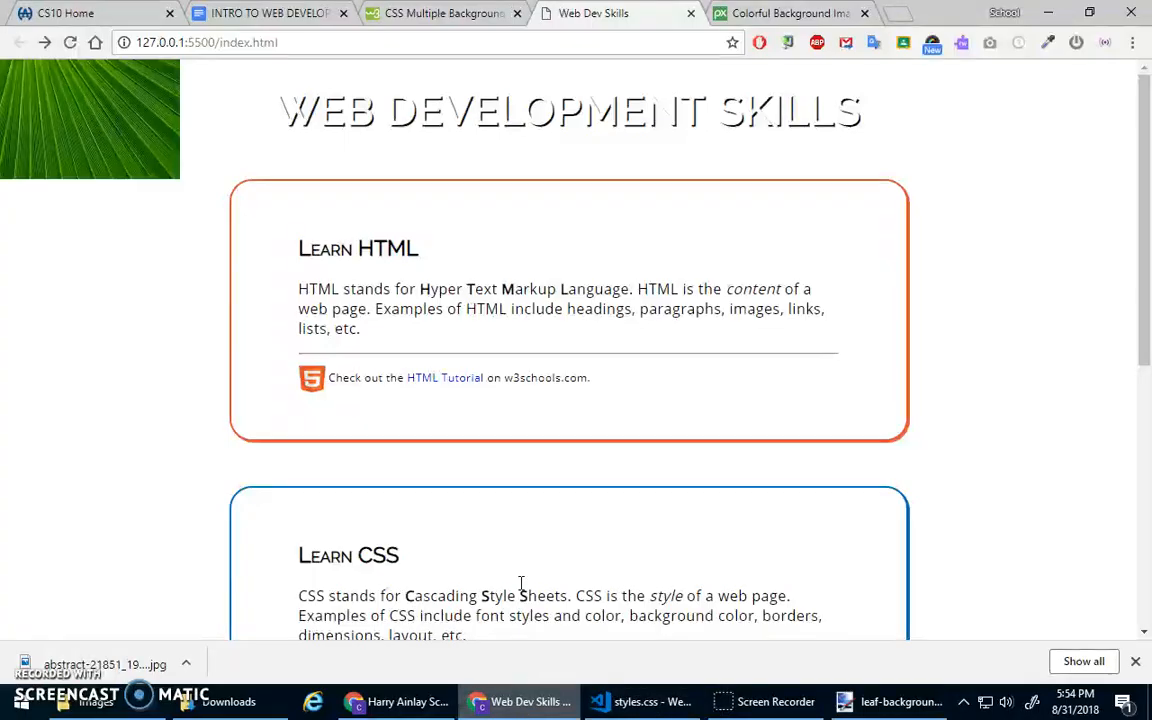
{"action": "mouse_move", "coordinate": [824, 164]}
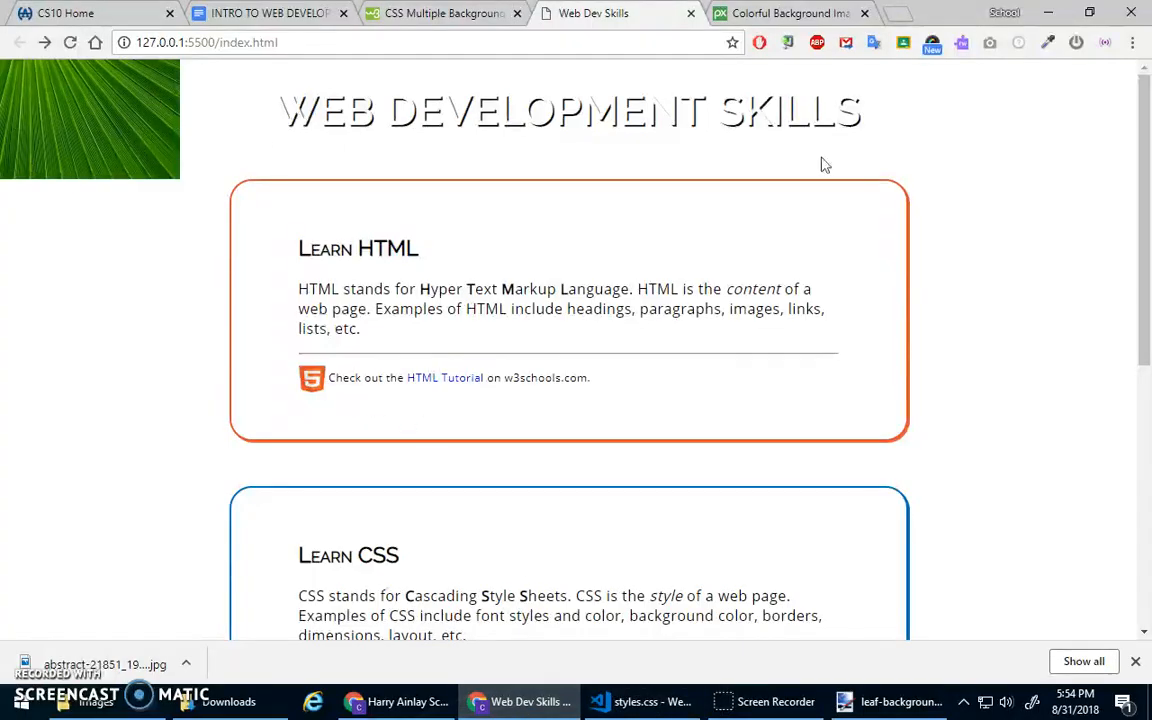
{"action": "mouse_move", "coordinate": [660, 112]}
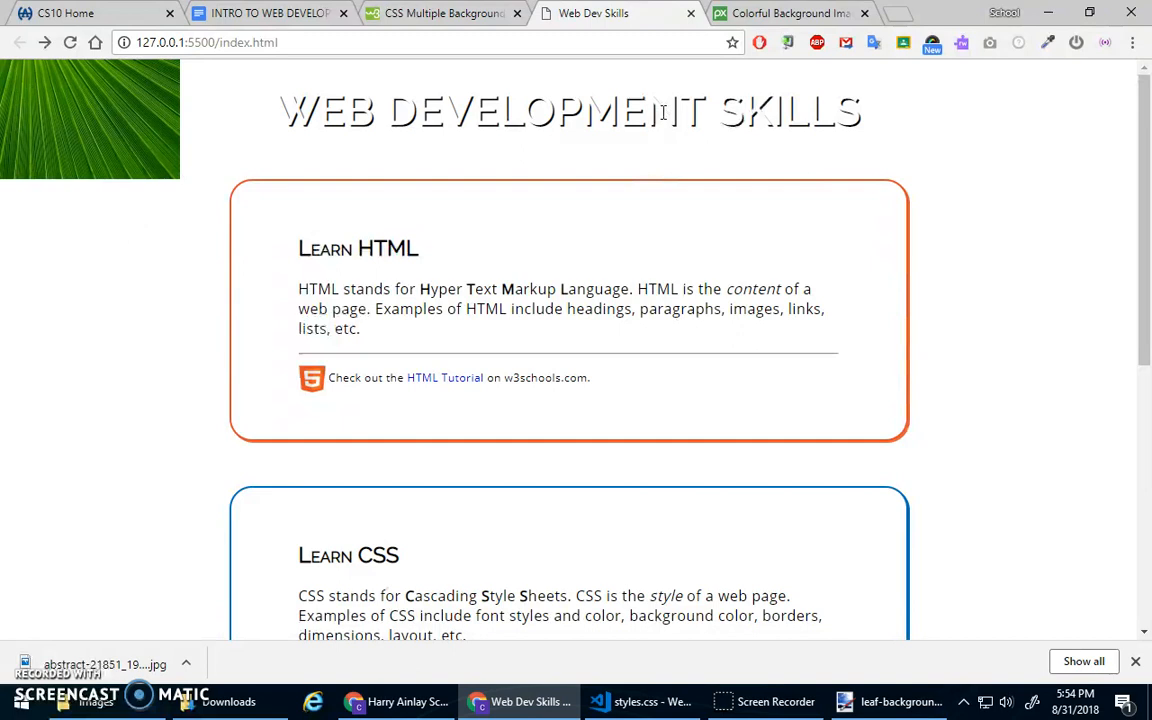
{"action": "mouse_move", "coordinate": [704, 588]}
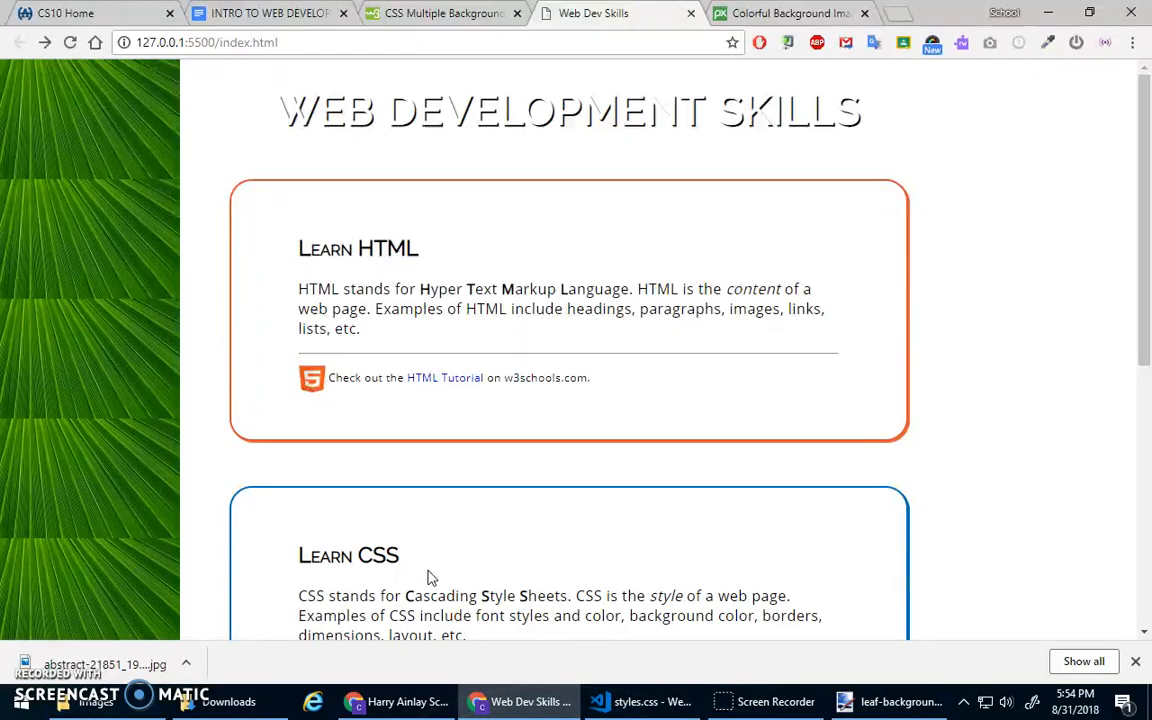
{"action": "scroll", "scroll_direction": "down", "scroll_amount": 3}
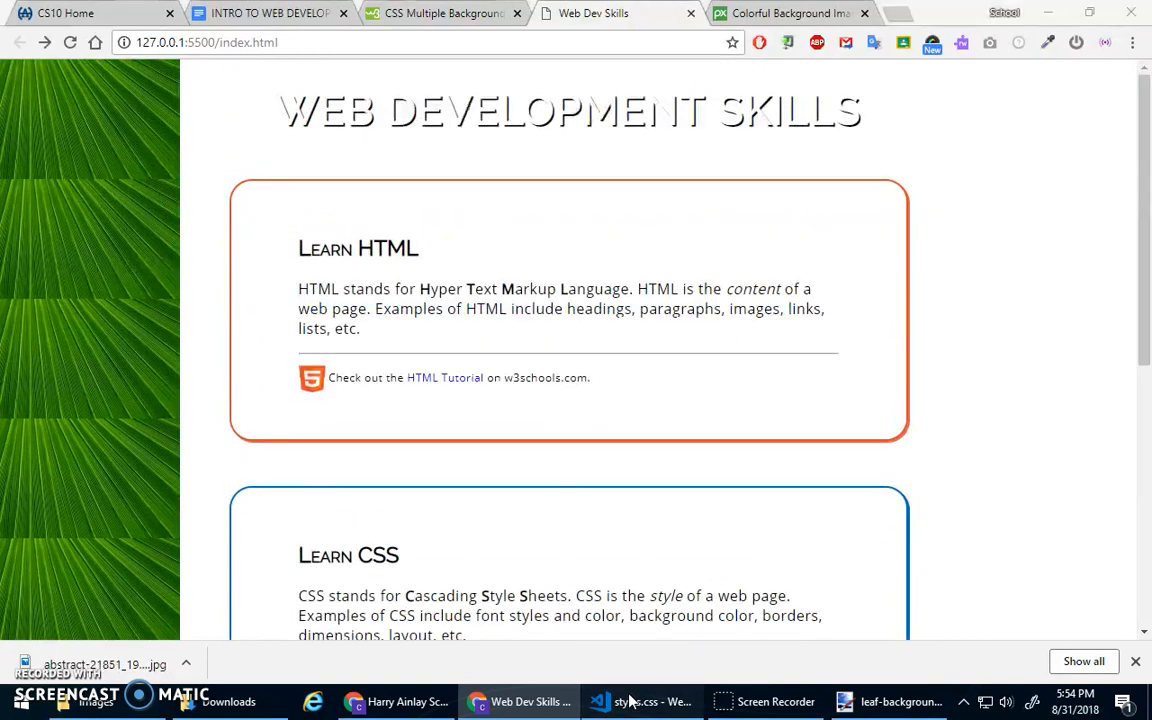
{"action": "left_click", "coordinate": [642, 700]}
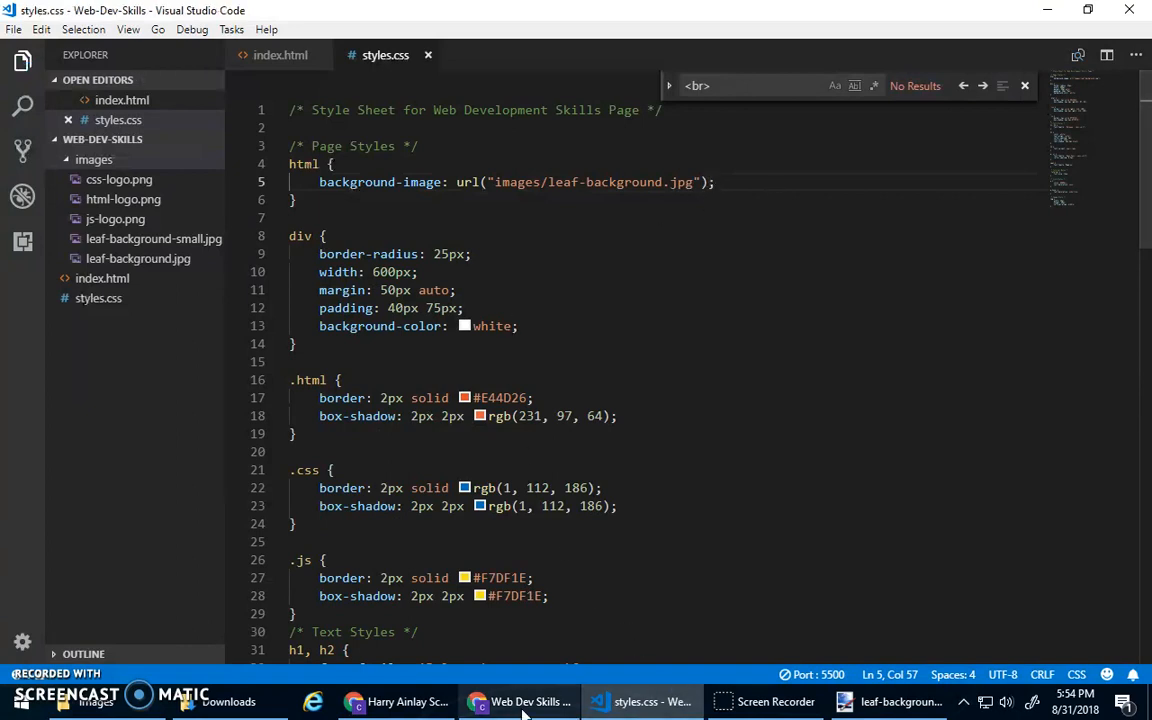
- Select the background and background-size: cover declarations in the W3Schools full-size background example
{"action": "left_click", "coordinate": [518, 700]}
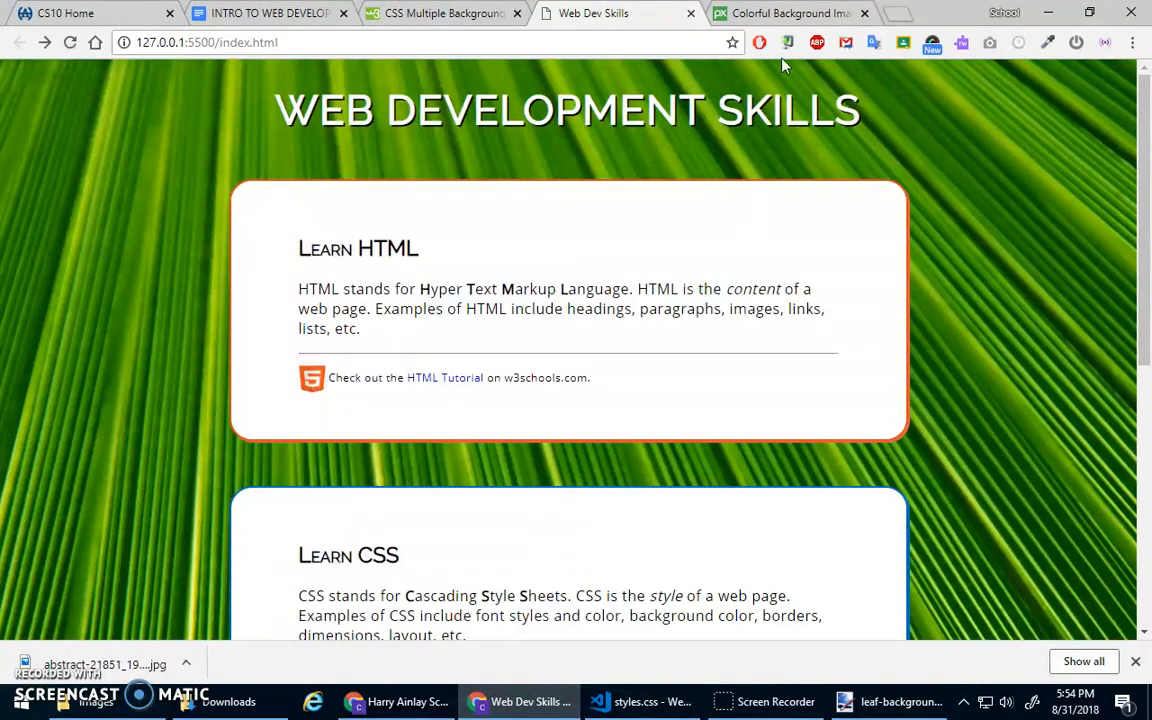
{"action": "left_click", "coordinate": [440, 12]}
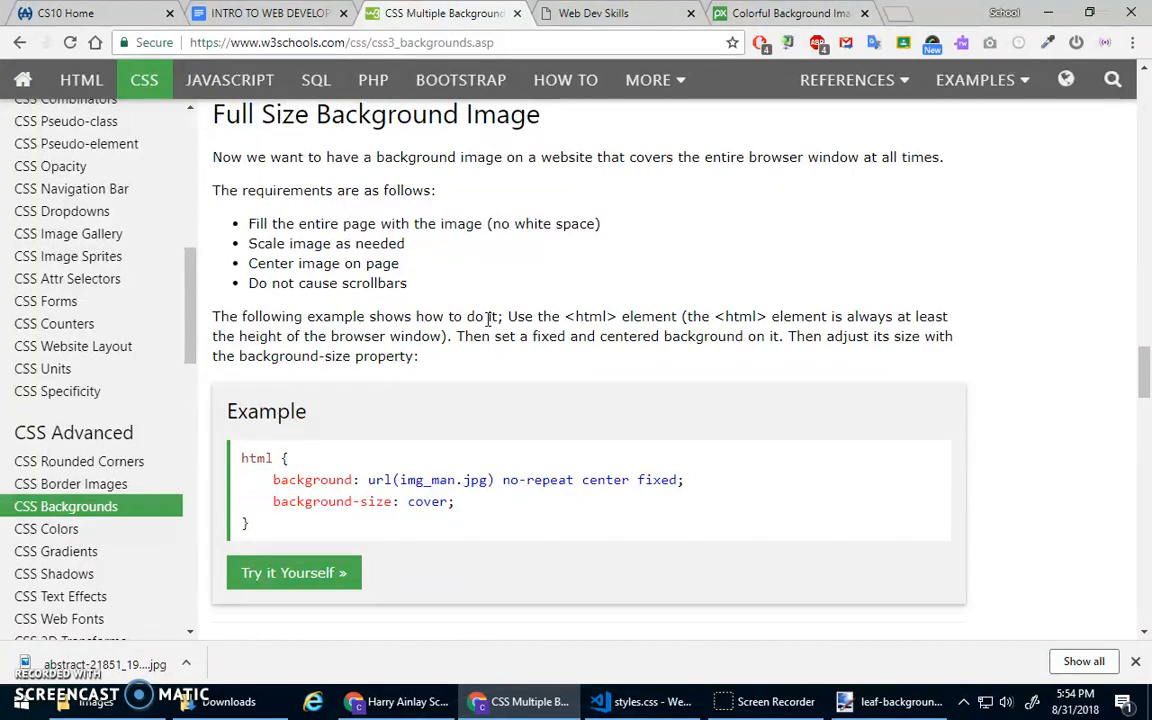
{"action": "double_click", "coordinate": [308, 480]}
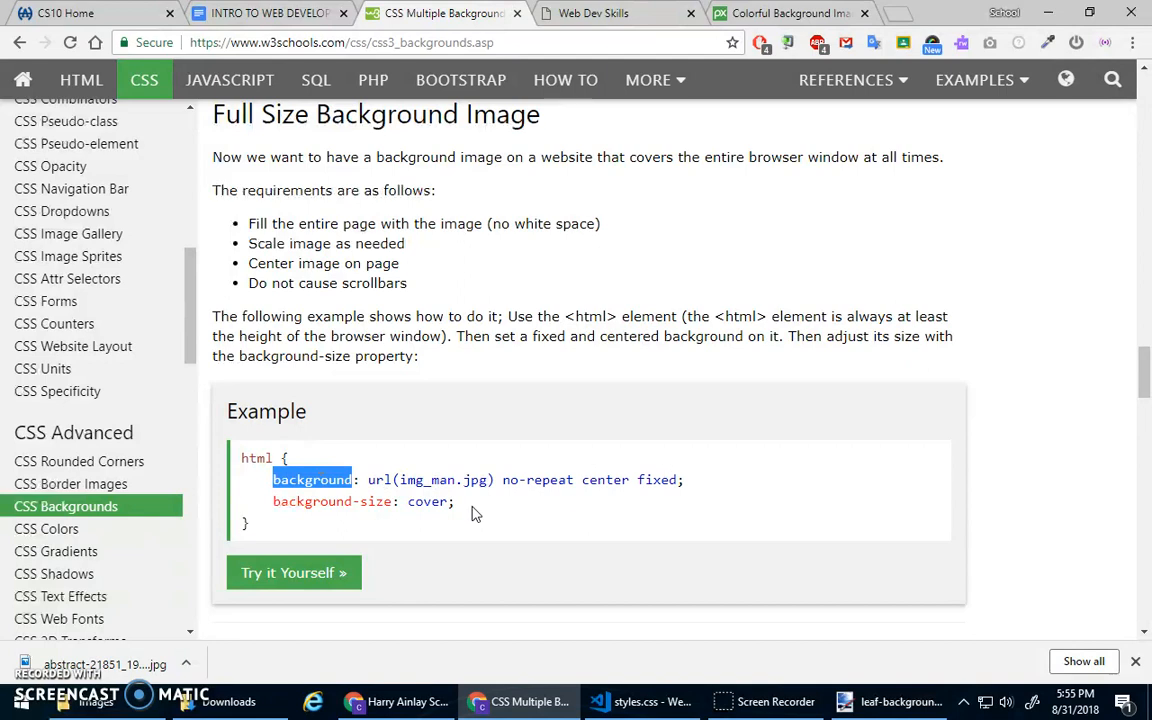
{"action": "mouse_move", "coordinate": [368, 544]}
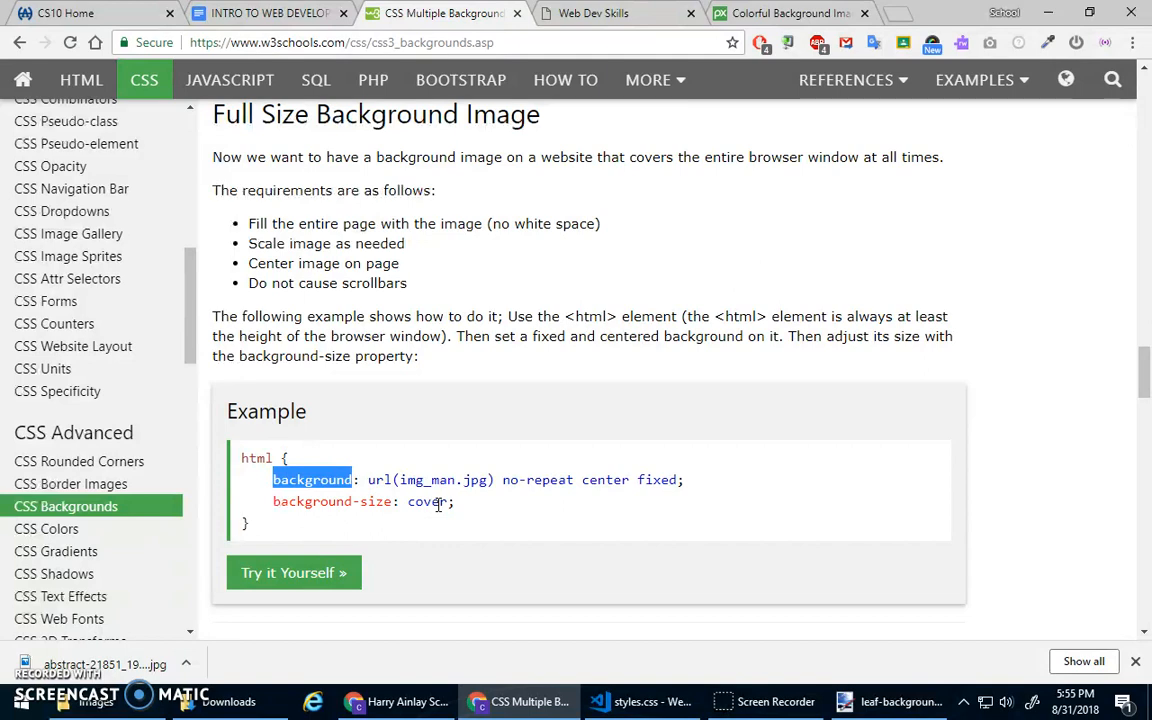
{"action": "mouse_move", "coordinate": [480, 510]}
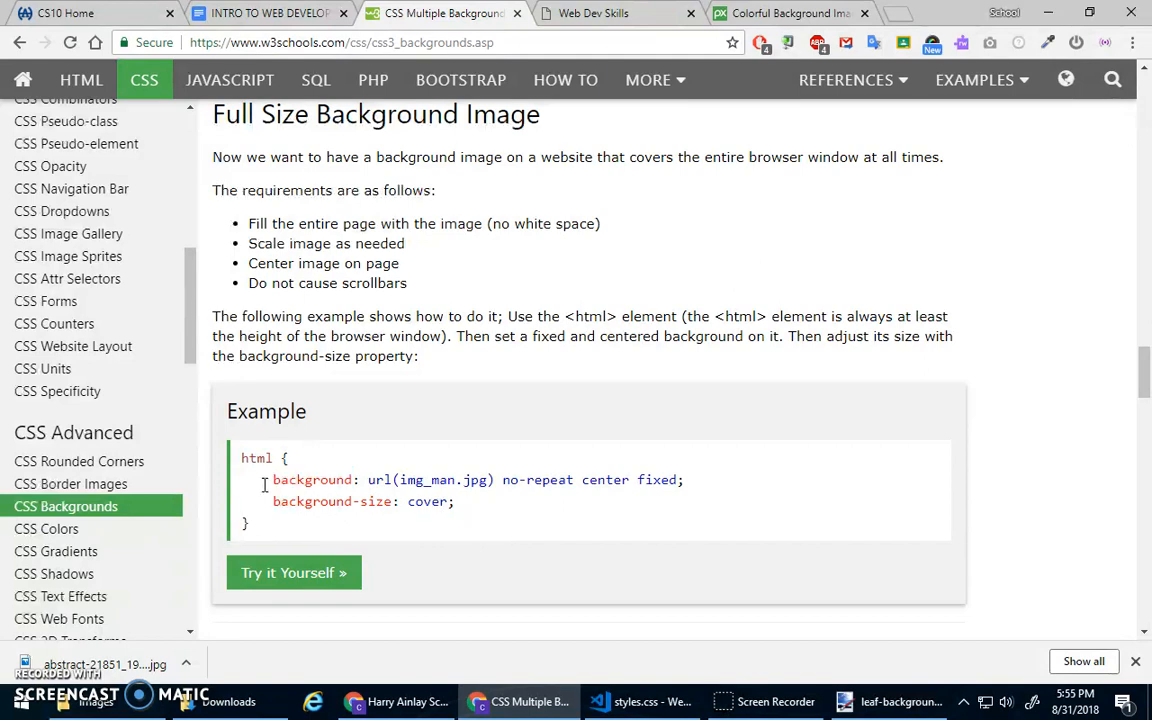
{"action": "left_click_drag", "start_coordinate": [272, 480], "coordinate": [454, 500]}
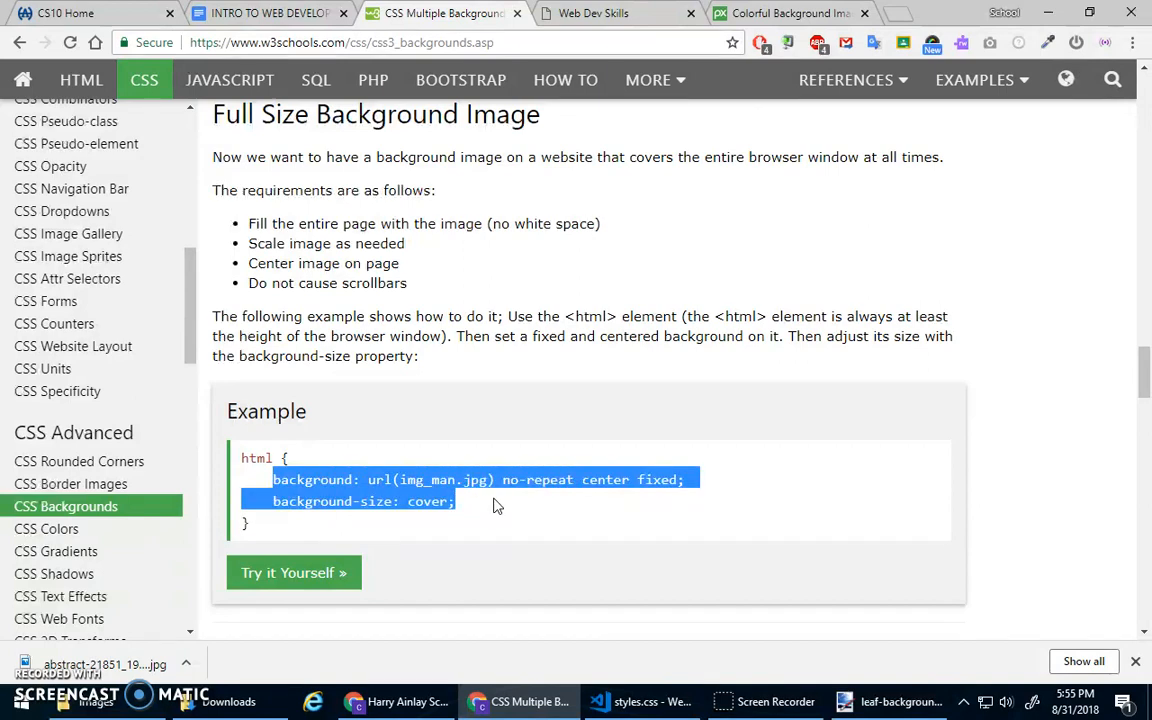
- Replace img_man.jpg with images/leaf-background.jpg in the pasted fixed, centred, cover background and preview in Chrome
{"action": "left_click", "coordinate": [640, 700]}
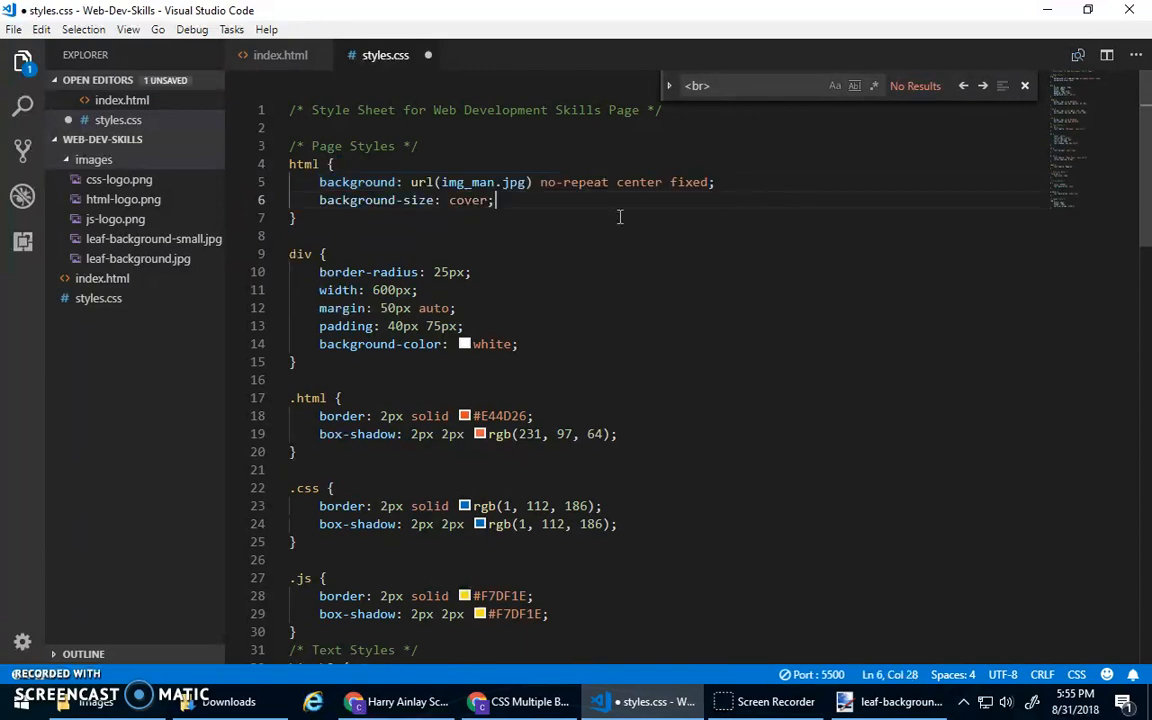
{"action": "double_click", "coordinate": [484, 182]}
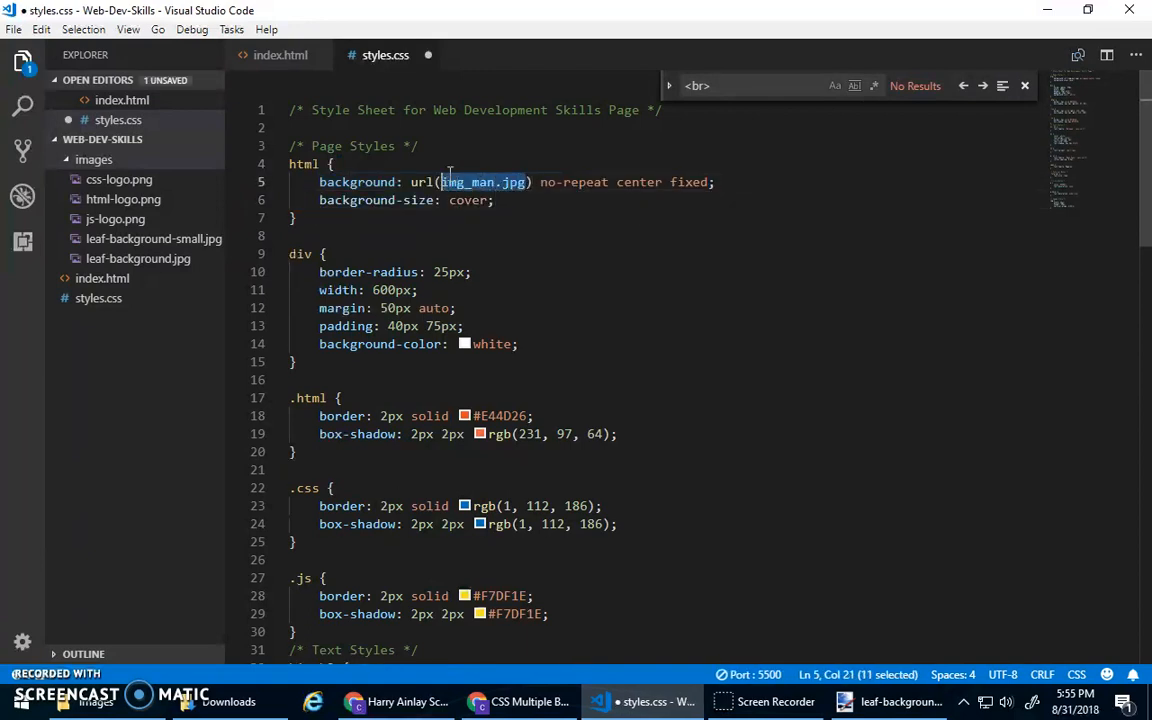
{"action": "key", "text": "Delete"}
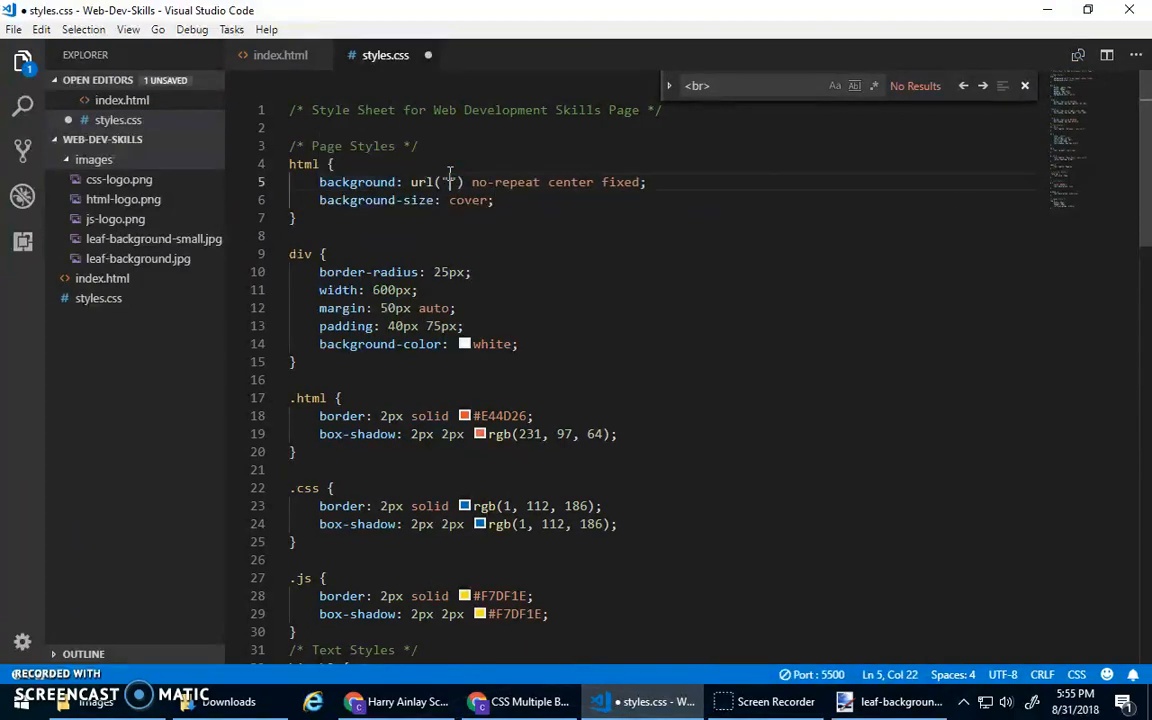
{"action": "type", "text": "images/leaf-background.jpg"}
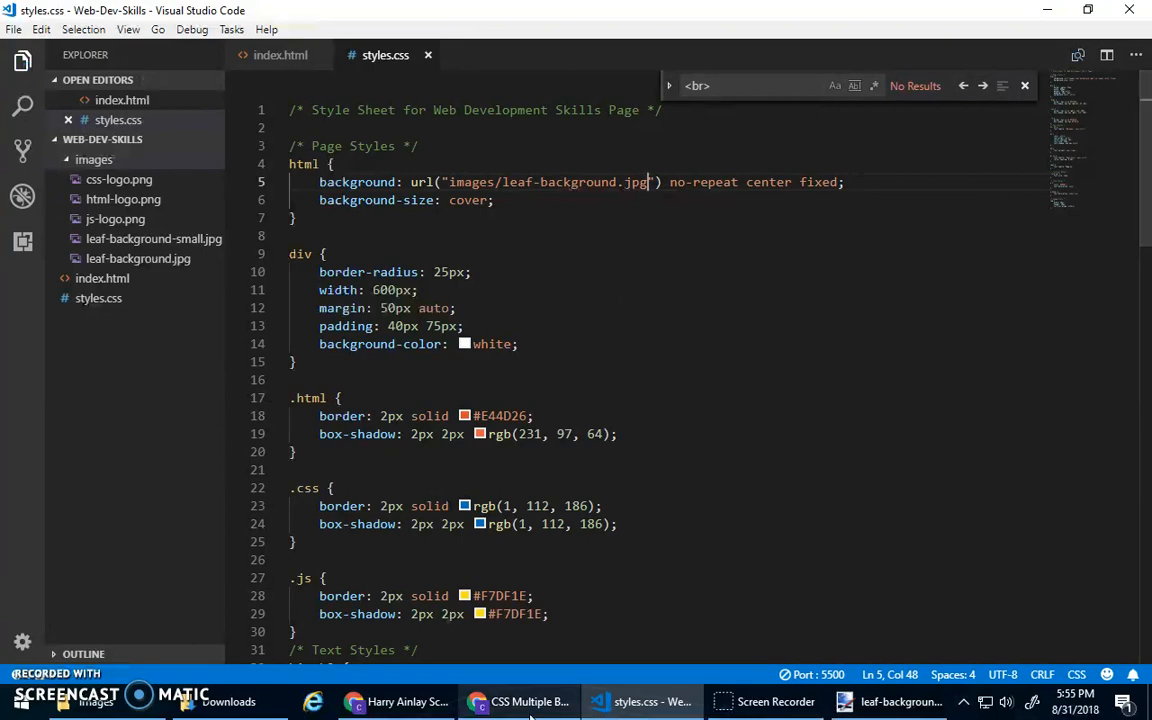
{"action": "left_click", "coordinate": [520, 700]}
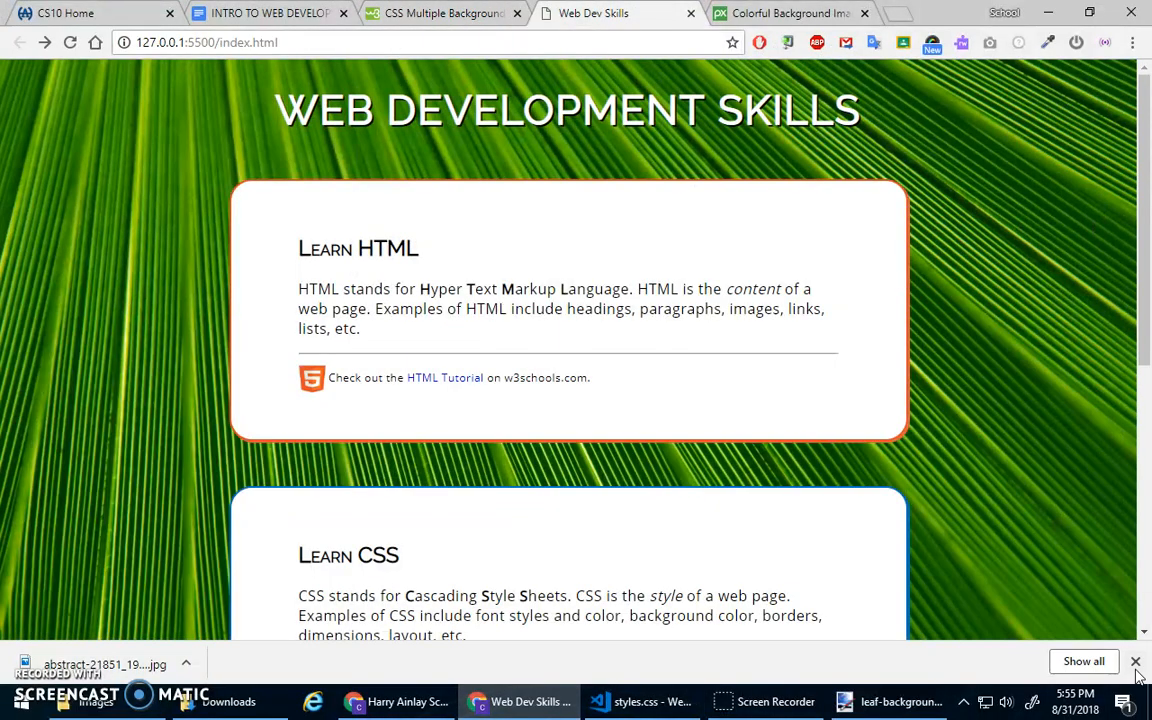
- Scroll the Web Dev Skills page to confirm the leaf photo stays fixed behind the cards, then switch to the concepts document
{"action": "left_click", "coordinate": [1136, 662]}
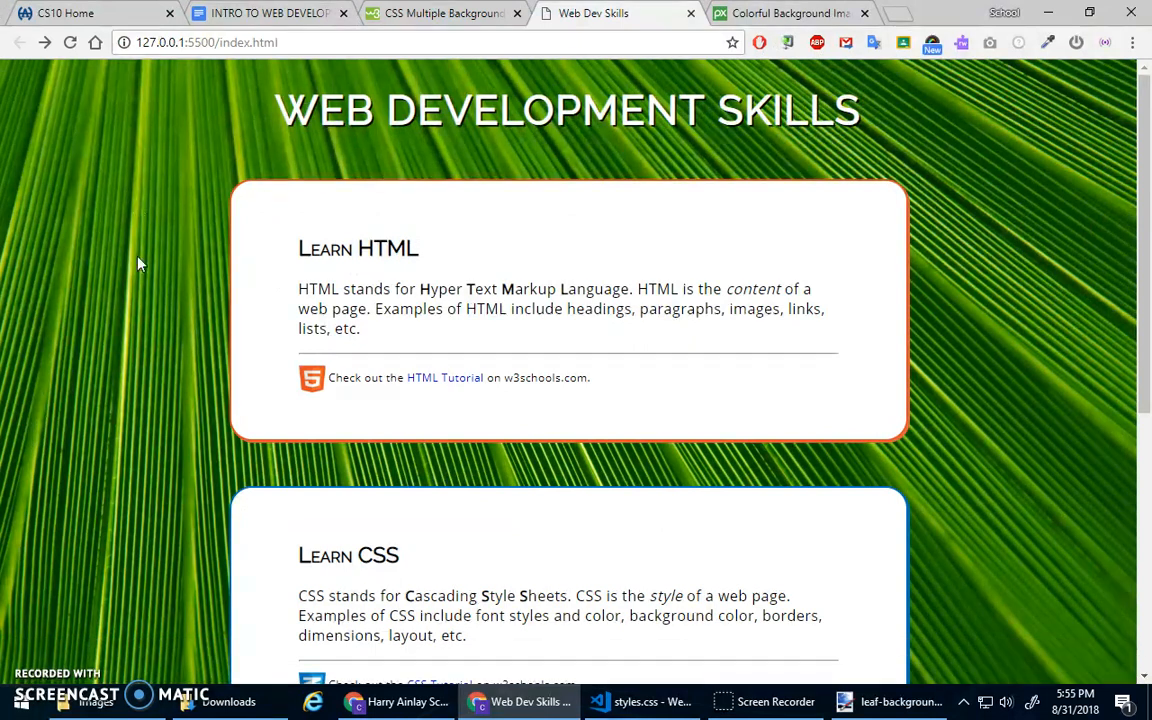
{"action": "mouse_move", "coordinate": [164, 138]}
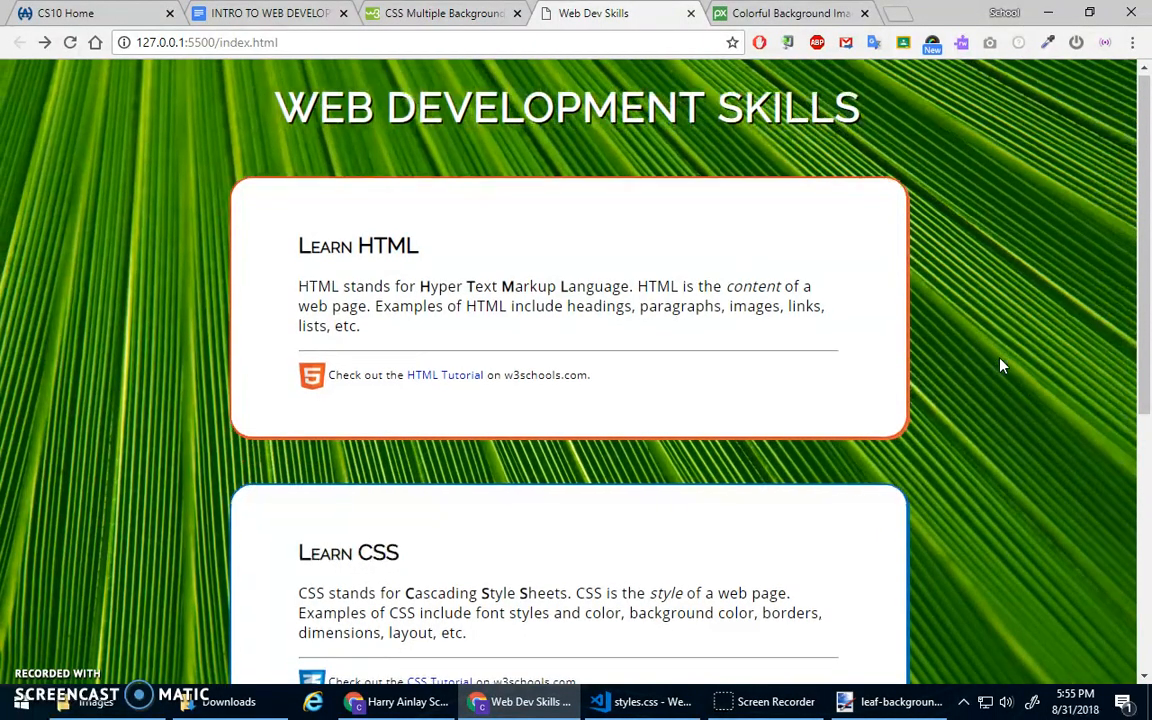
{"action": "scroll", "scroll_direction": "down", "scroll_amount": 3}
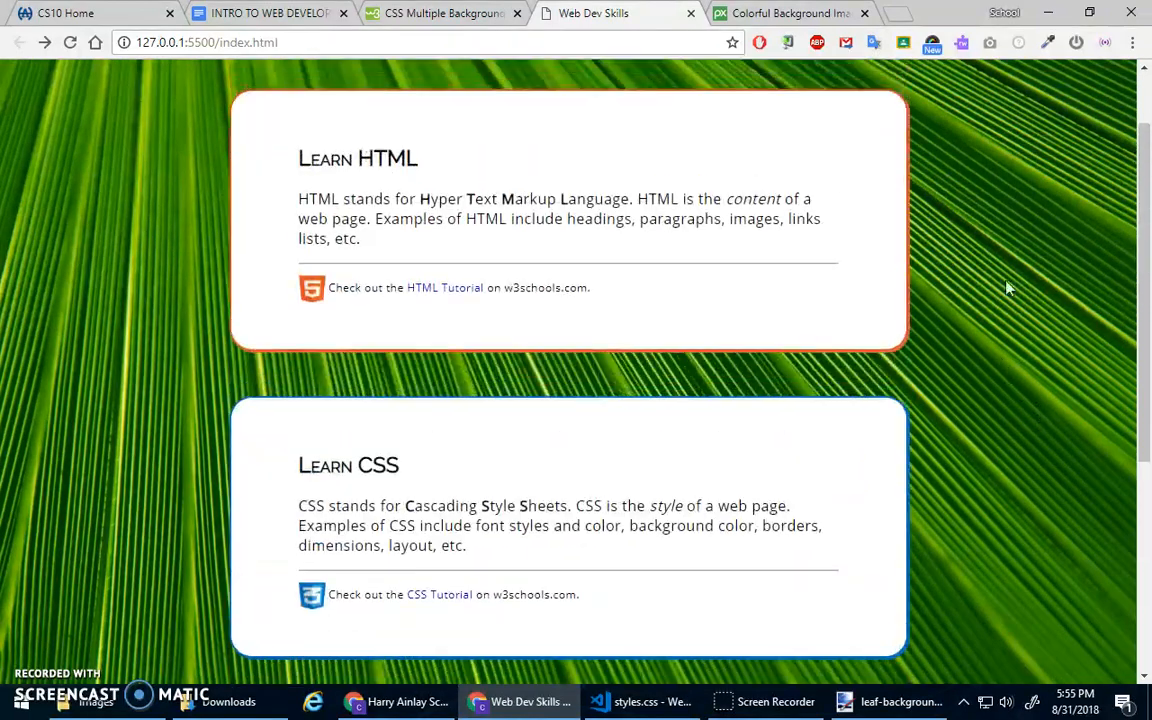
{"action": "scroll", "scroll_direction": "down", "scroll_amount": 3}
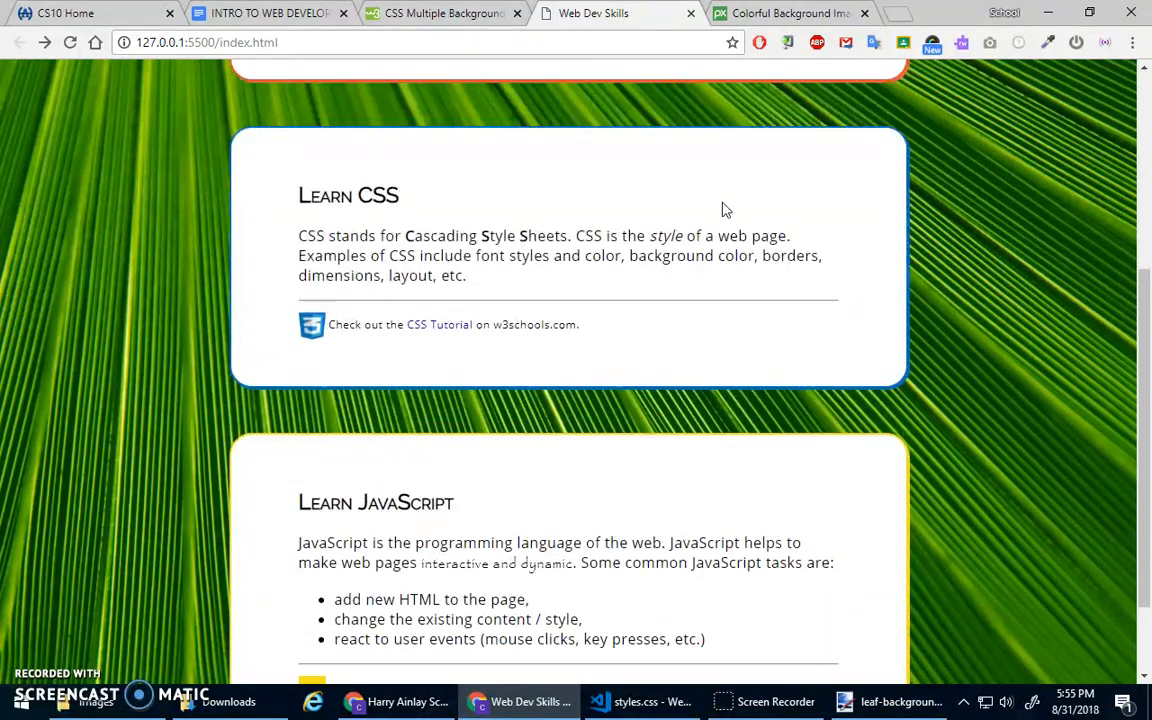
{"action": "scroll", "scroll_direction": "down", "scroll_amount": 3}
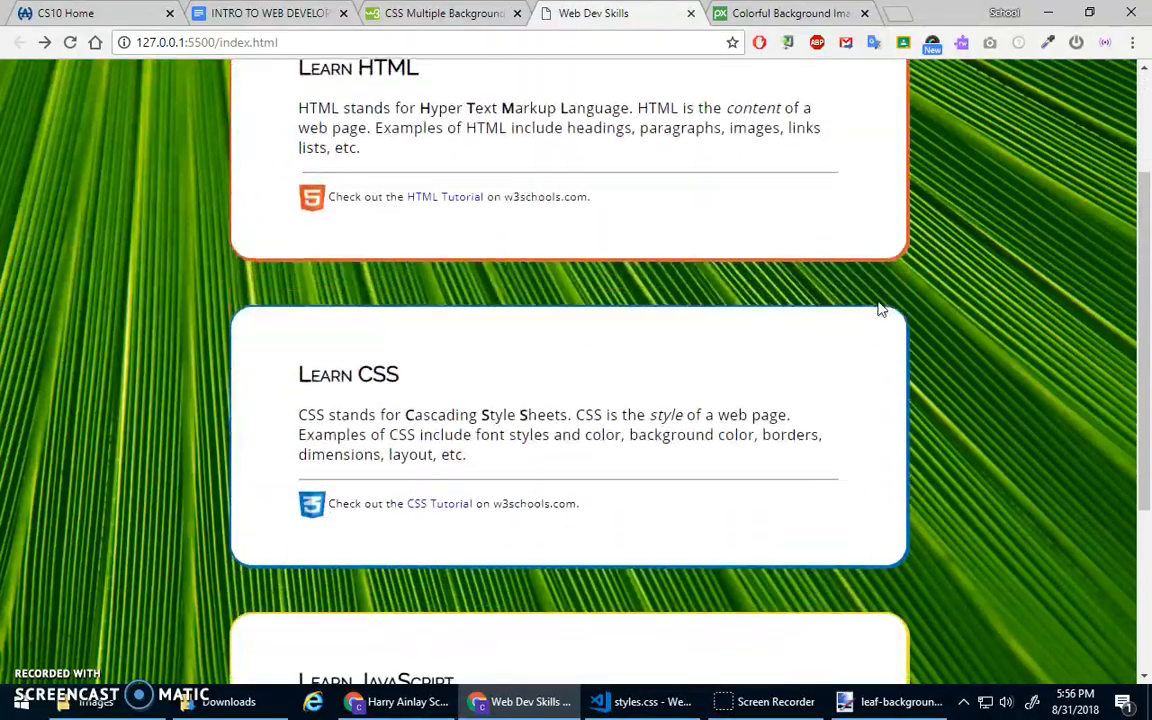
{"action": "scroll", "scroll_direction": "down", "scroll_amount": 3}
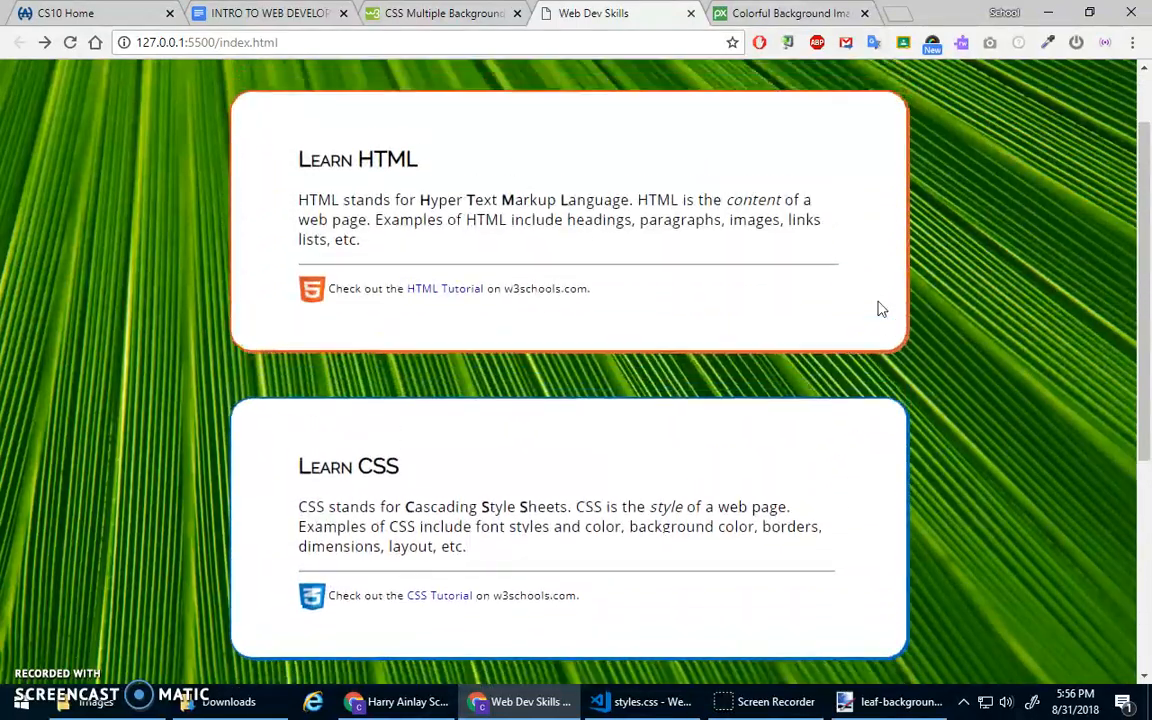
{"action": "scroll", "scroll_direction": "down", "scroll_amount": 3}
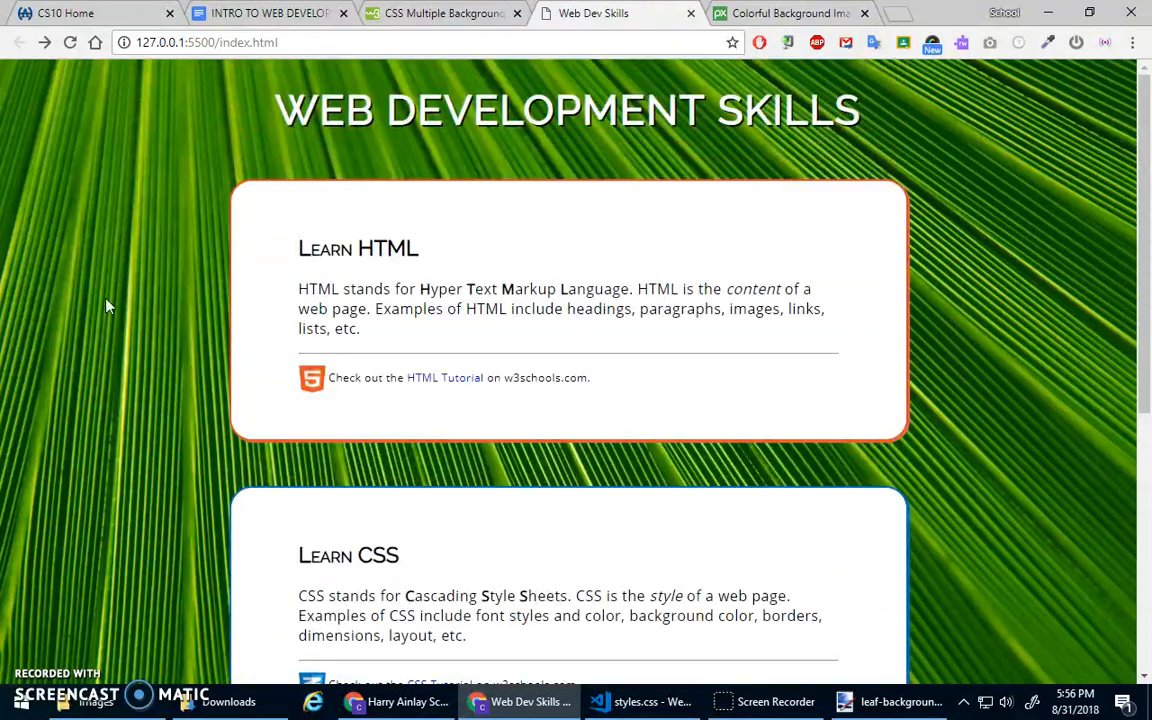
{"action": "mouse_move", "coordinate": [898, 468]}
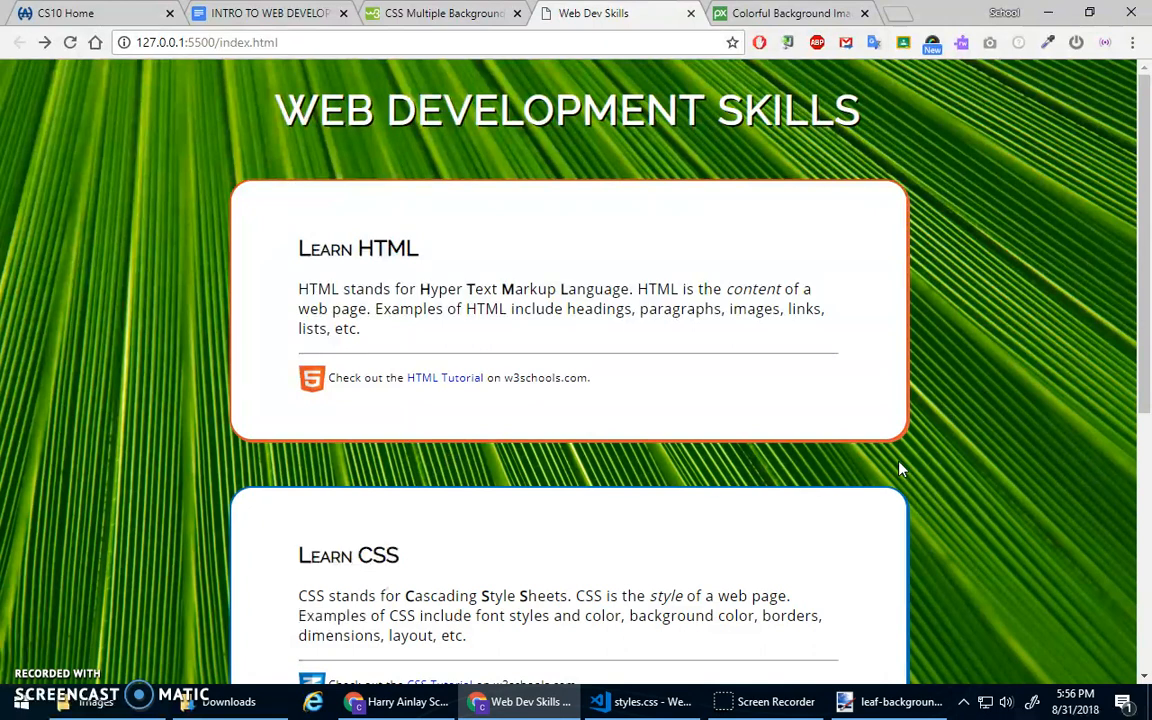
{"action": "mouse_move", "coordinate": [784, 232]}
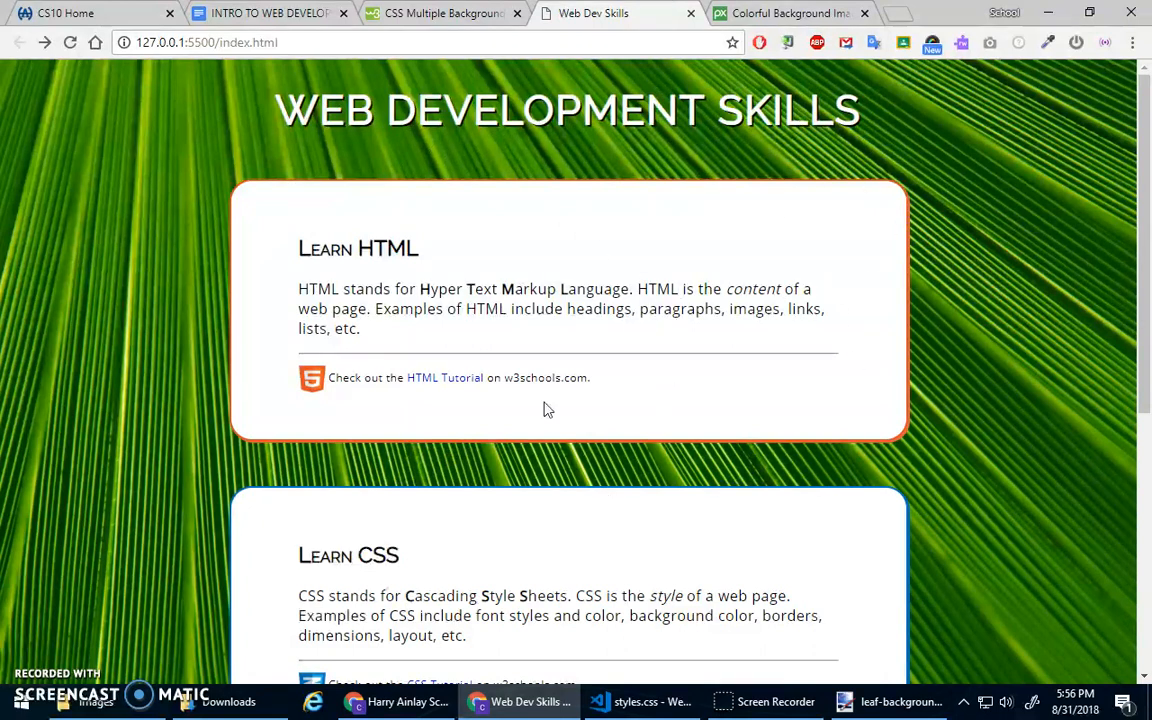
{"action": "scroll", "scroll_direction": "down", "scroll_amount": 3}
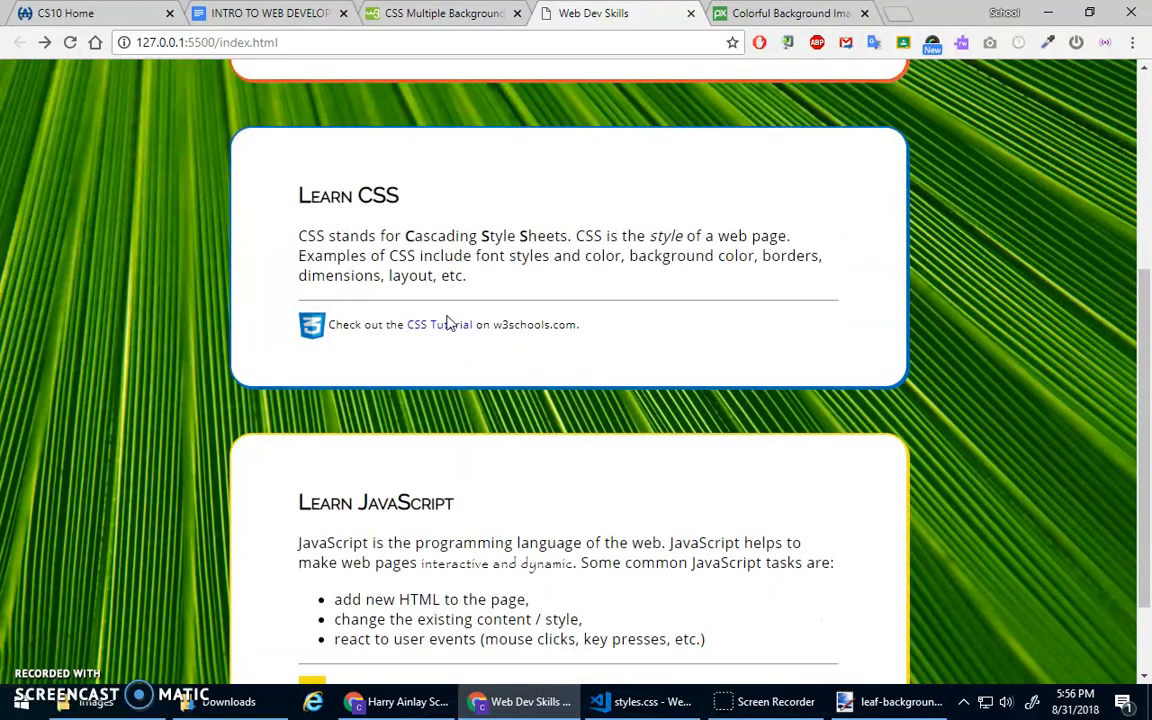
{"action": "scroll", "scroll_direction": "down", "scroll_amount": 3}
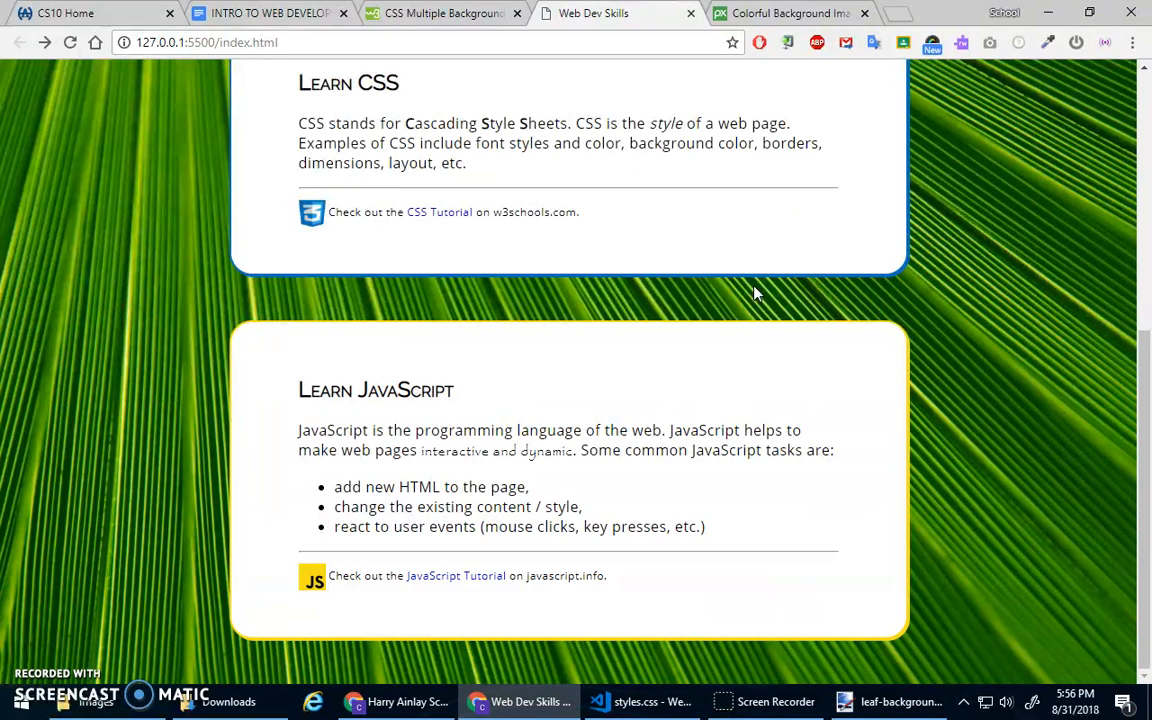
{"action": "scroll", "scroll_direction": "up", "scroll_amount": 3}
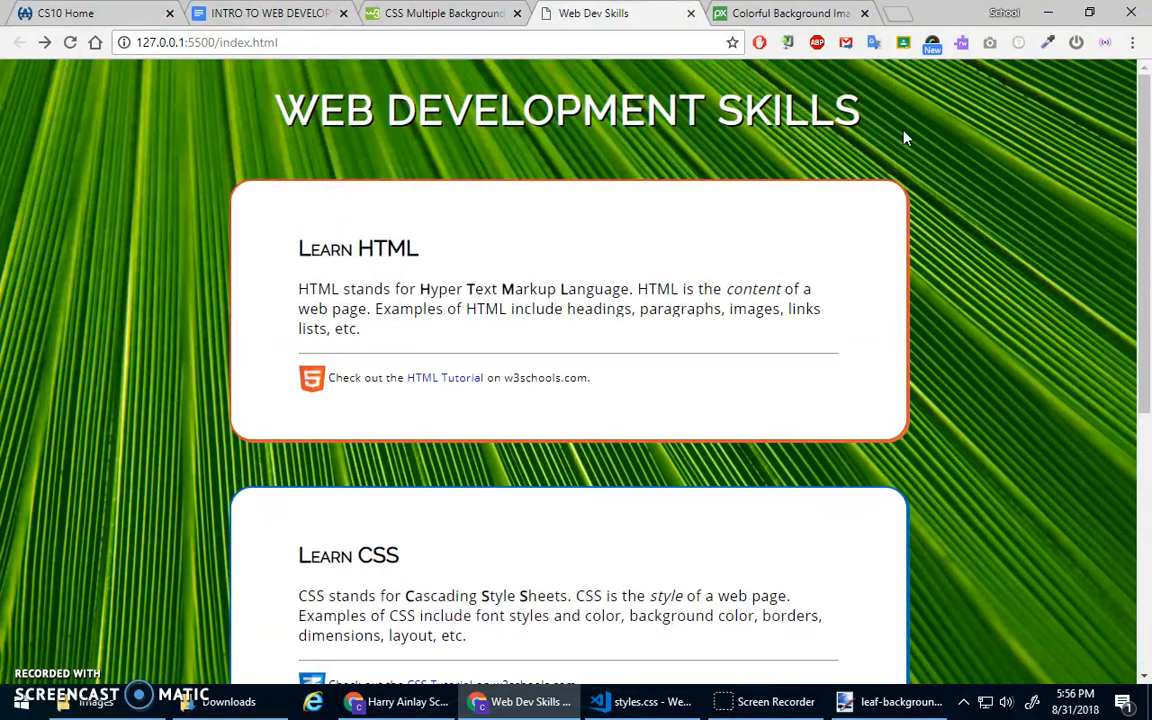
{"action": "left_click", "coordinate": [270, 12]}
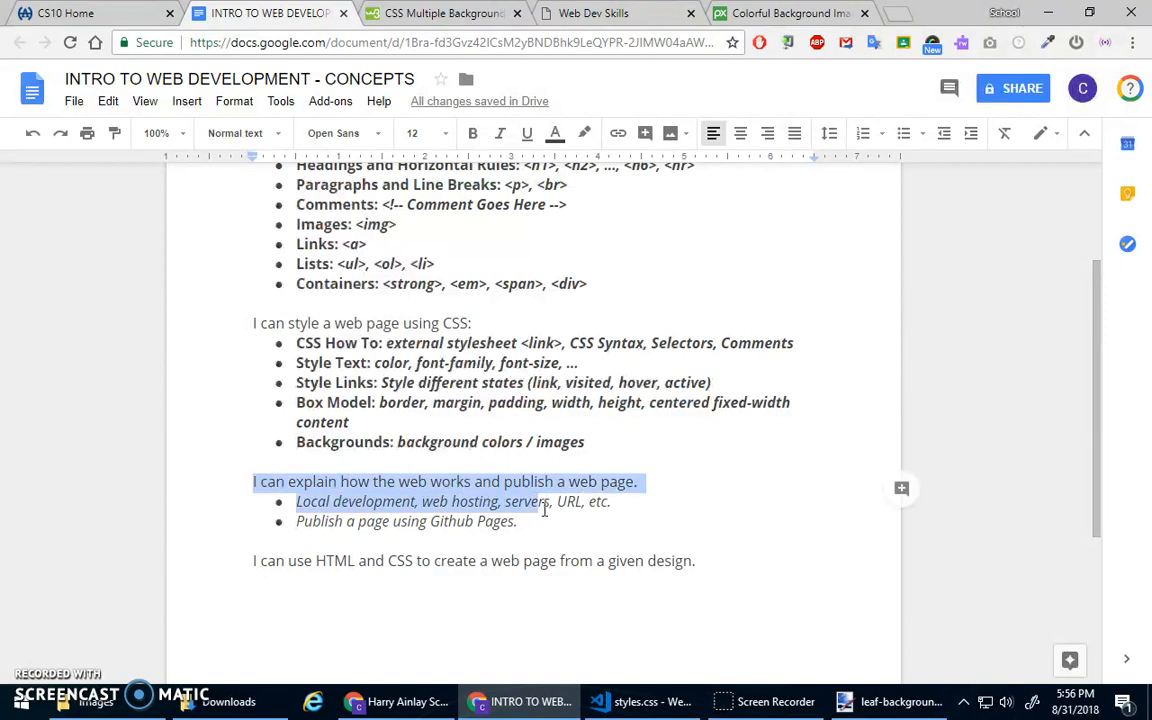
- Deselect text in the Google Docs concepts outline and return to the Web Dev Skills tab
{"action": "left_click", "coordinate": [404, 556]}
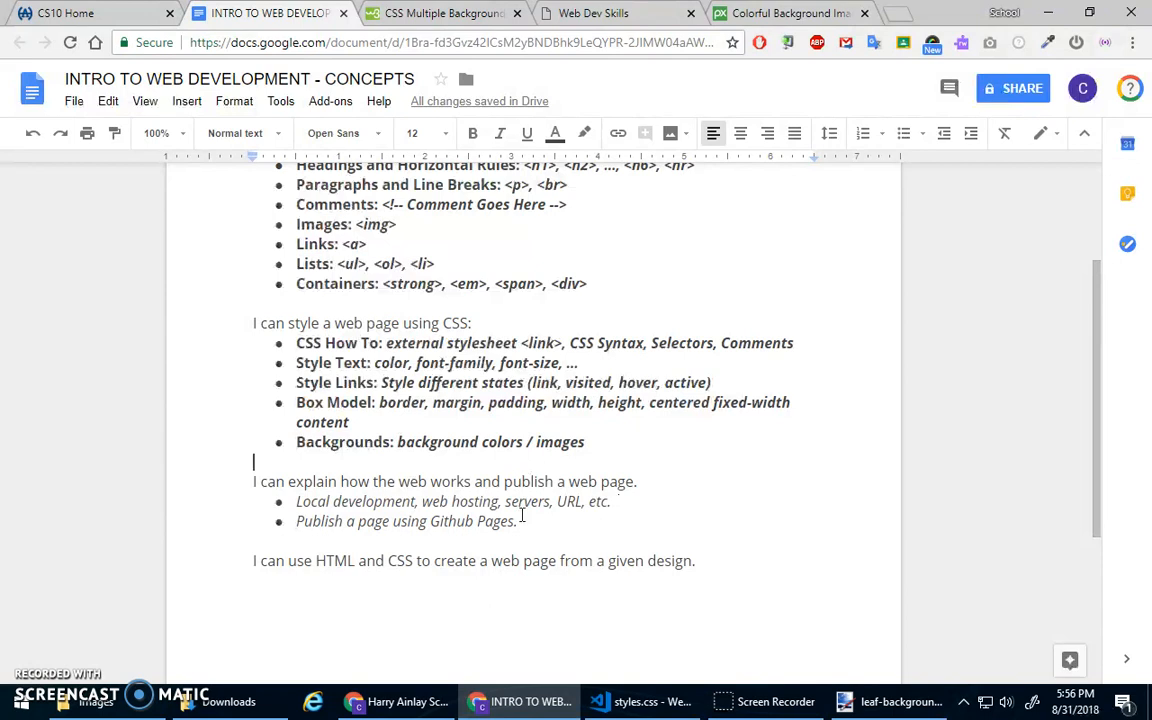
{"action": "left_click", "coordinate": [600, 12]}
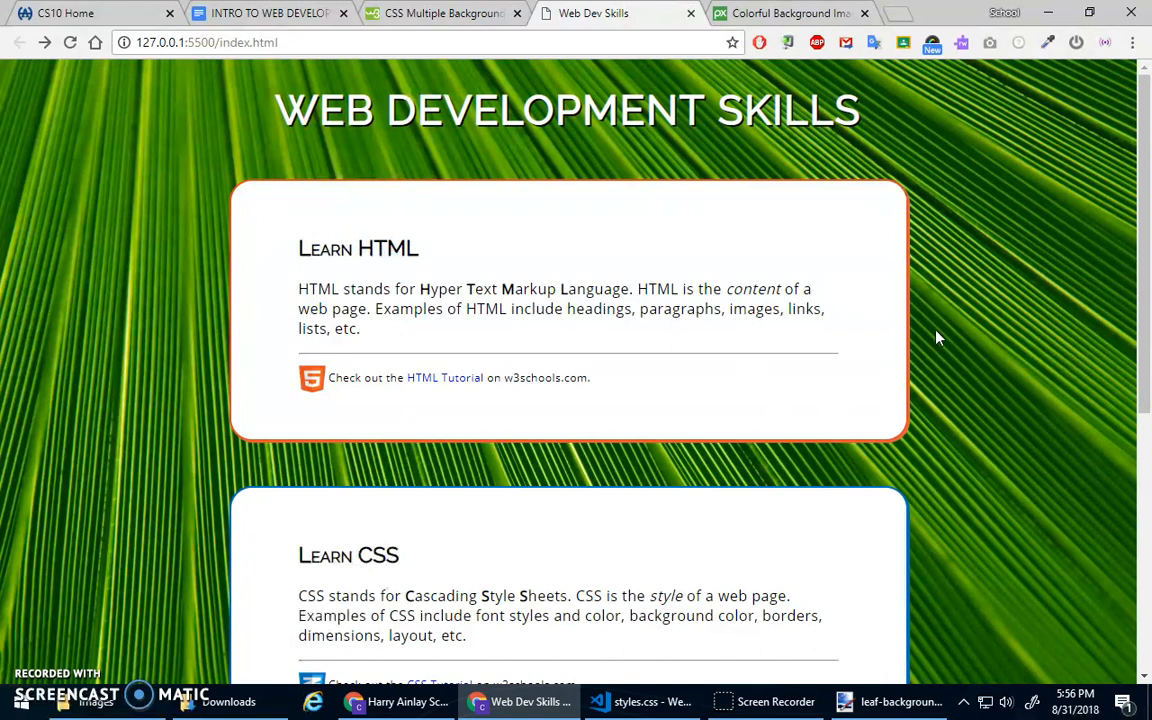
{"action": "mouse_move", "coordinate": [924, 236]}
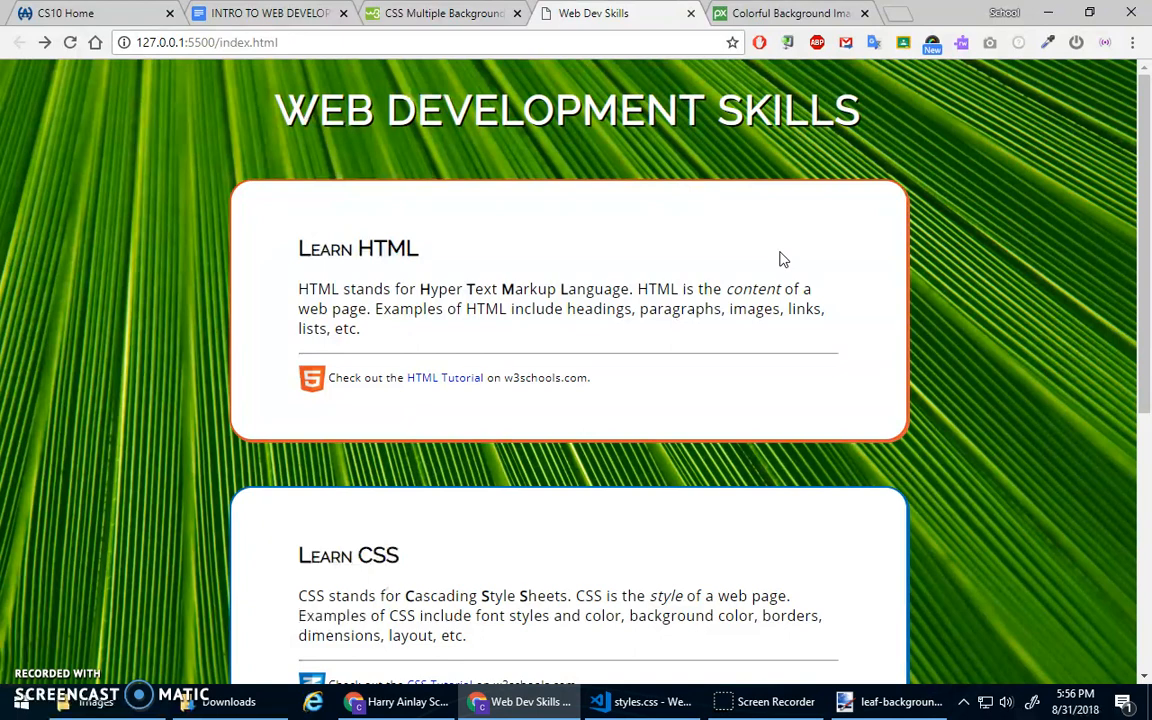
- Scroll the Web Dev Skills page over its fixed background again, then switch to the INTRO TO WEB DEVELOPMENT concepts document
{"action": "scroll", "scroll_direction": "down", "scroll_amount": 3}
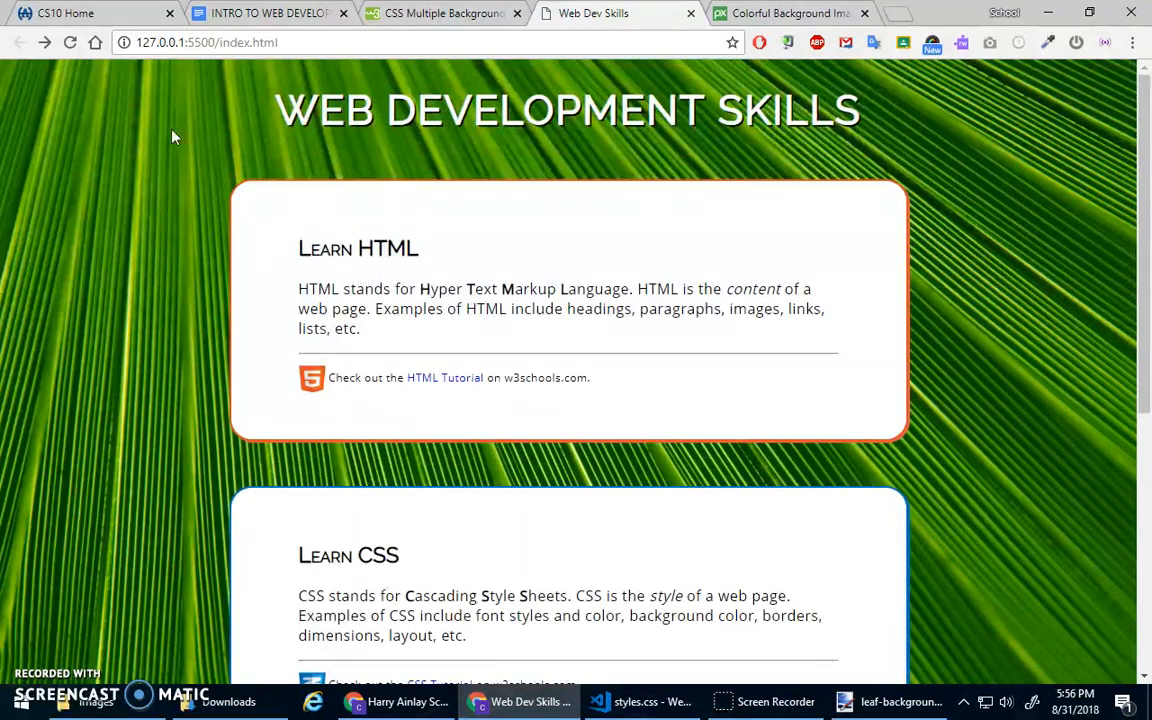
{"action": "scroll", "scroll_direction": "down", "scroll_amount": 3}
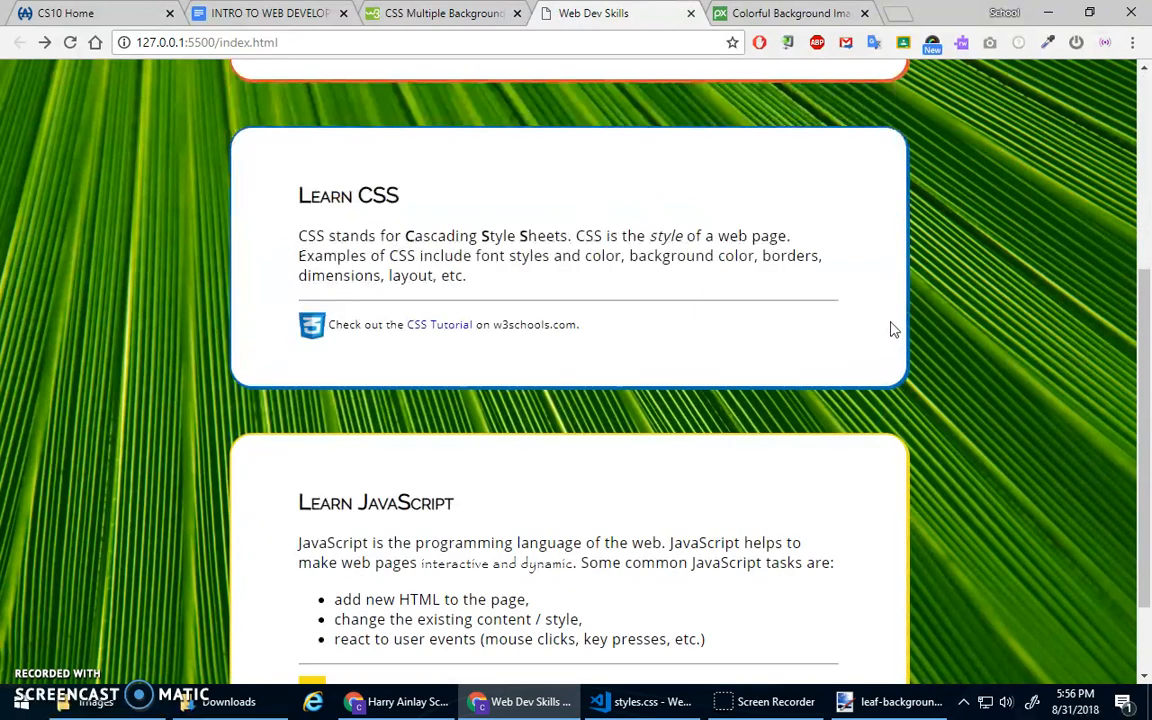
{"action": "scroll", "scroll_direction": "up", "scroll_amount": 3}
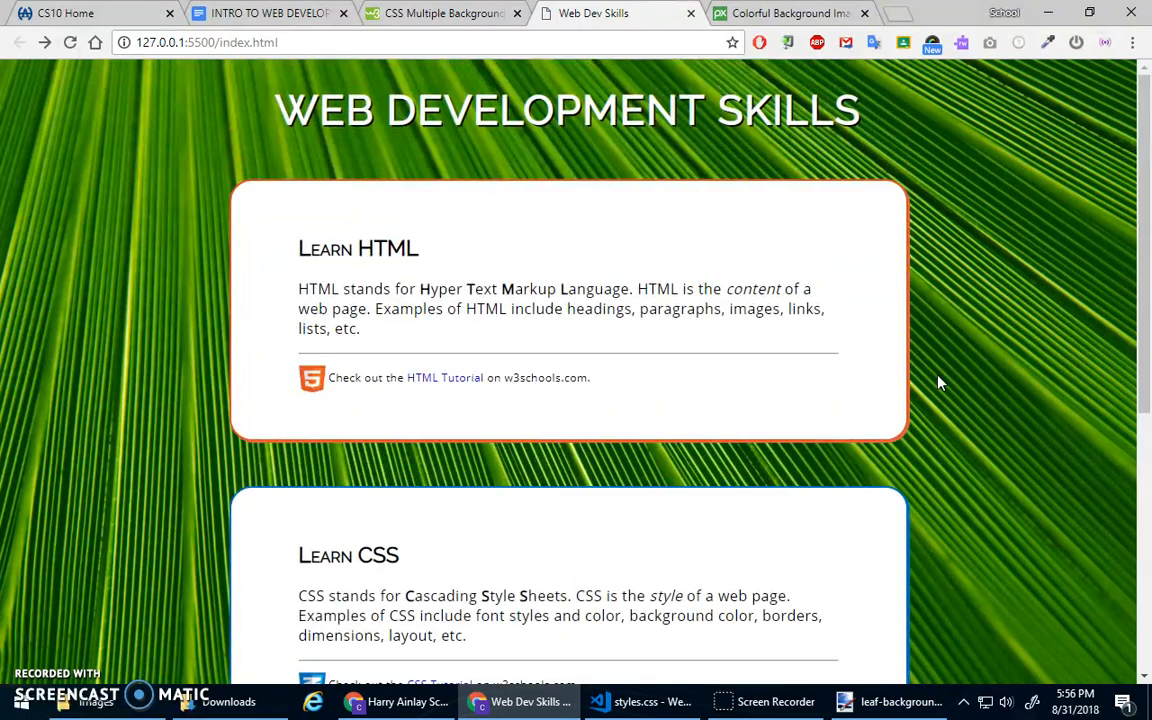
{"action": "scroll", "scroll_direction": "down", "scroll_amount": 3}
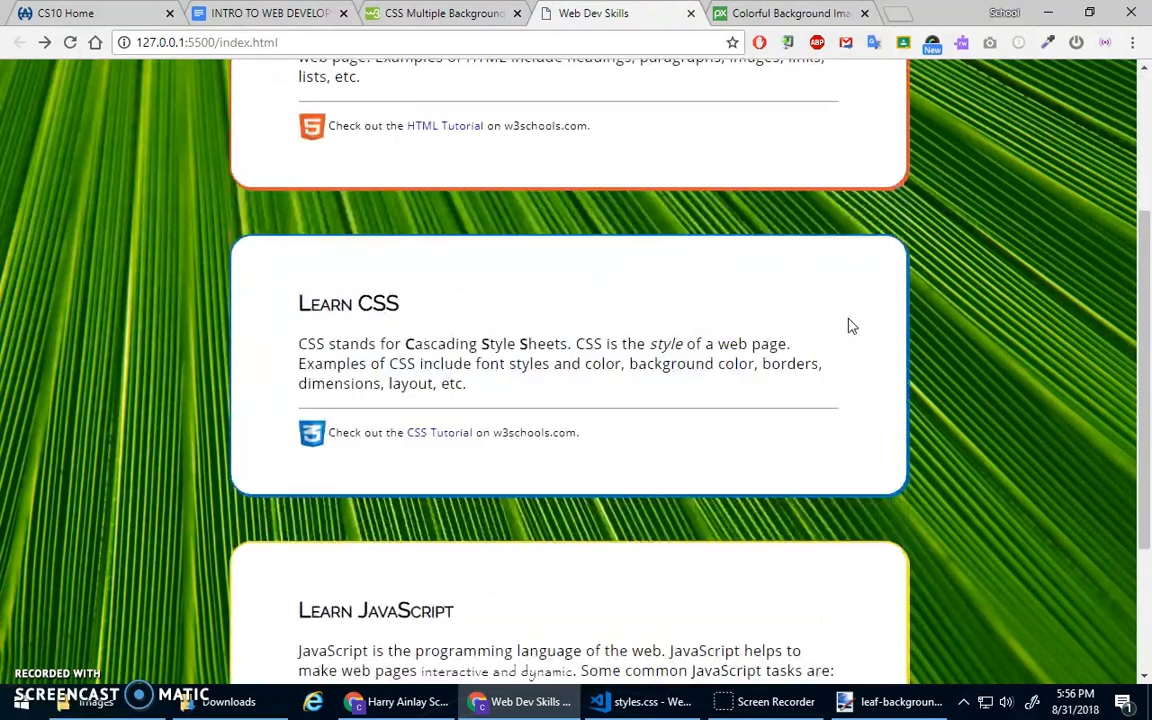
{"action": "scroll", "scroll_direction": "up", "scroll_amount": 3}
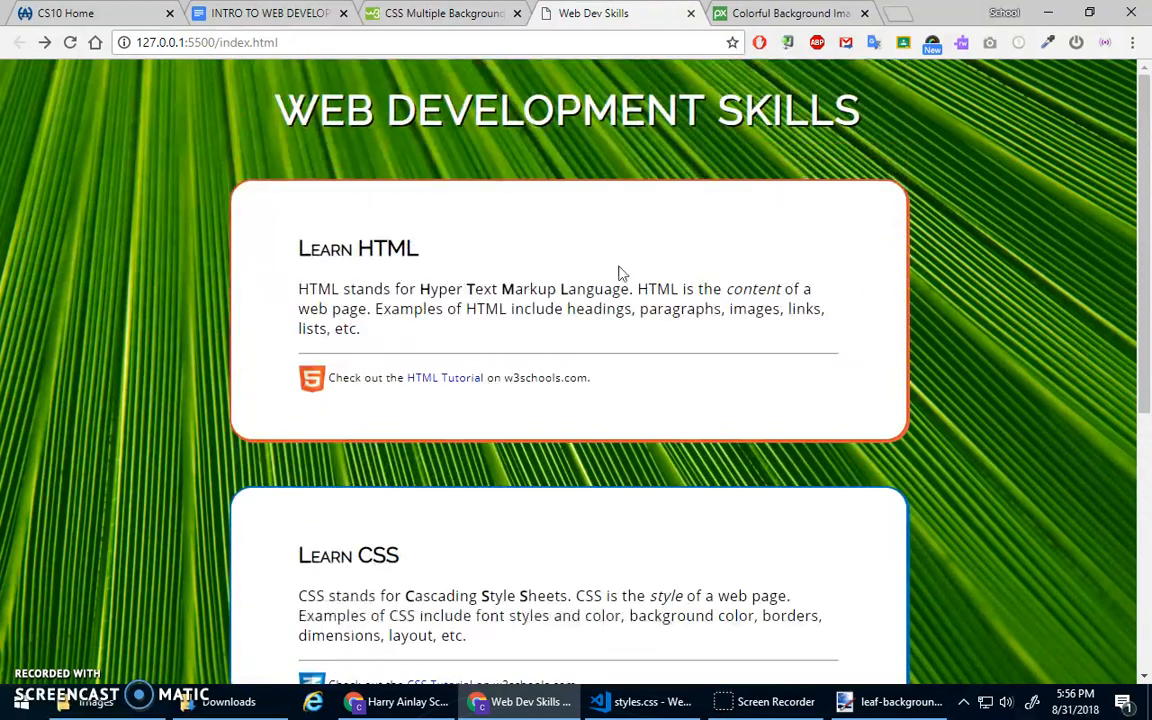
{"action": "mouse_move", "coordinate": [716, 276]}
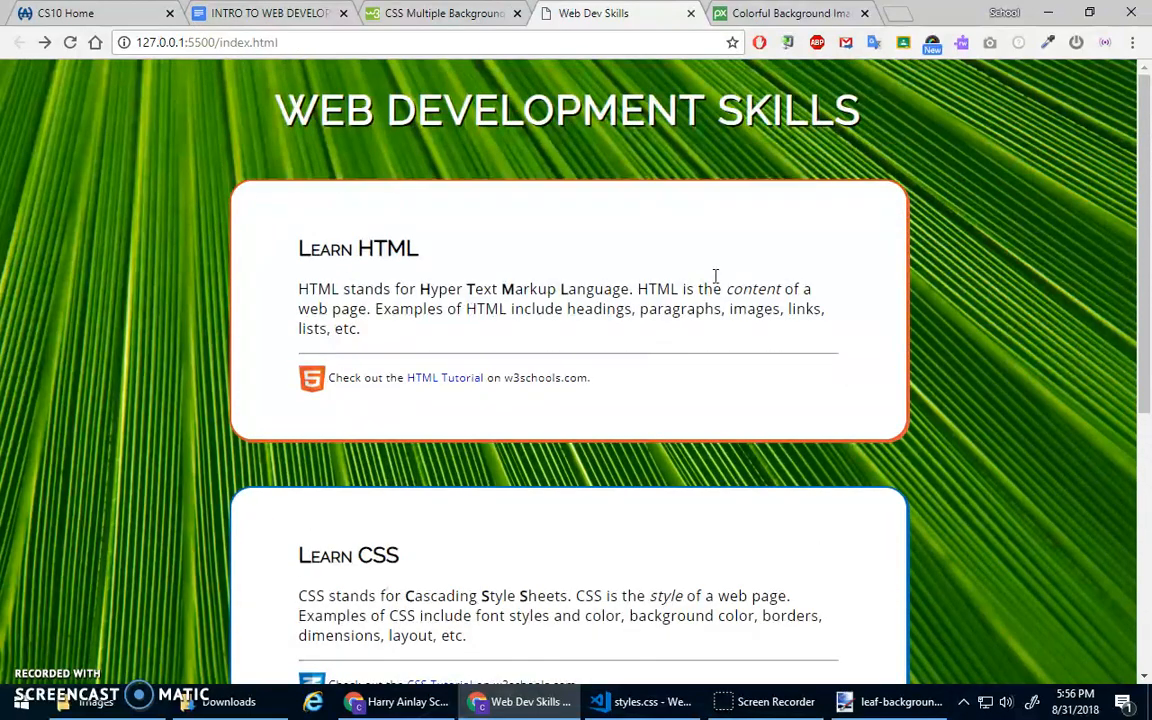
{"action": "scroll", "scroll_direction": "down", "scroll_amount": 3}
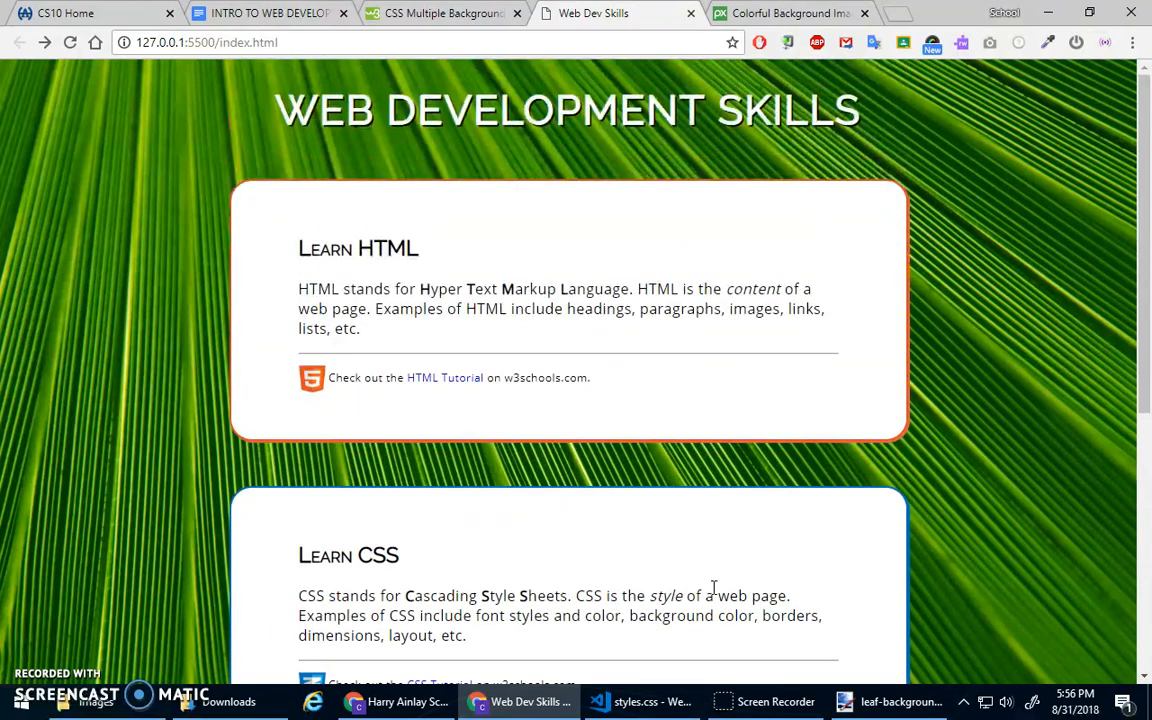
{"action": "left_click", "coordinate": [270, 12]}
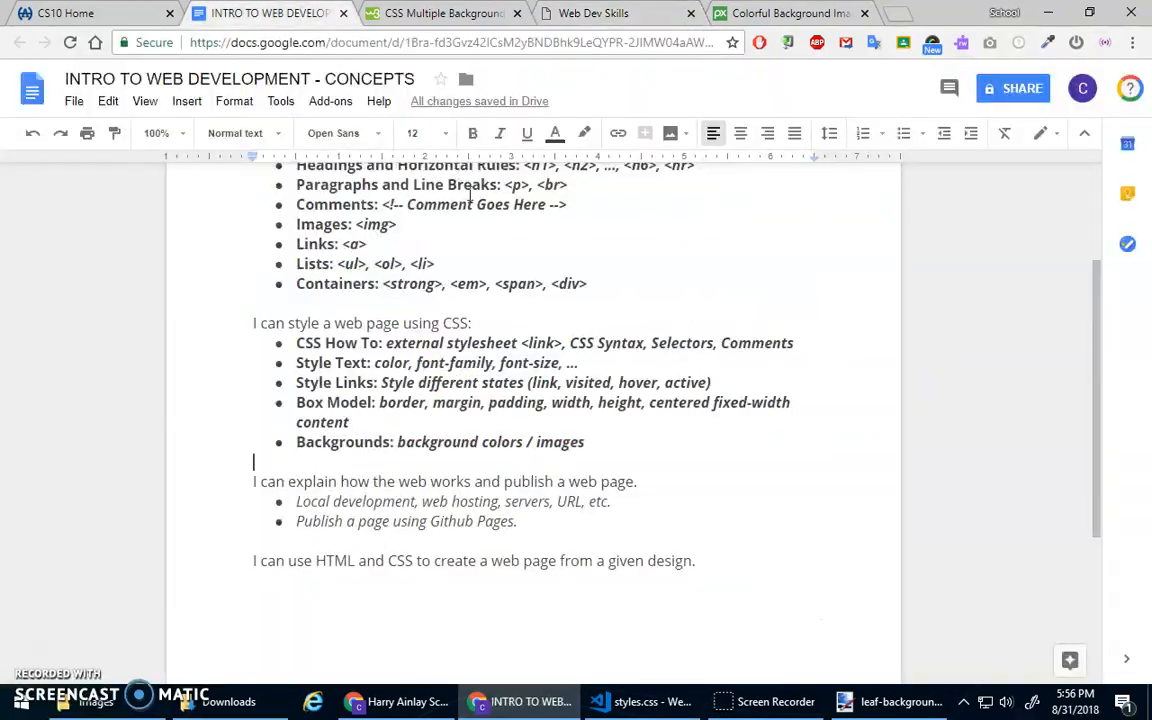
- Read through the HTML and CSS concepts list in Google Docs, then switch to the CS10 Home tab
{"action": "scroll", "scroll_direction": "up", "scroll_amount": 3}
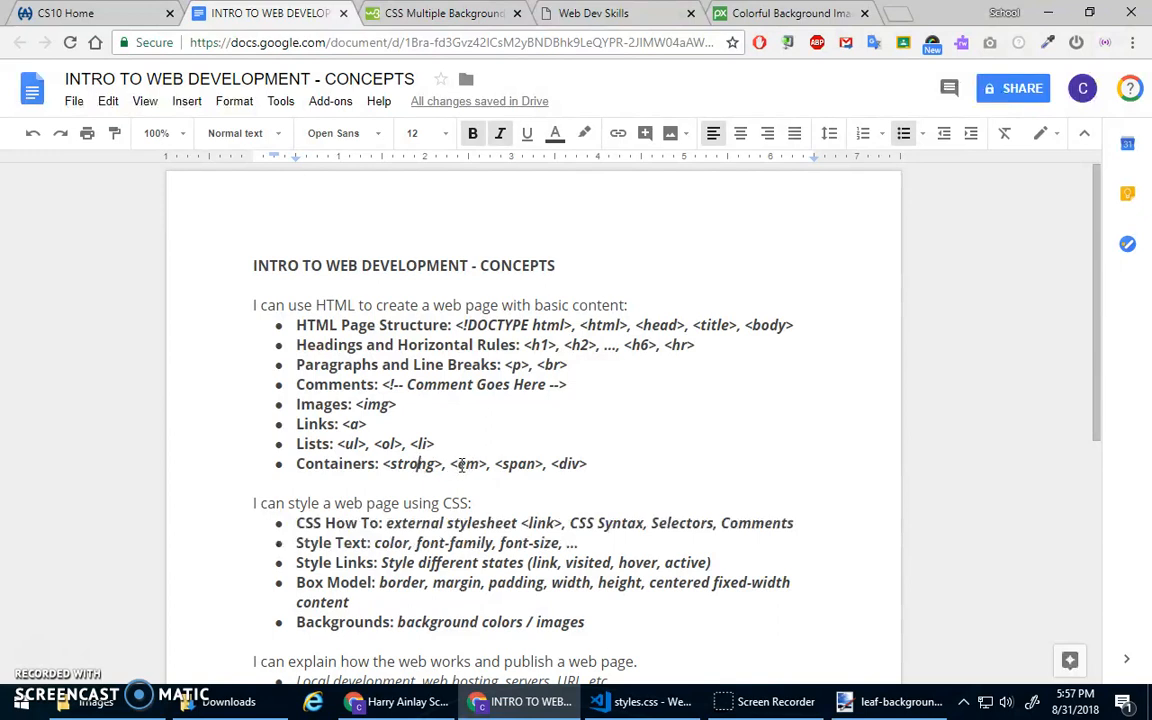
{"action": "scroll", "scroll_direction": "down", "scroll_amount": 3}
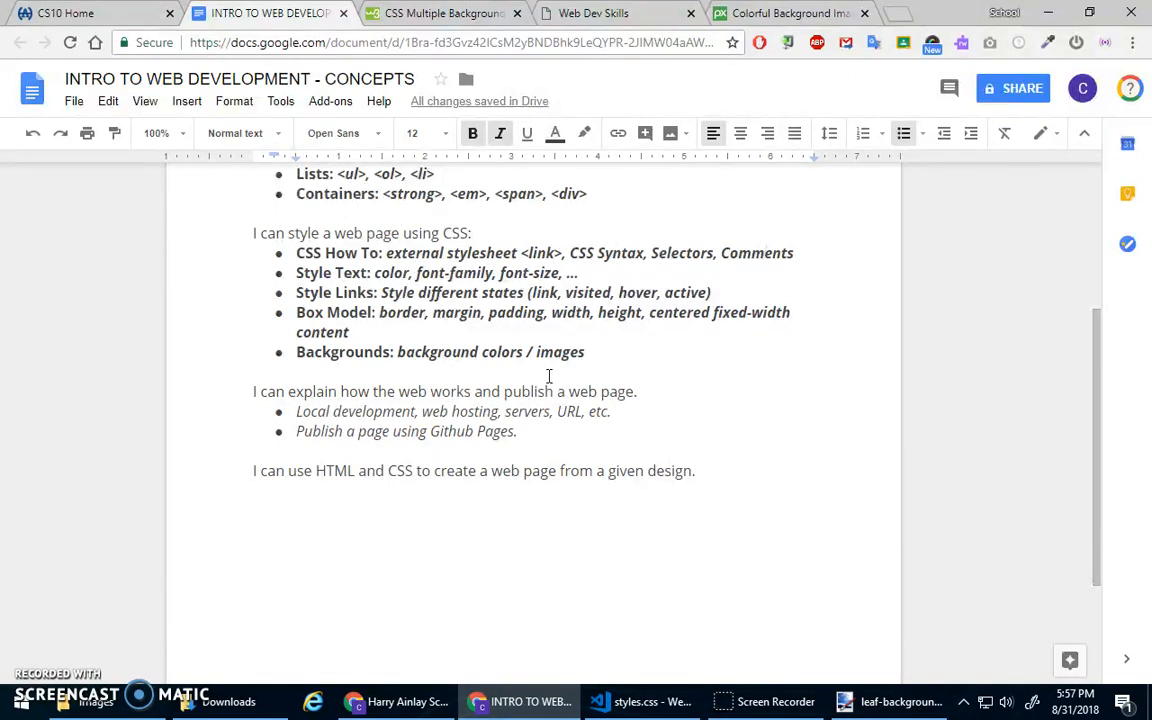
{"action": "left_click_drag", "start_coordinate": [252, 390], "coordinate": [396, 390]}
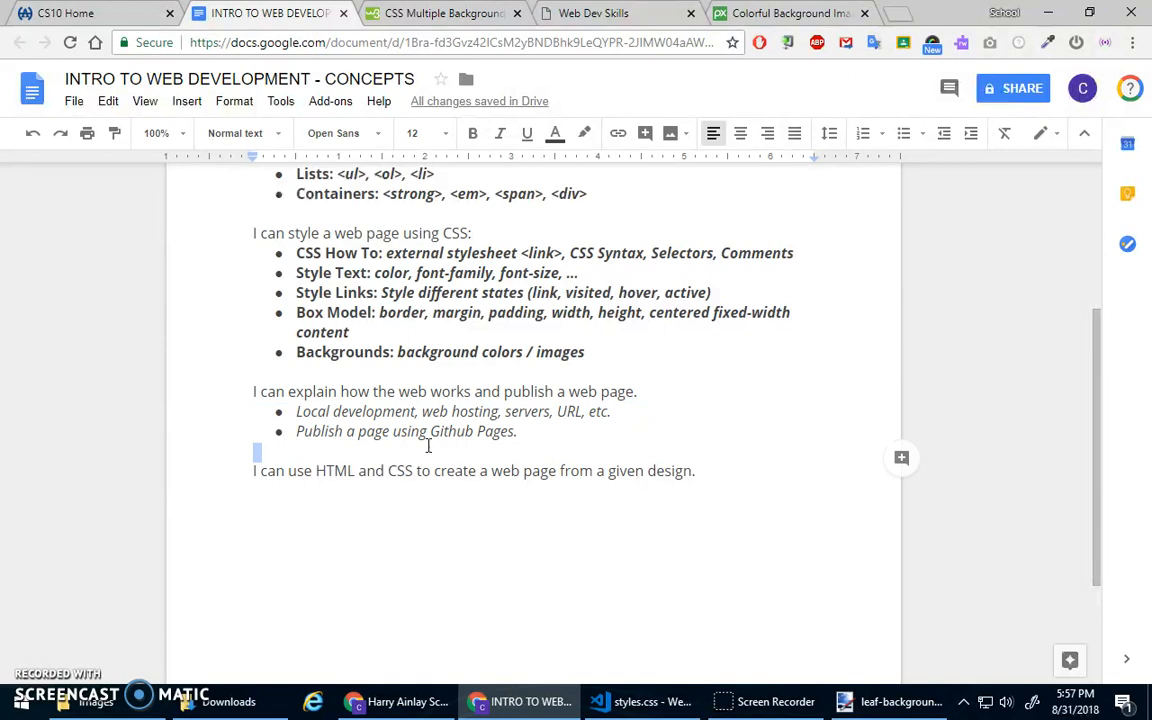
{"action": "mouse_move", "coordinate": [476, 384]}
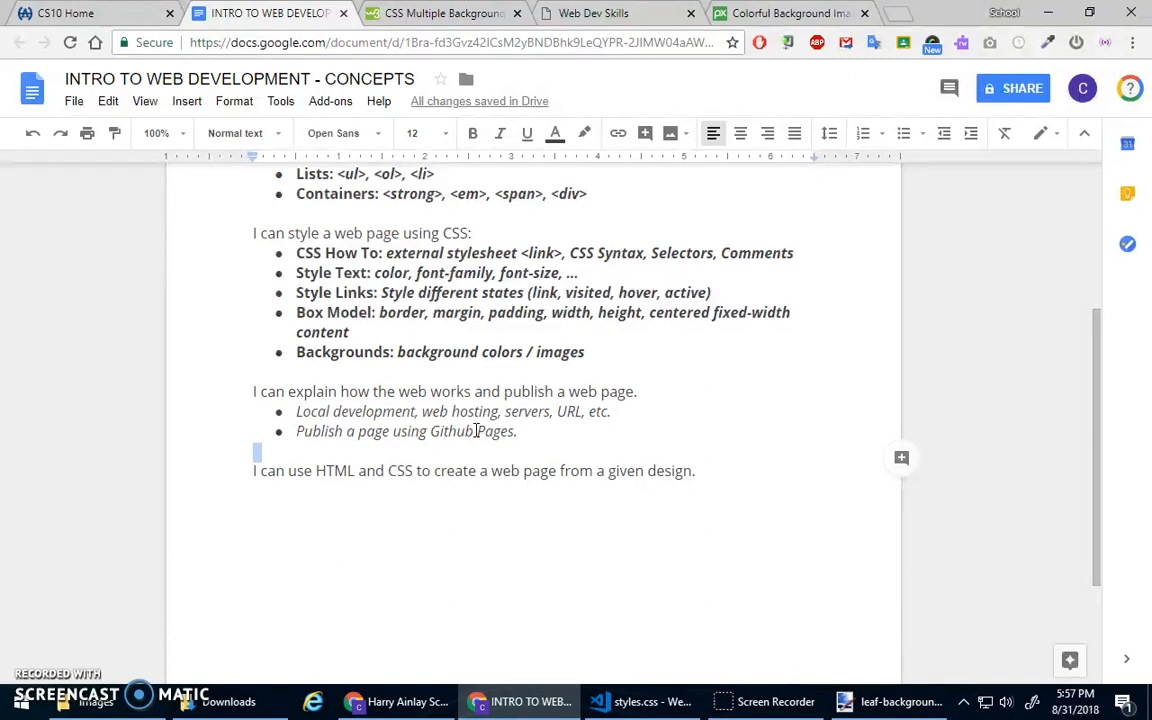
{"action": "left_click", "coordinate": [90, 12]}
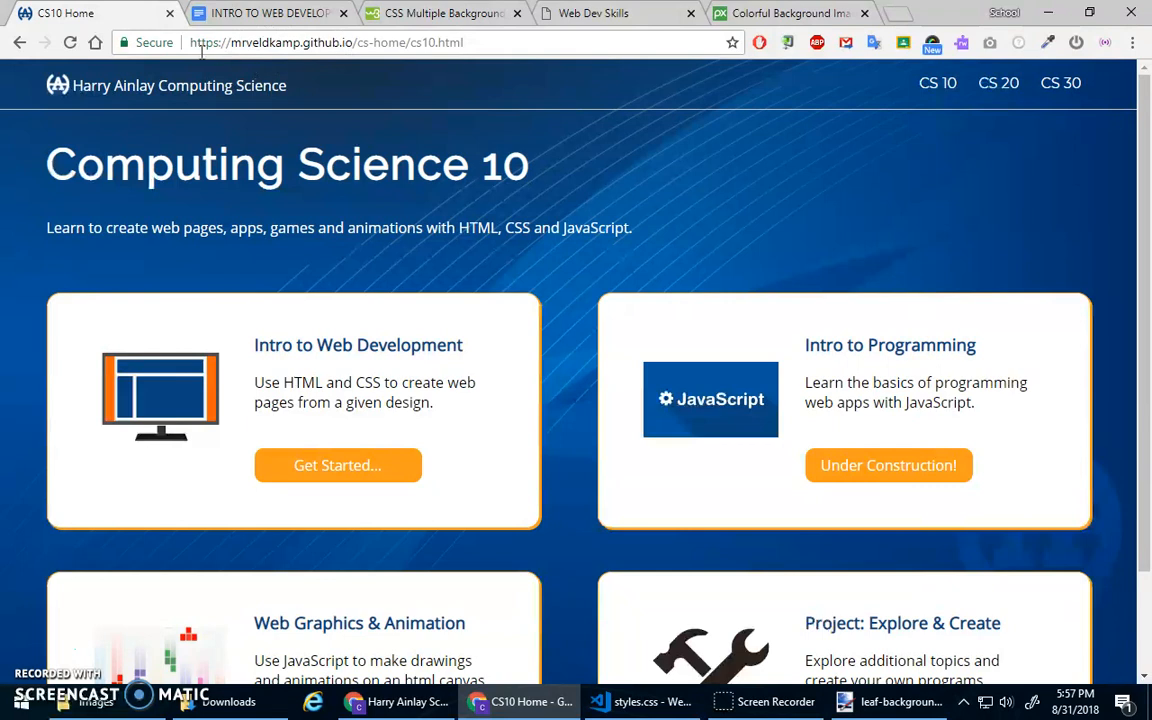
{"action": "mouse_move", "coordinate": [260, 60]}
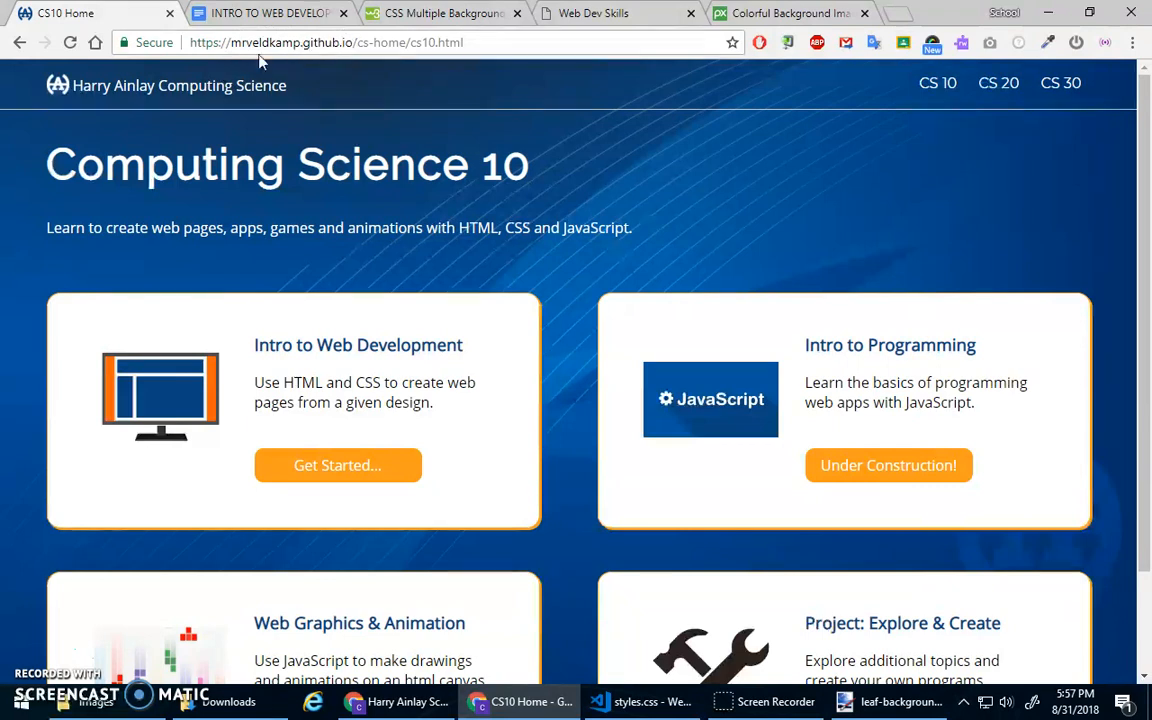
- Select the Computing Science 10 home page address in Chrome's address bar
{"action": "left_click", "coordinate": [458, 42]}
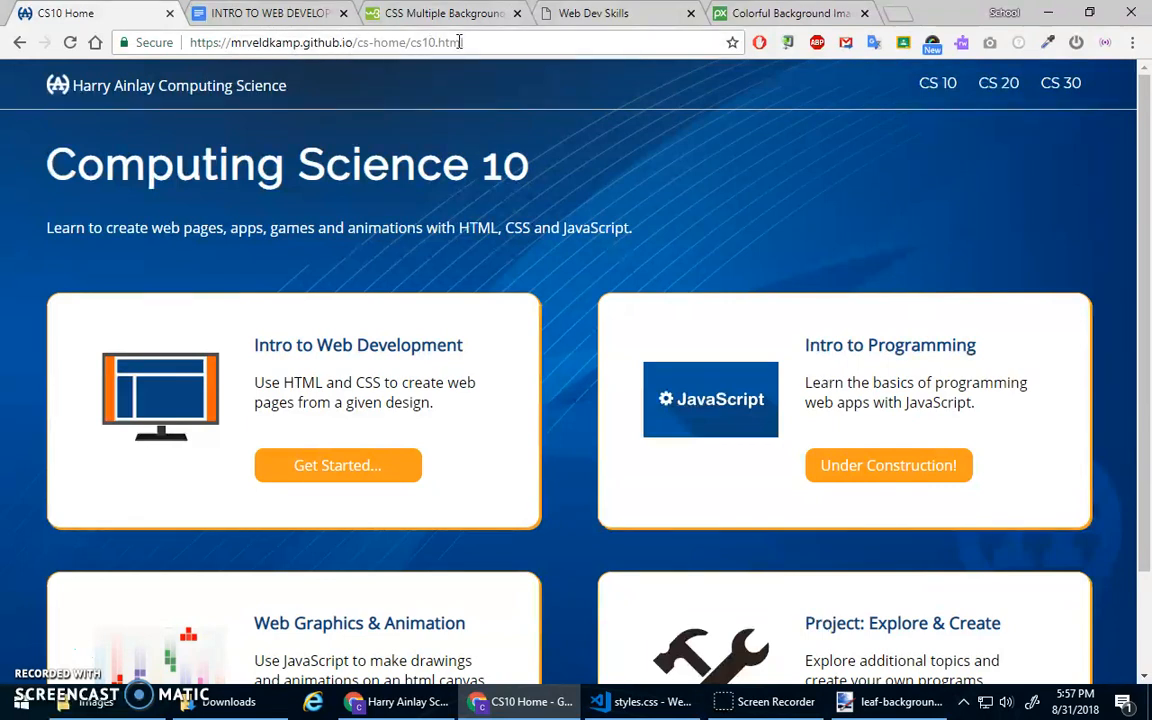
{"action": "mouse_move", "coordinate": [528, 94]}
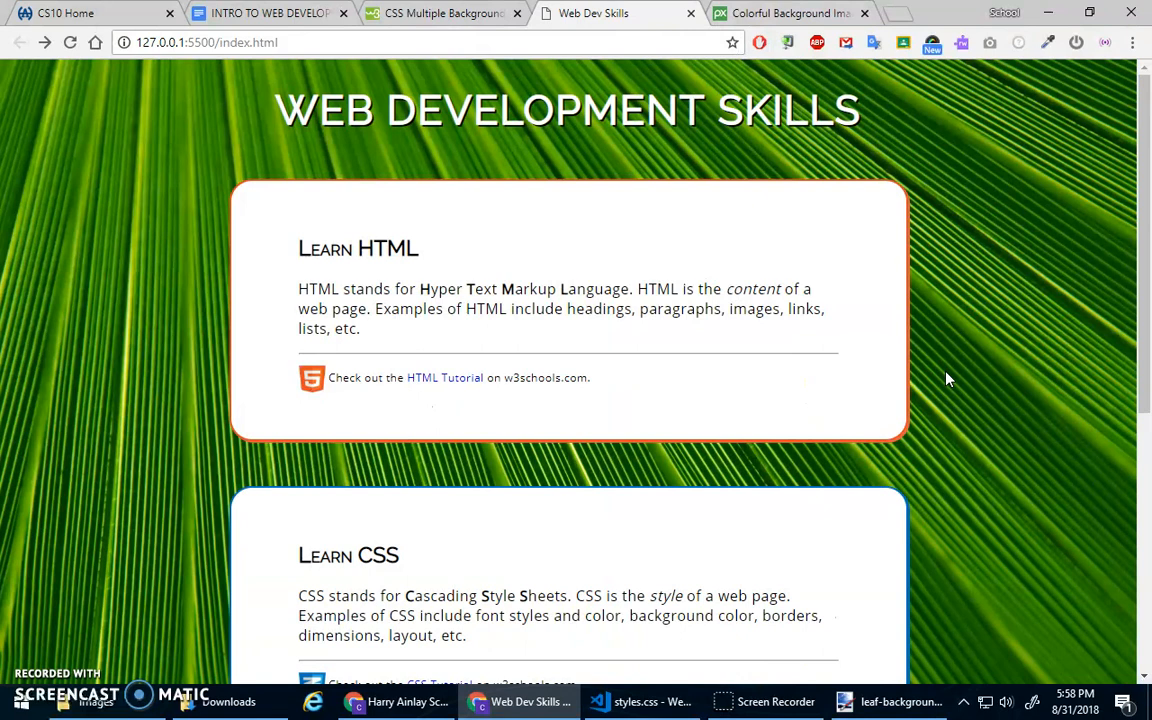
- Review the CSS concepts list in Google Docs, then bring up the Computing Science 10 home page
{"action": "left_click", "coordinate": [260, 12]}
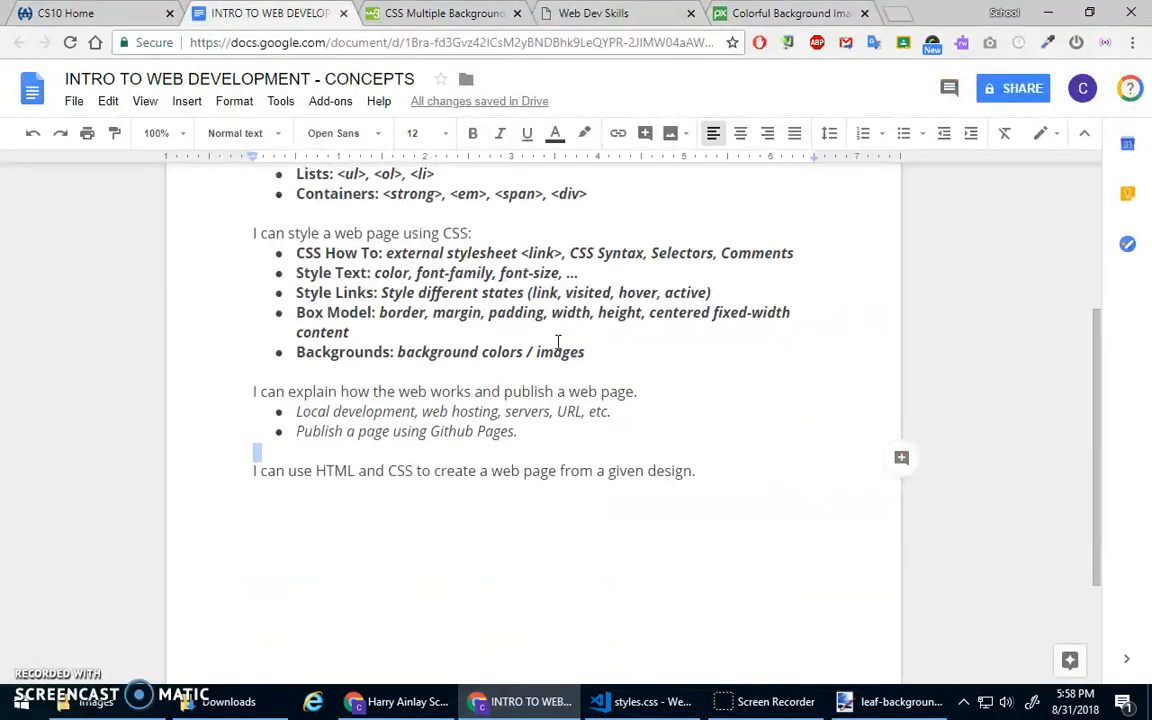
{"action": "scroll", "scroll_direction": "down", "scroll_amount": 3}
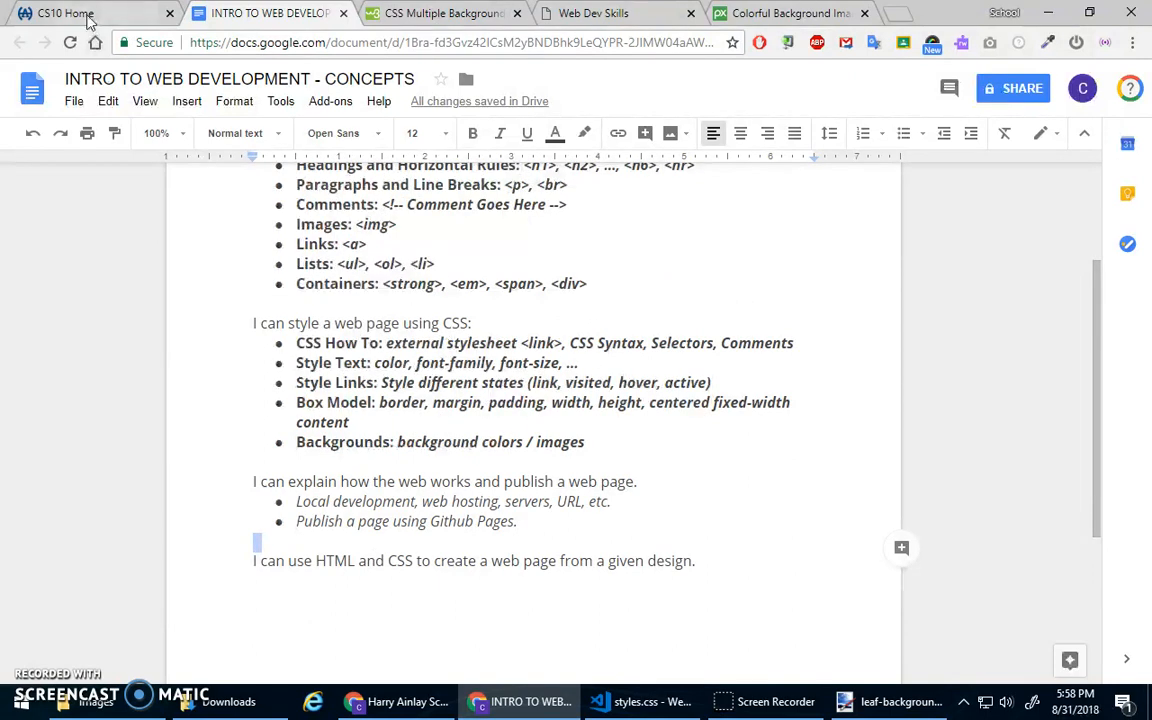
{"action": "left_click", "coordinate": [64, 12]}
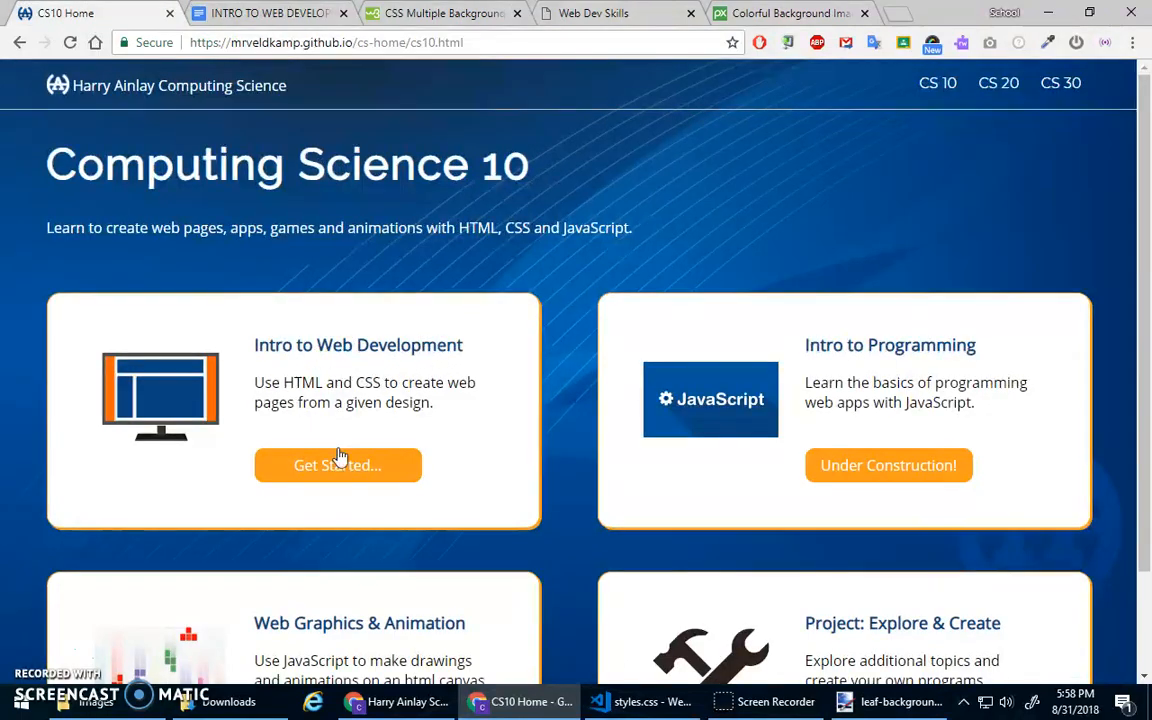
{"action": "mouse_move", "coordinate": [318, 376]}
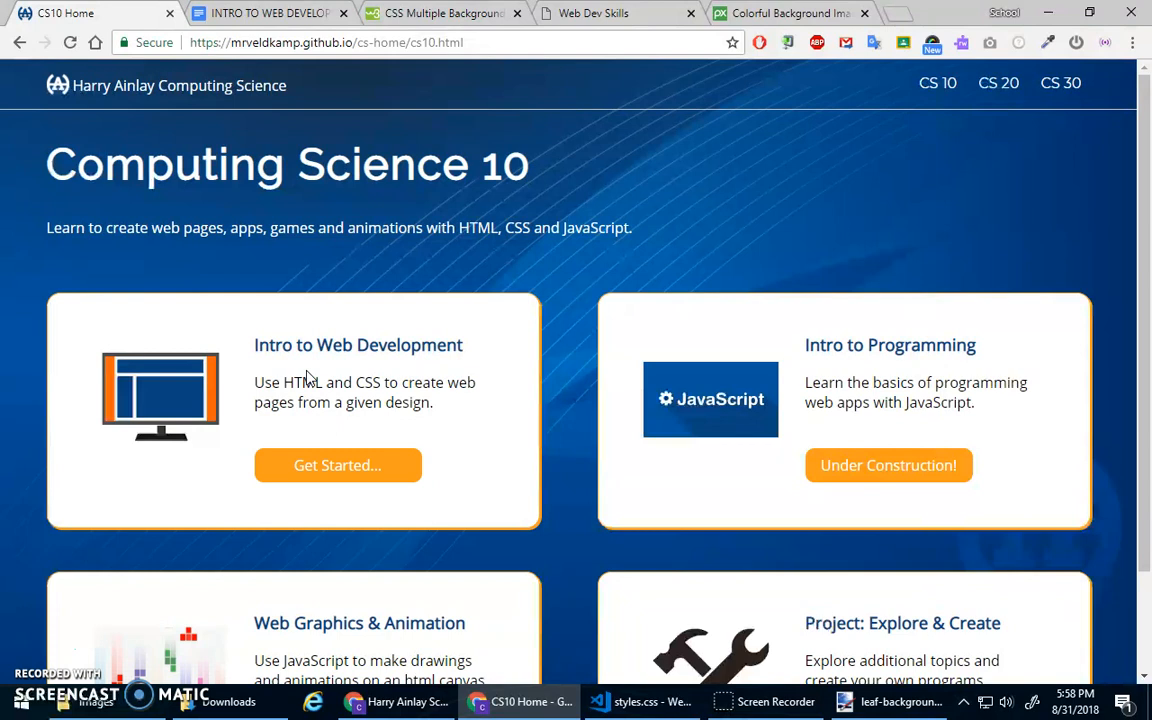
- Scroll through the Computing Science 10 course cards, then return to the Web Development Skills page
{"action": "scroll", "scroll_direction": "down", "scroll_amount": 3}
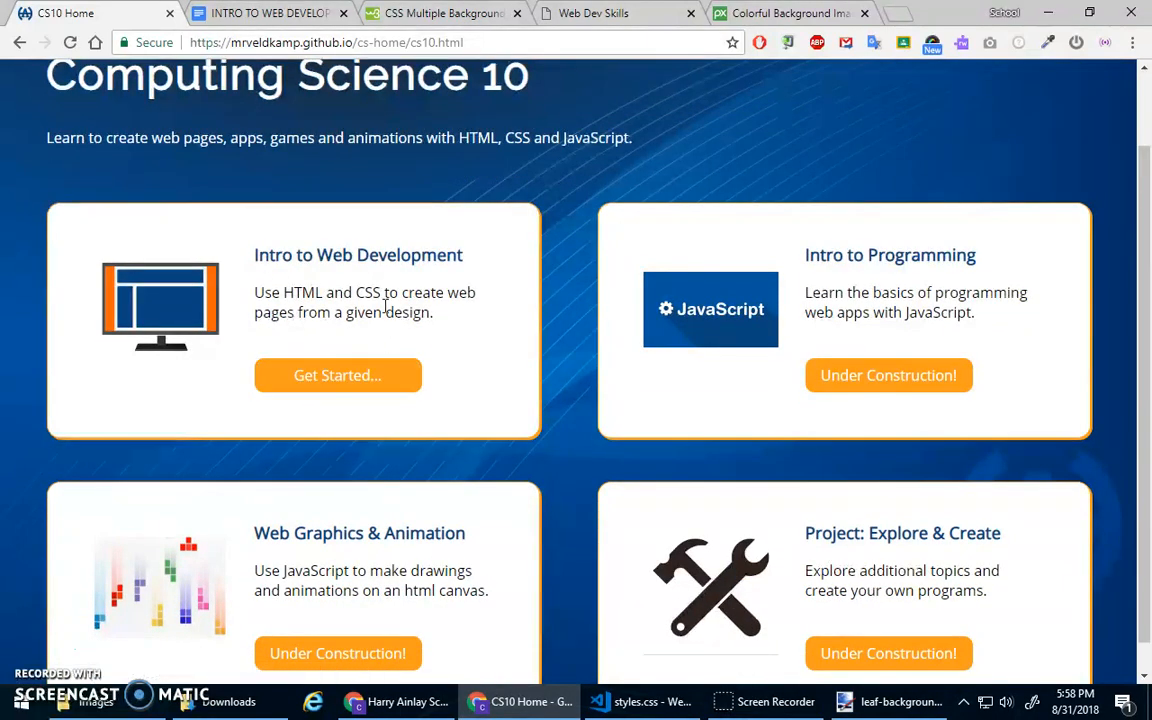
{"action": "scroll", "scroll_direction": "down", "scroll_amount": 3}
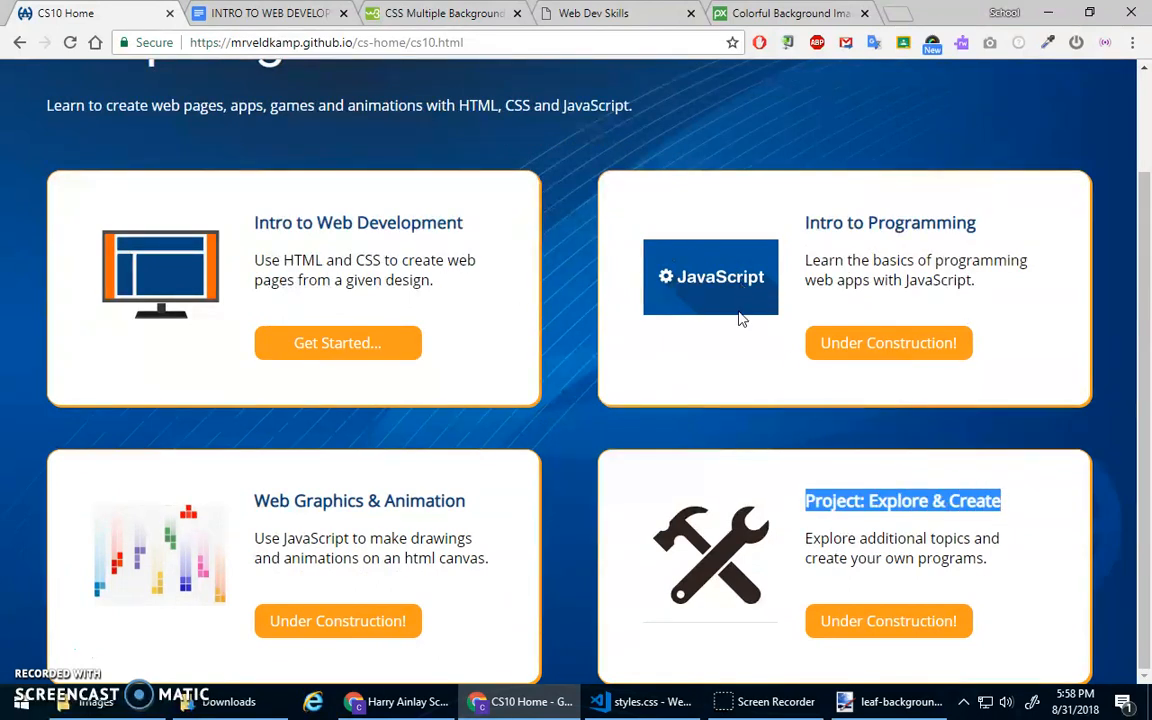
{"action": "mouse_move", "coordinate": [416, 252]}
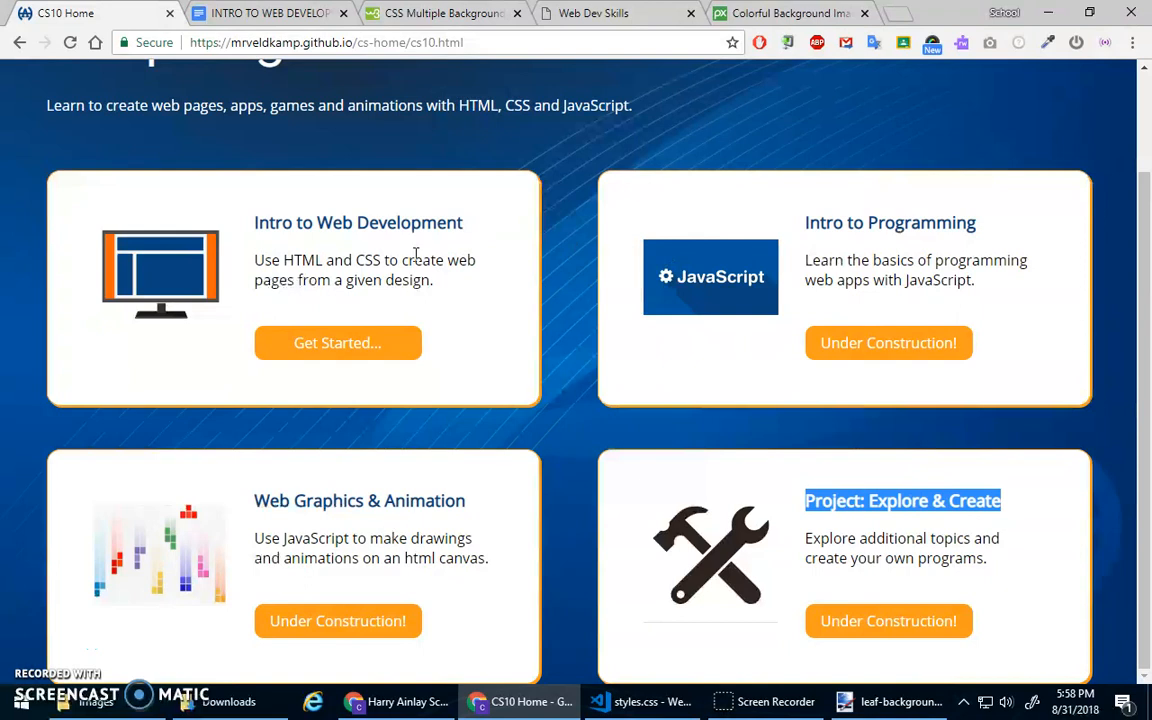
{"action": "mouse_move", "coordinate": [480, 240]}
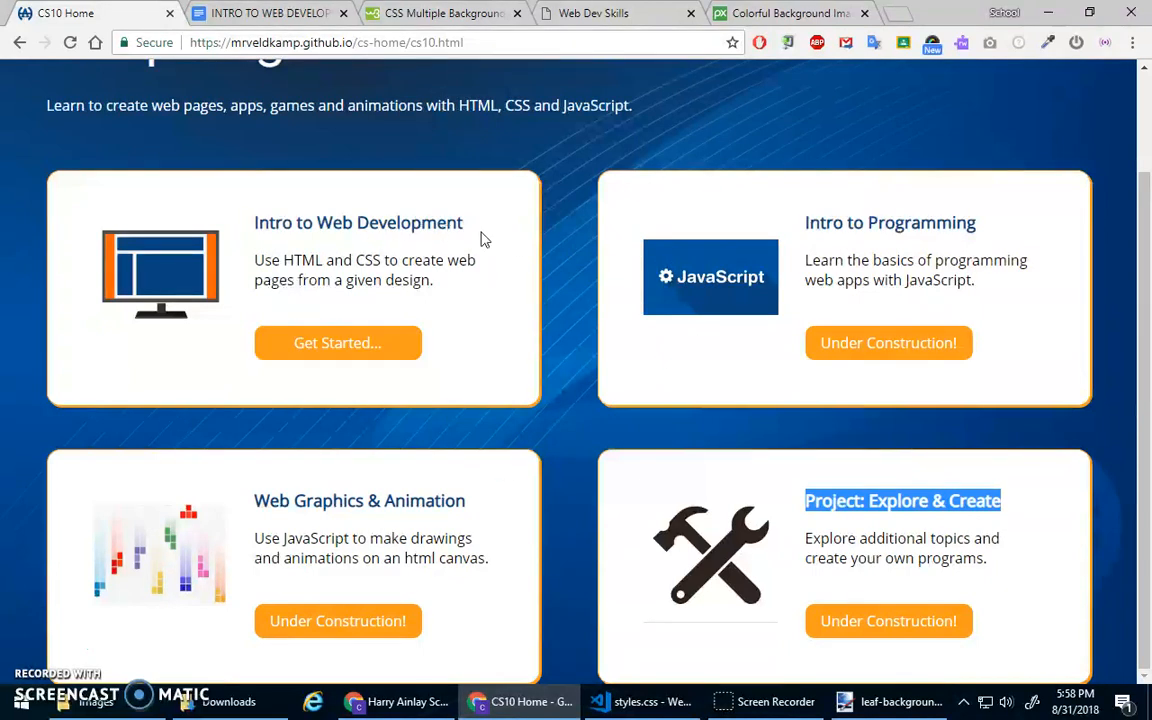
{"action": "mouse_move", "coordinate": [650, 348]}
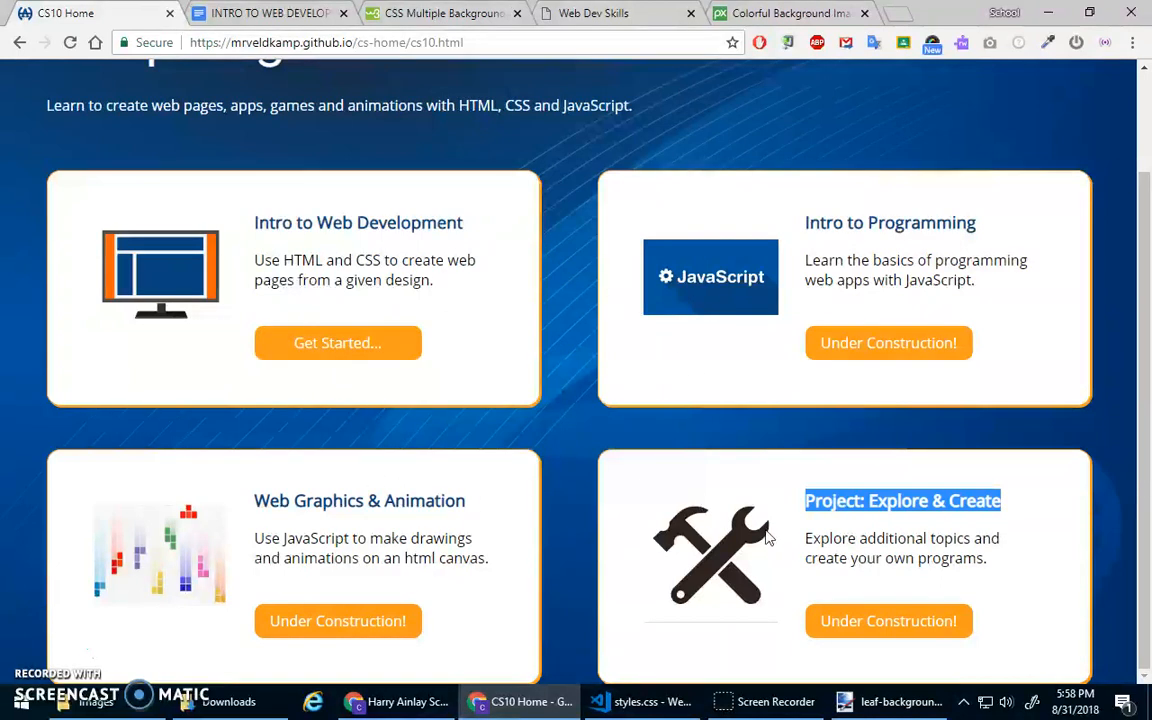
{"action": "mouse_move", "coordinate": [876, 528]}
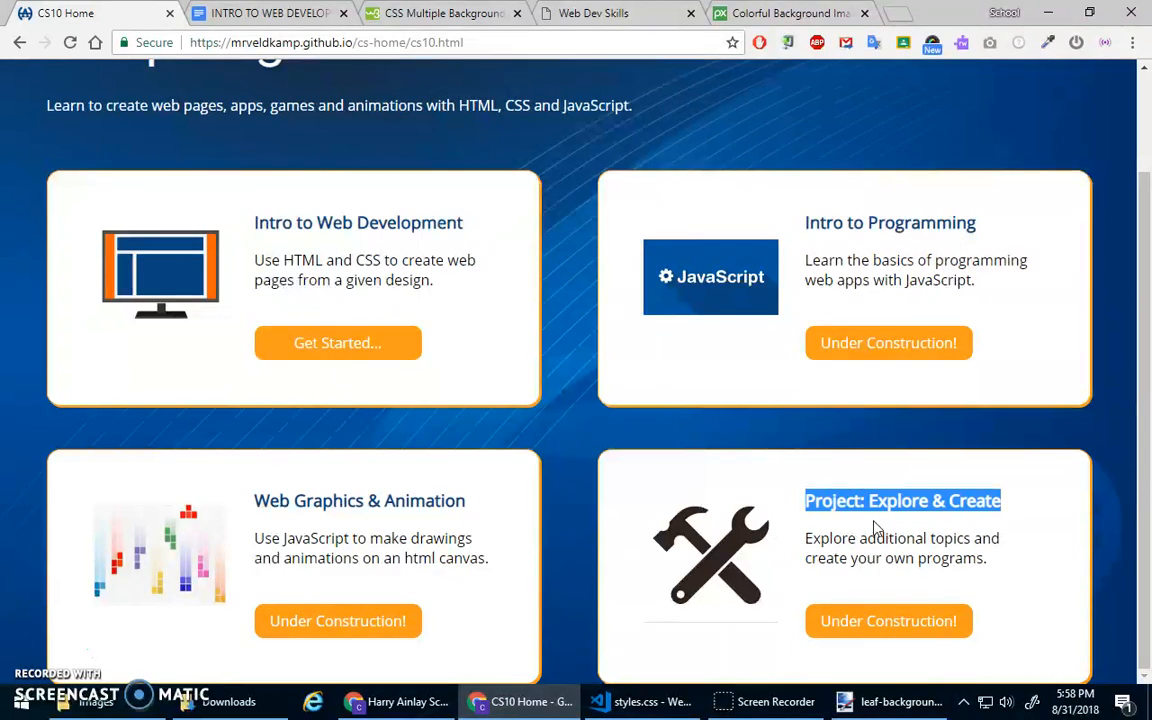
{"action": "scroll", "scroll_direction": "up", "scroll_amount": 3}
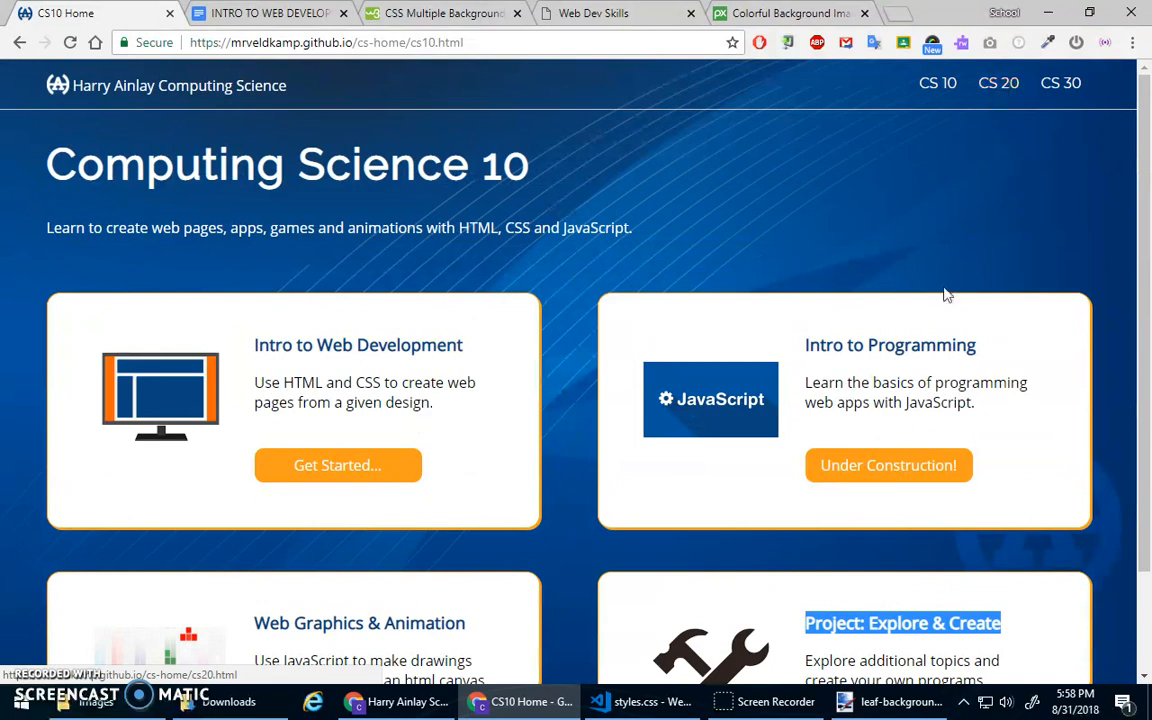
{"action": "scroll", "scroll_direction": "down", "scroll_amount": 3}
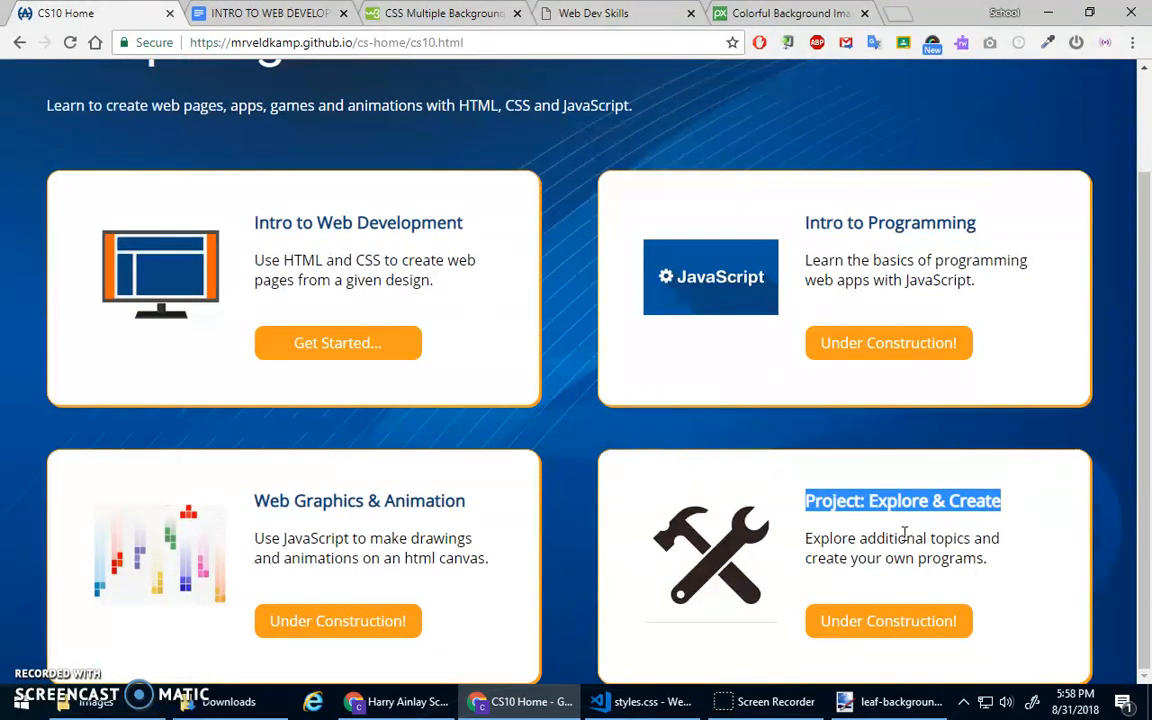
{"action": "left_click", "coordinate": [584, 440]}
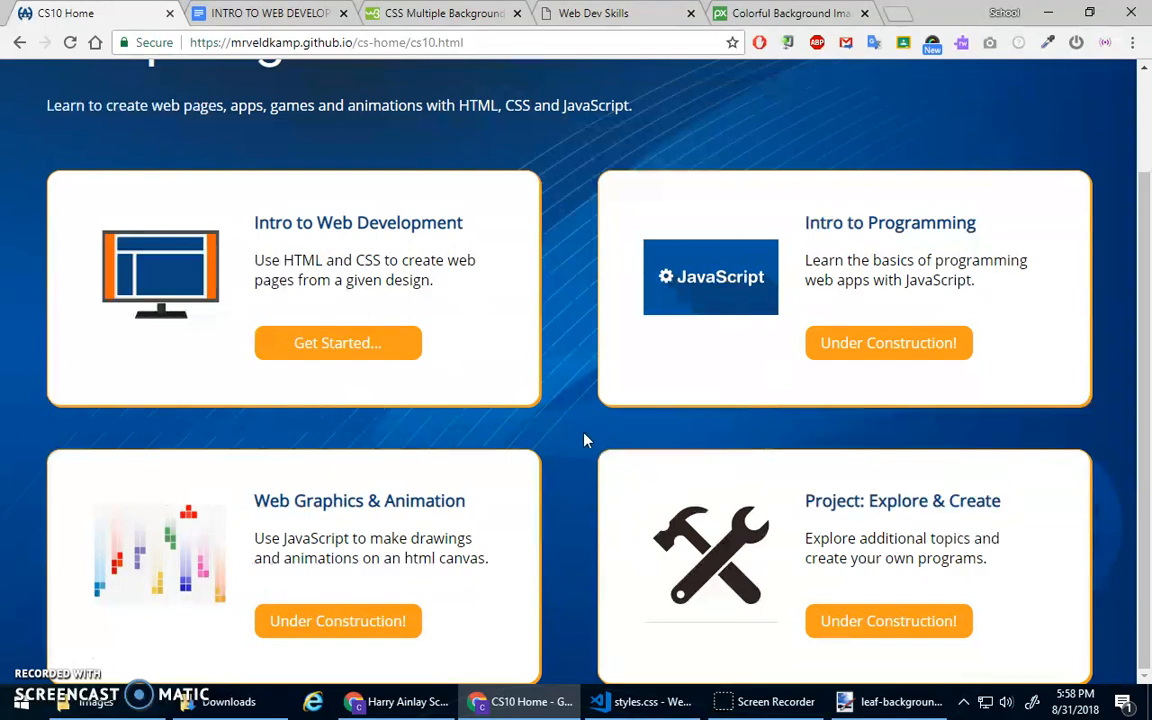
{"action": "scroll", "scroll_direction": "up", "scroll_amount": 3}
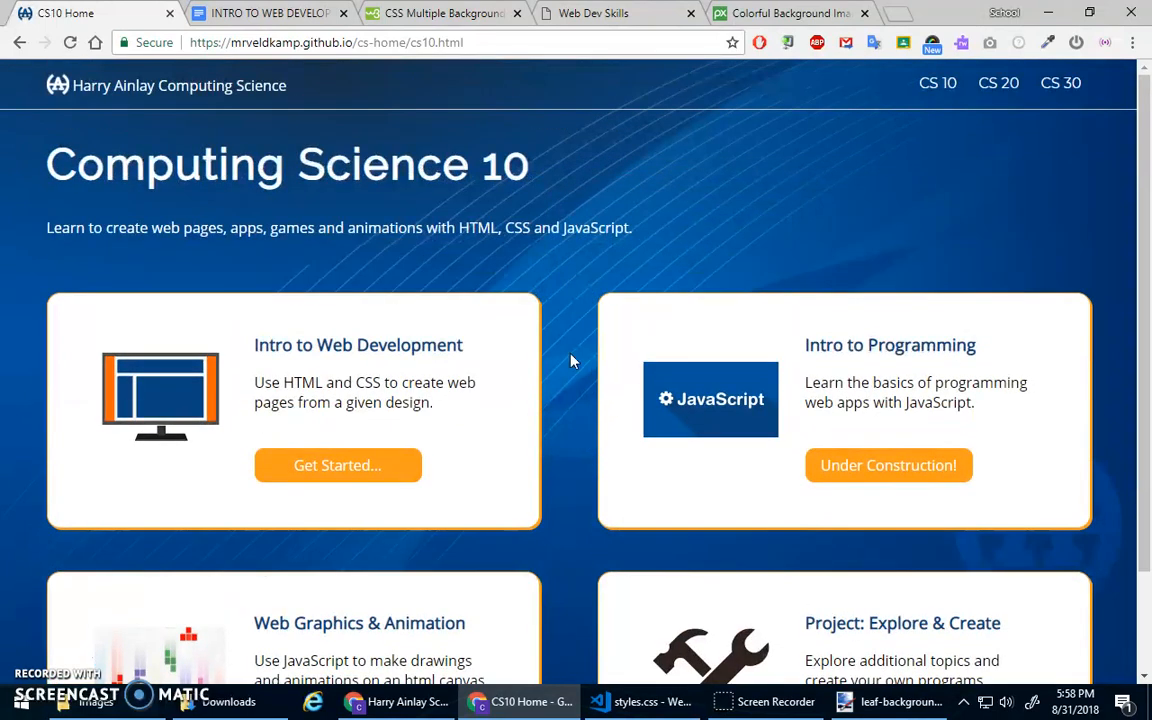
{"action": "left_click", "coordinate": [618, 12]}
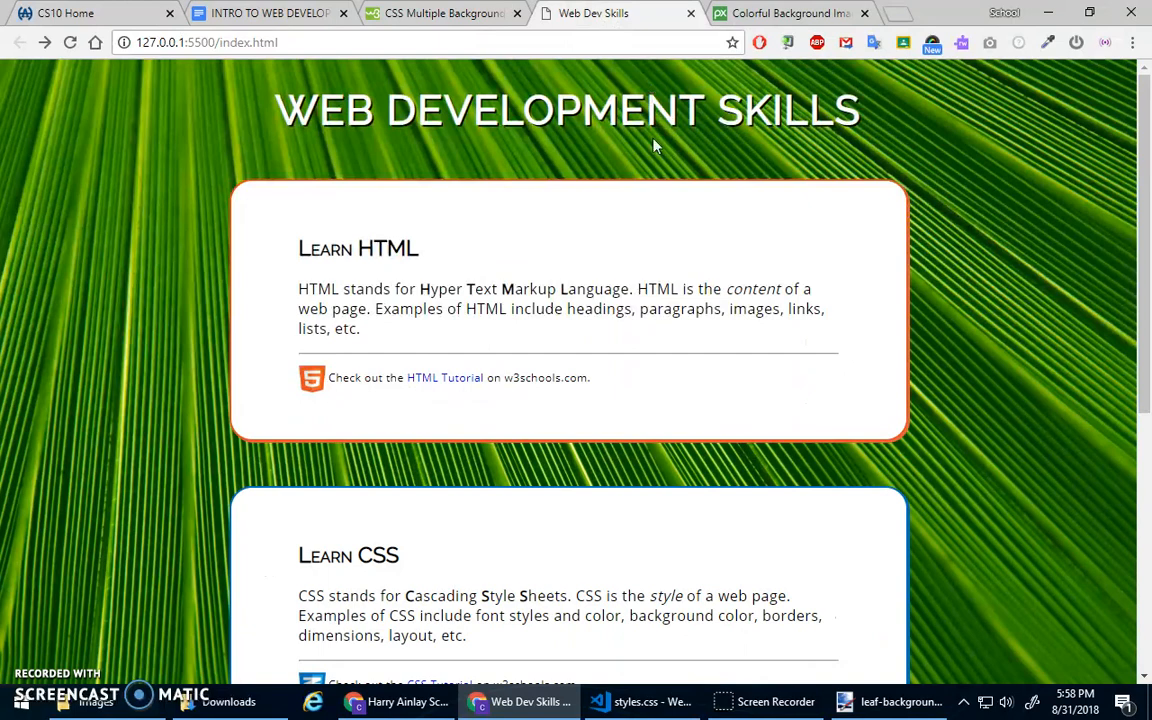
{"action": "mouse_move", "coordinate": [550, 244]}
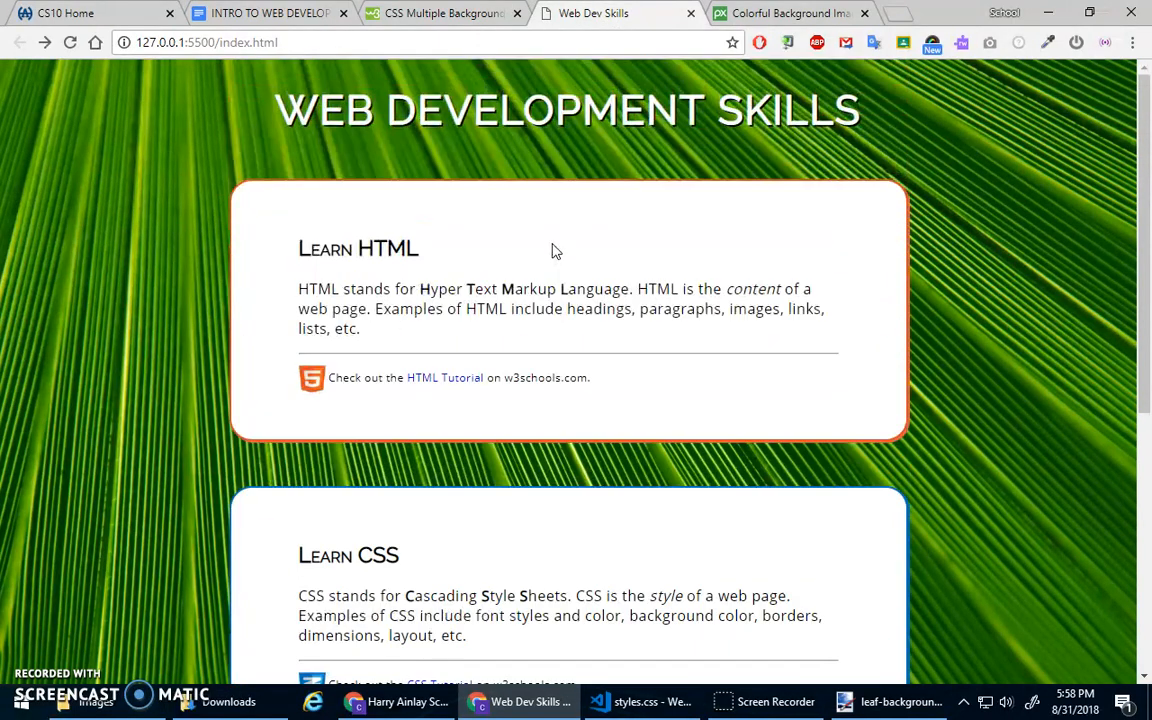
{"action": "mouse_move", "coordinate": [972, 298]}
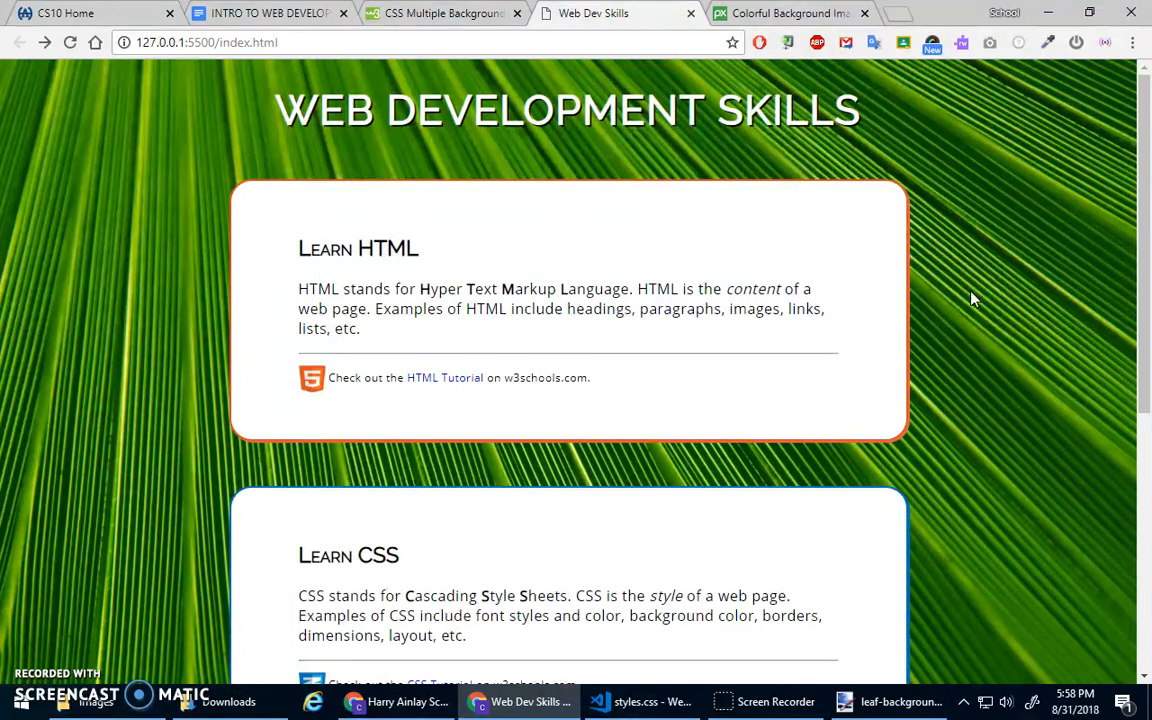